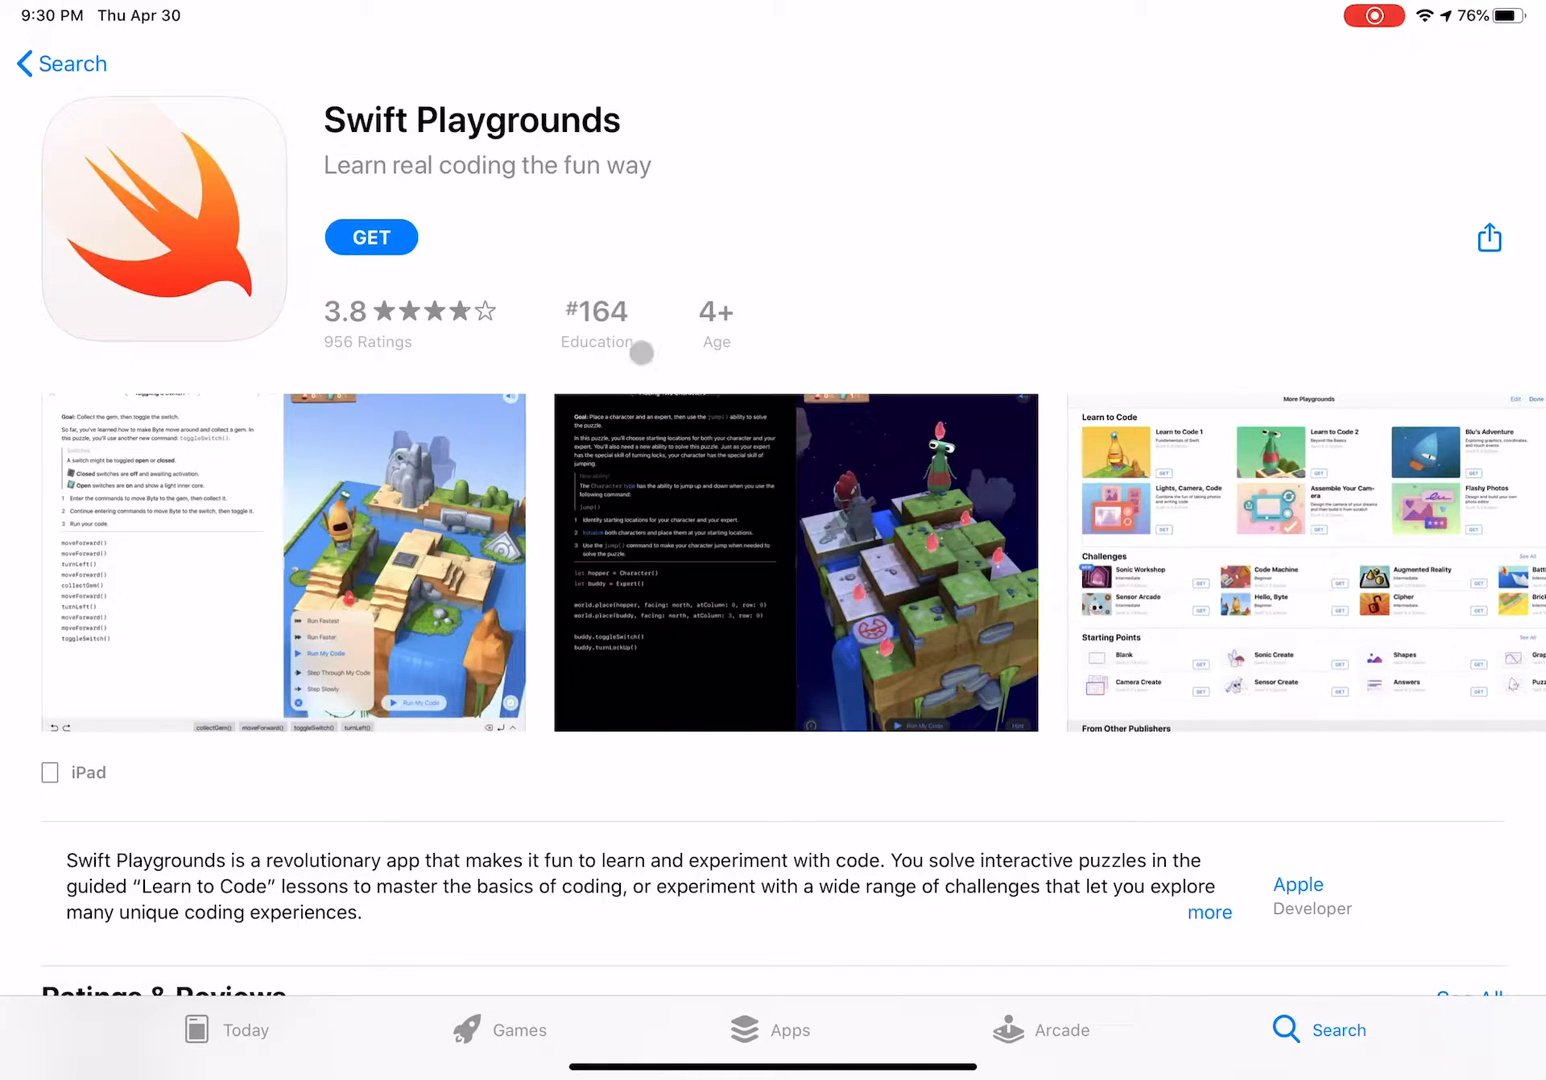
mouse_move(872, 292)
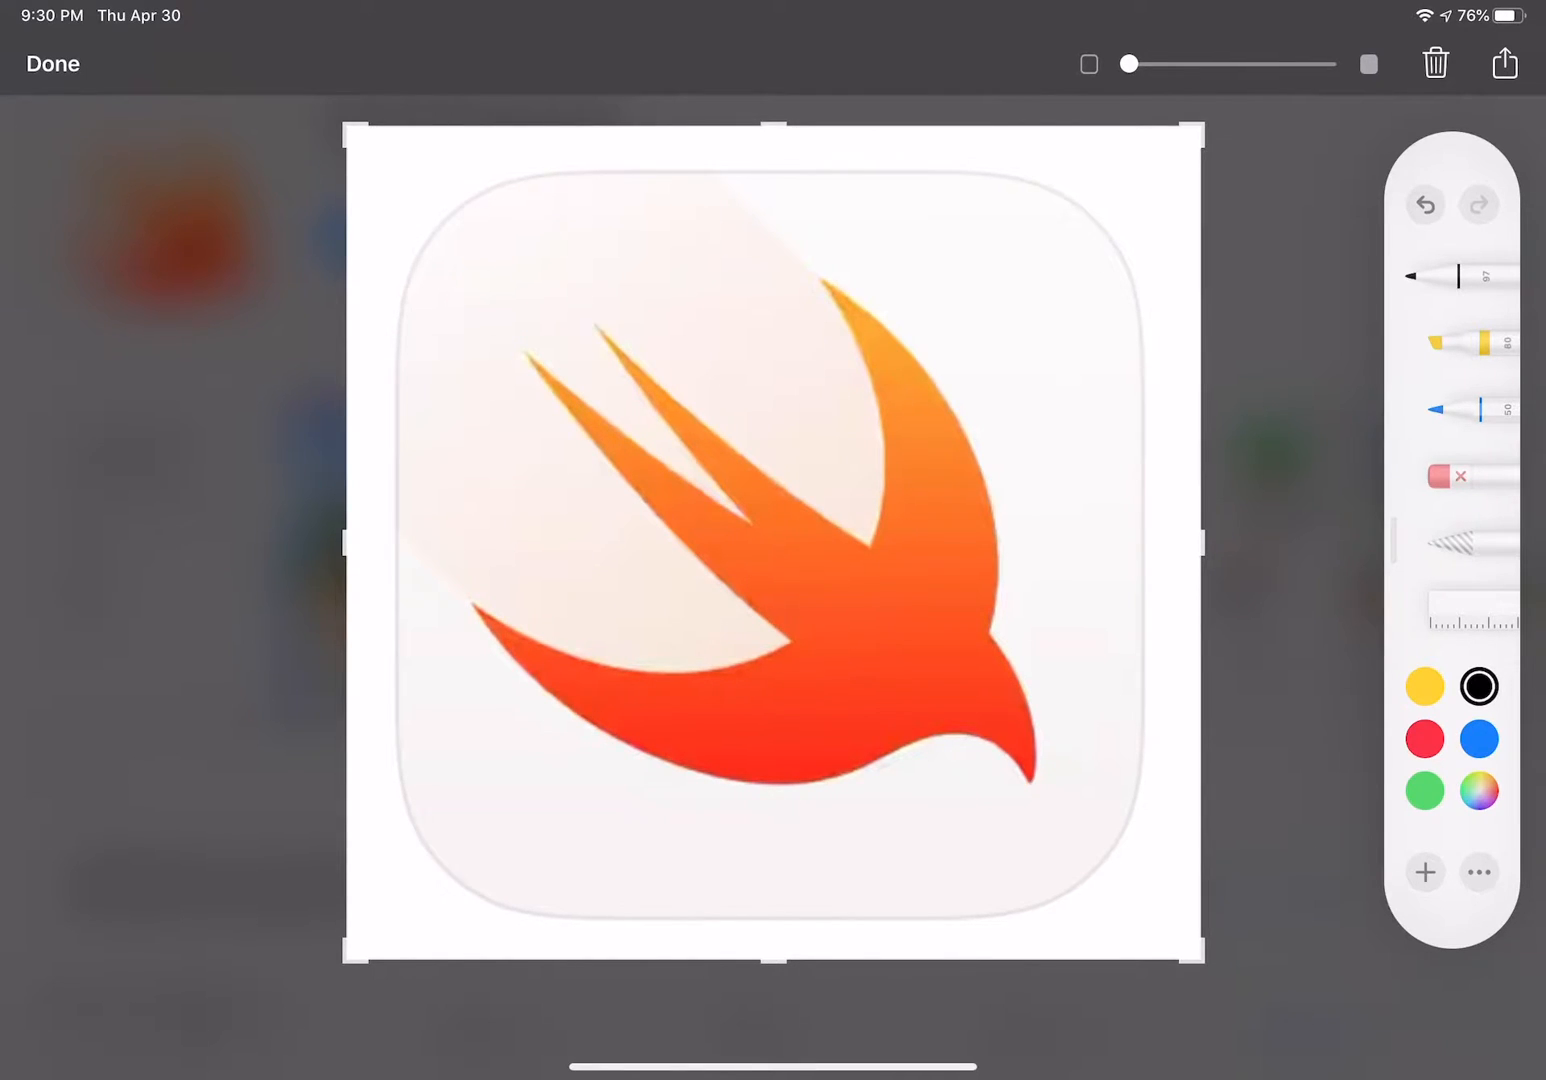
Save the screenshot cropped to the Swift Playgrounds bird icon from Markup
click(52, 64)
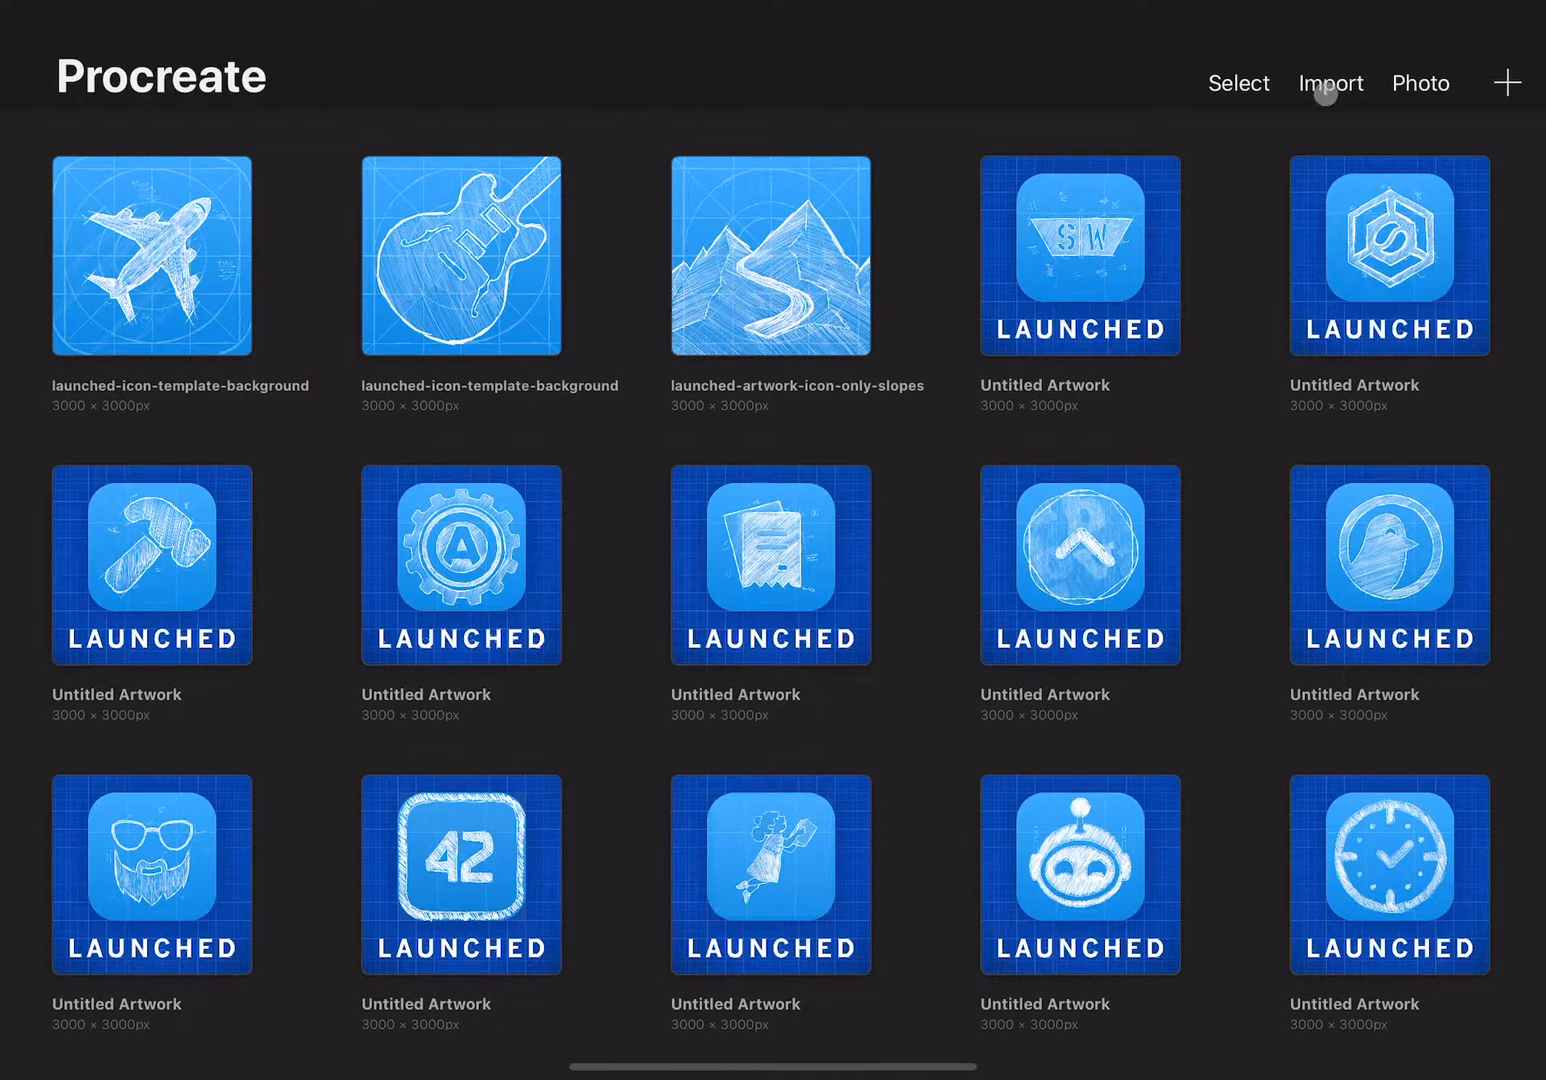
Import launched-icon-template-background from App Icons > Template and open it as a canvas
click(1330, 82)
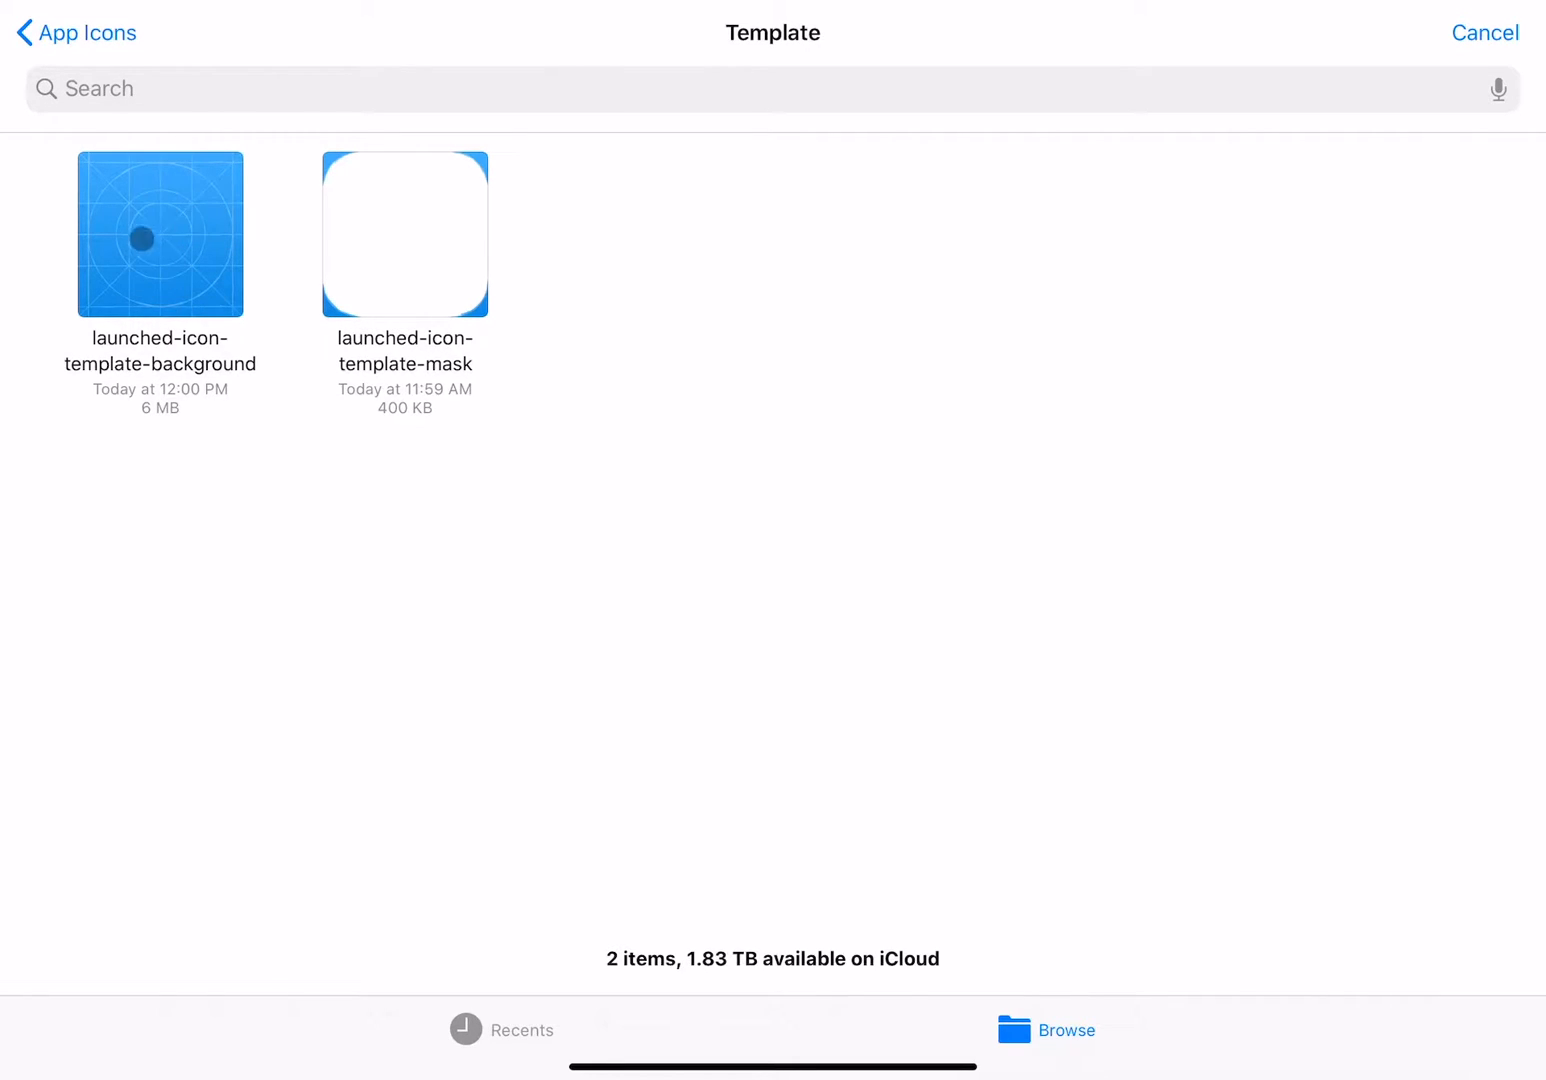
click(160, 234)
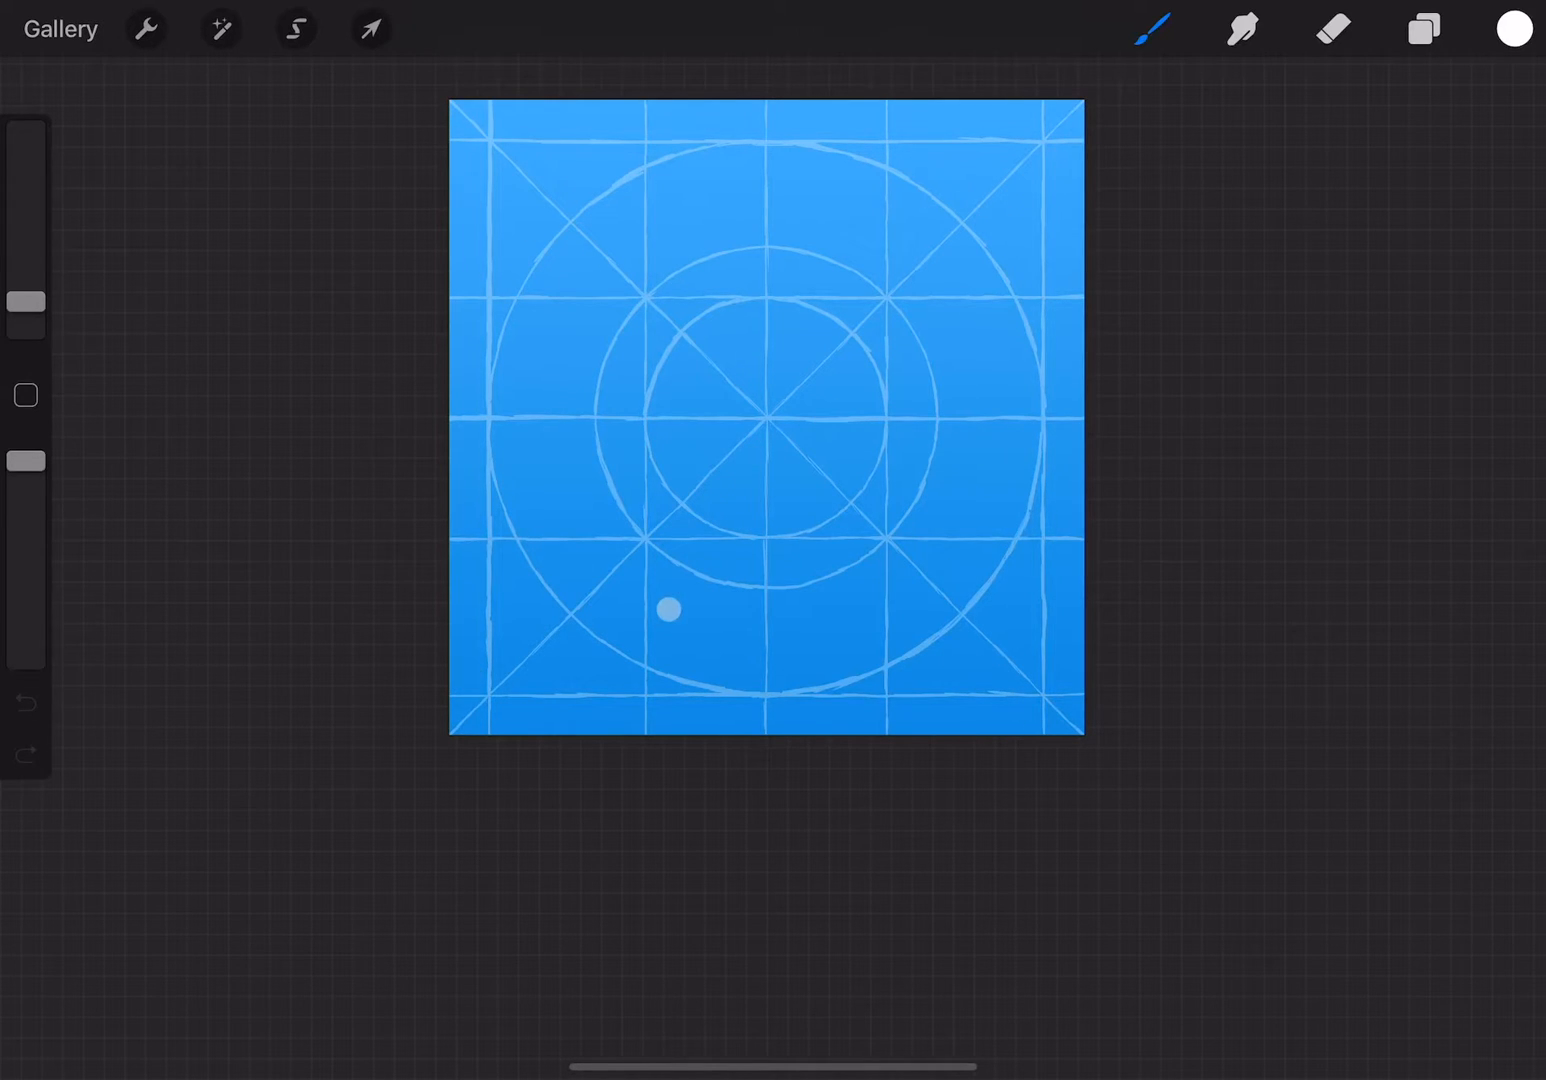
Reposition the blueprint canvas on screen before opening the Actions menu
drag(668, 610, 722, 272)
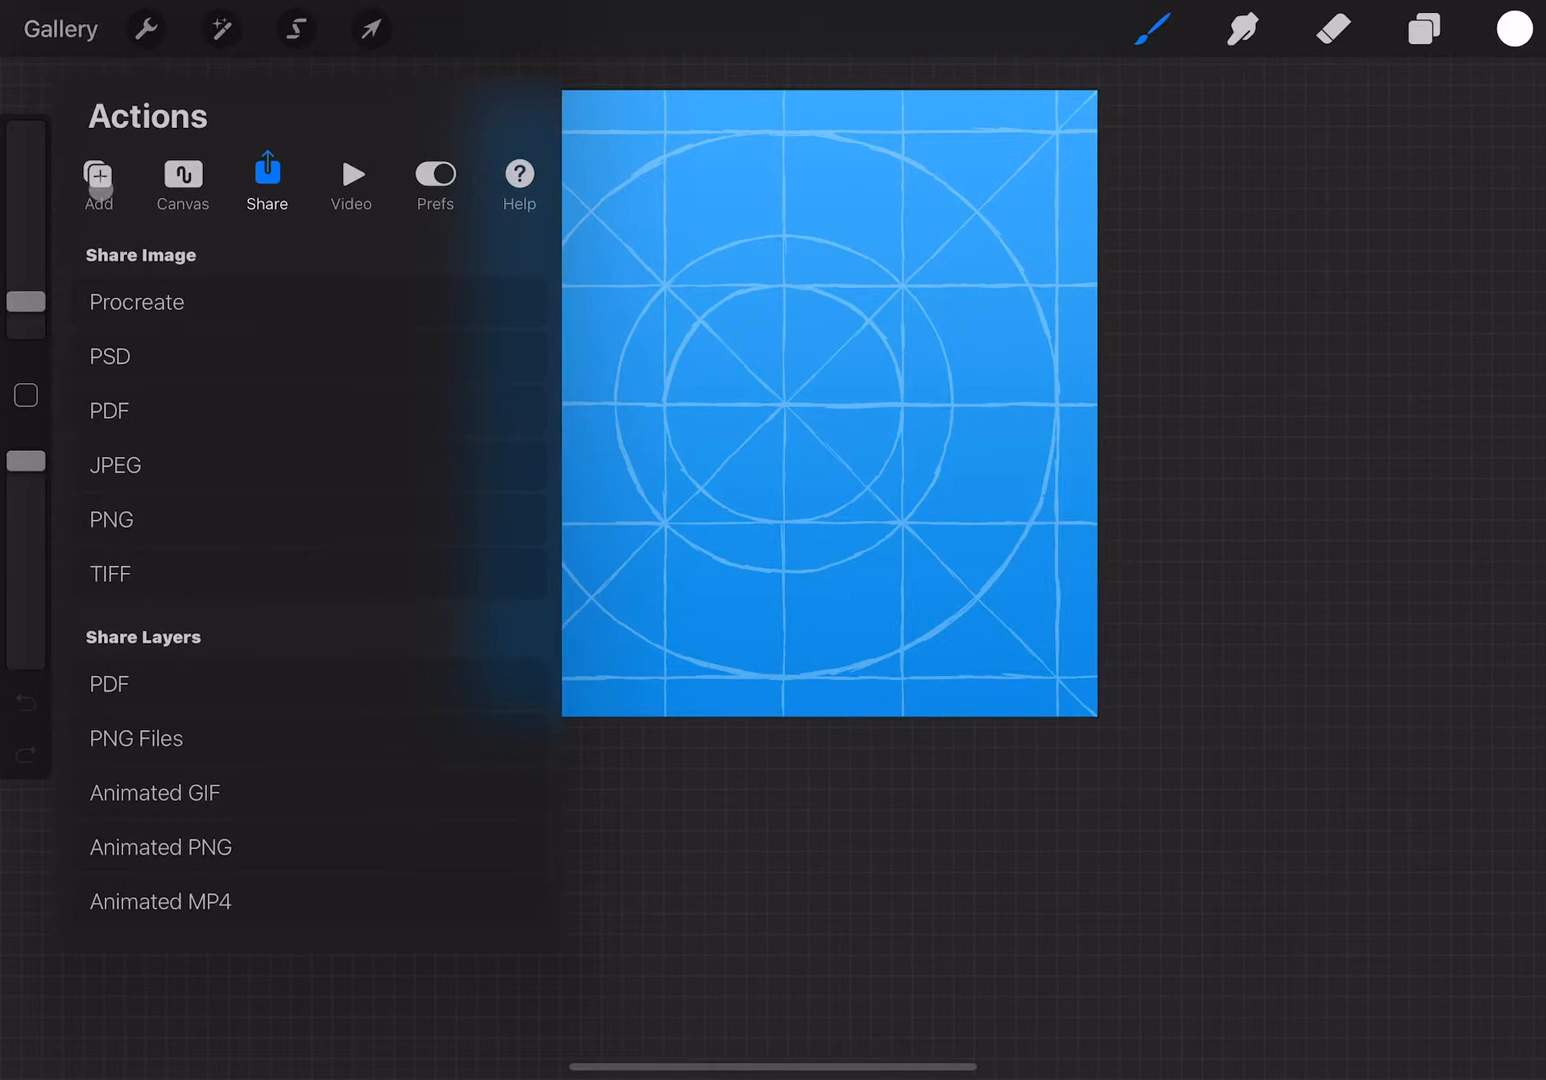
Insert the Swift icon screenshot over the grid and fade it to about 30% opacity
click(98, 176)
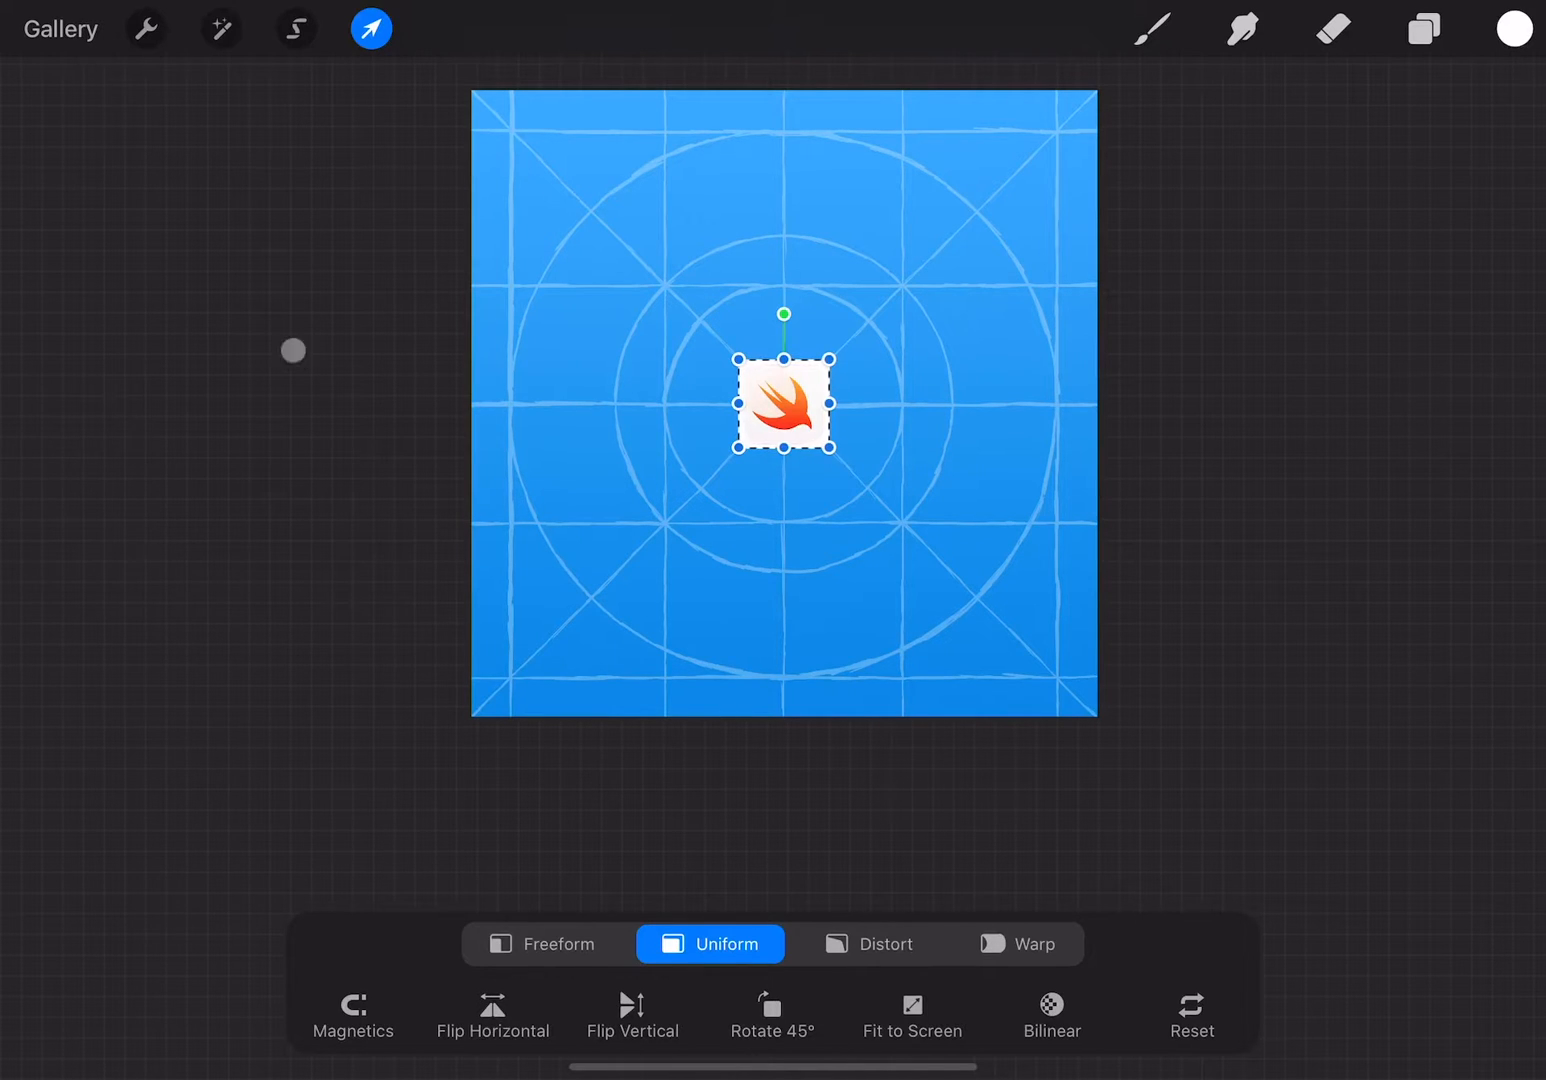
click(220, 28)
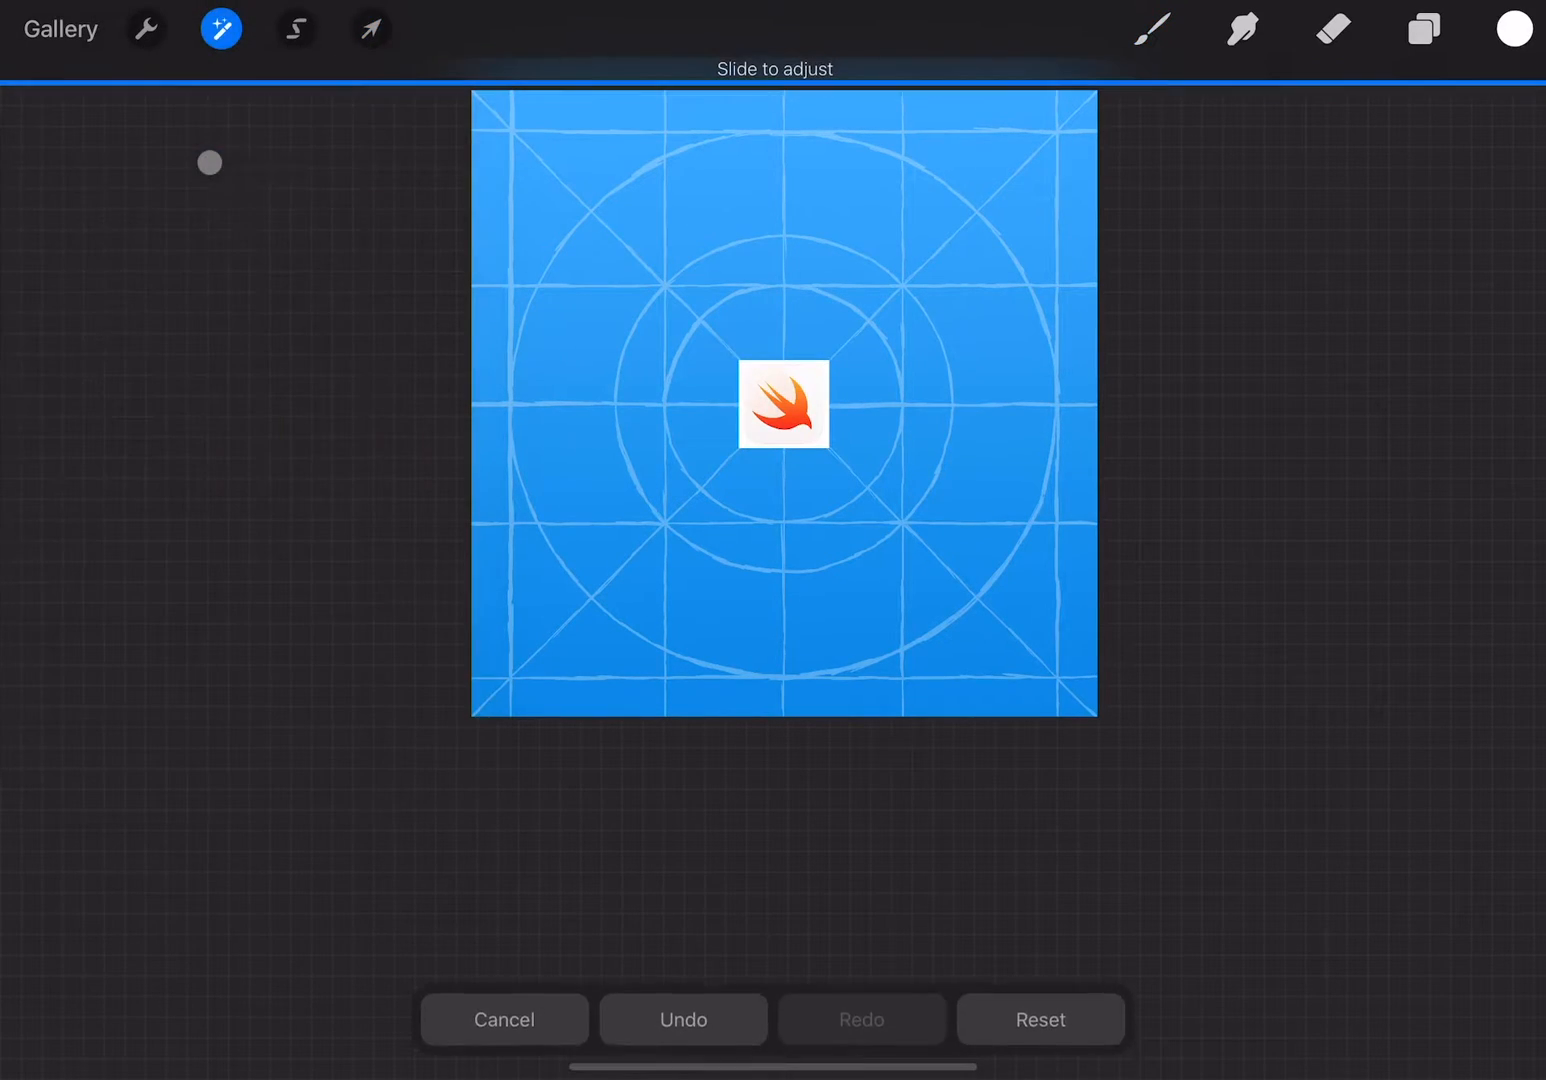
drag(208, 164, 532, 430)
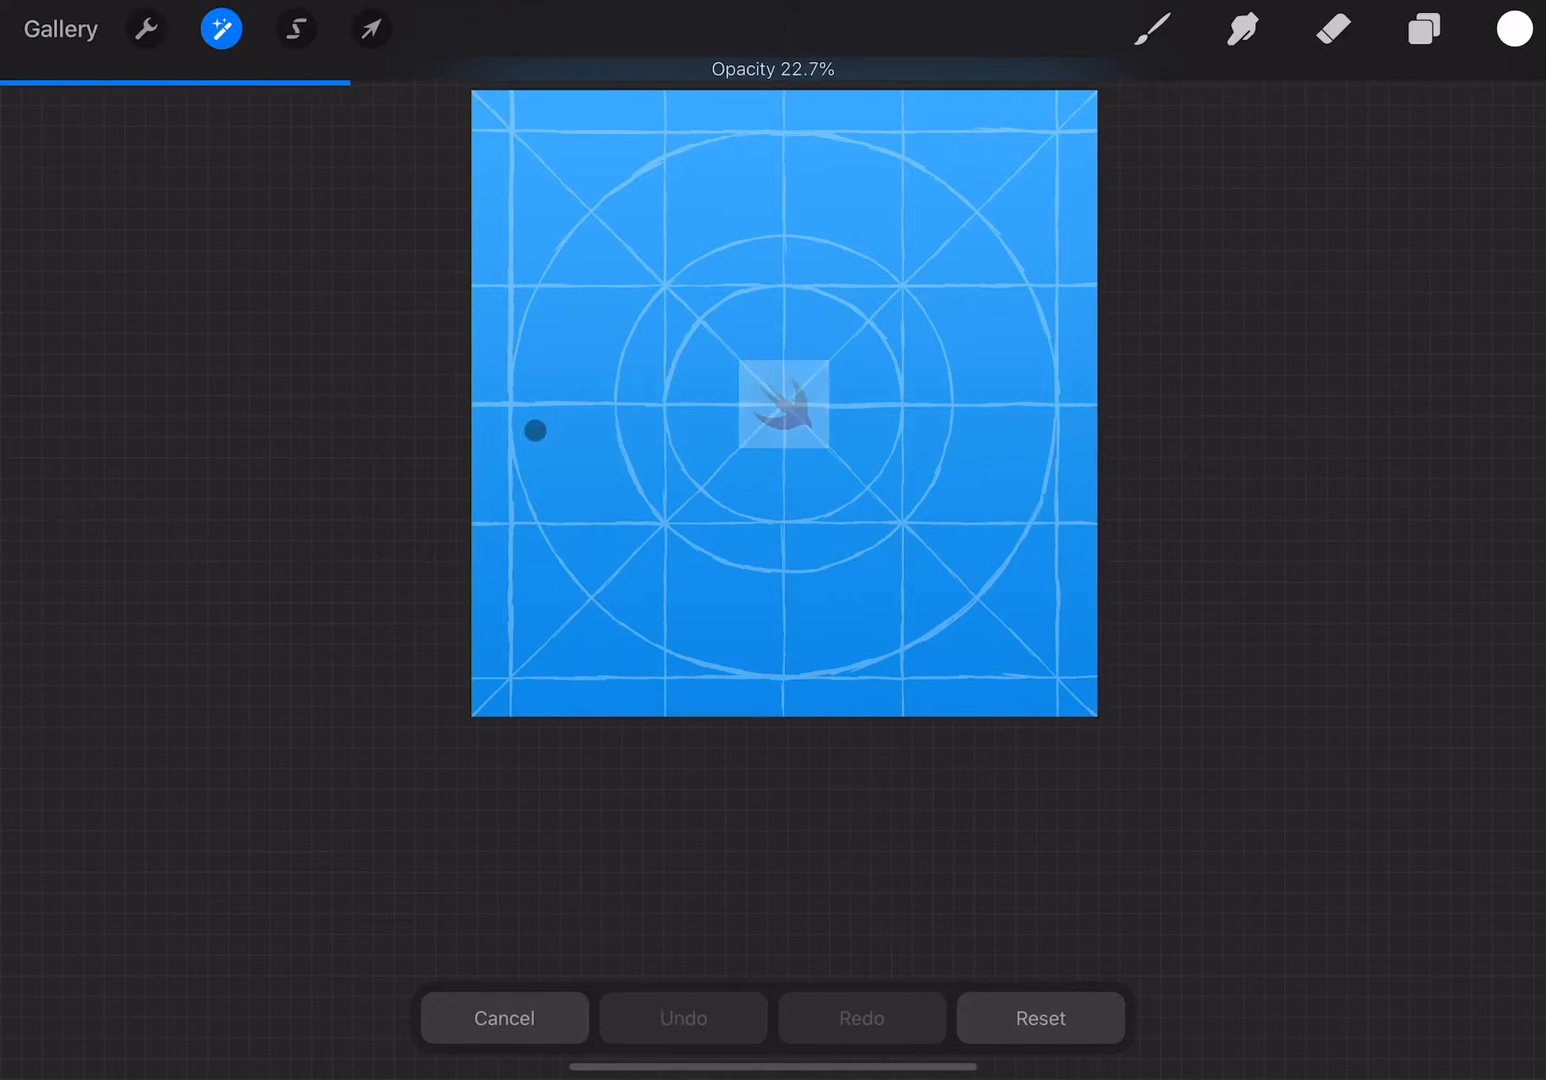
drag(532, 430, 582, 448)
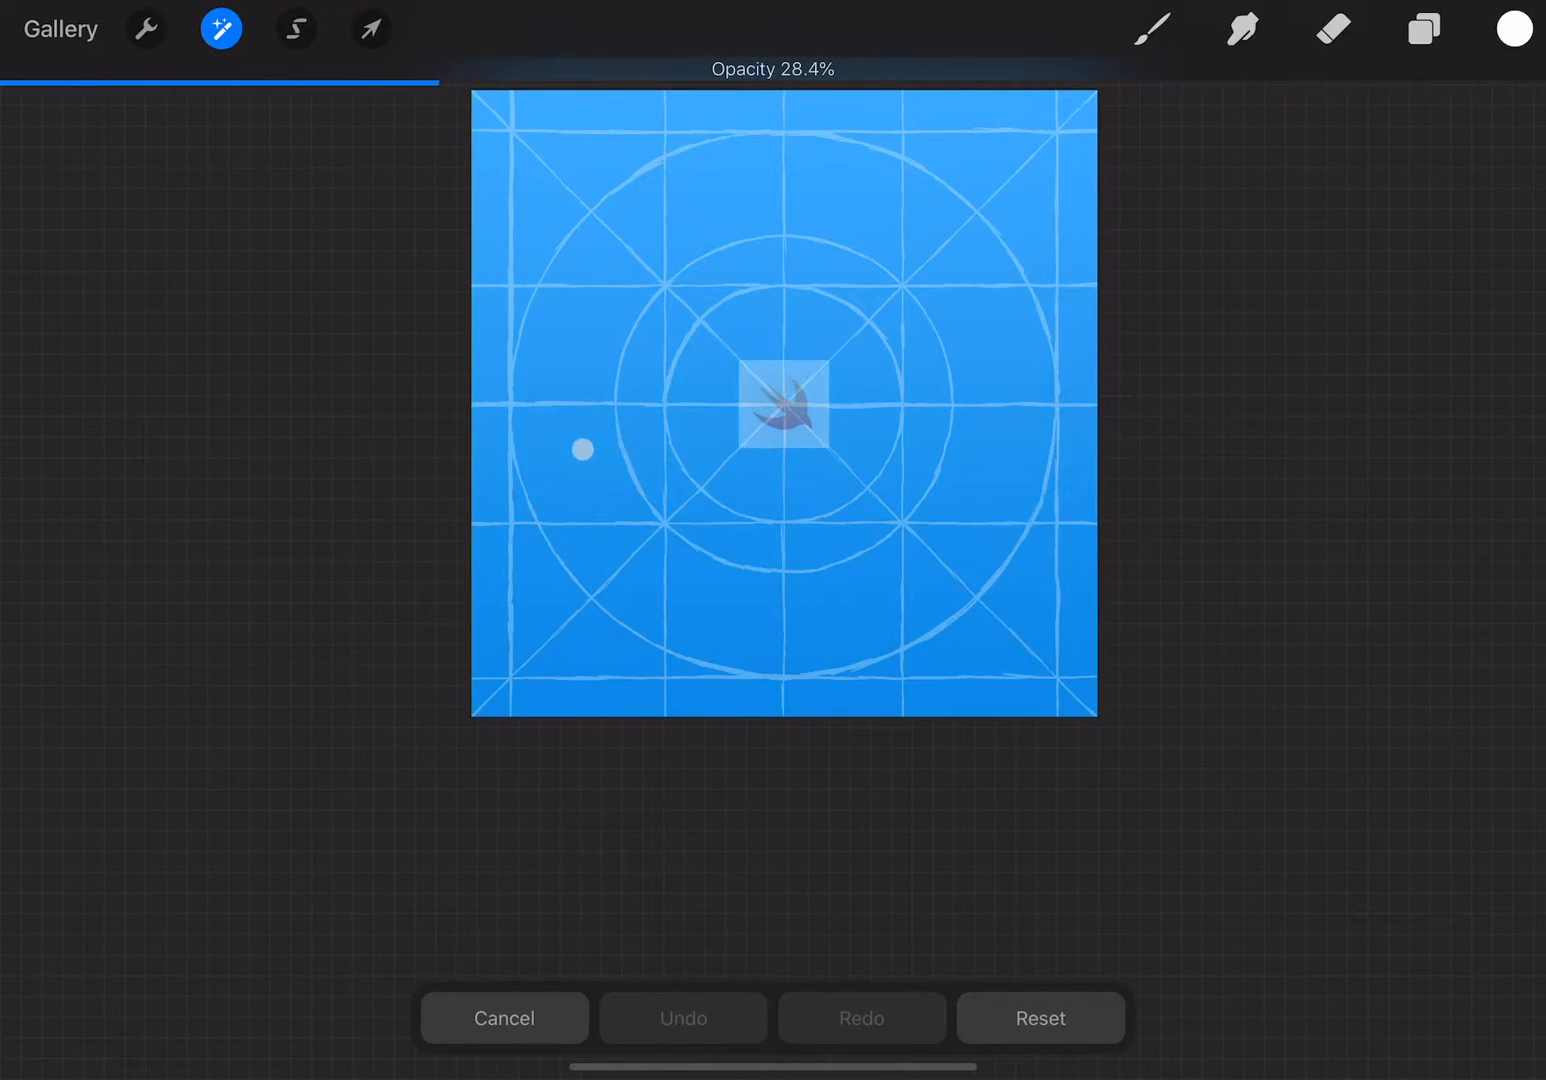
drag(584, 448, 586, 442)
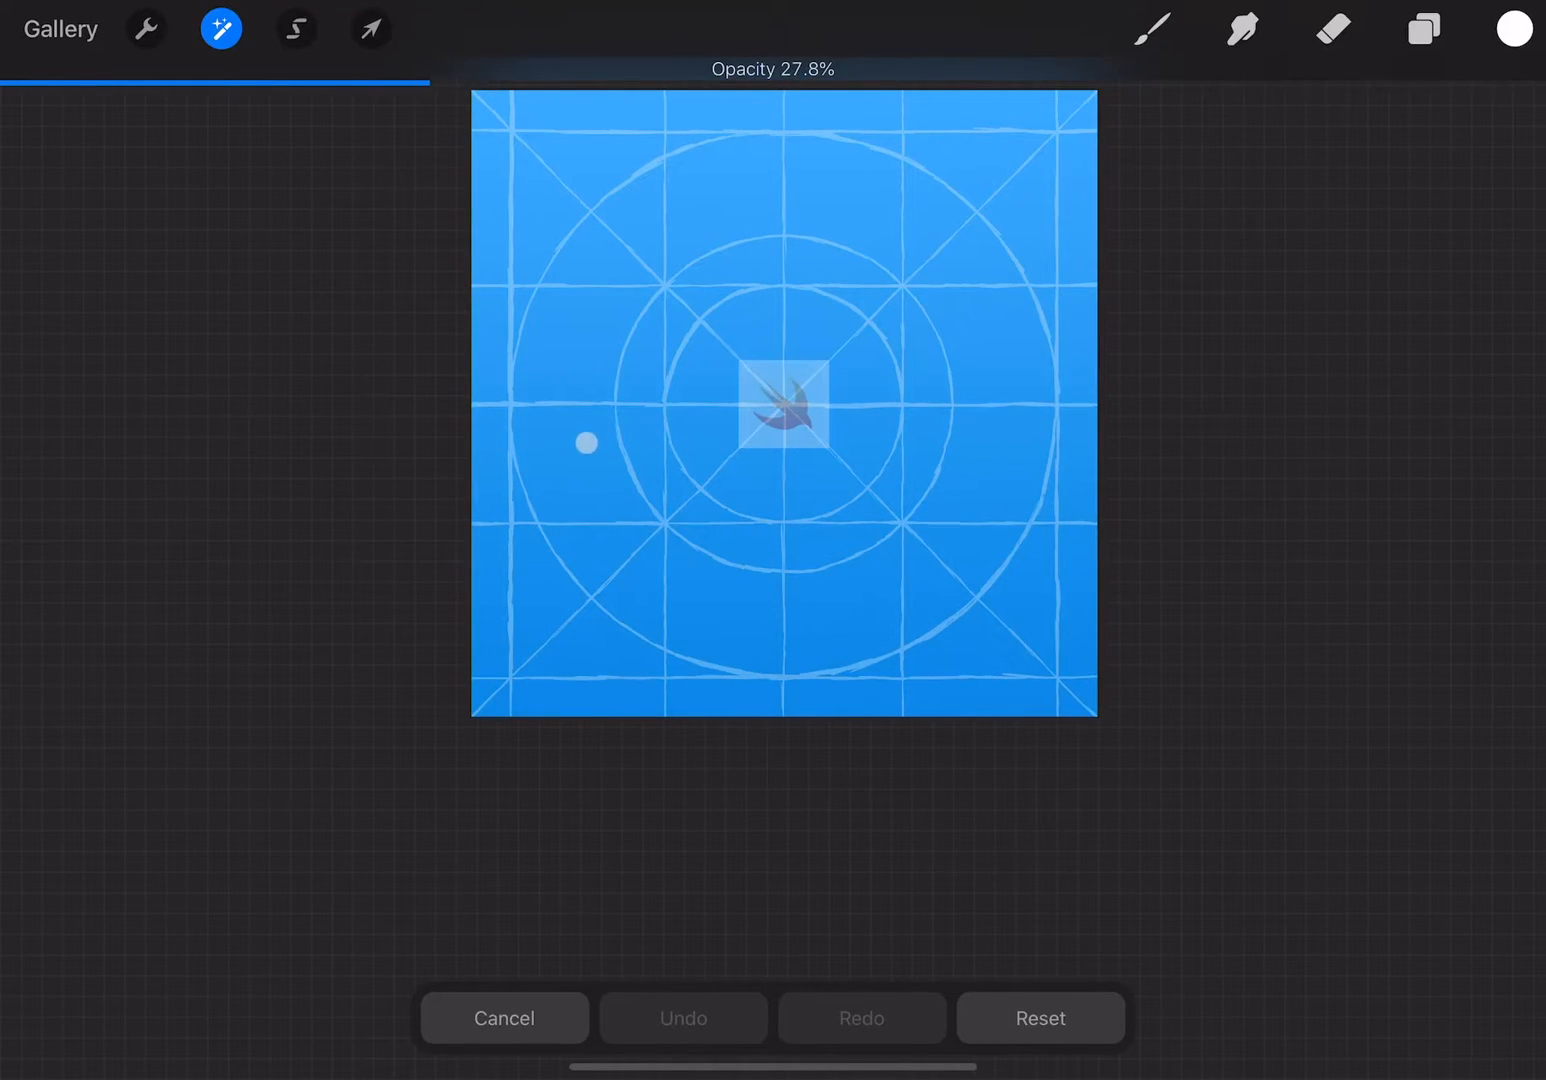
drag(588, 444, 818, 476)
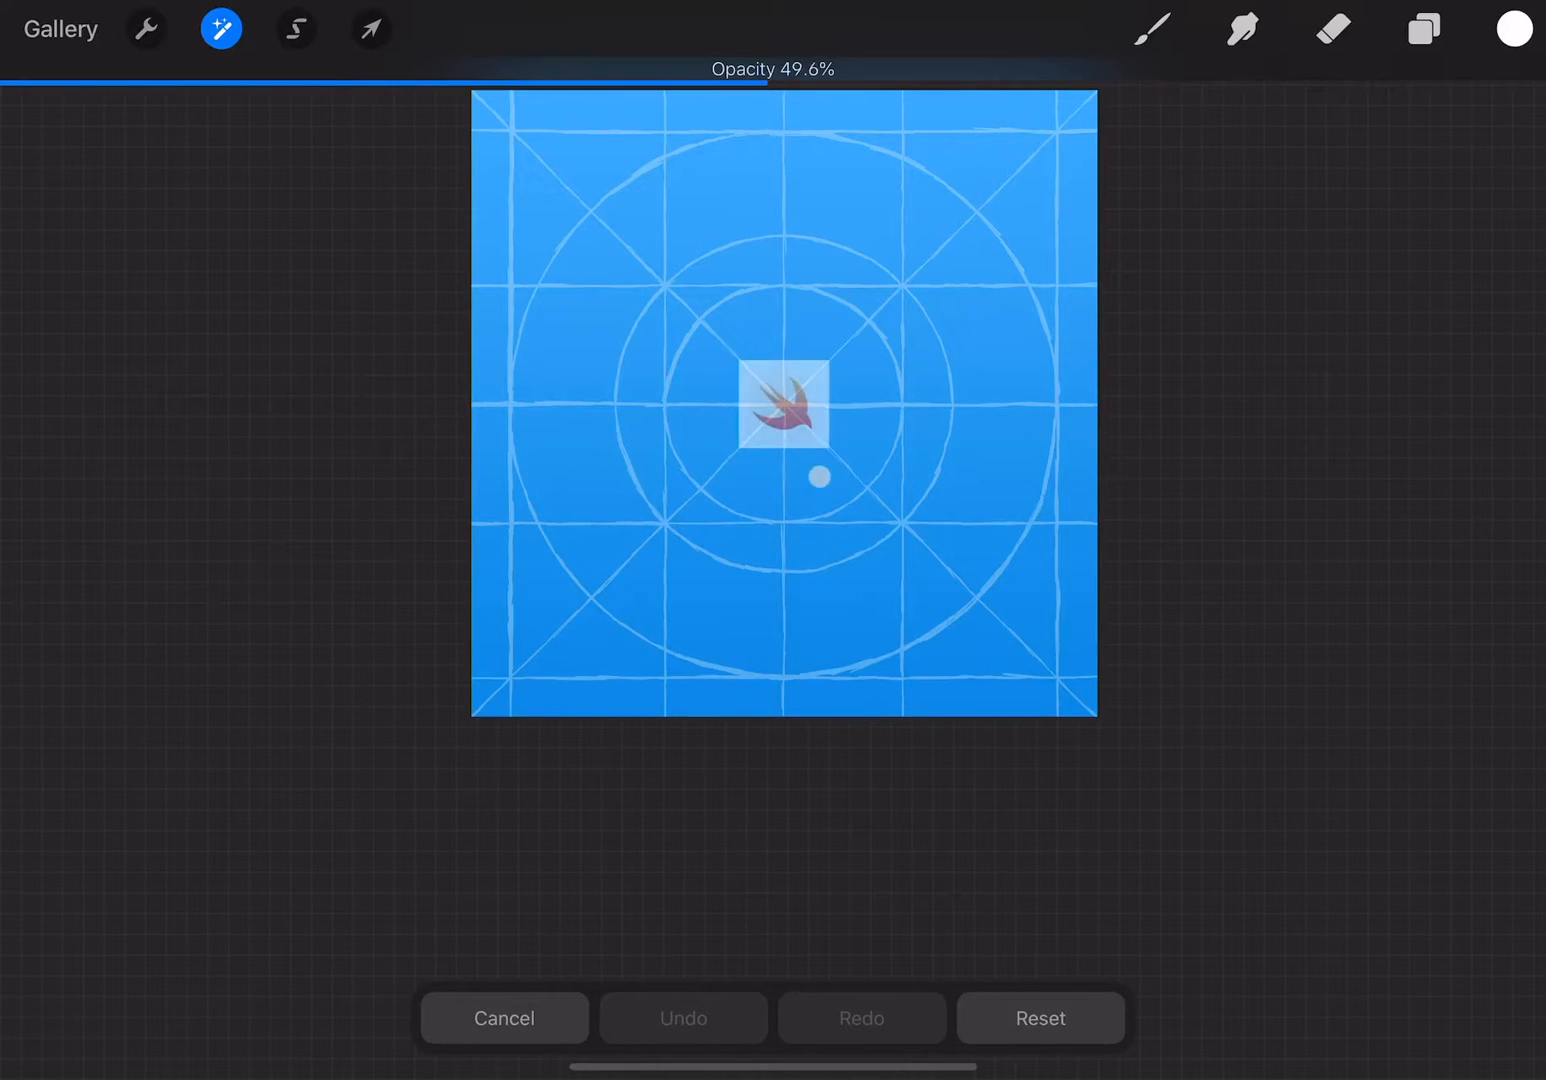
drag(818, 476, 632, 476)
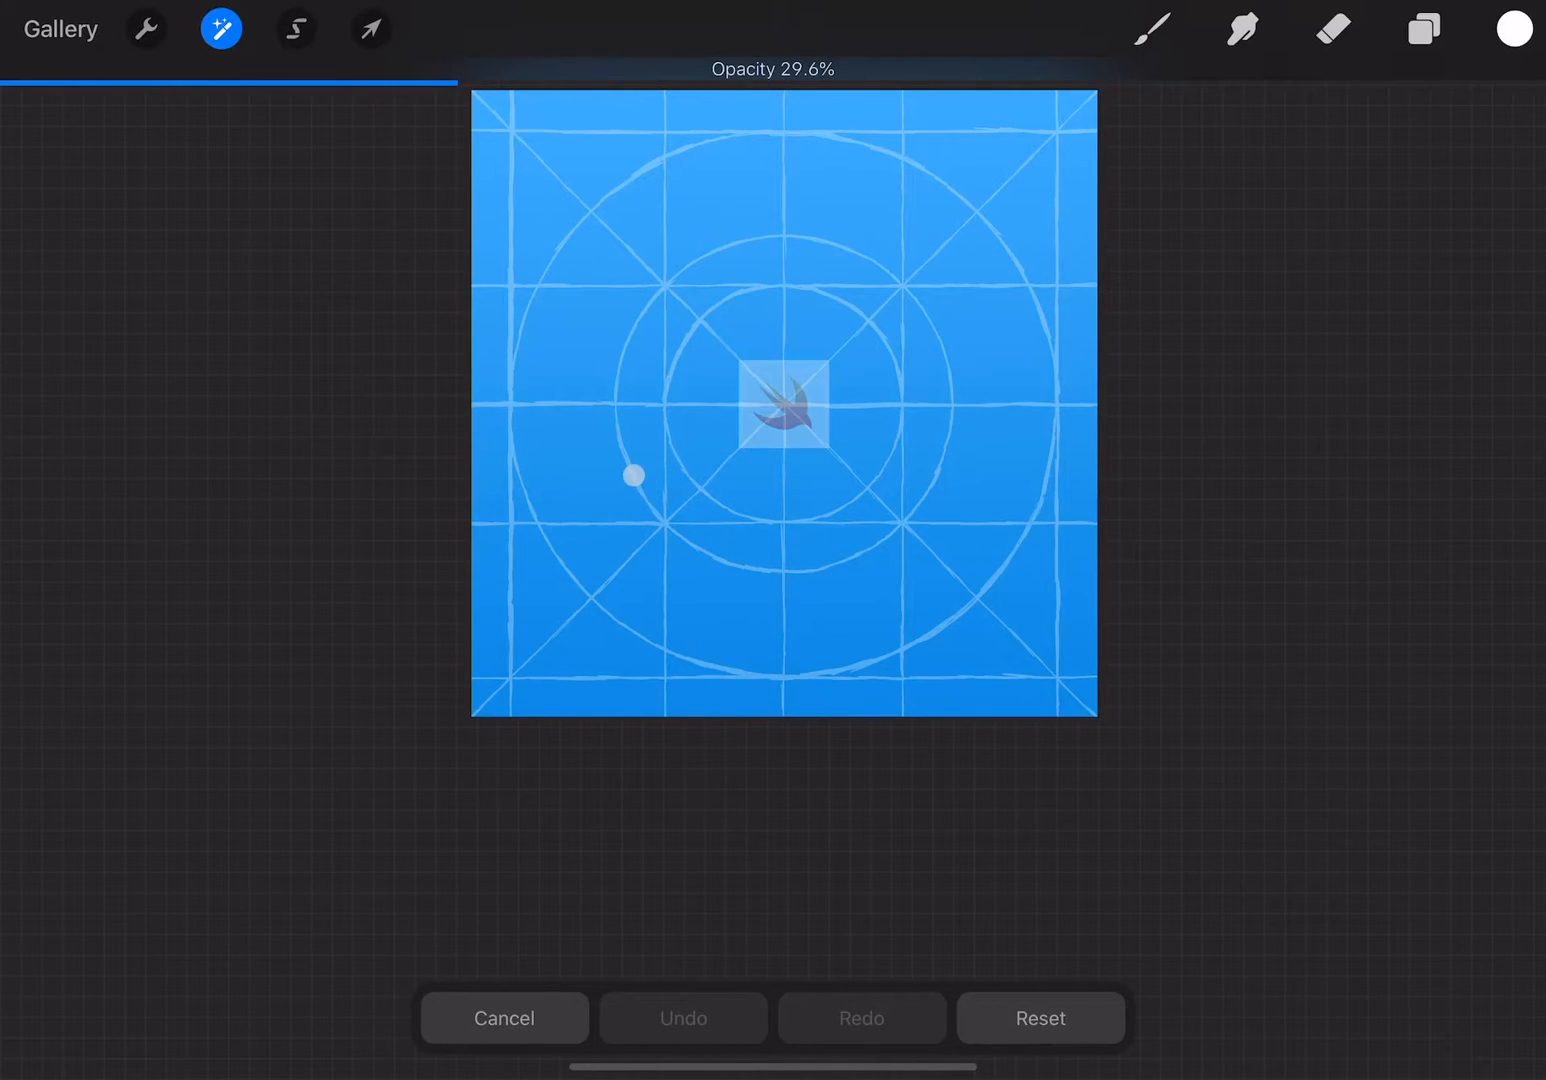
drag(634, 476, 712, 484)
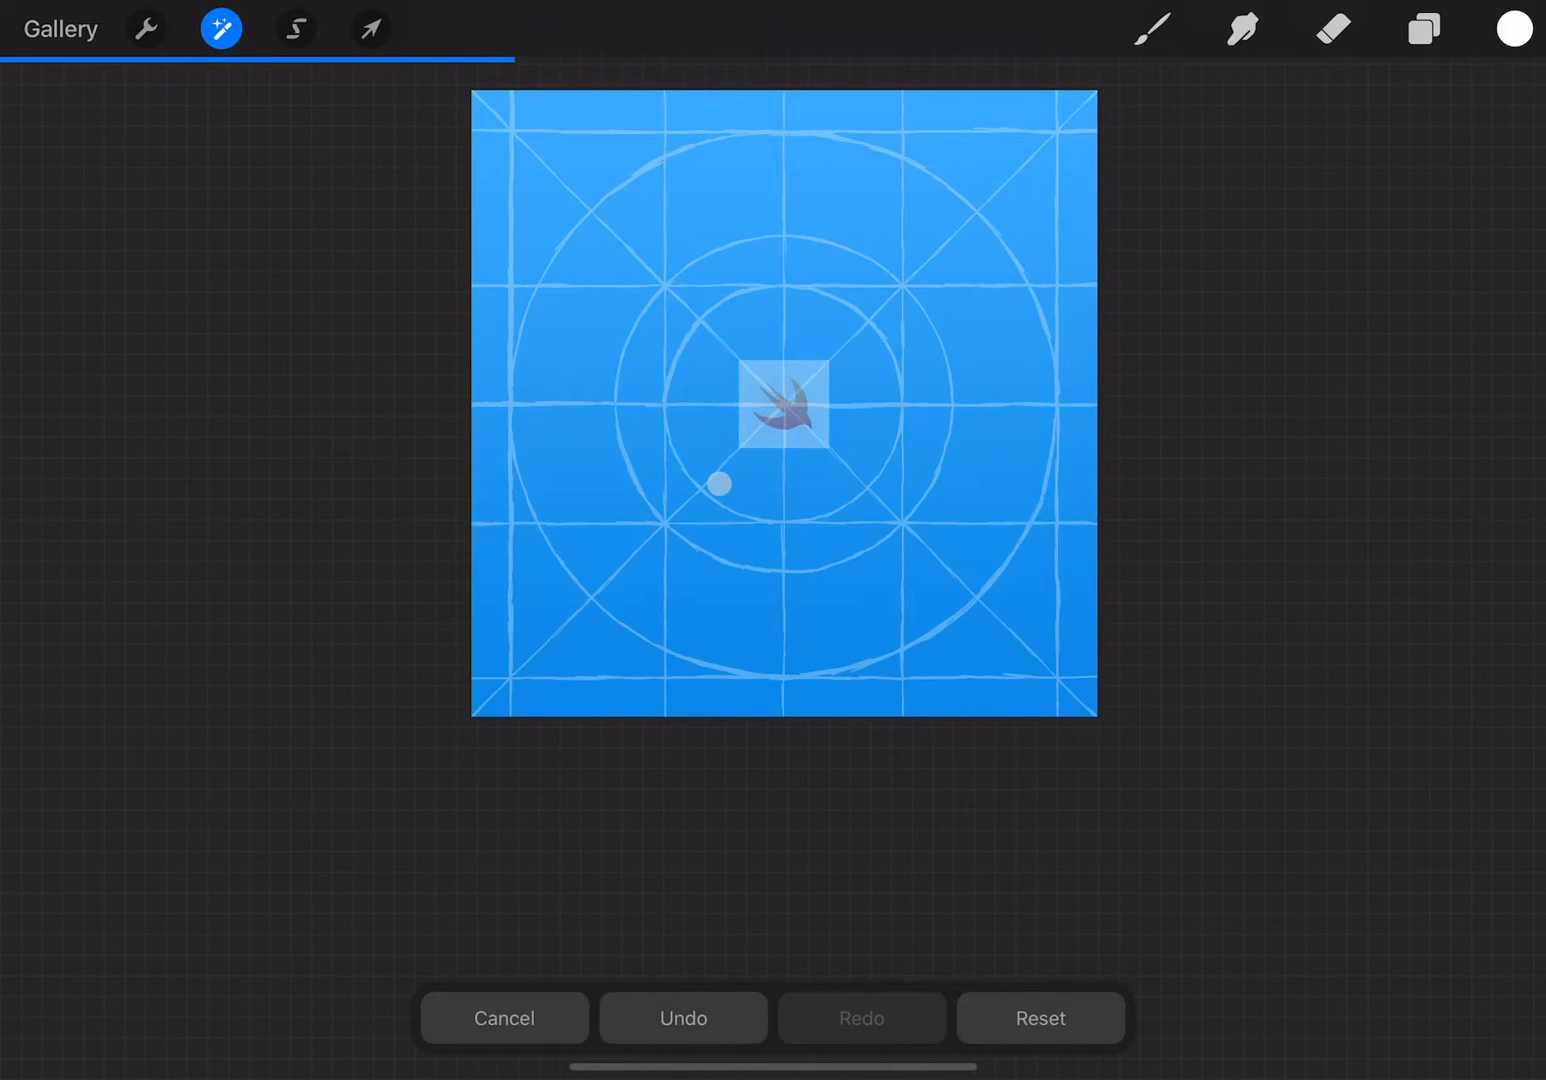
click(370, 28)
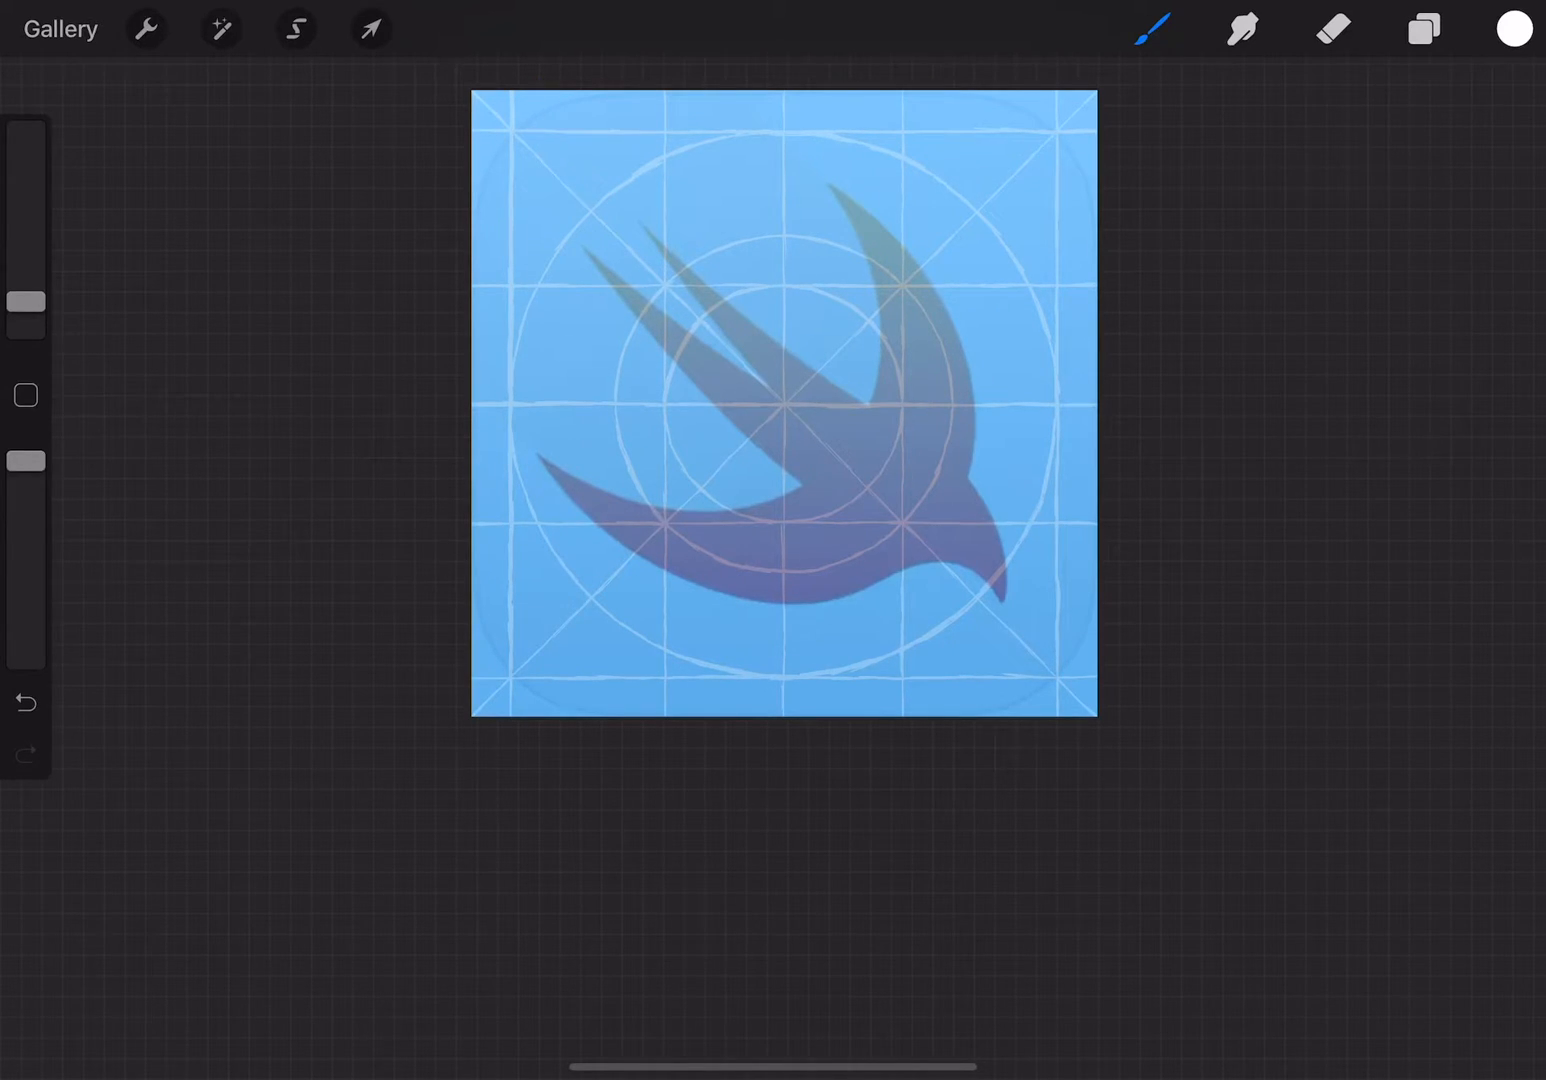
Rename the new top layer to 'Outlines'
click(1424, 28)
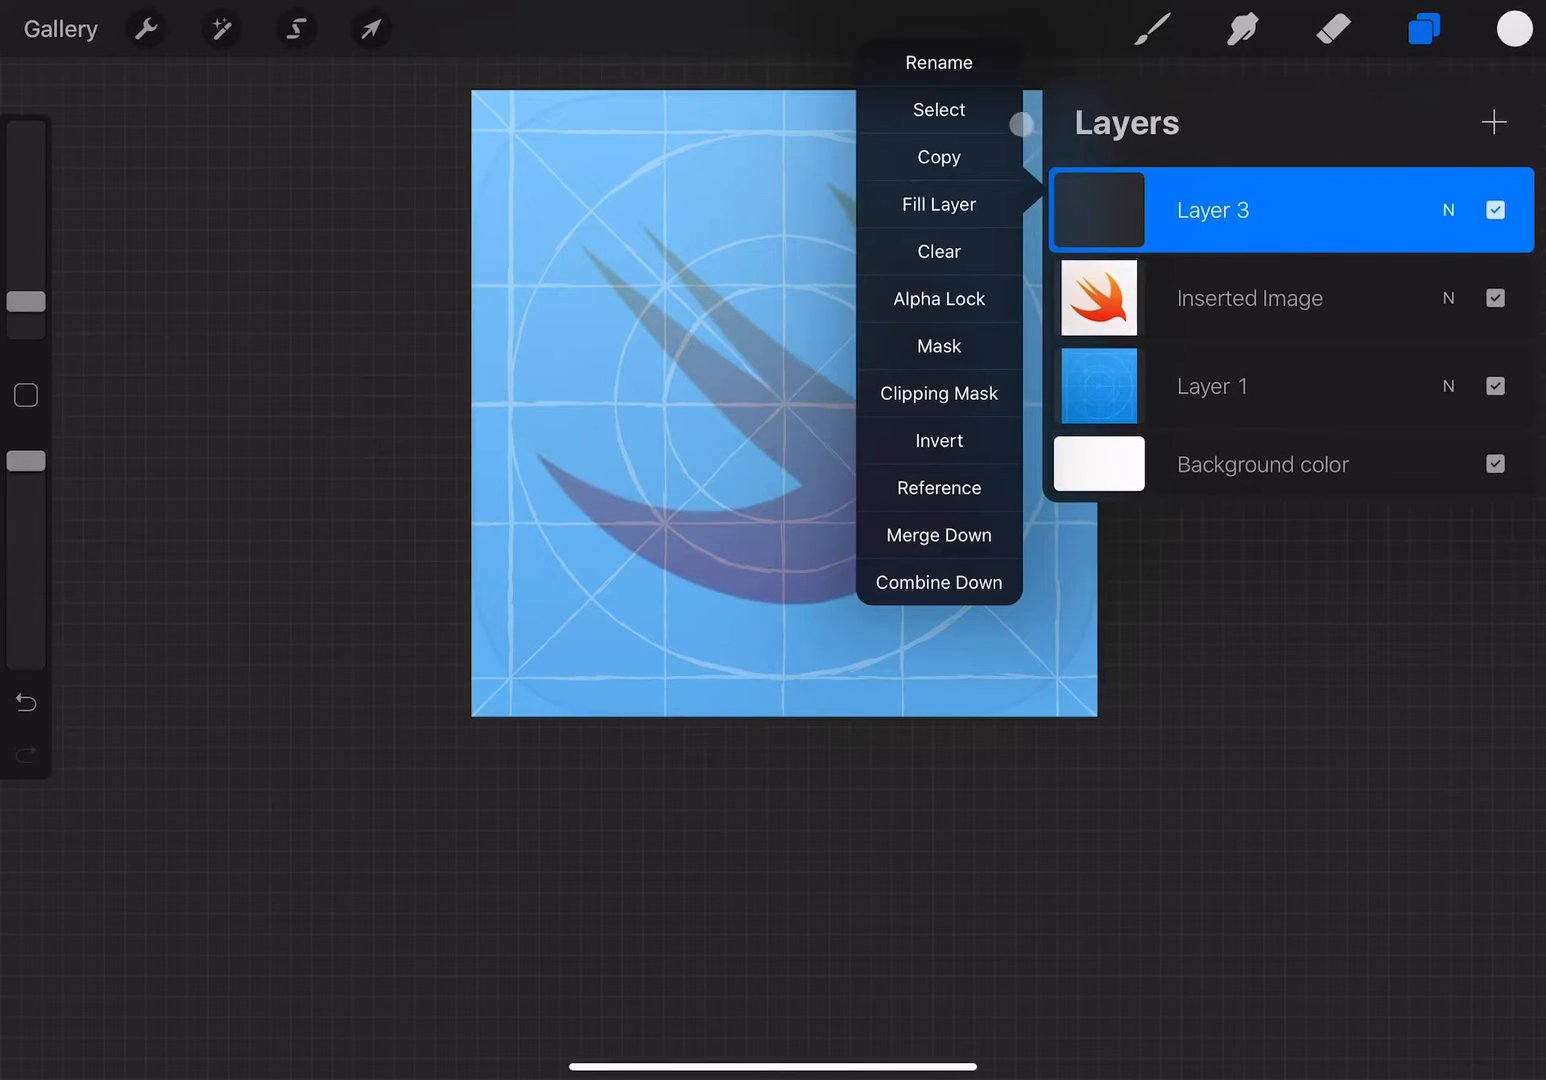
click(938, 62)
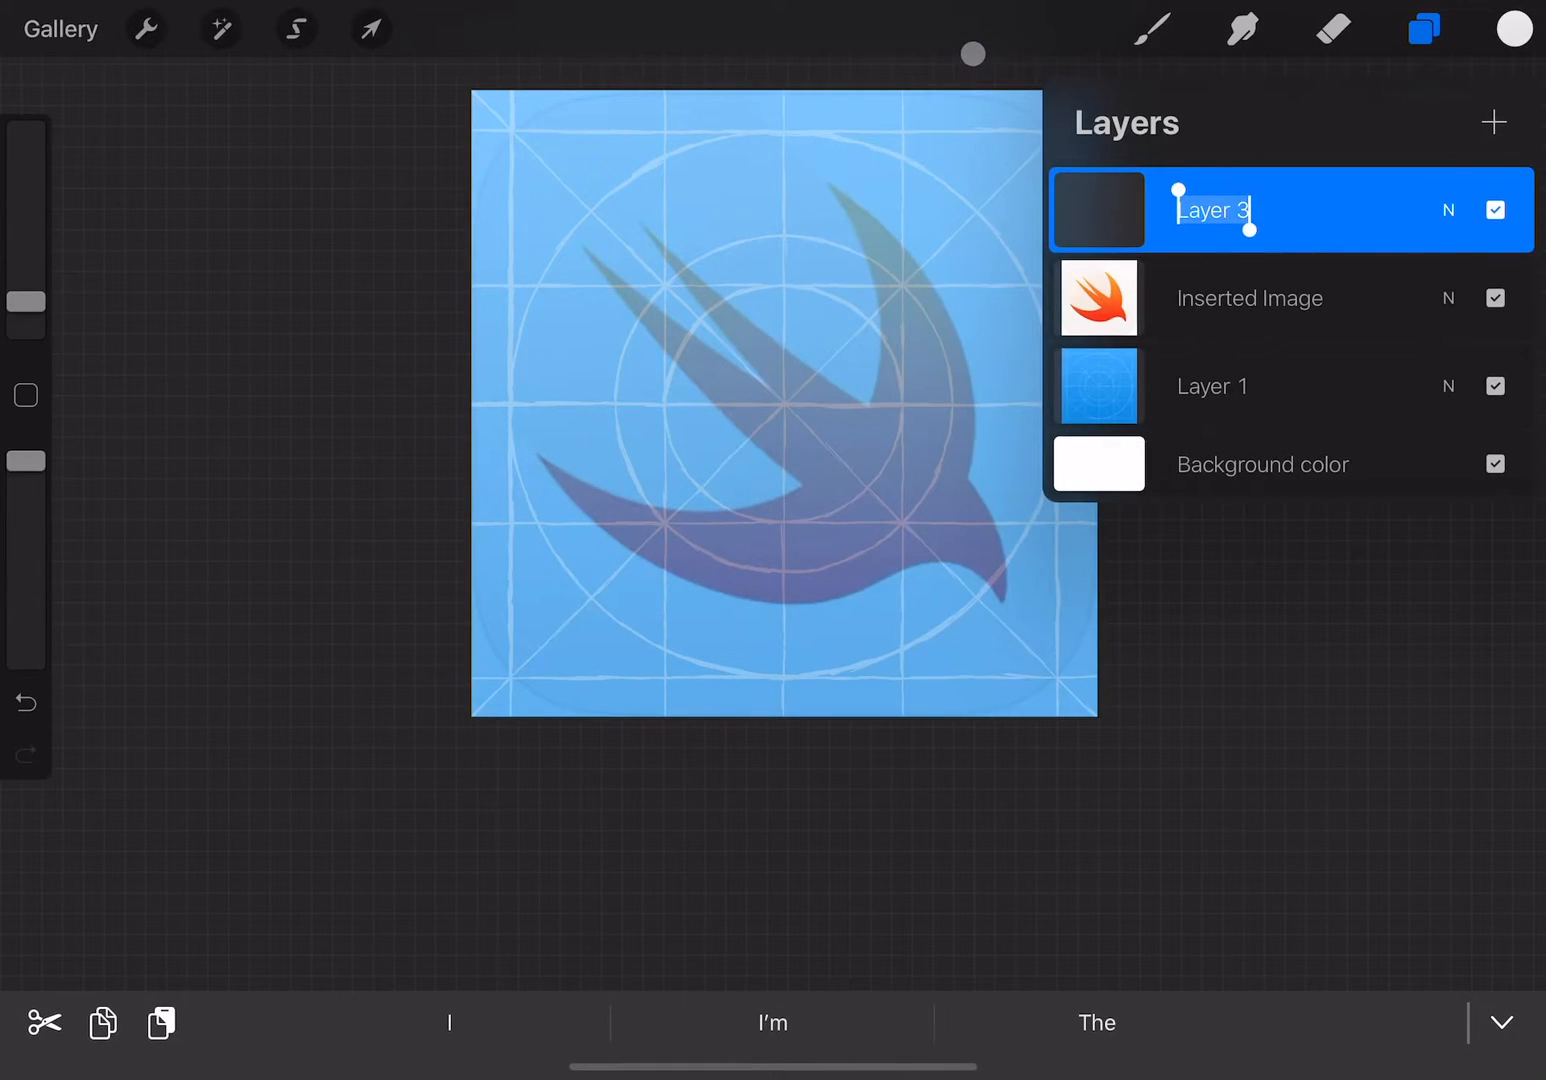
text(Outlines)
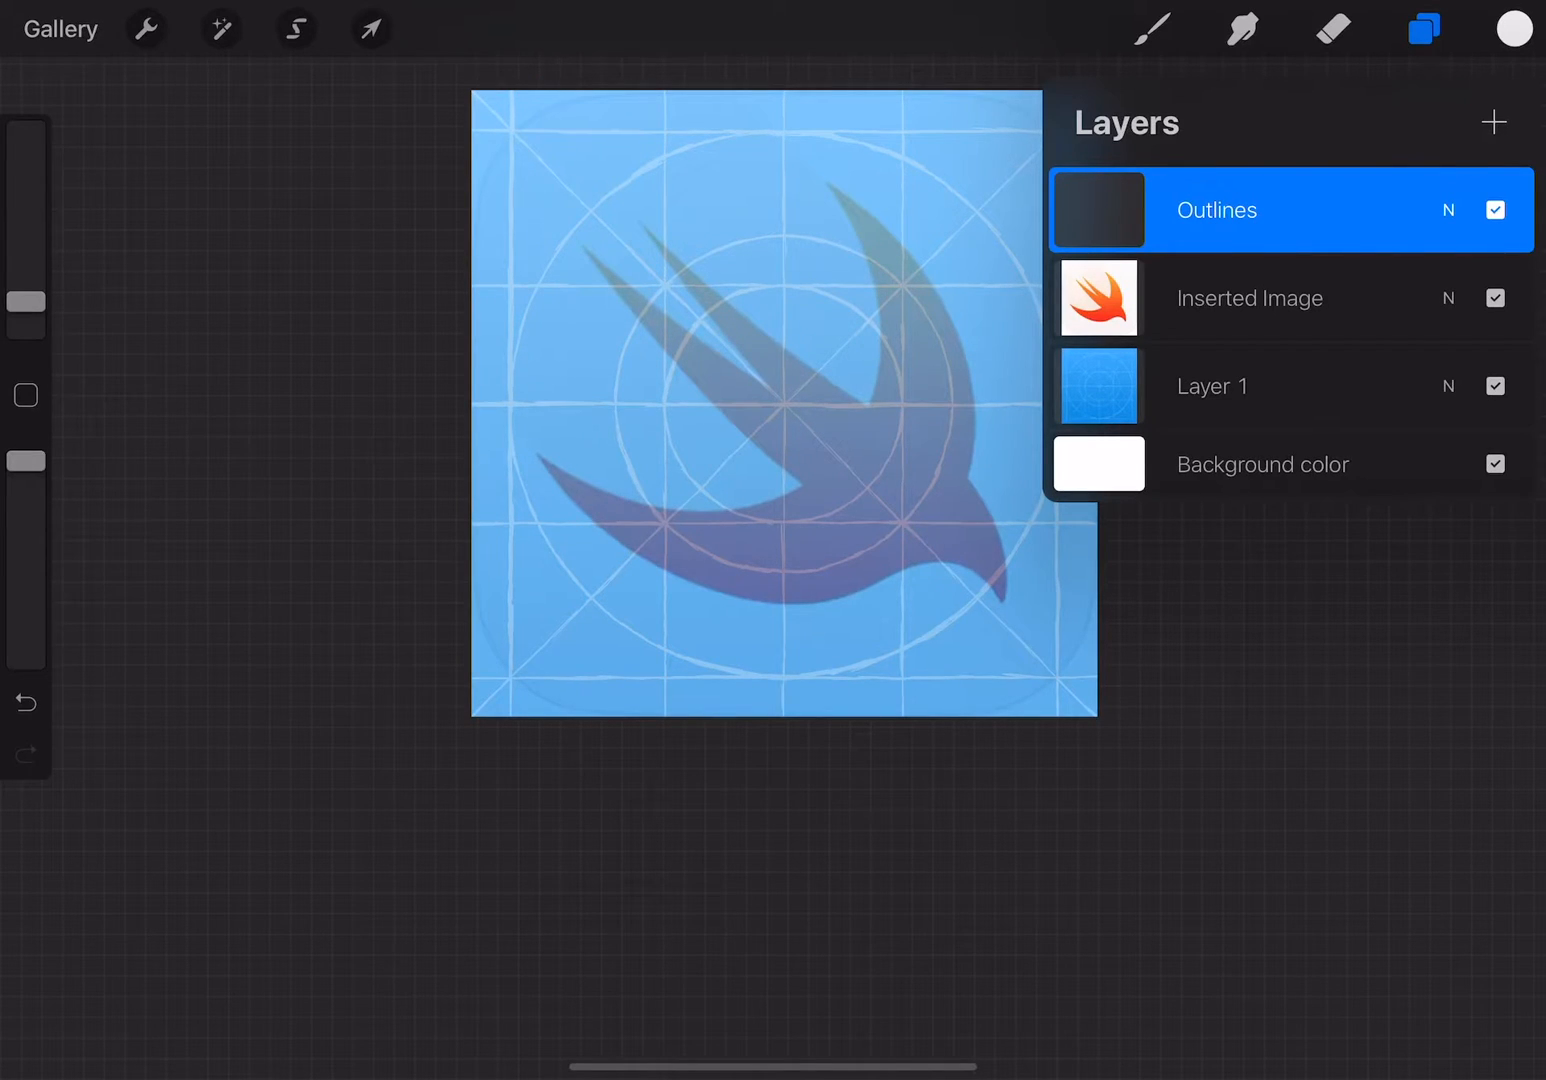
Adjust the Inking > Studio Pen's StreamLine down to about 2%
click(1152, 28)
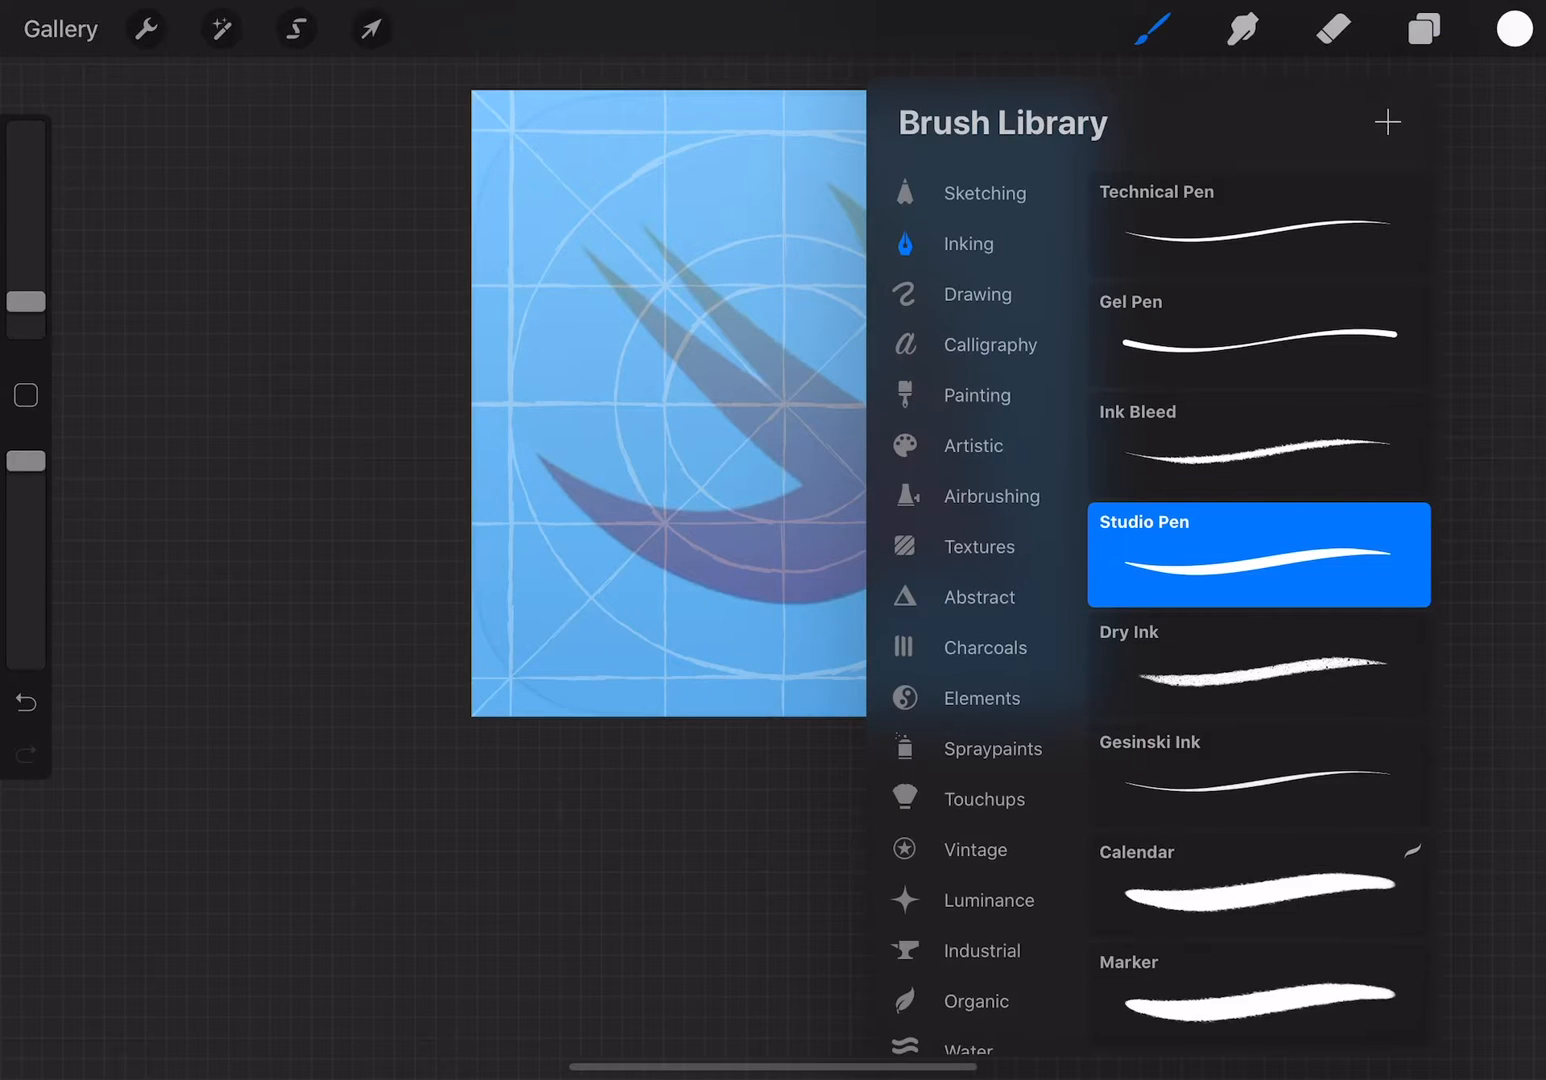
double_click(1258, 556)
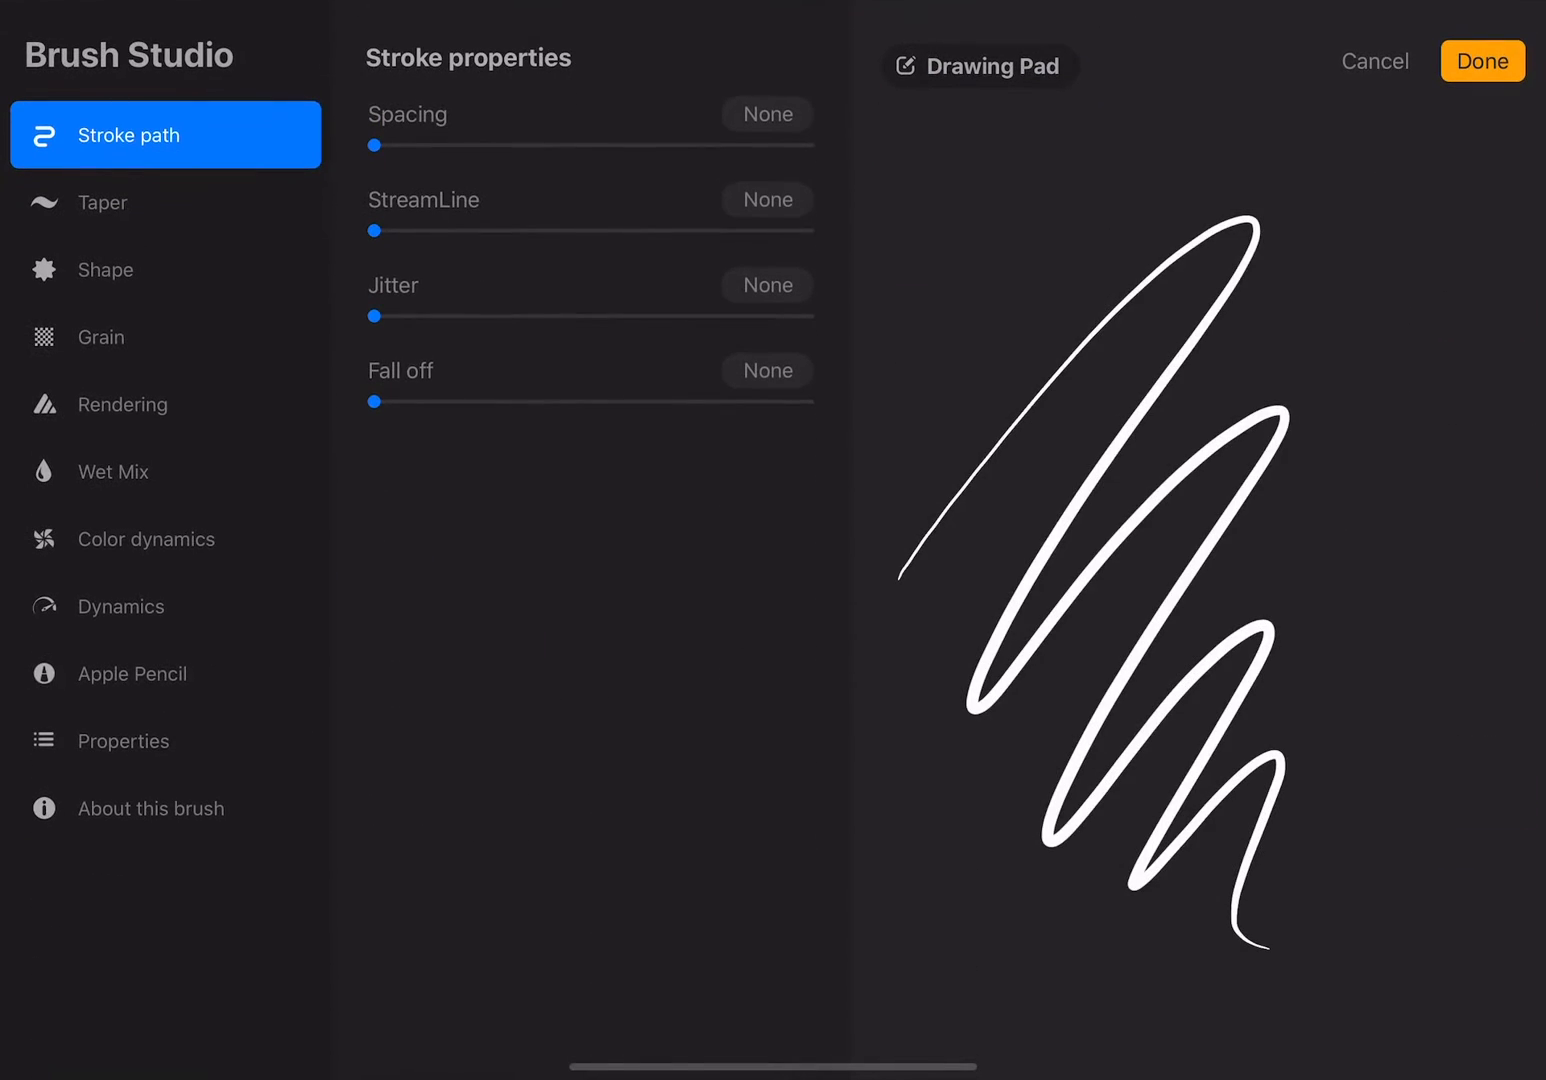
drag(376, 232, 580, 232)
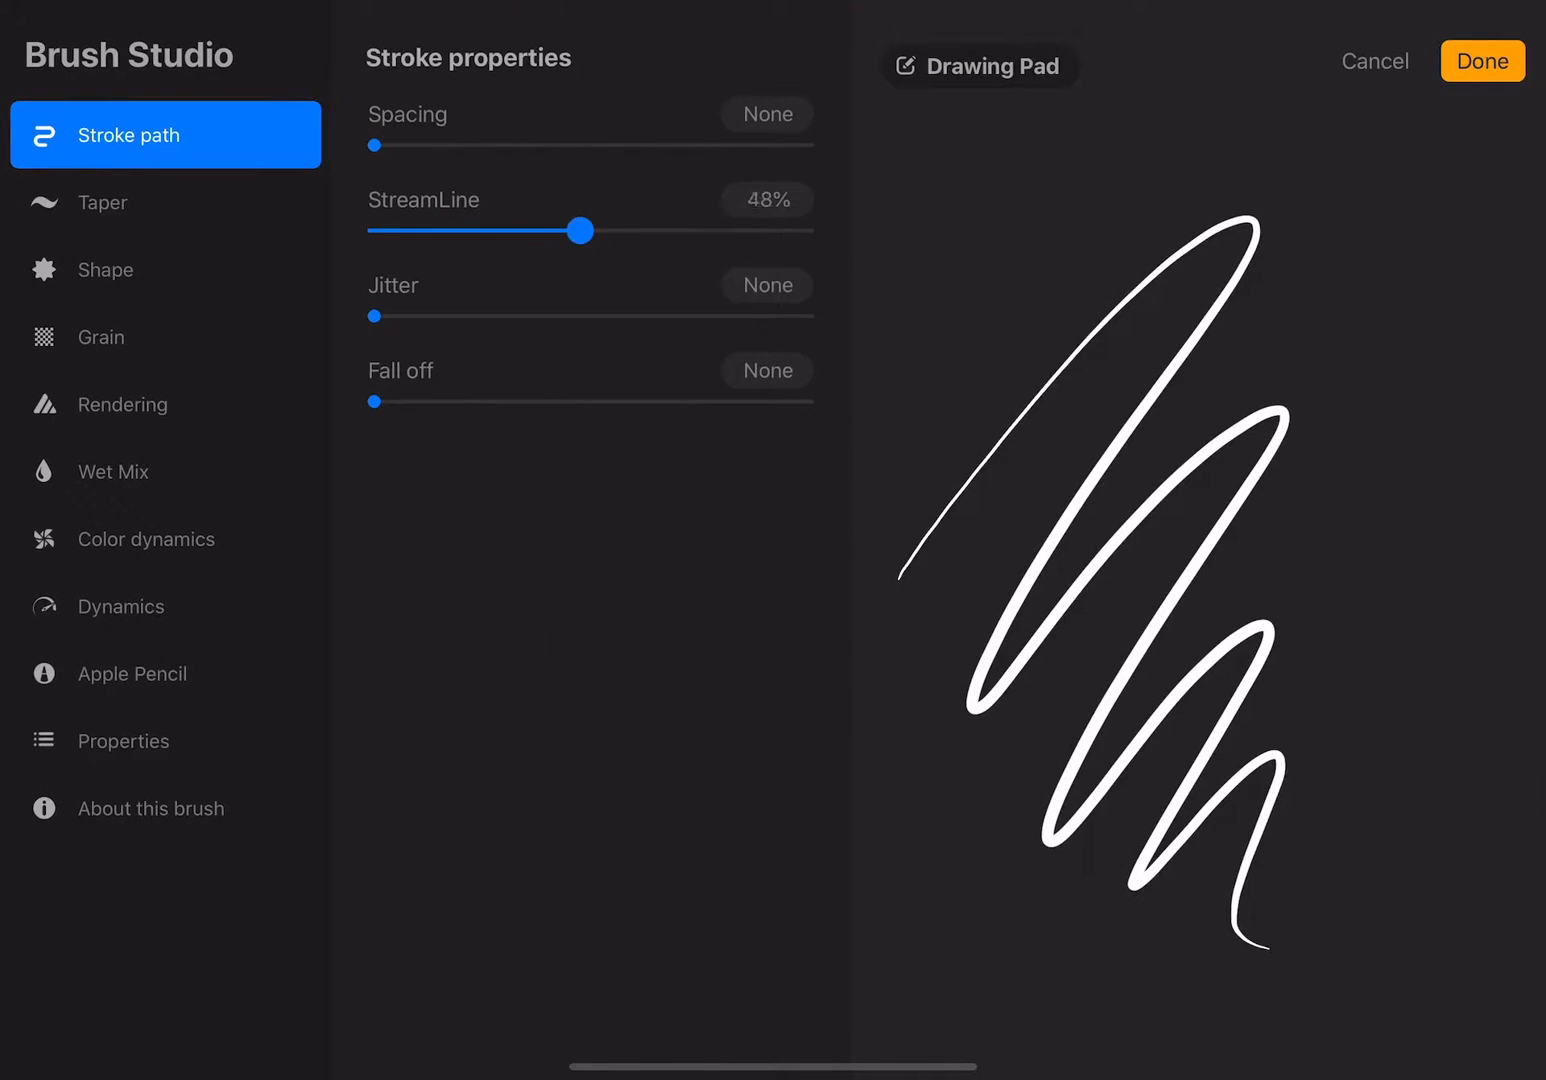
drag(582, 230, 380, 230)
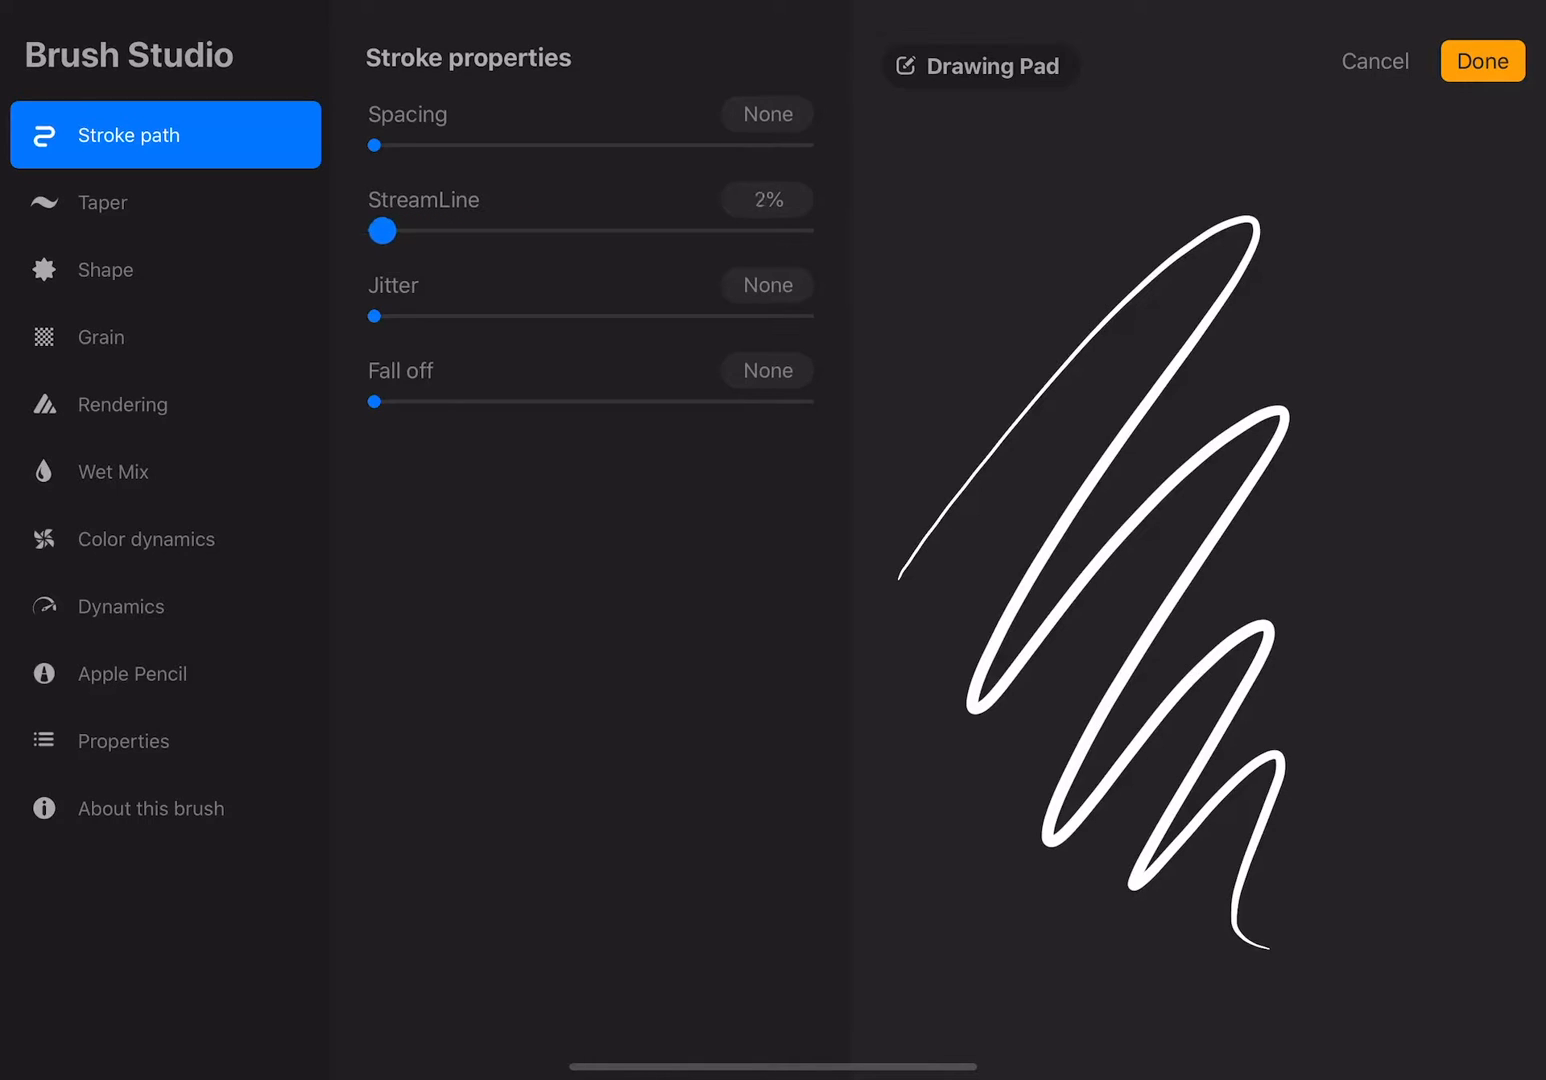
drag(384, 230, 810, 230)
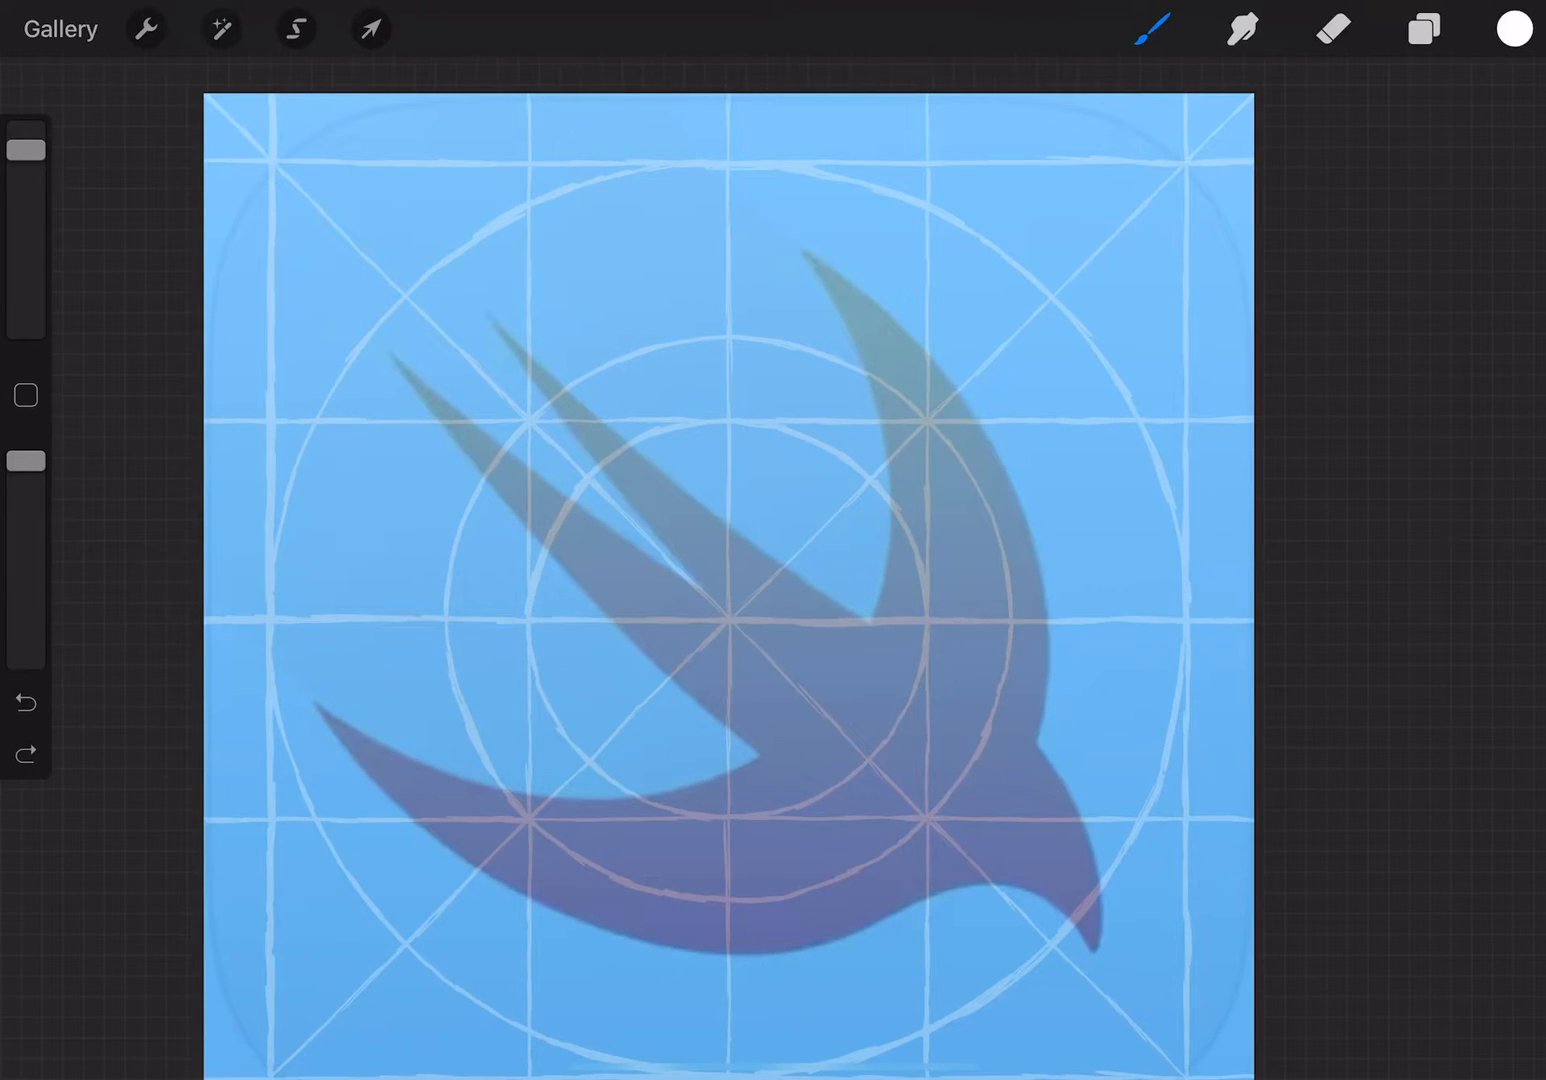
Trace white outlines around the two tail feathers and the wing's outer edge to the head
drag(490, 310, 596, 456)
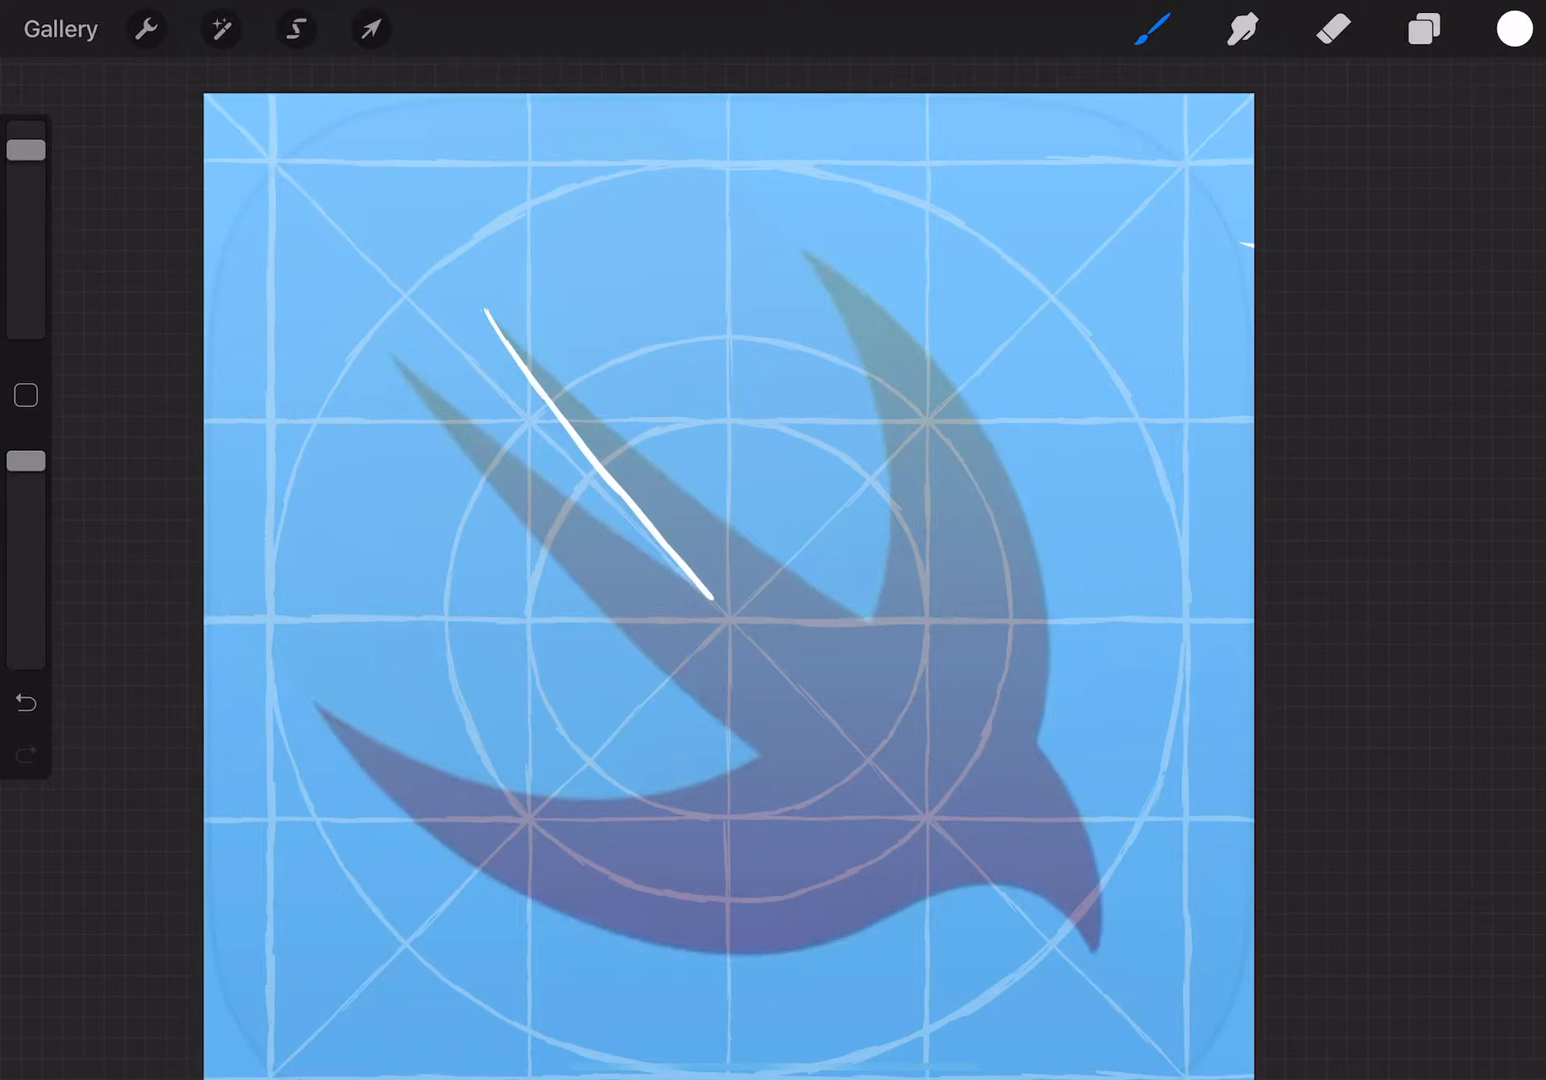
drag(490, 310, 710, 600)
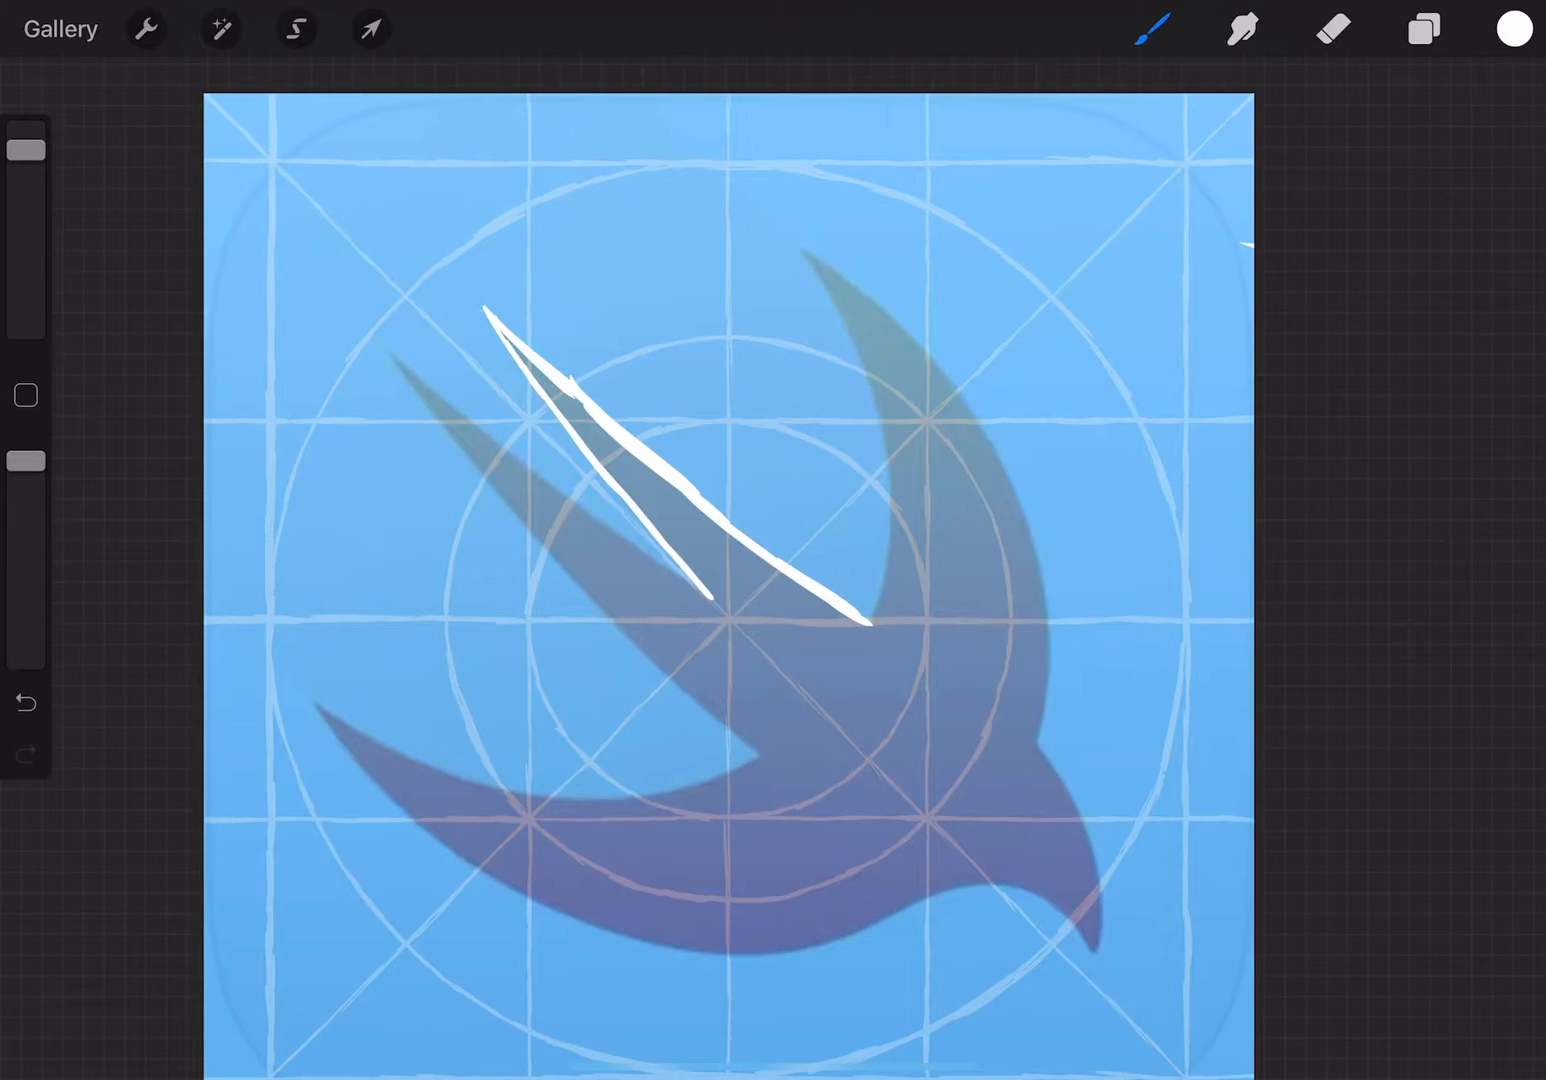
drag(860, 370, 880, 600)
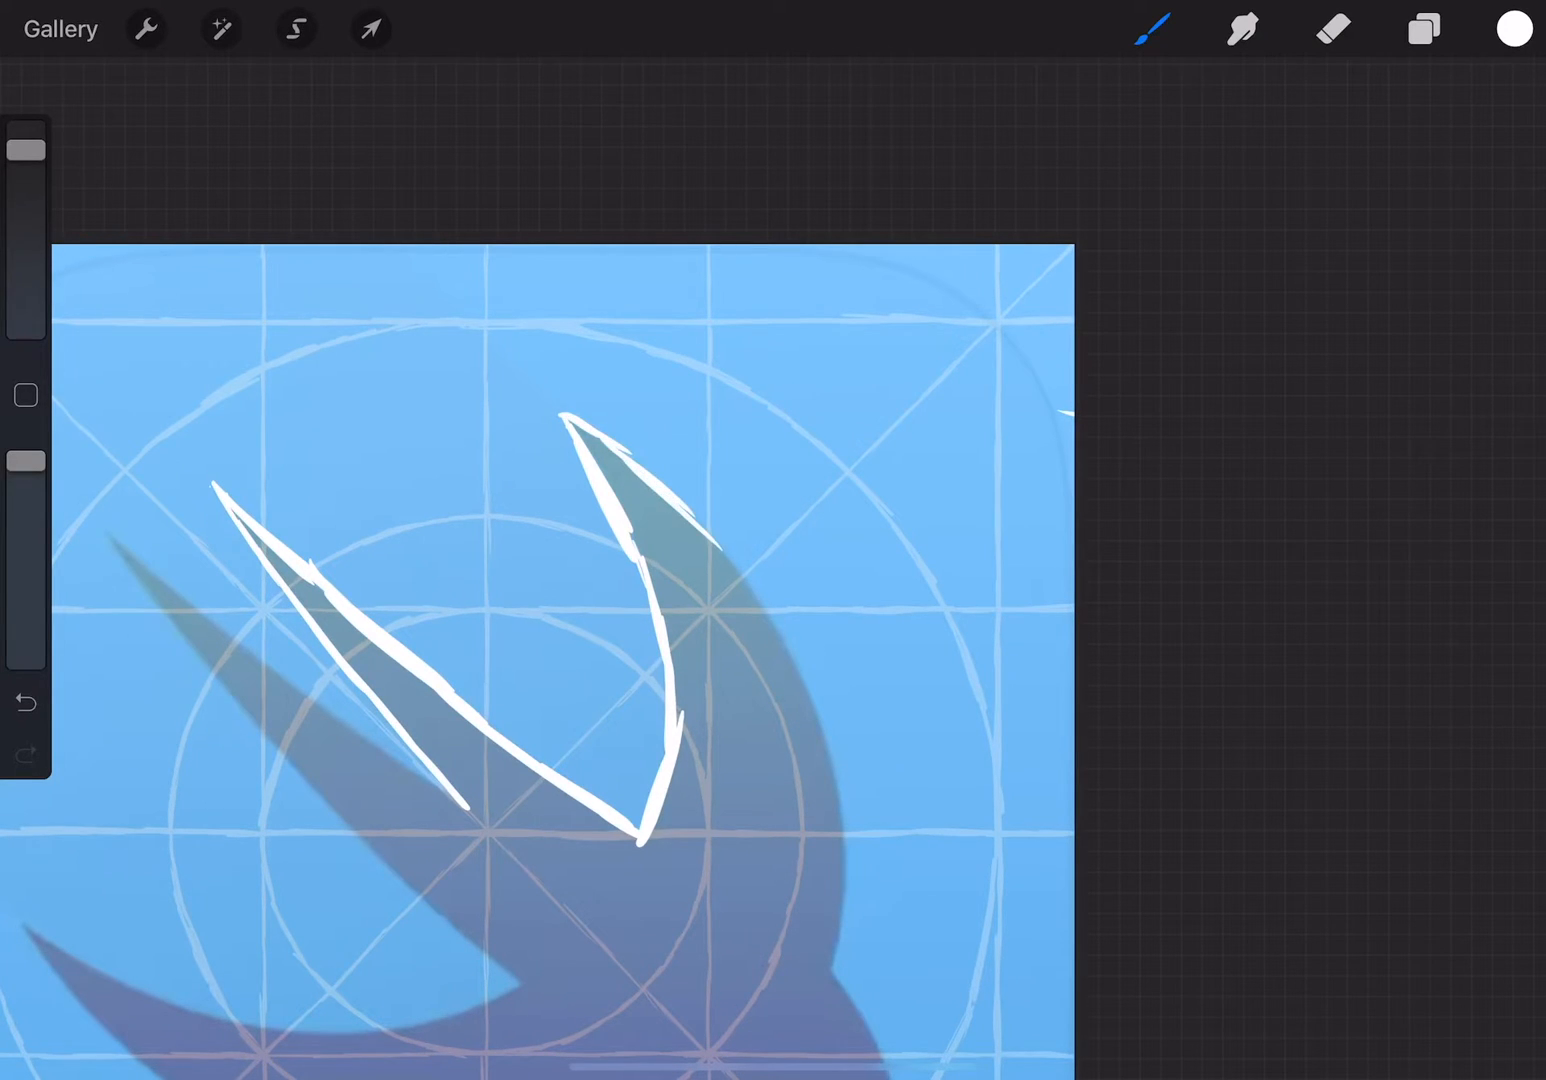
drag(640, 510, 820, 730)
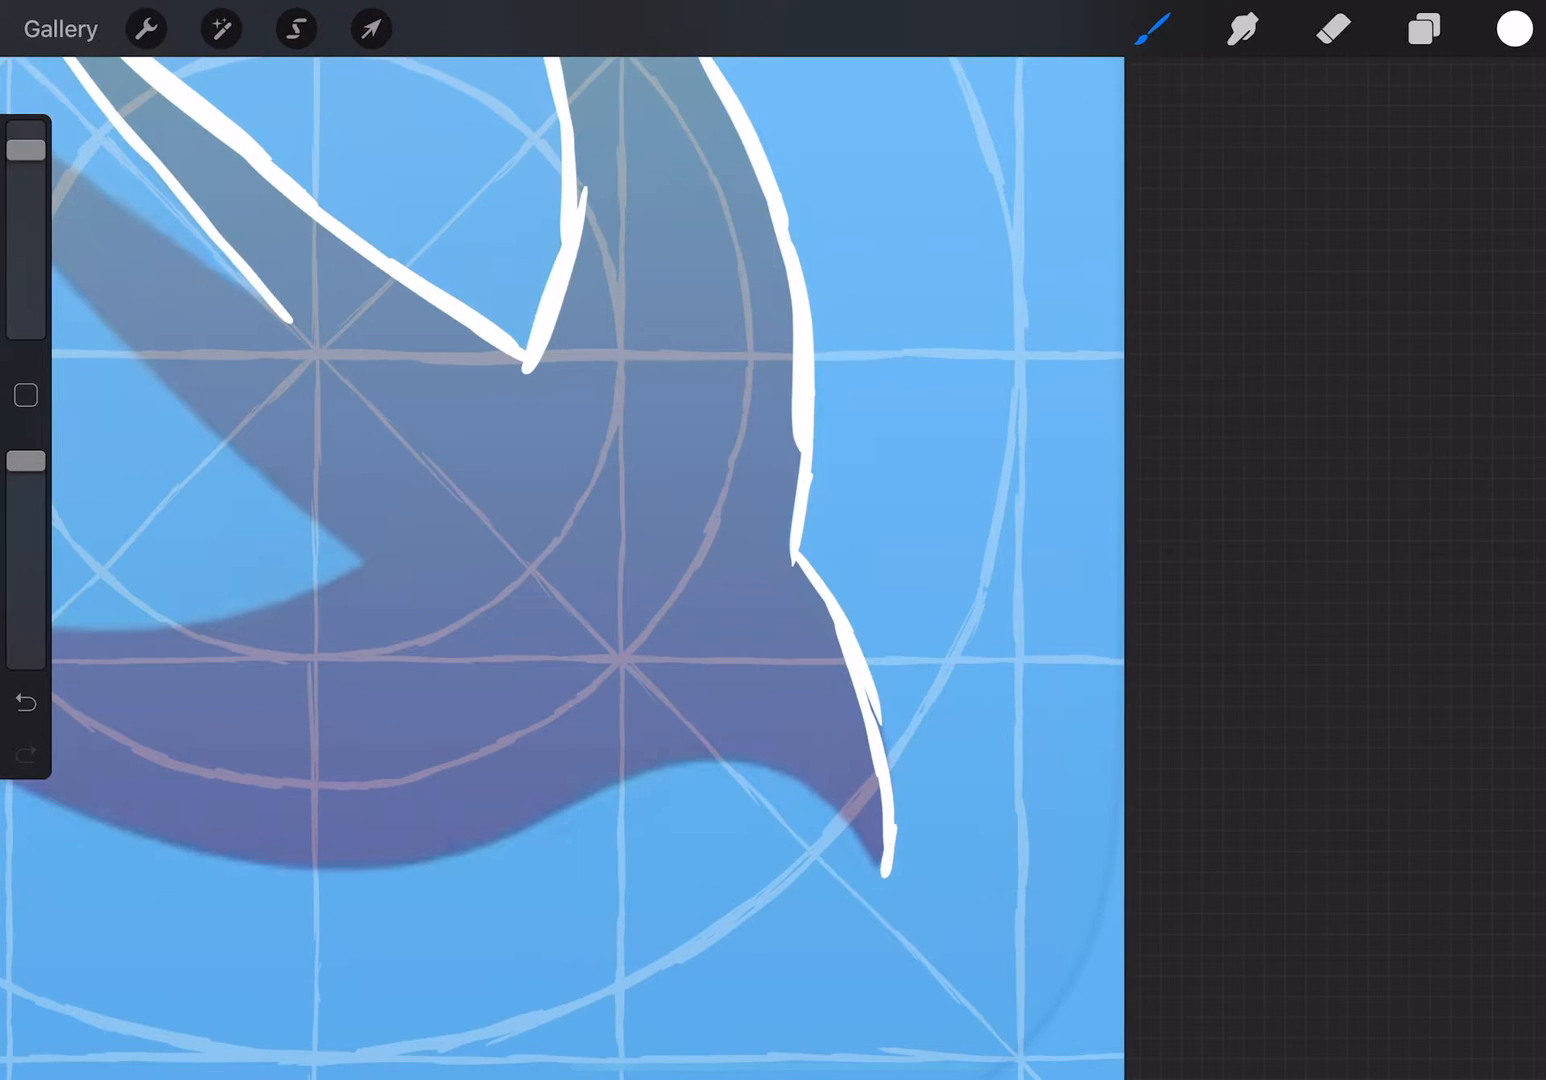
Outline the lower wing's curve and the remaining feathers around the bird's body
drag(724, 760, 884, 870)
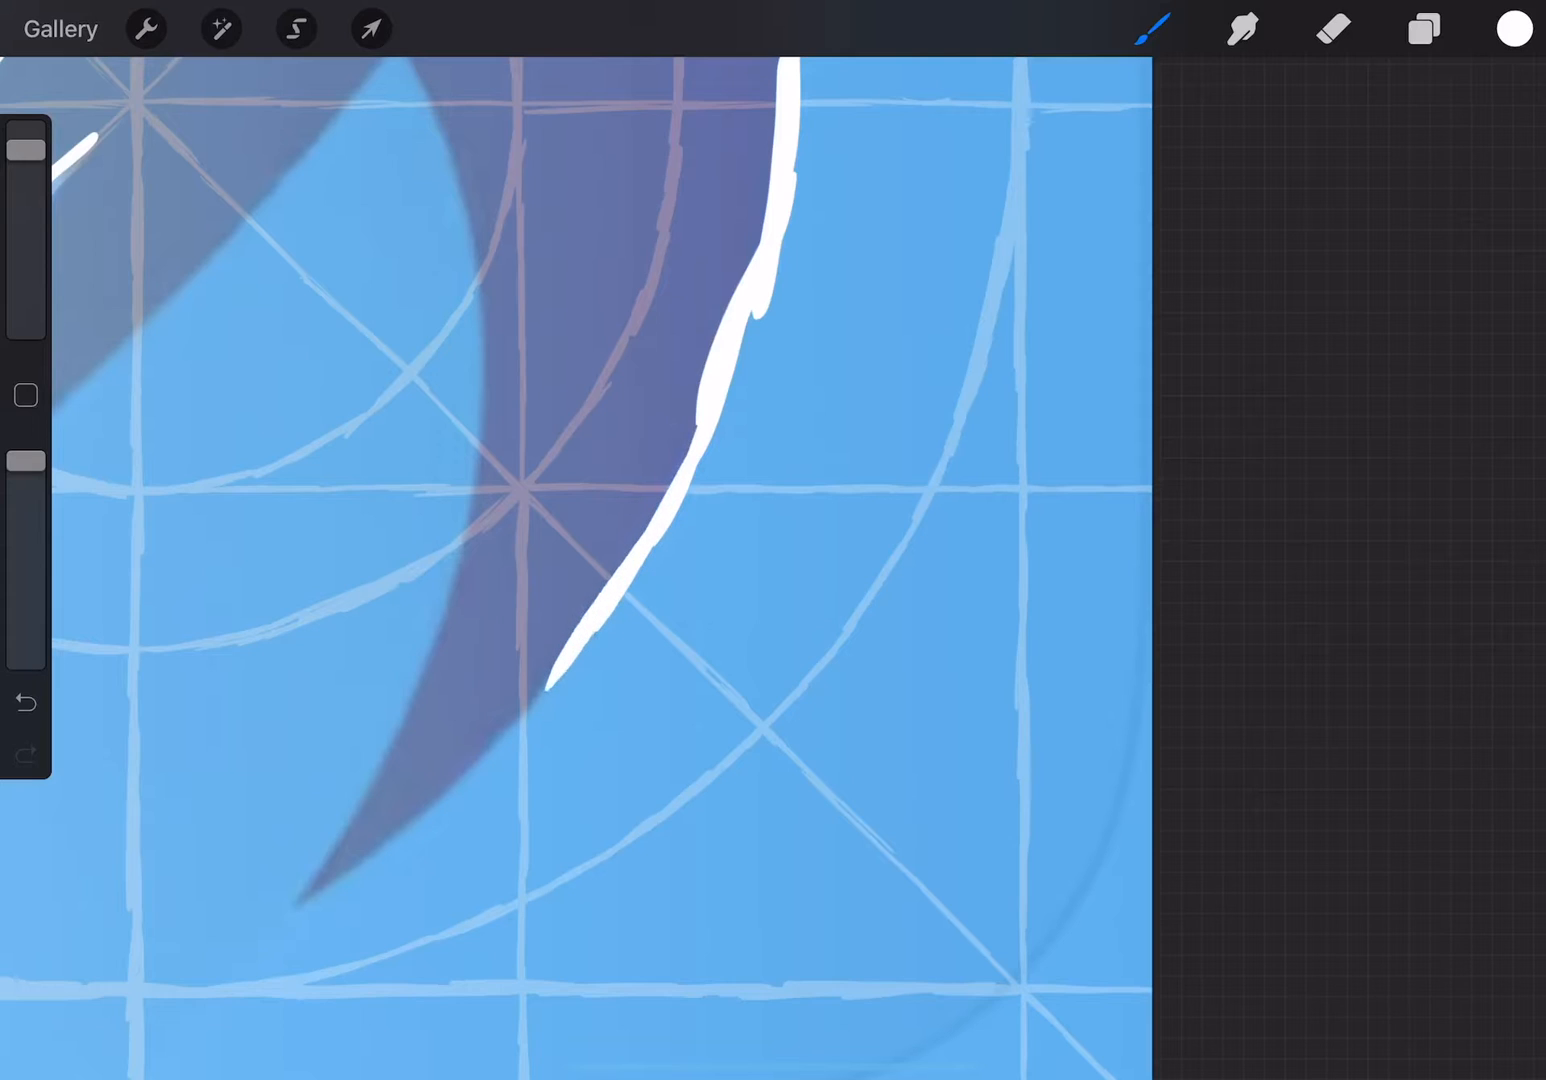
drag(560, 680, 310, 884)
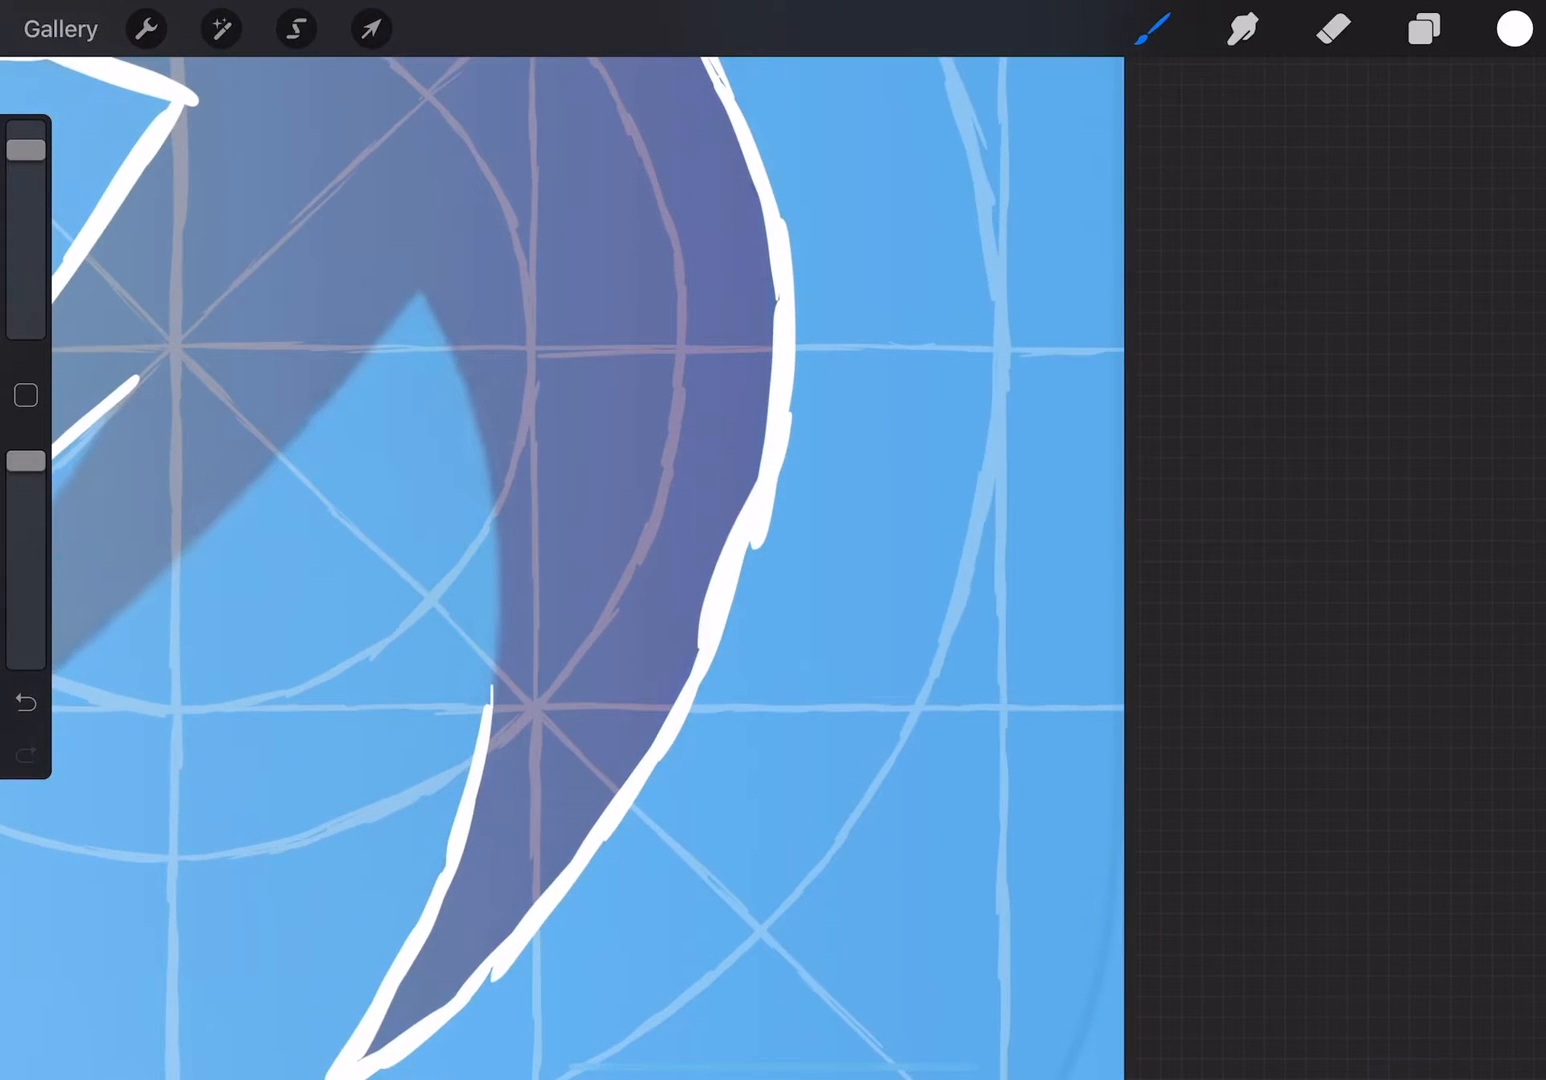
drag(430, 290, 500, 600)
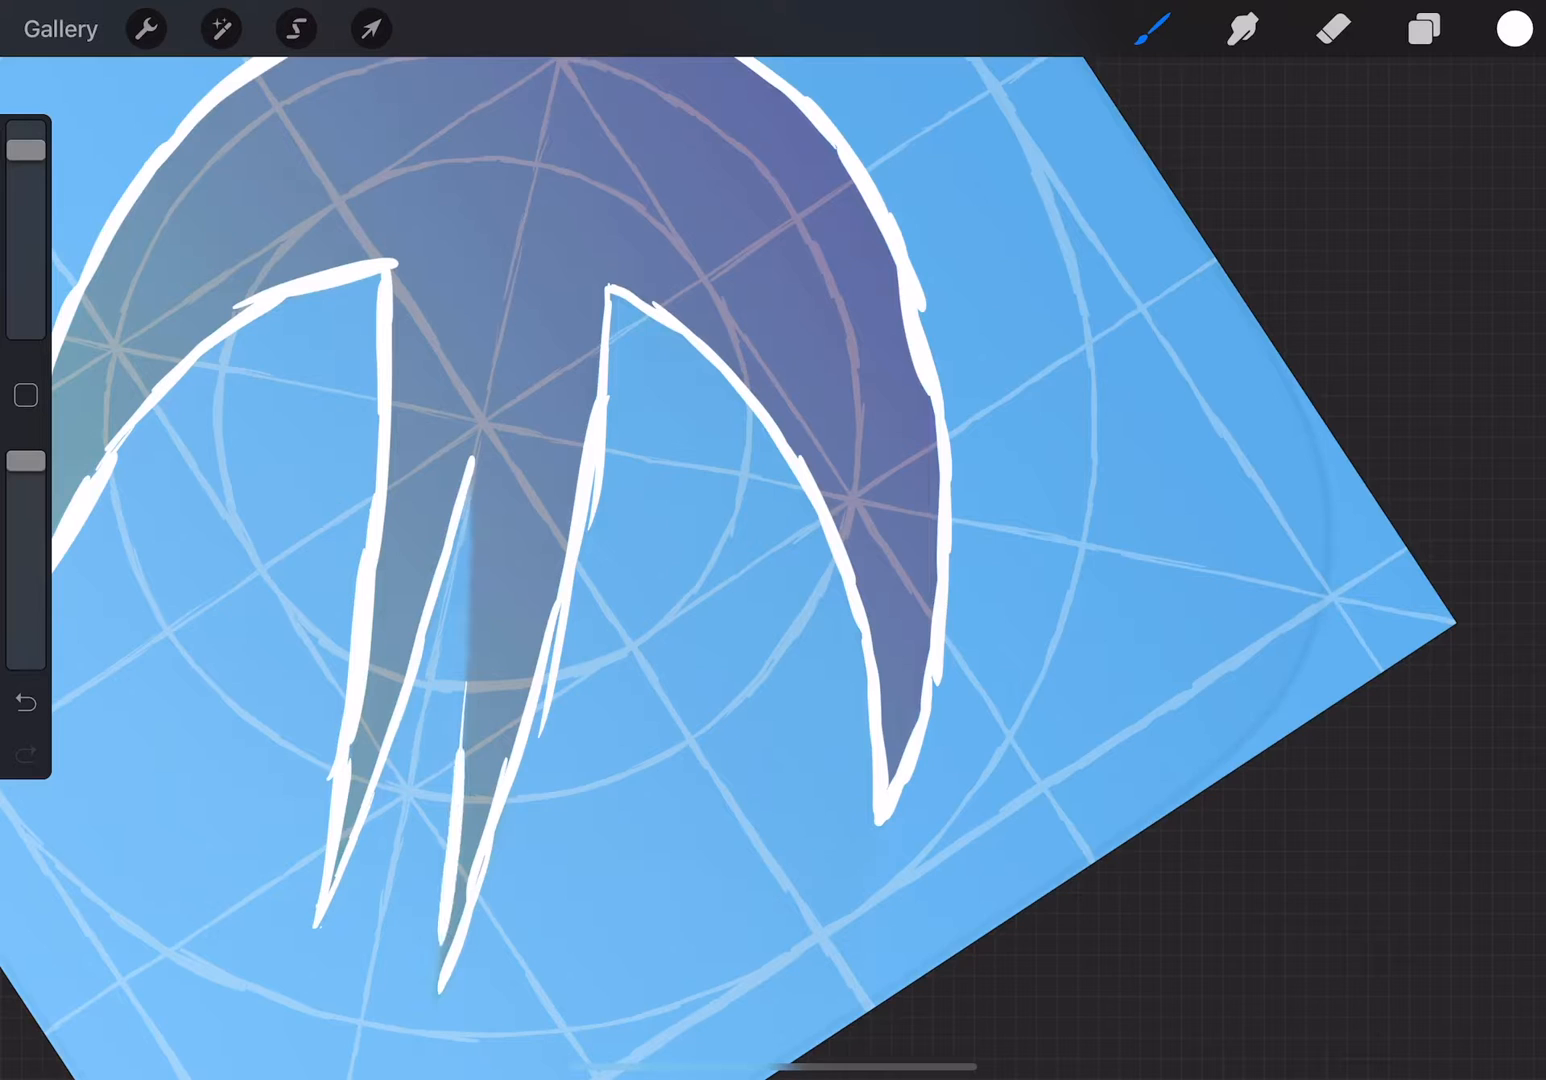
drag(470, 460, 440, 980)
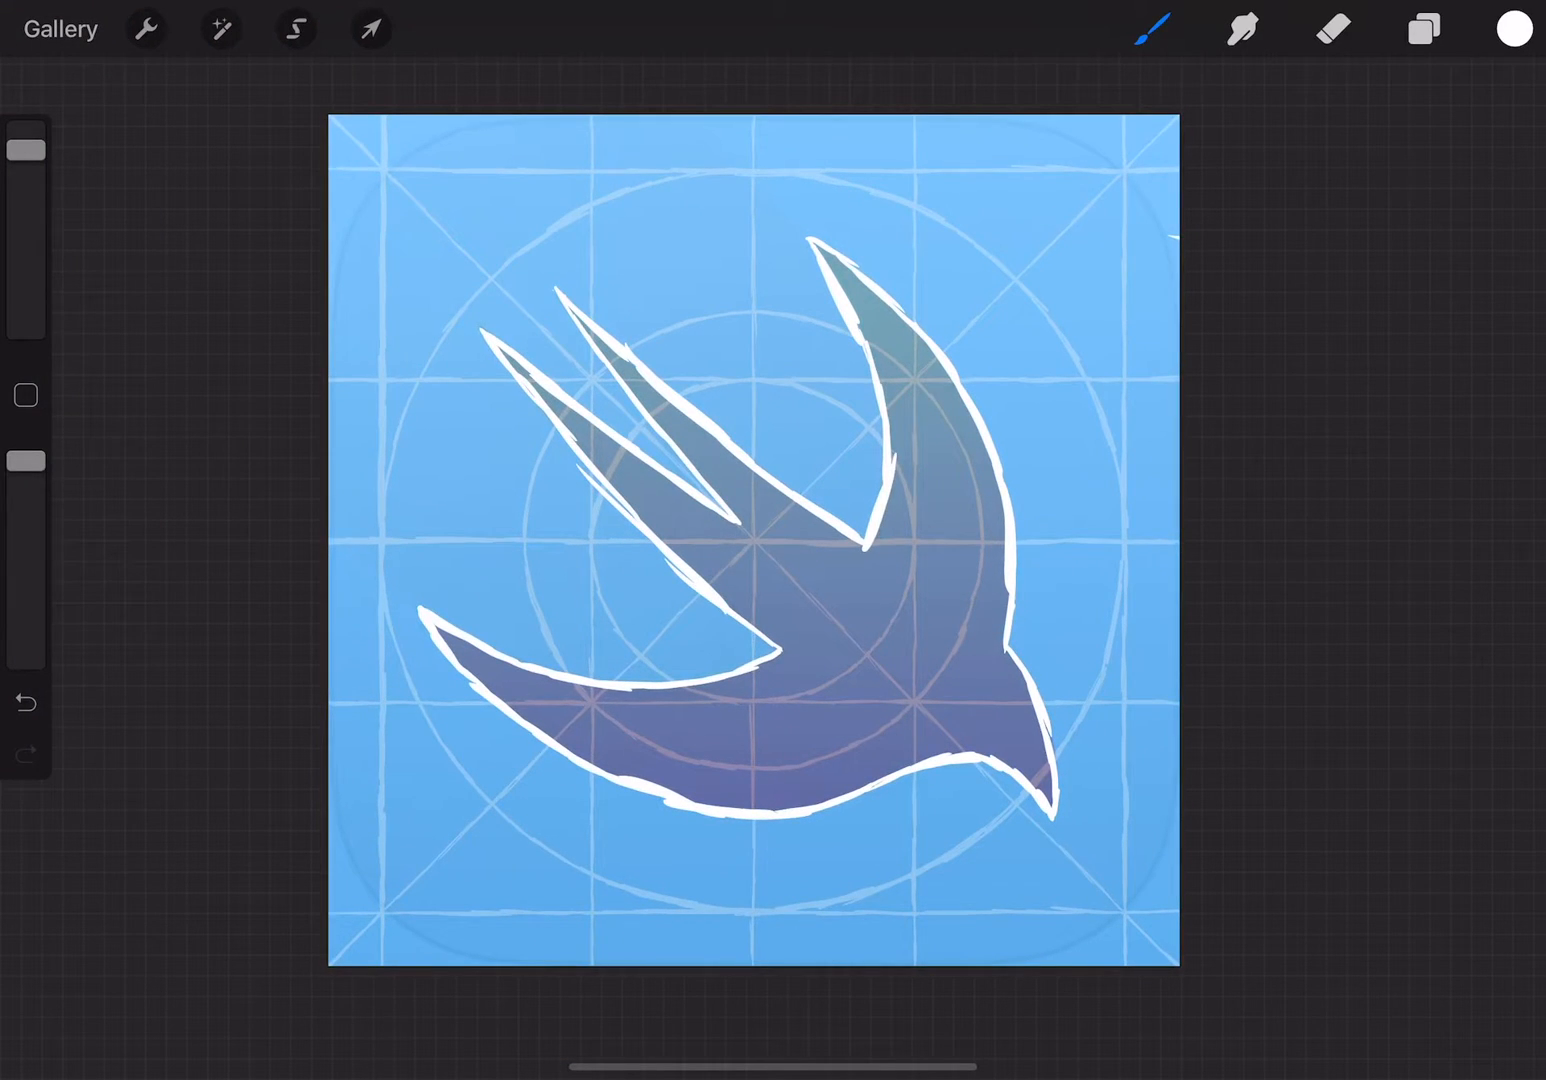
Hide the Inserted Image reference and add a layer named 'Fill' above Outlines
click(1422, 28)
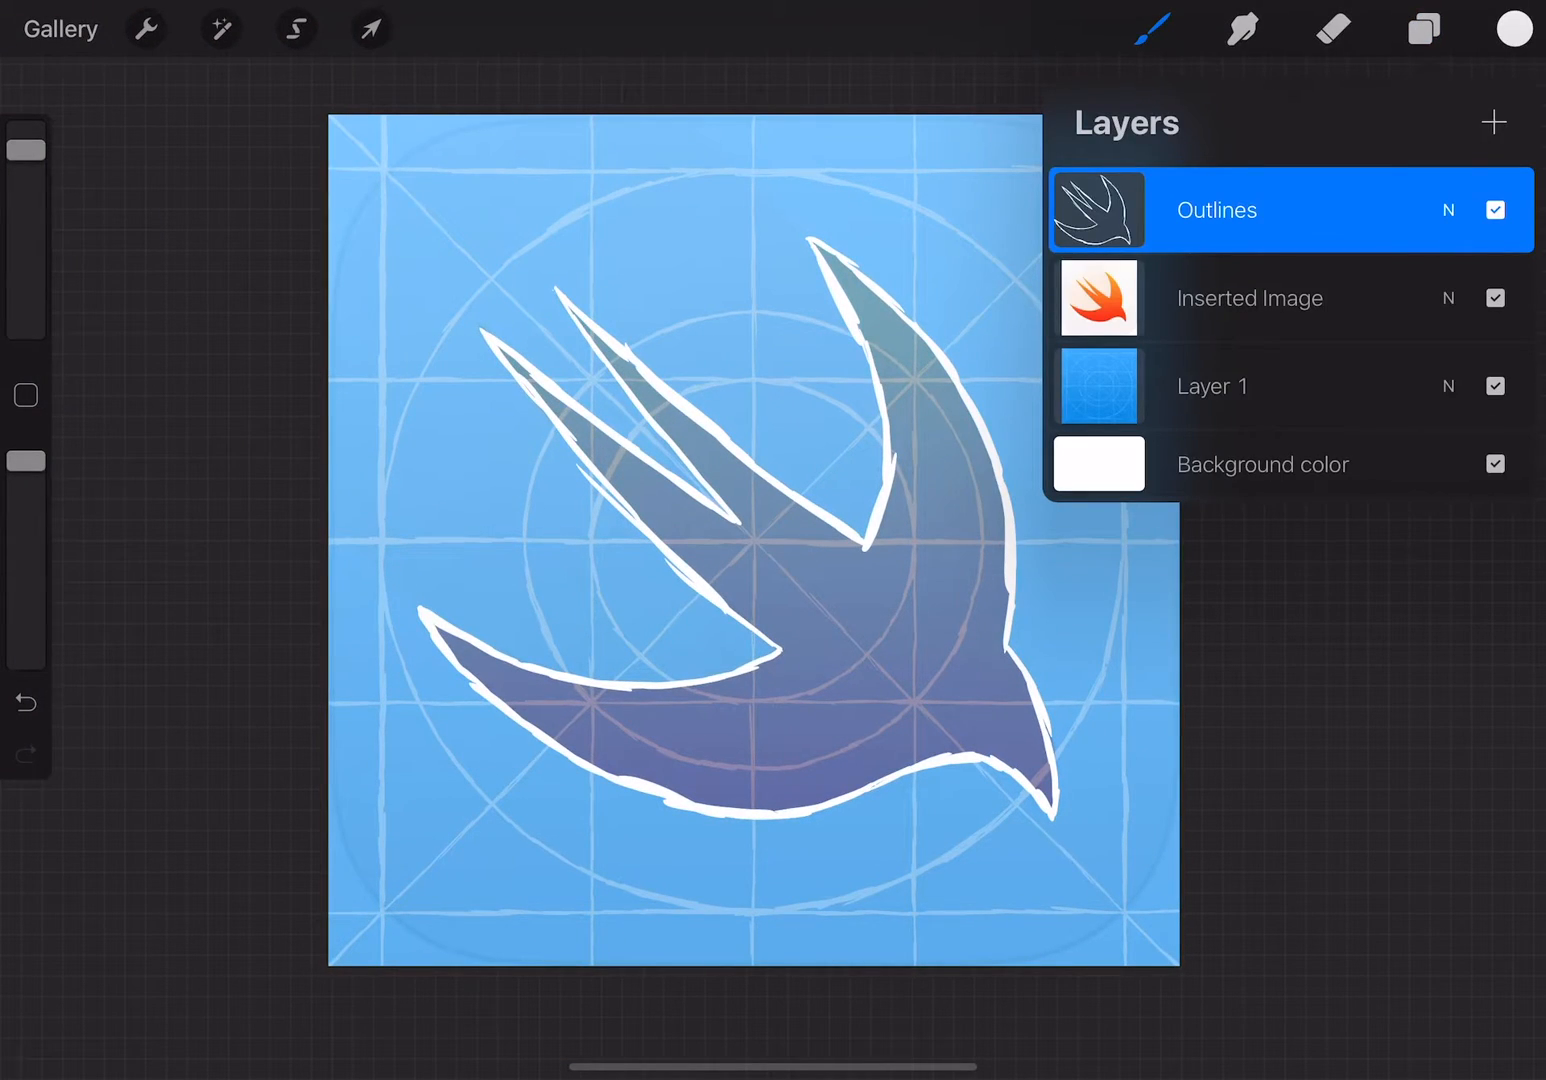
click(1496, 298)
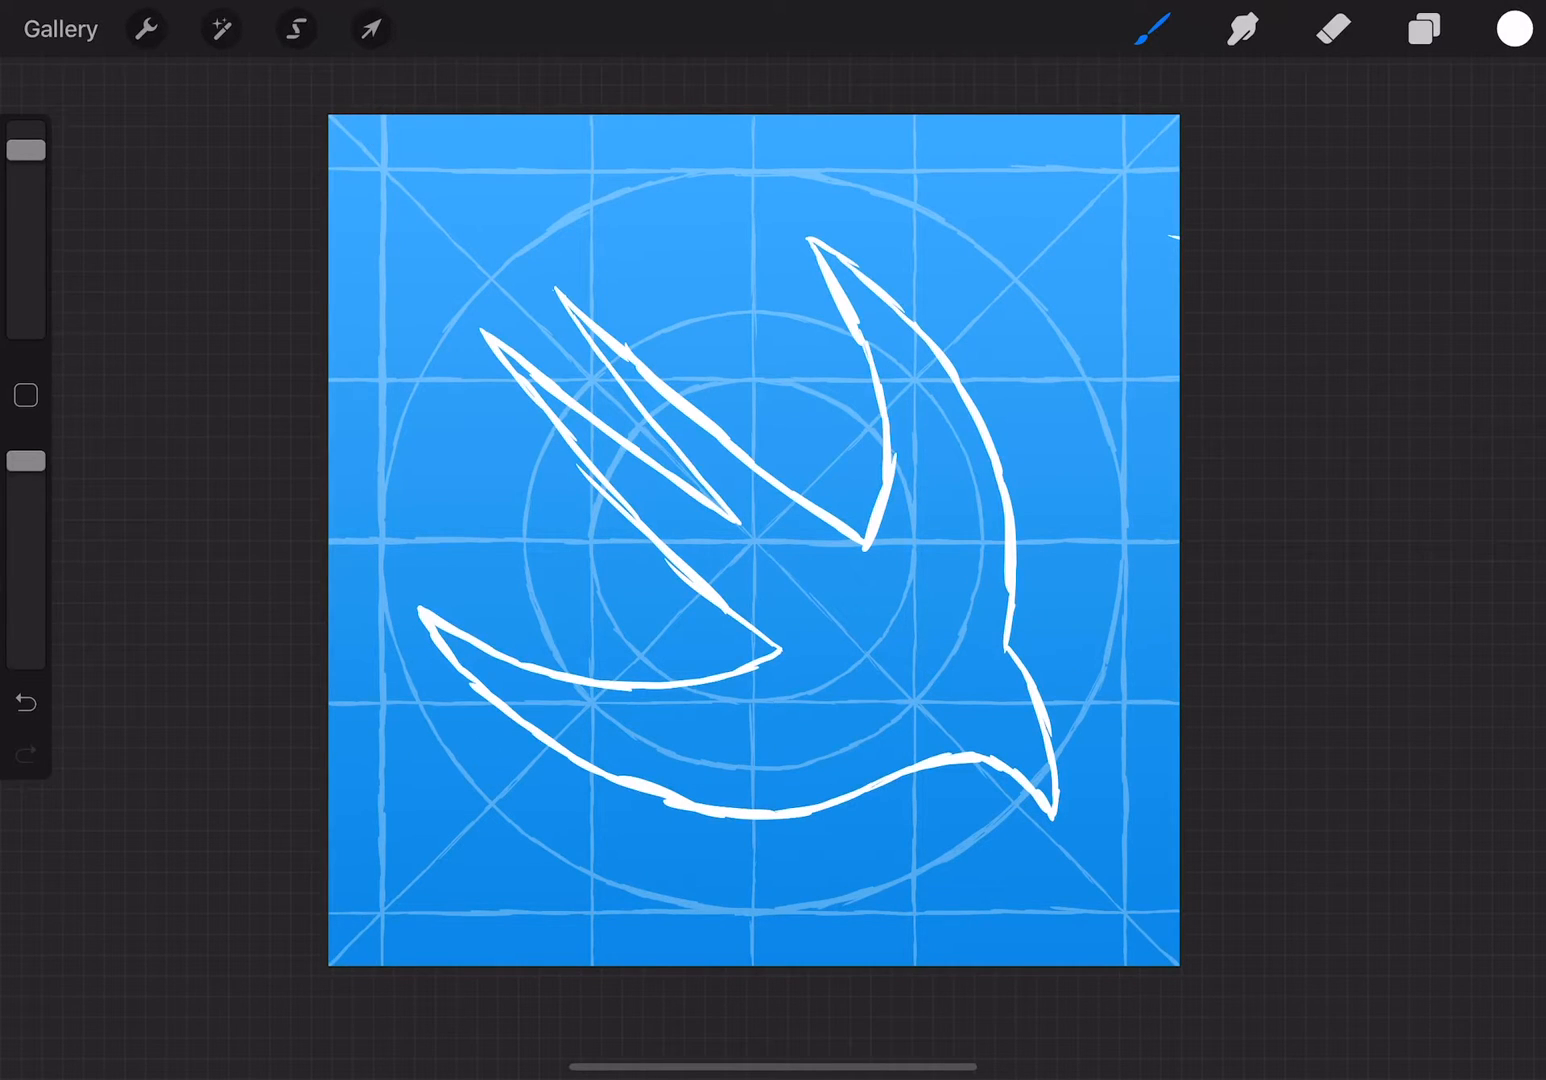
click(1422, 28)
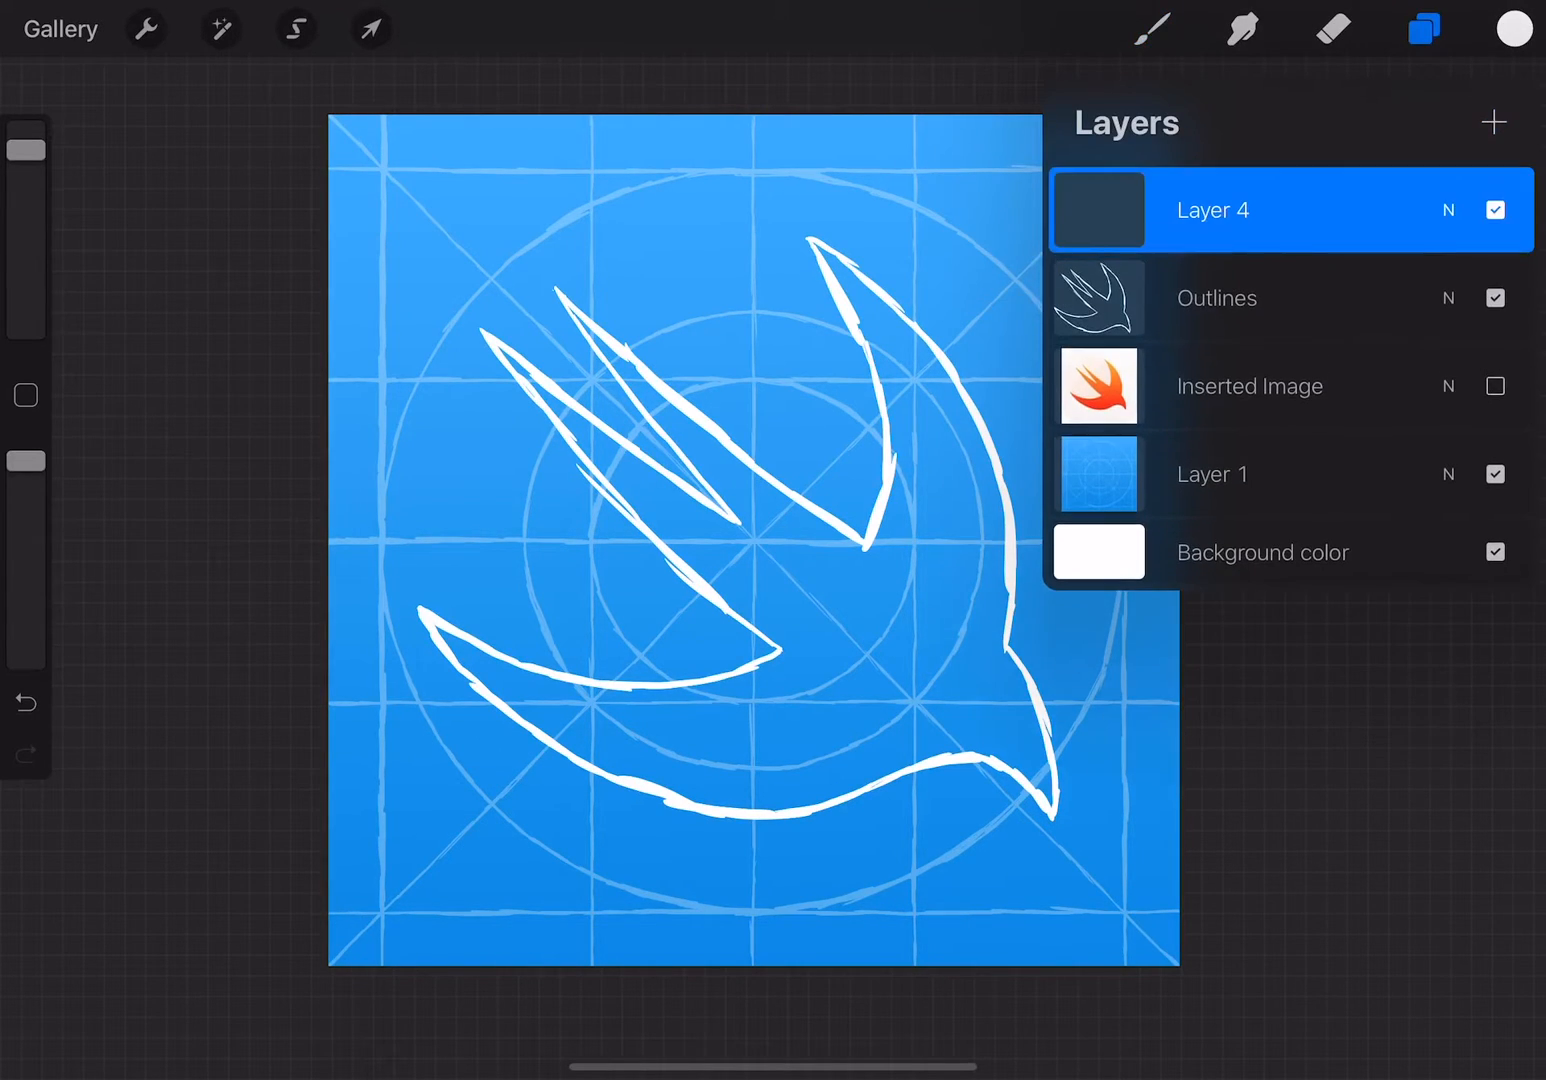
double_click(1212, 210)
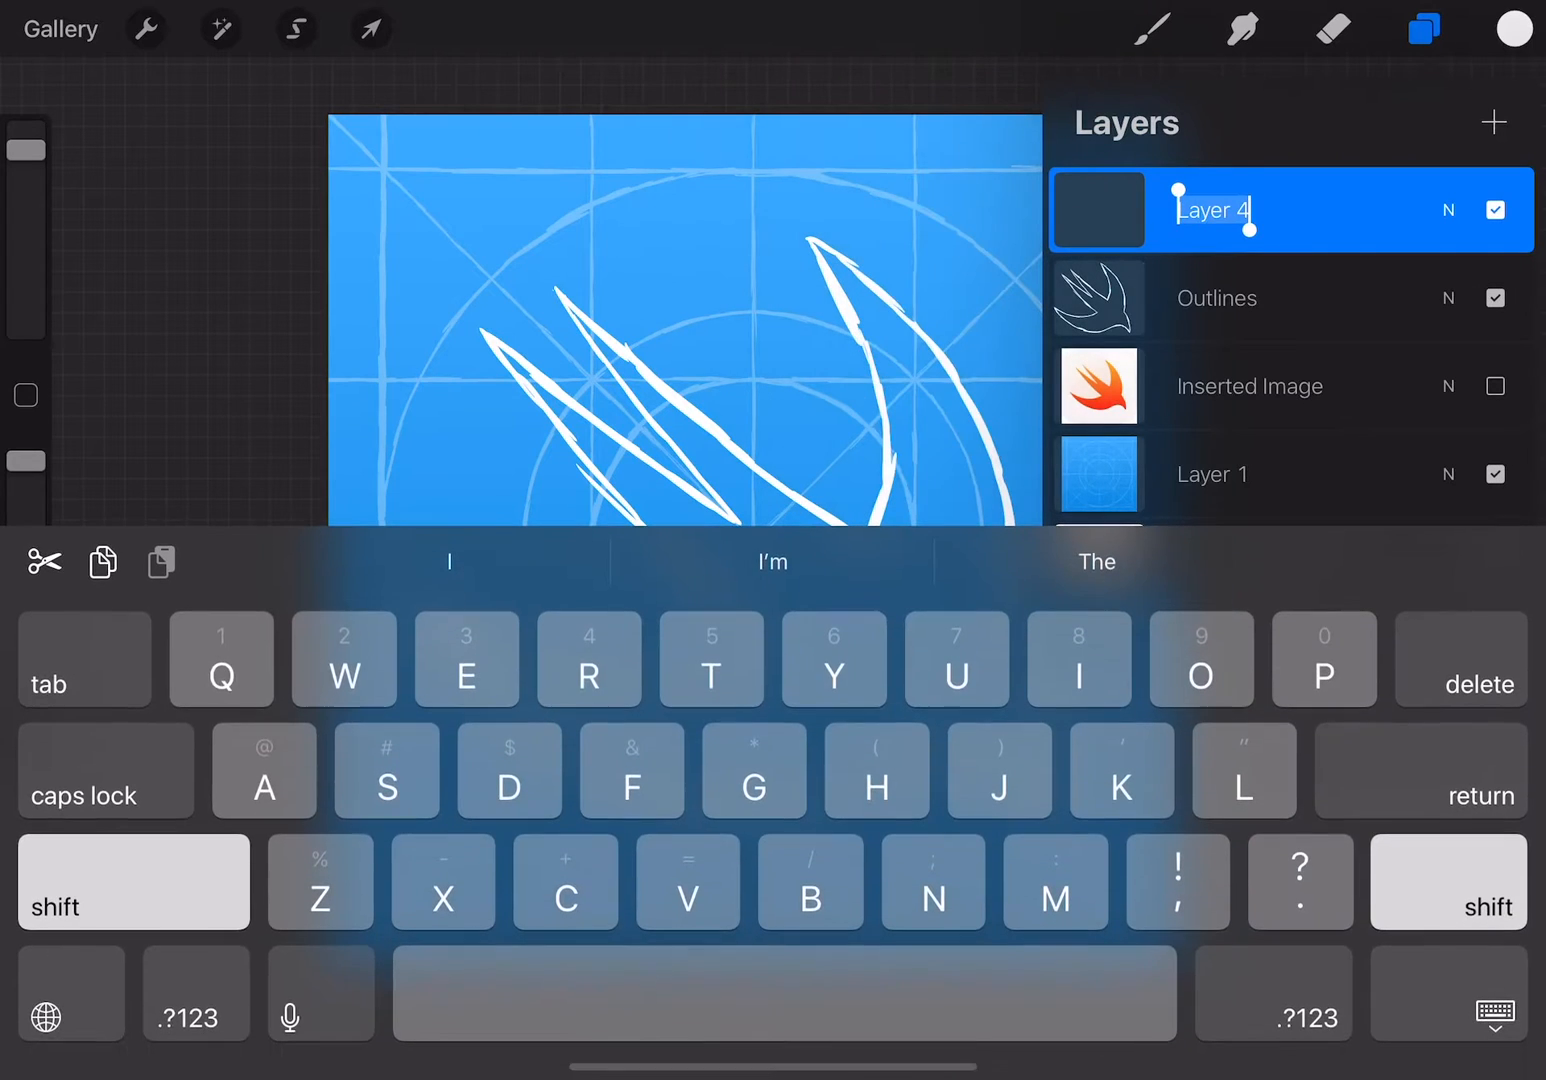
text(Fill)
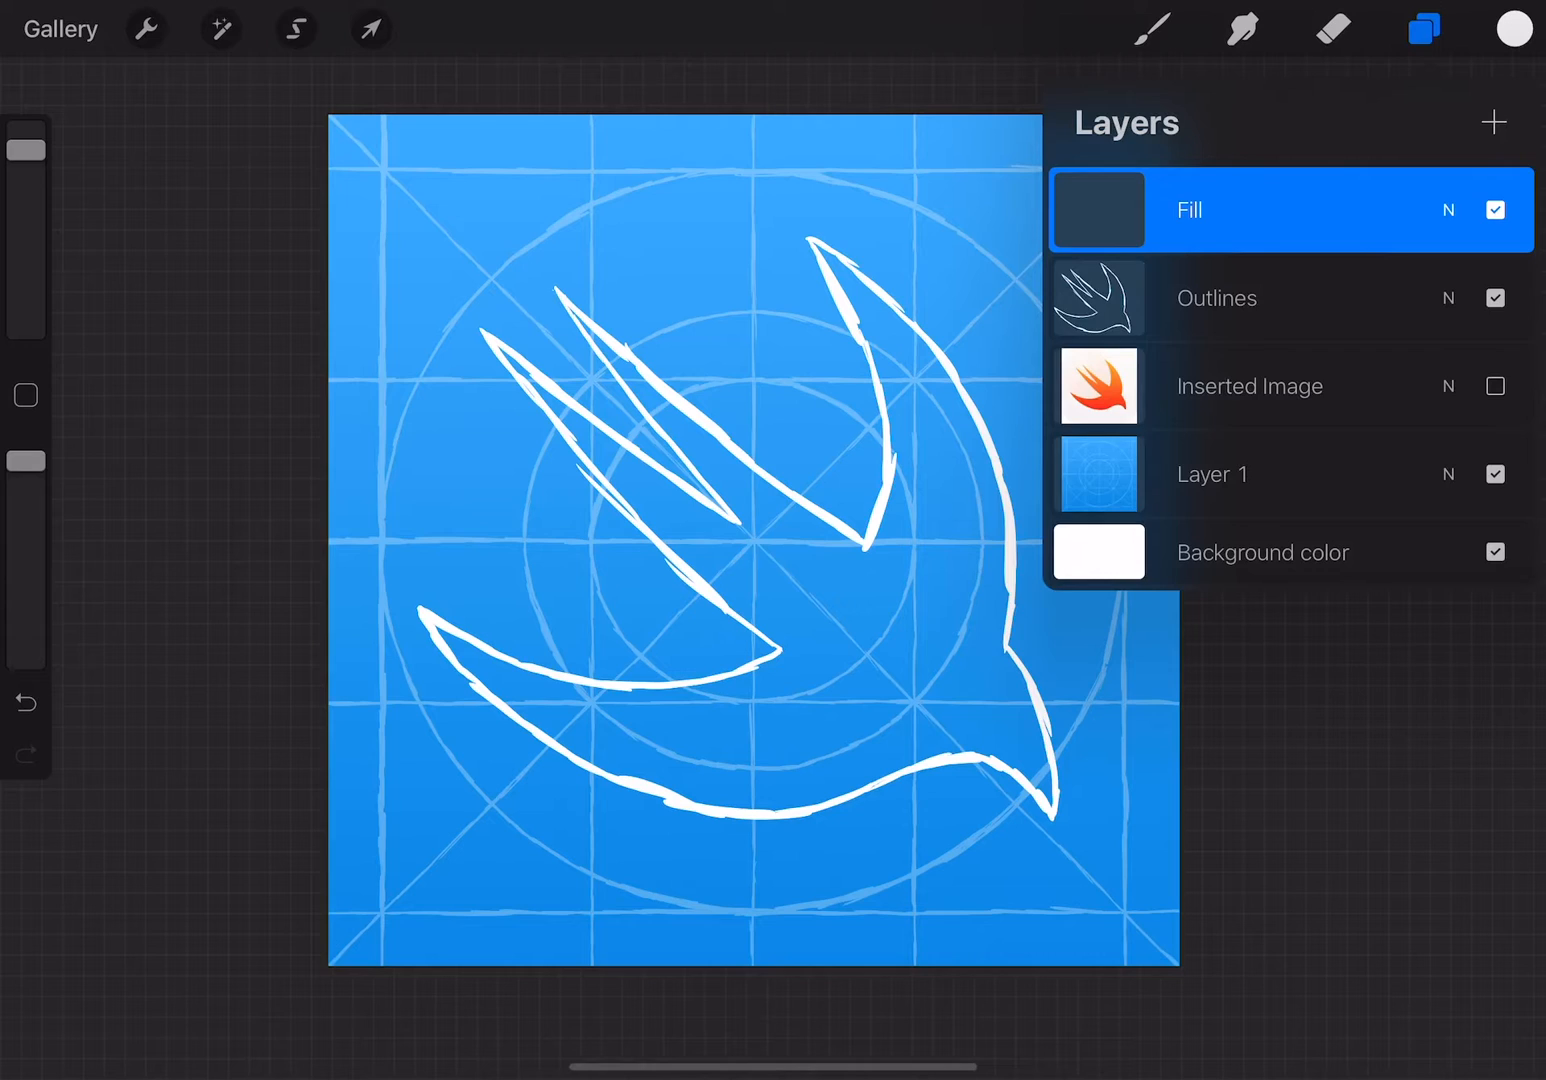
click(1424, 28)
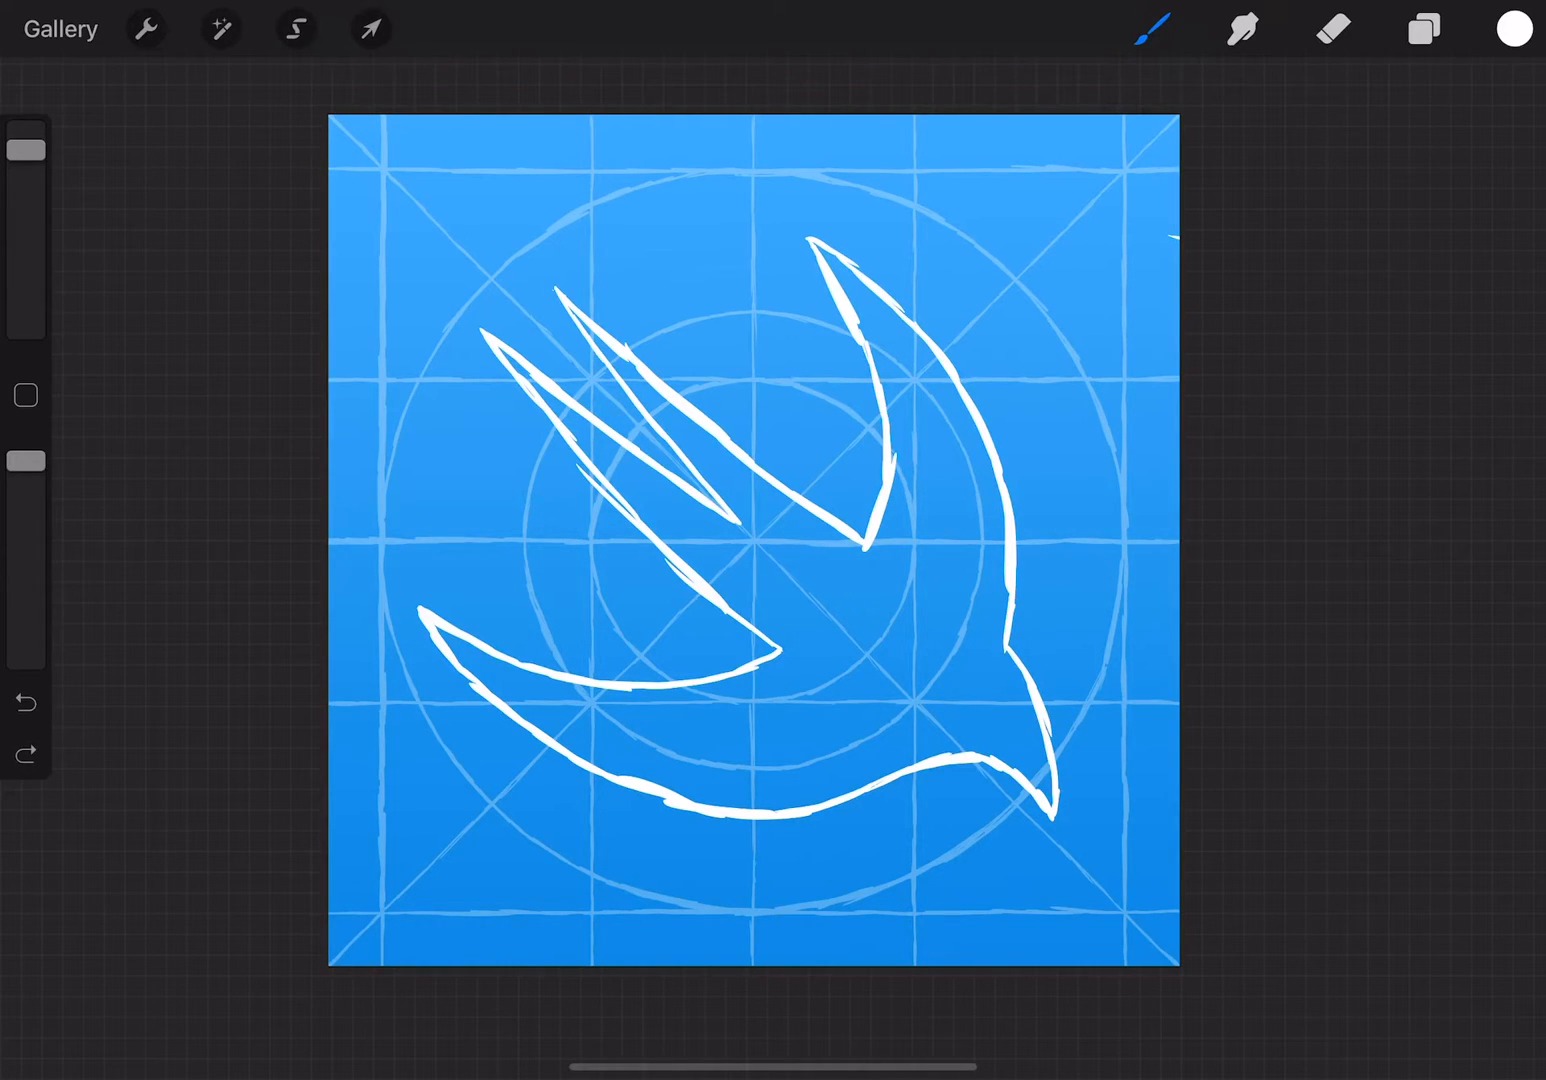
With brush size about 3%, hatch the tail feathers and lower wing in white
drag(24, 176, 24, 262)
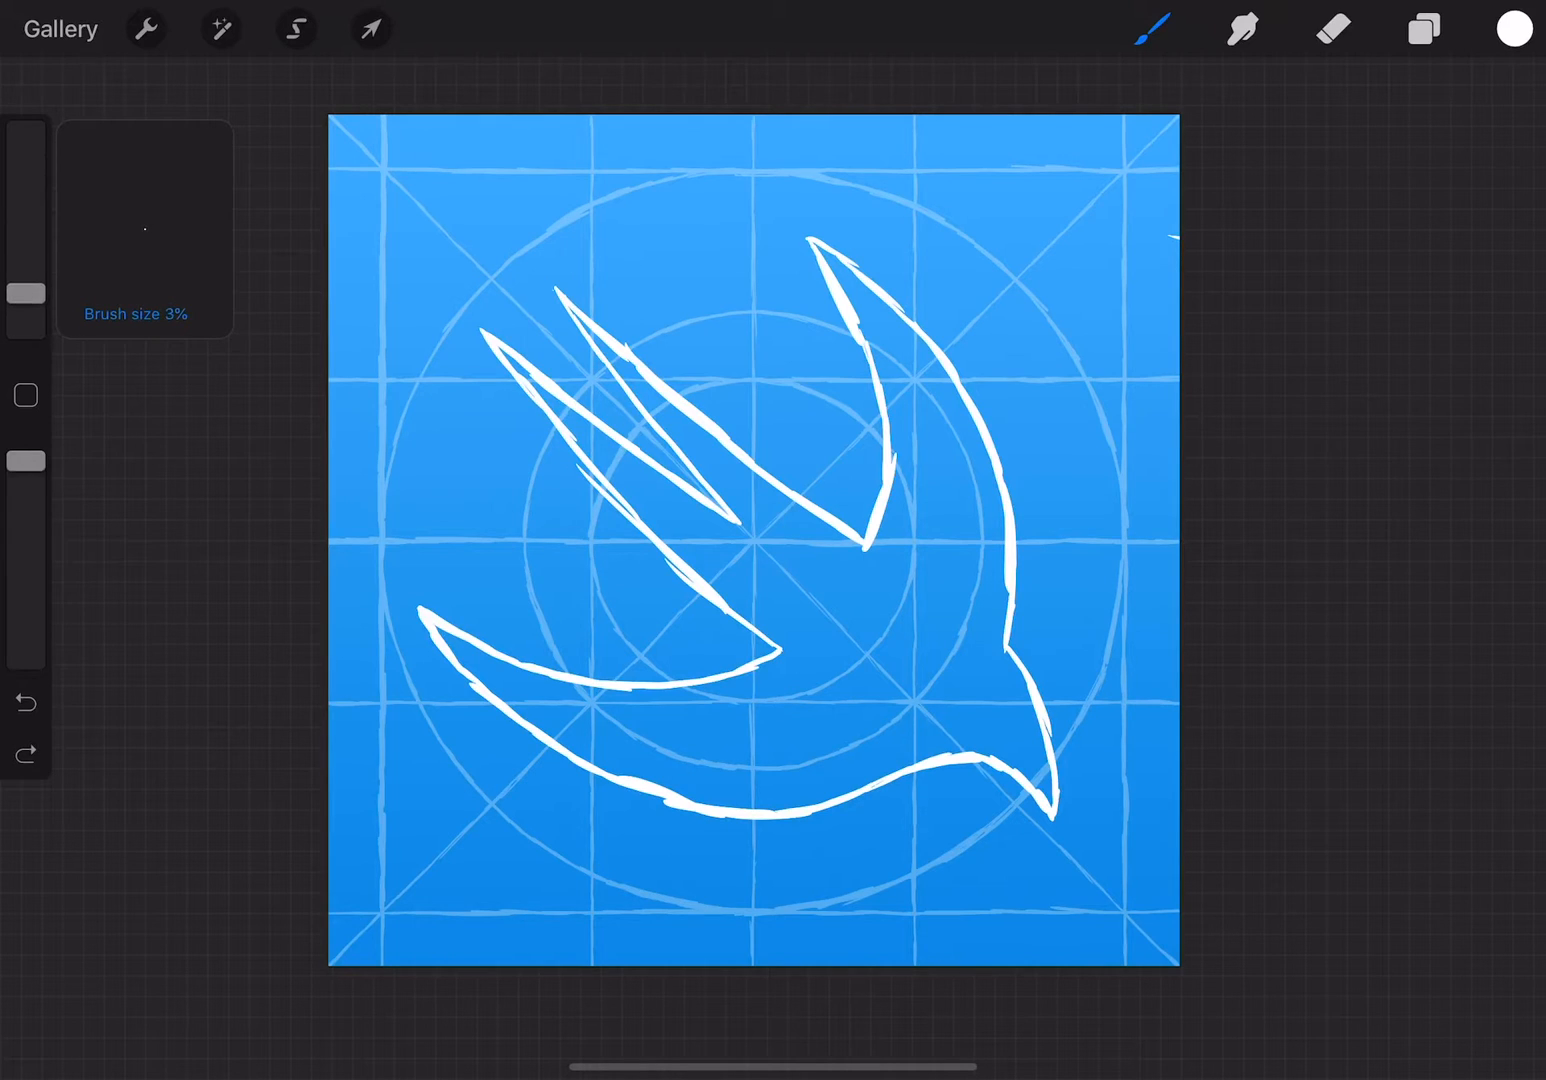
drag(20, 290, 20, 264)
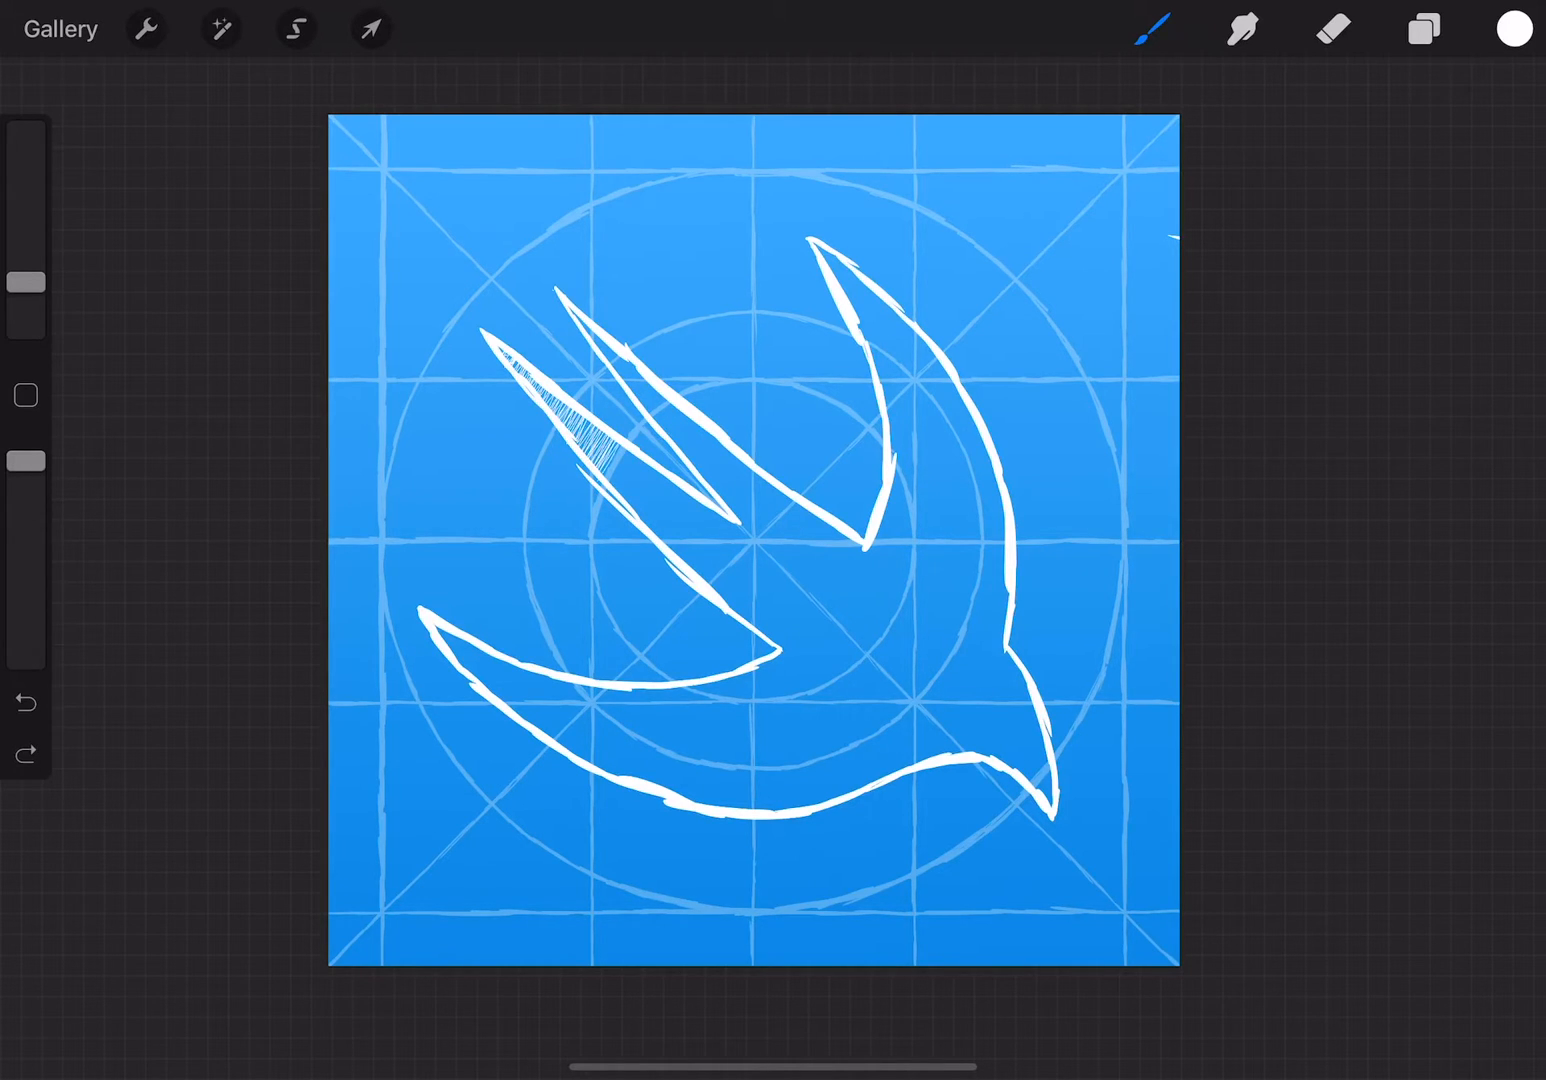
drag(560, 420, 660, 500)
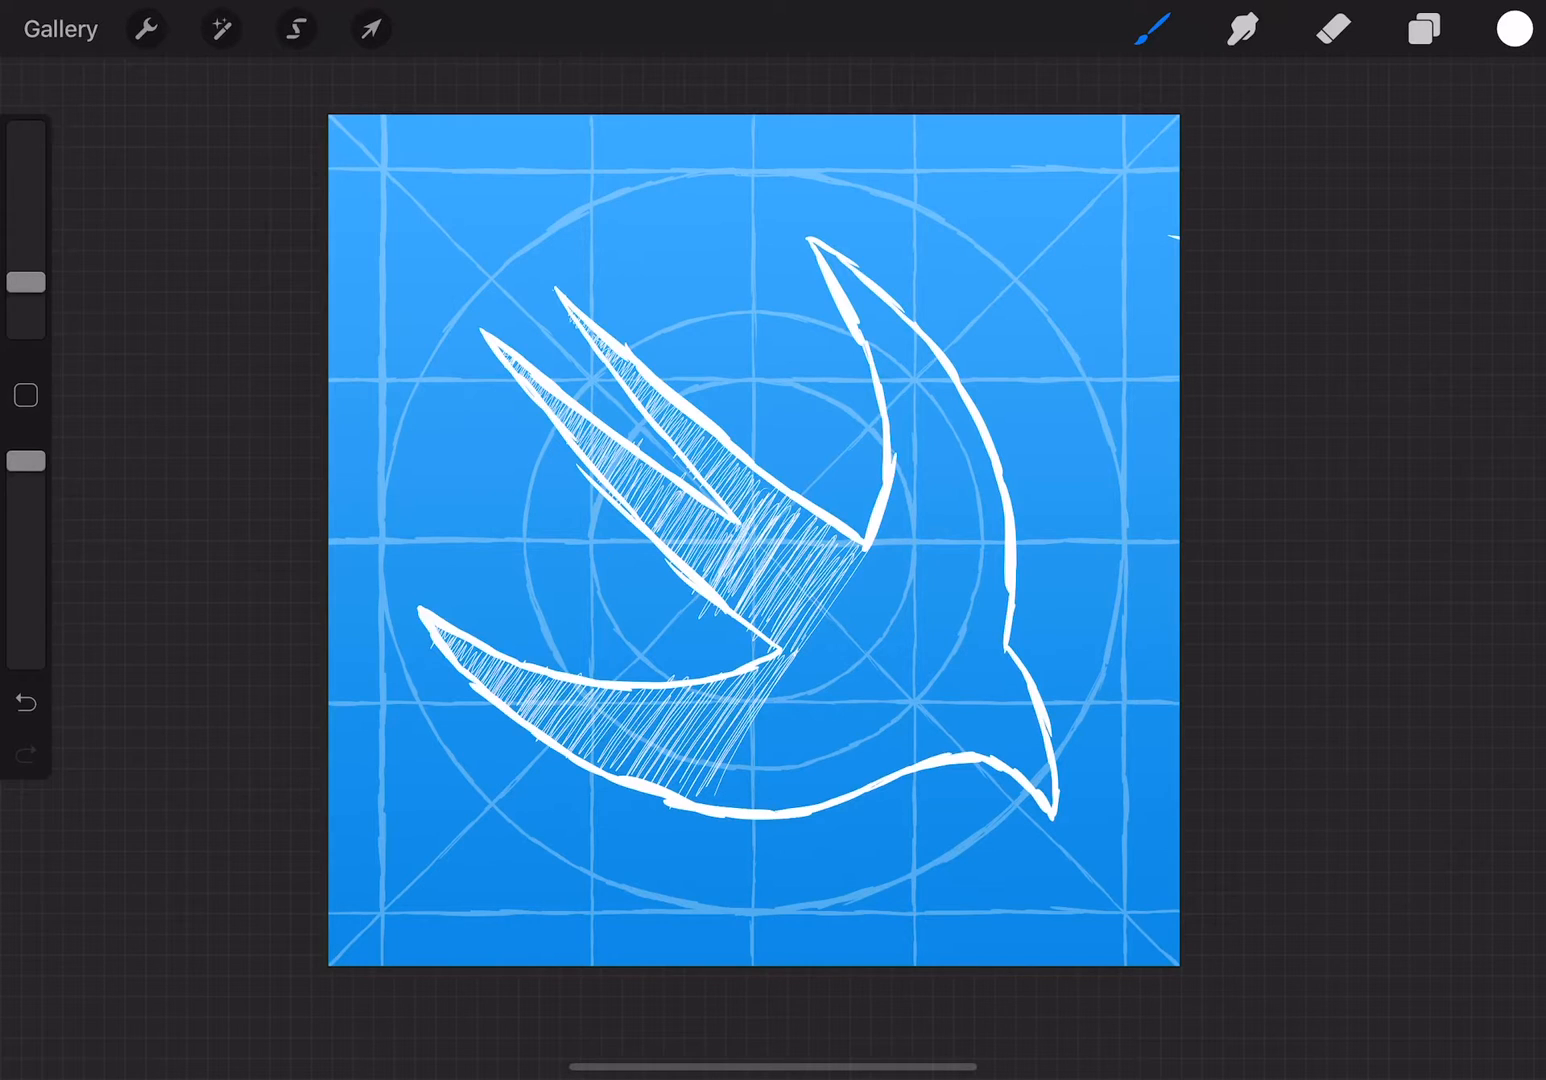
Extend the white hatching across the bird's belly and preview the icon zoomed out
drag(776, 736, 946, 470)
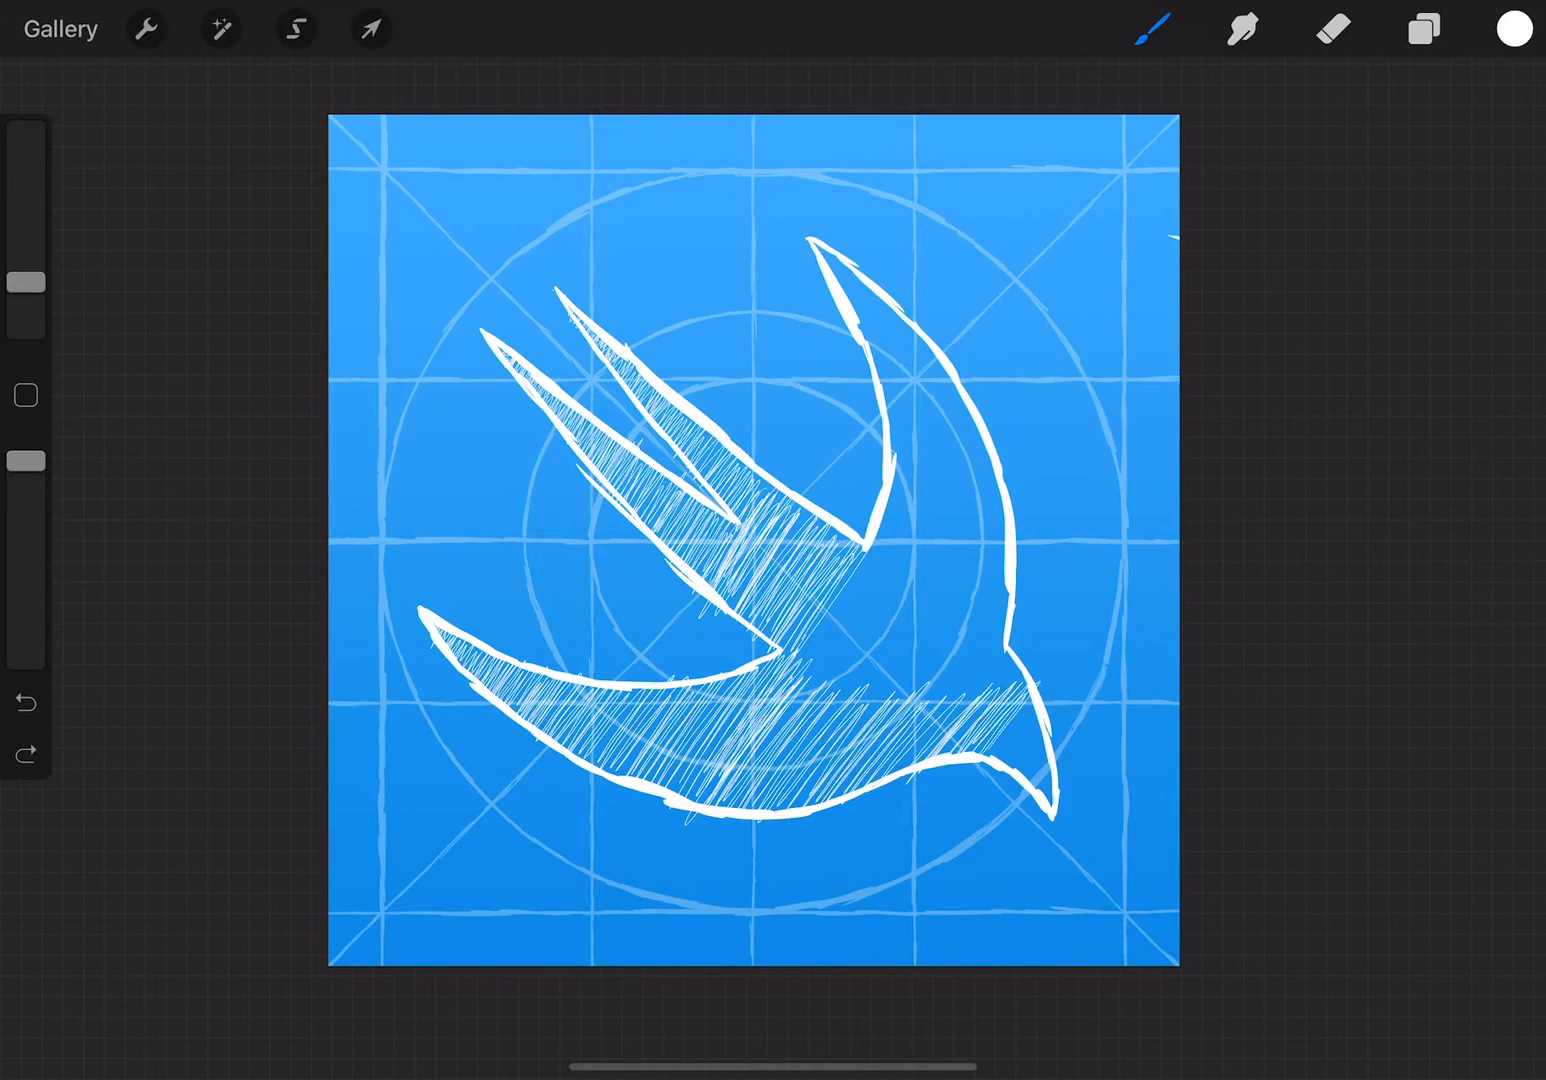
click(1020, 740)
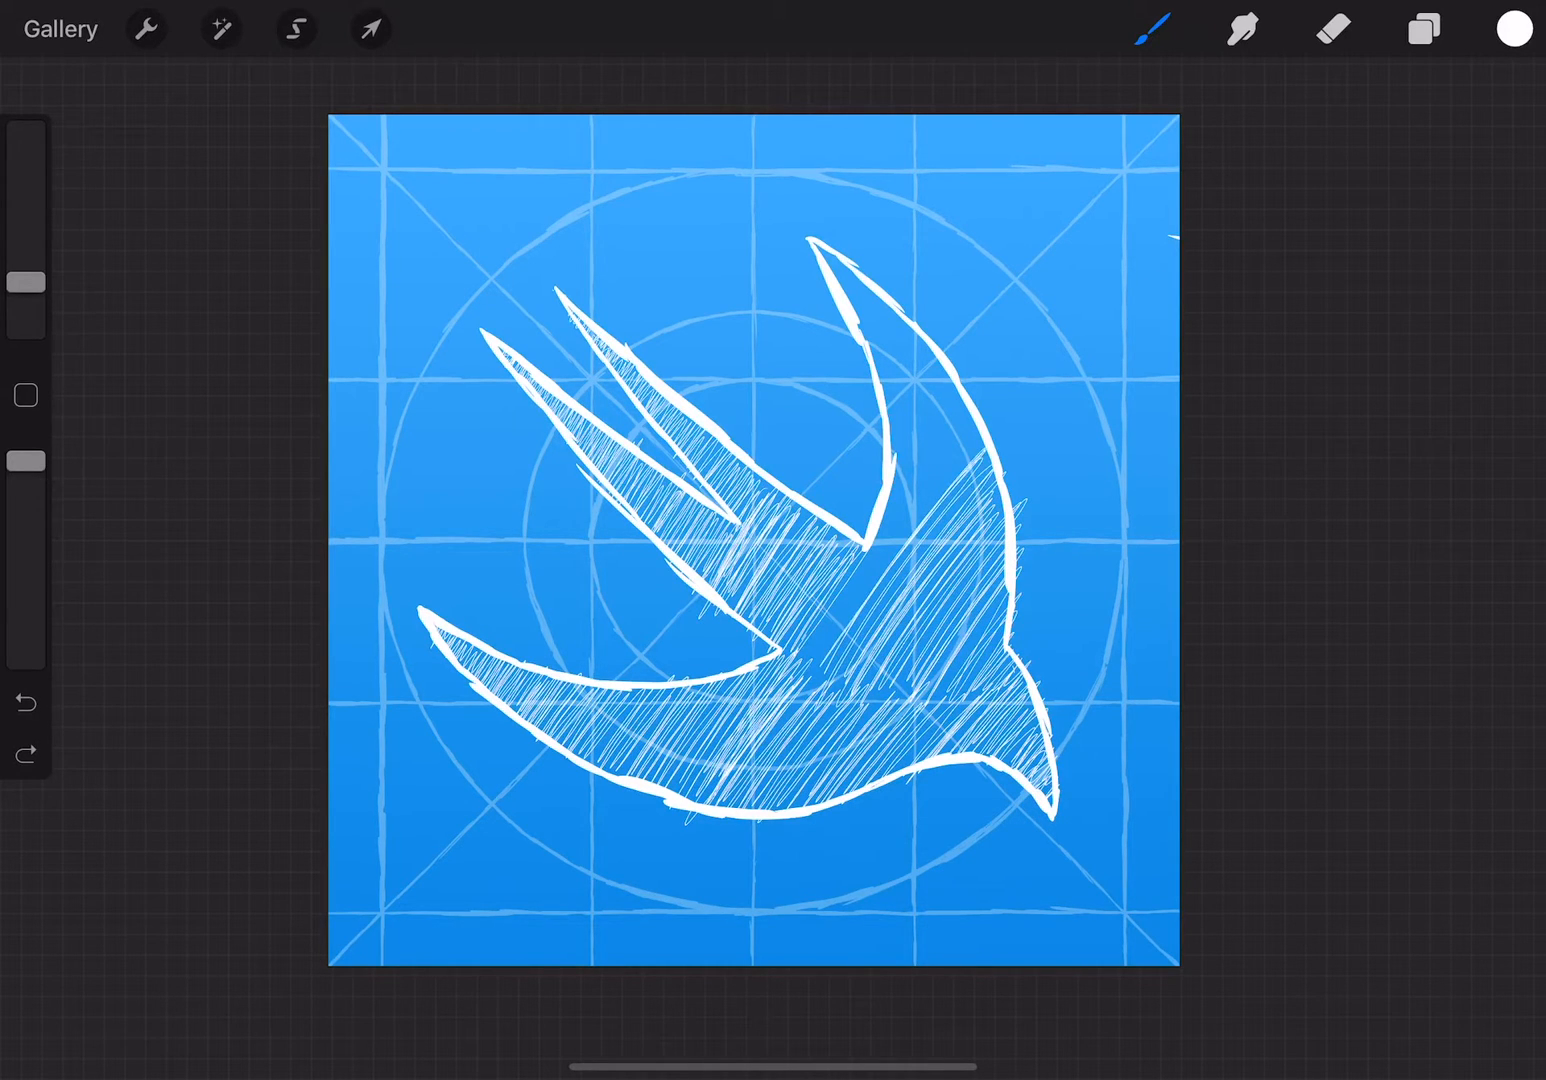
drag(810, 680, 980, 430)
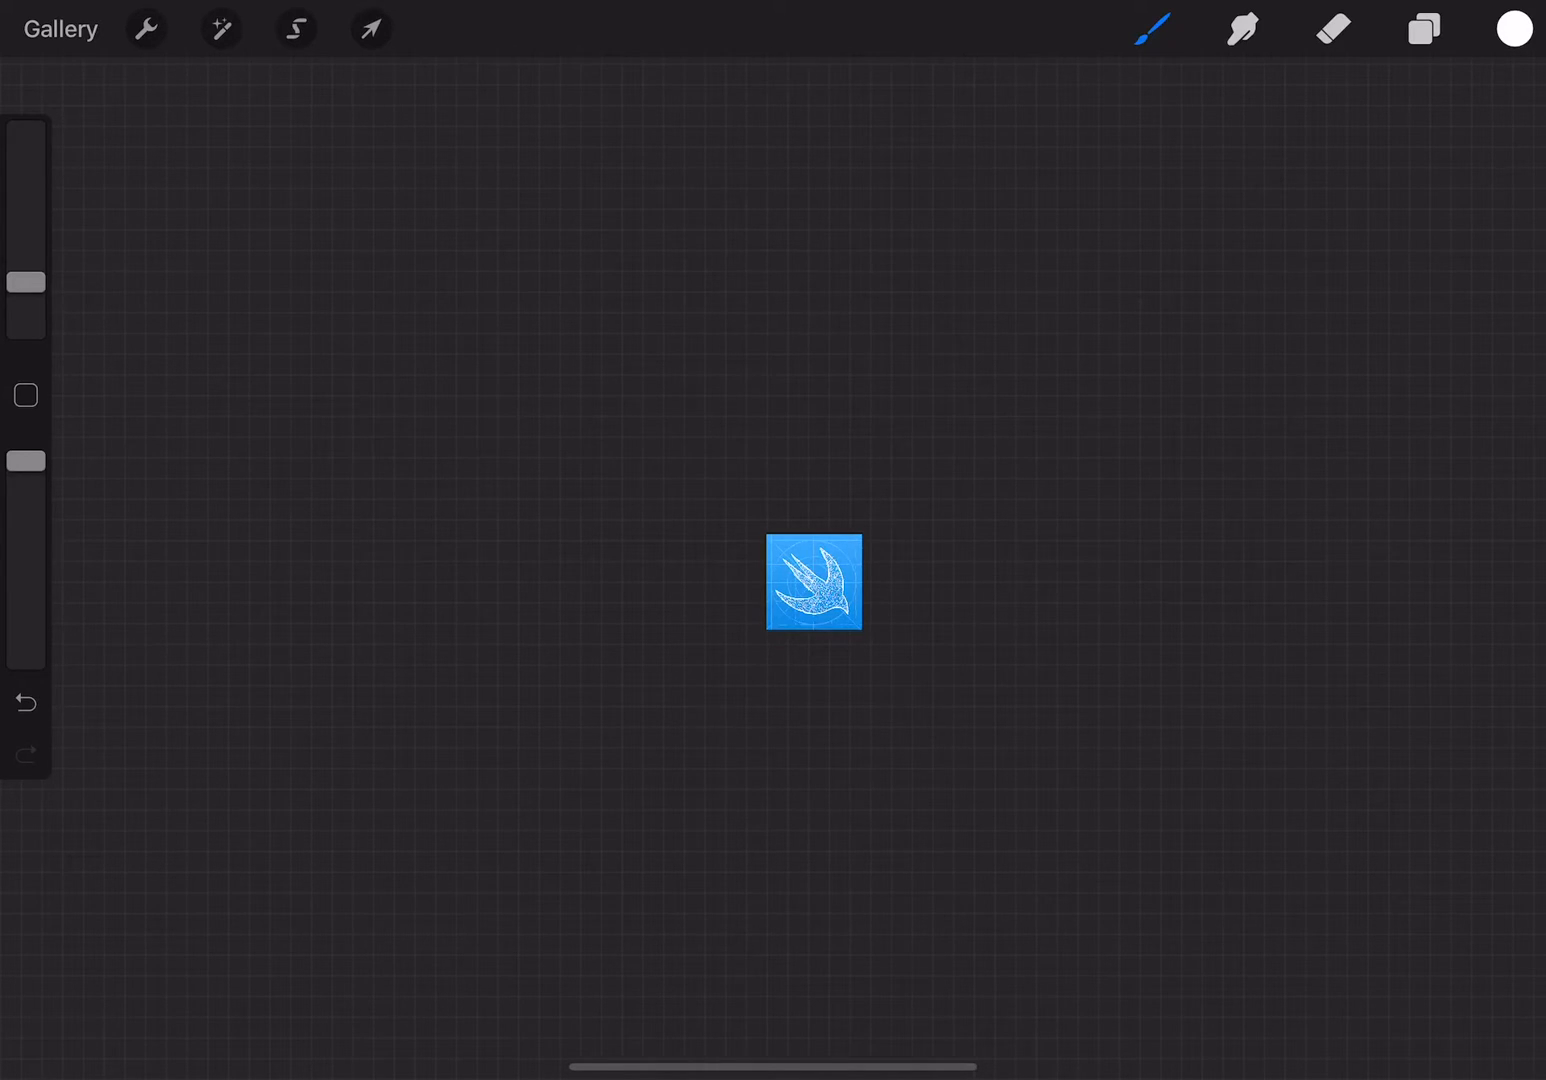
drag(812, 584, 700, 500)
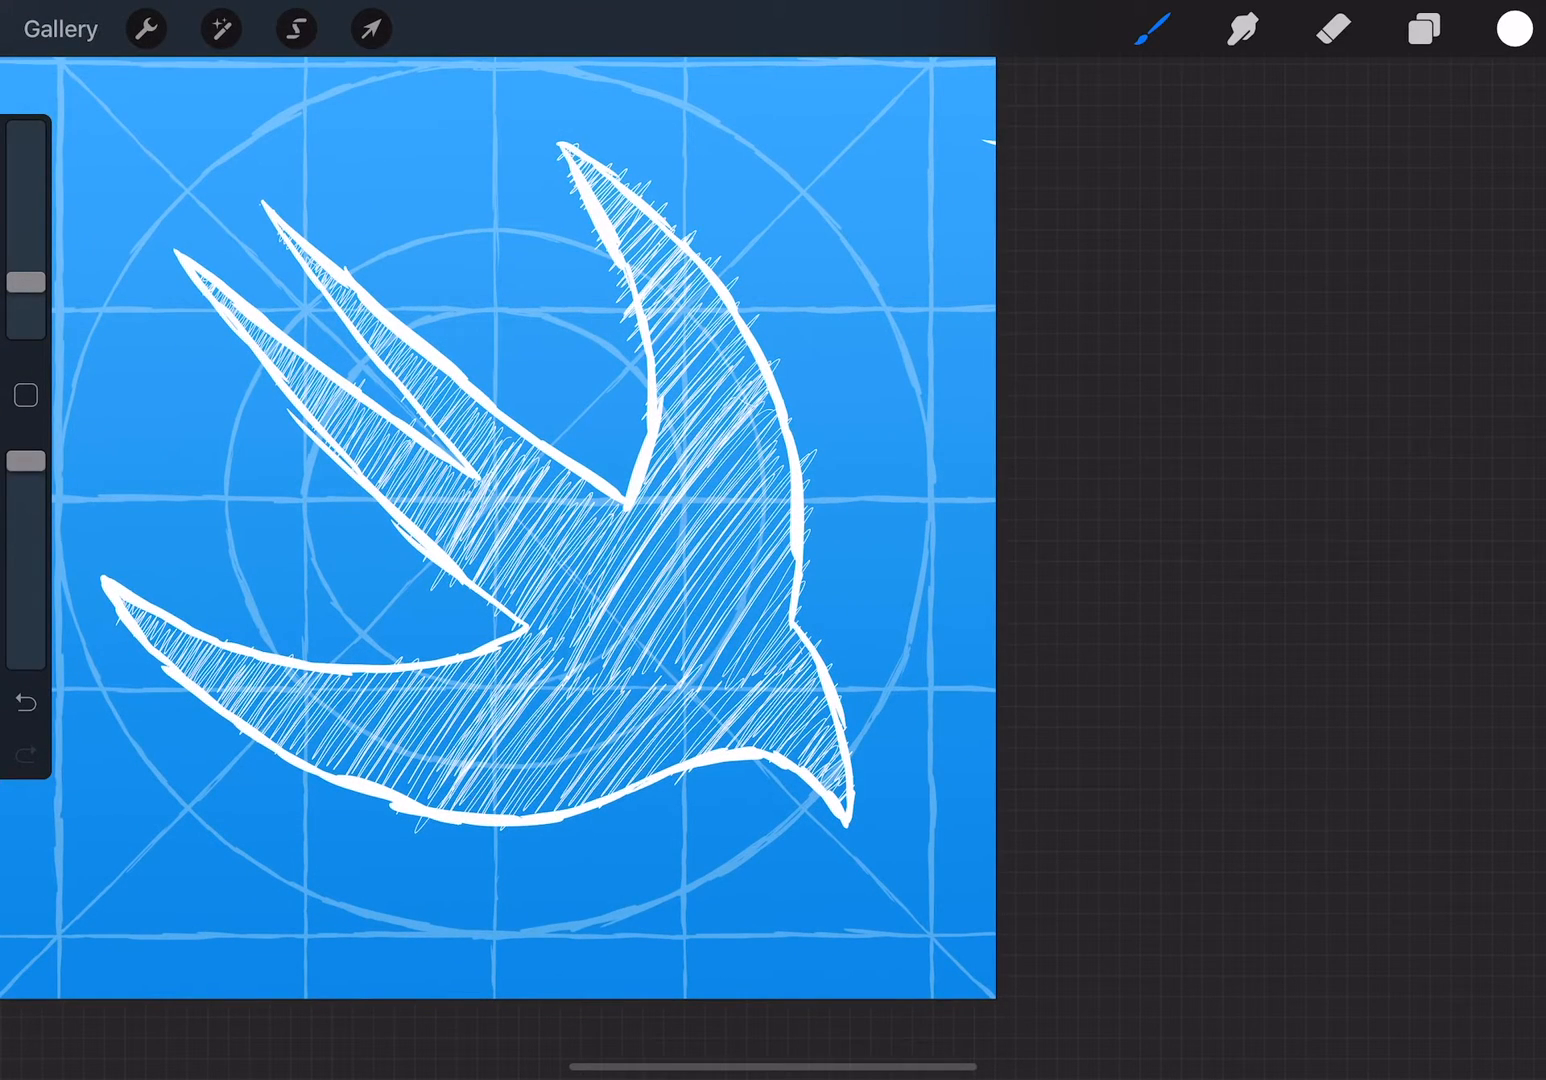
drag(560, 150, 830, 560)
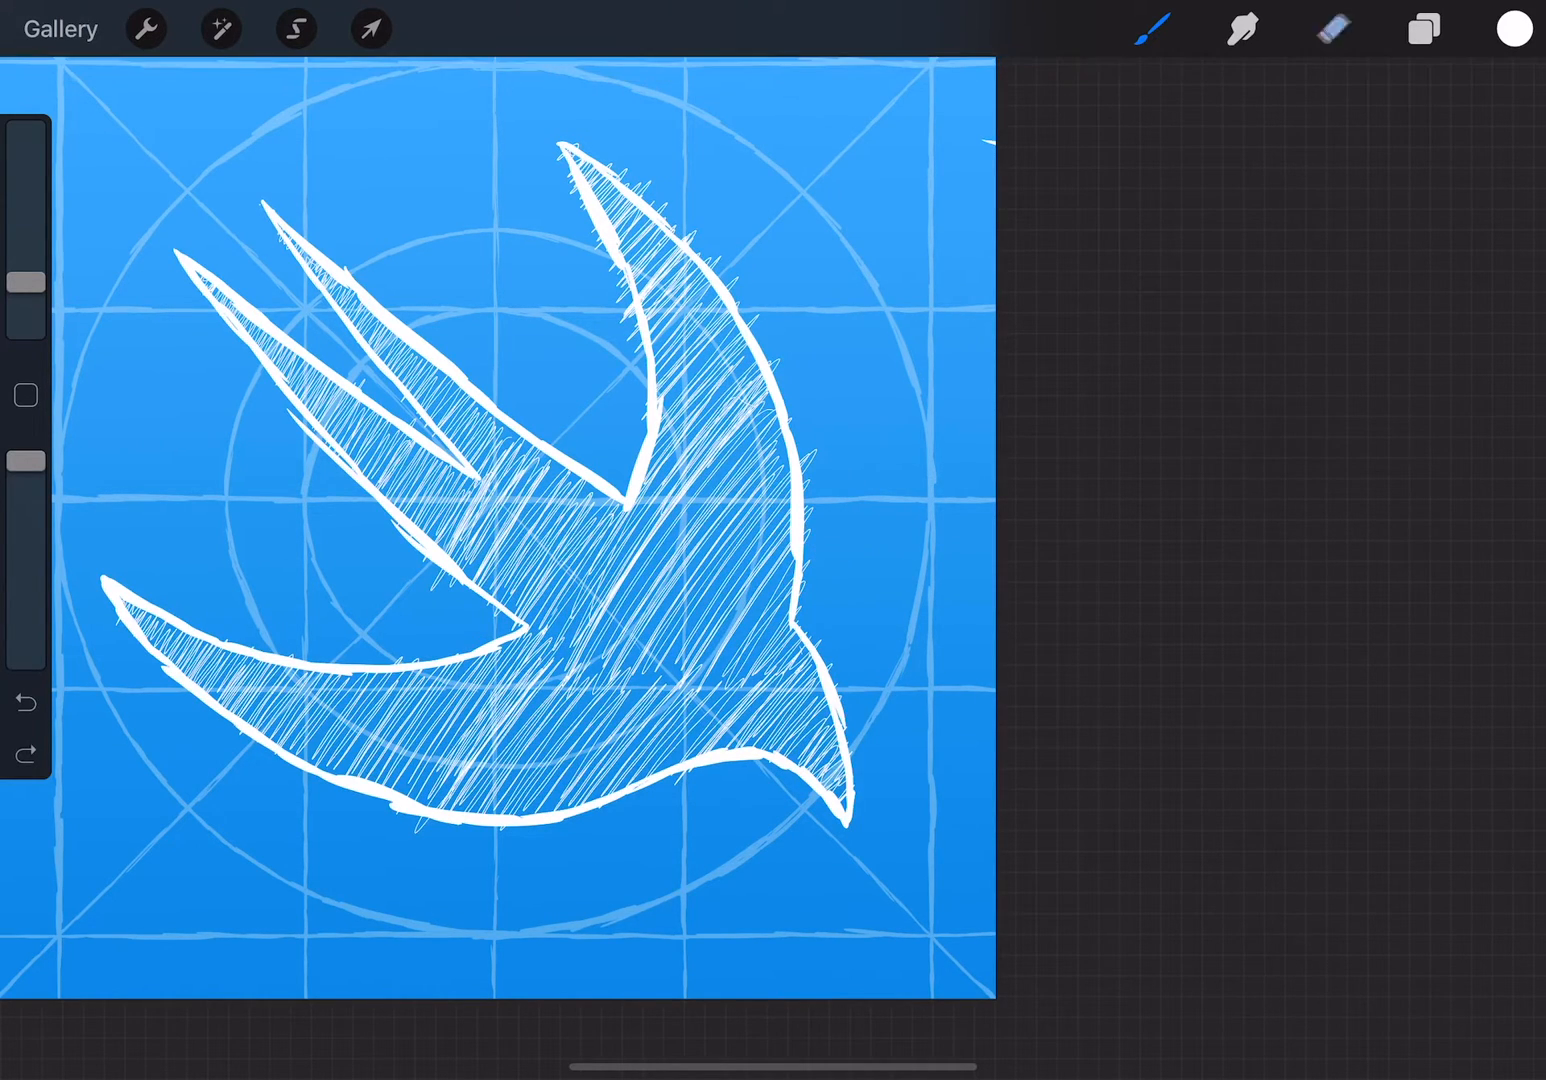
click(1332, 28)
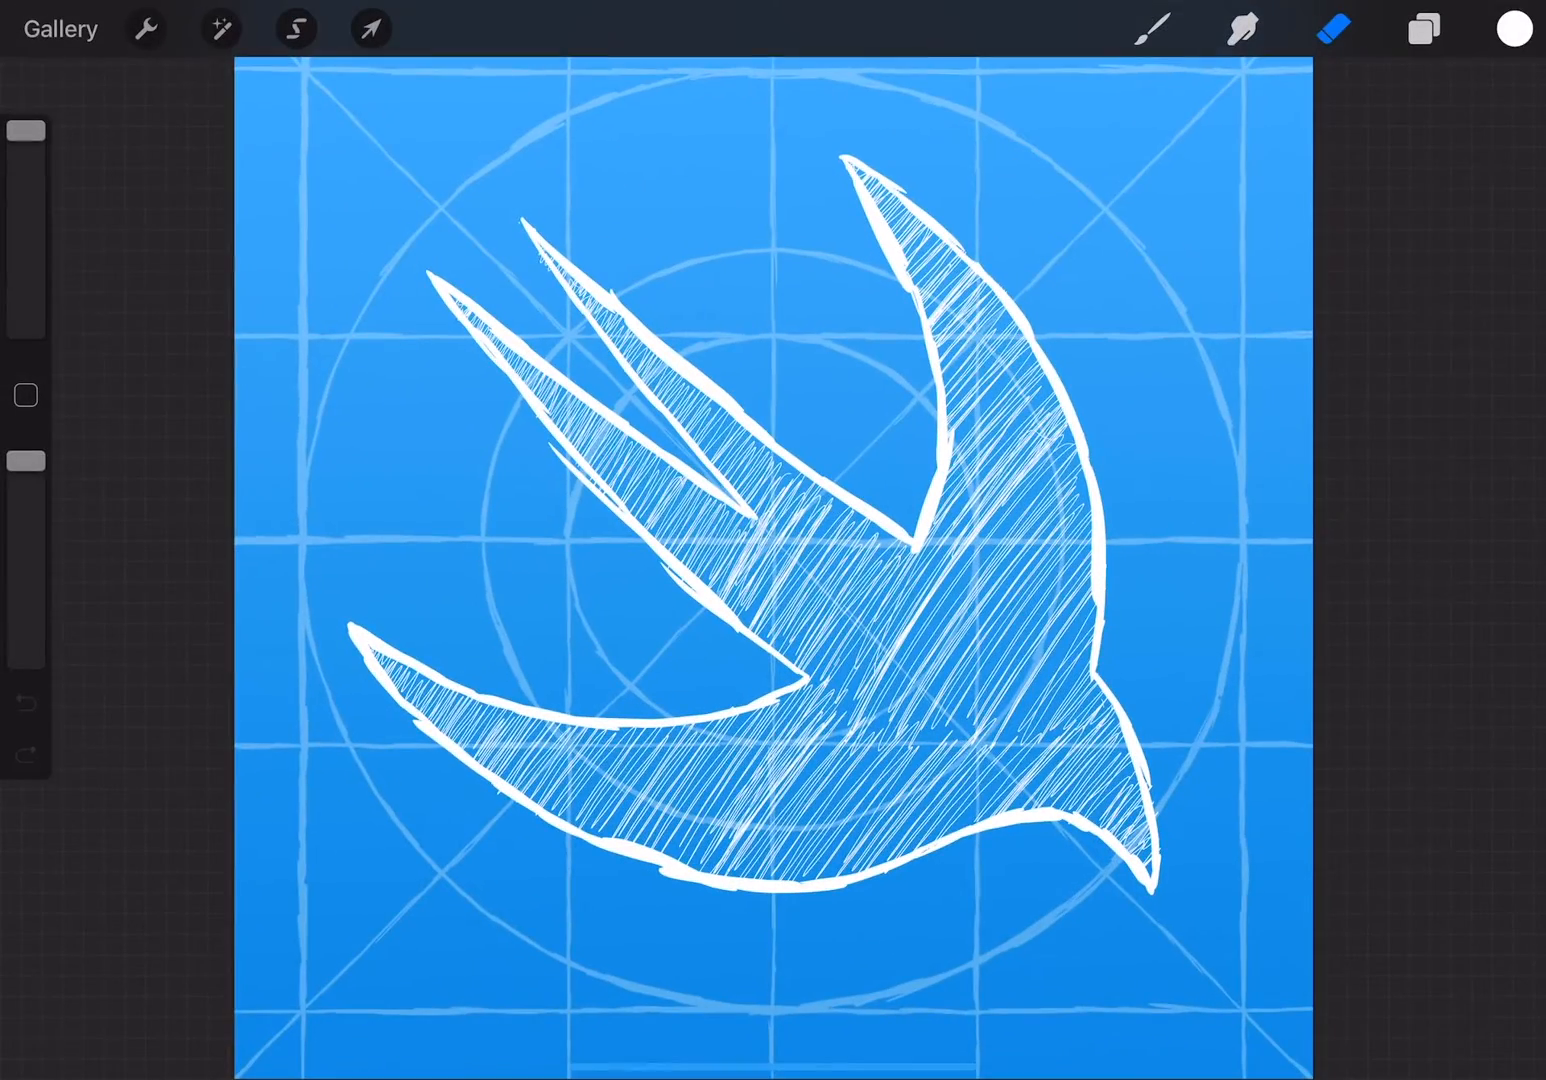
Make the upper Inserted Image rounded-corner mask layer visible over the hatched bird
click(146, 28)
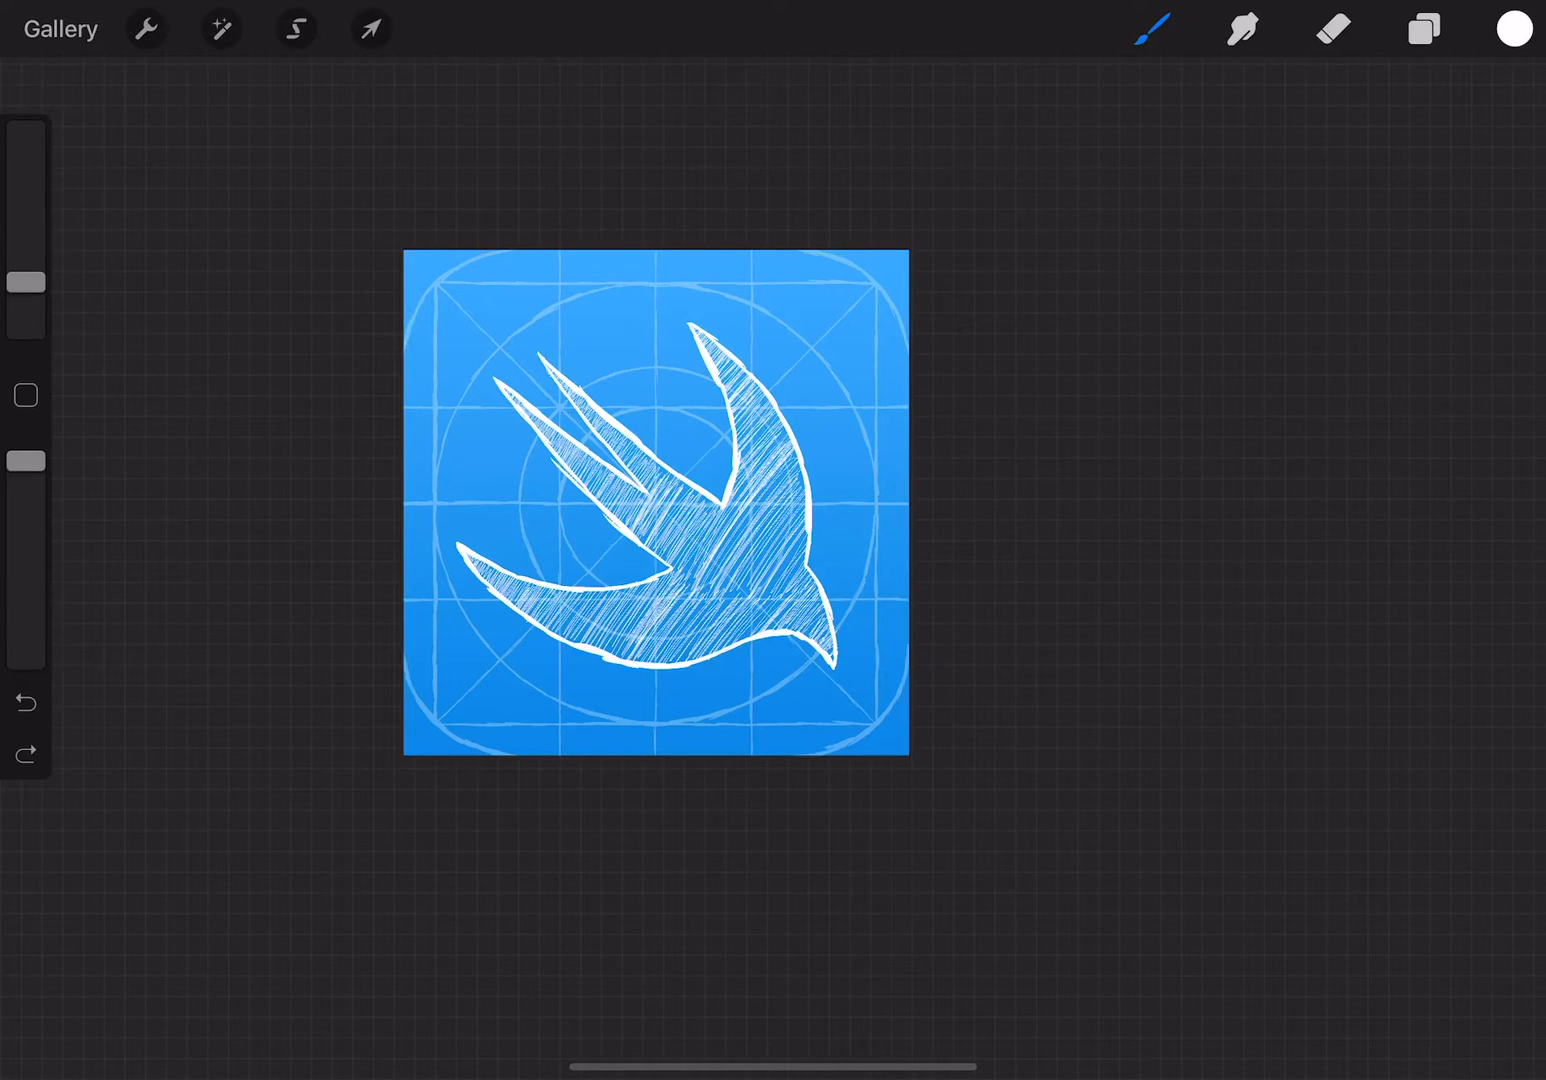
click(1424, 28)
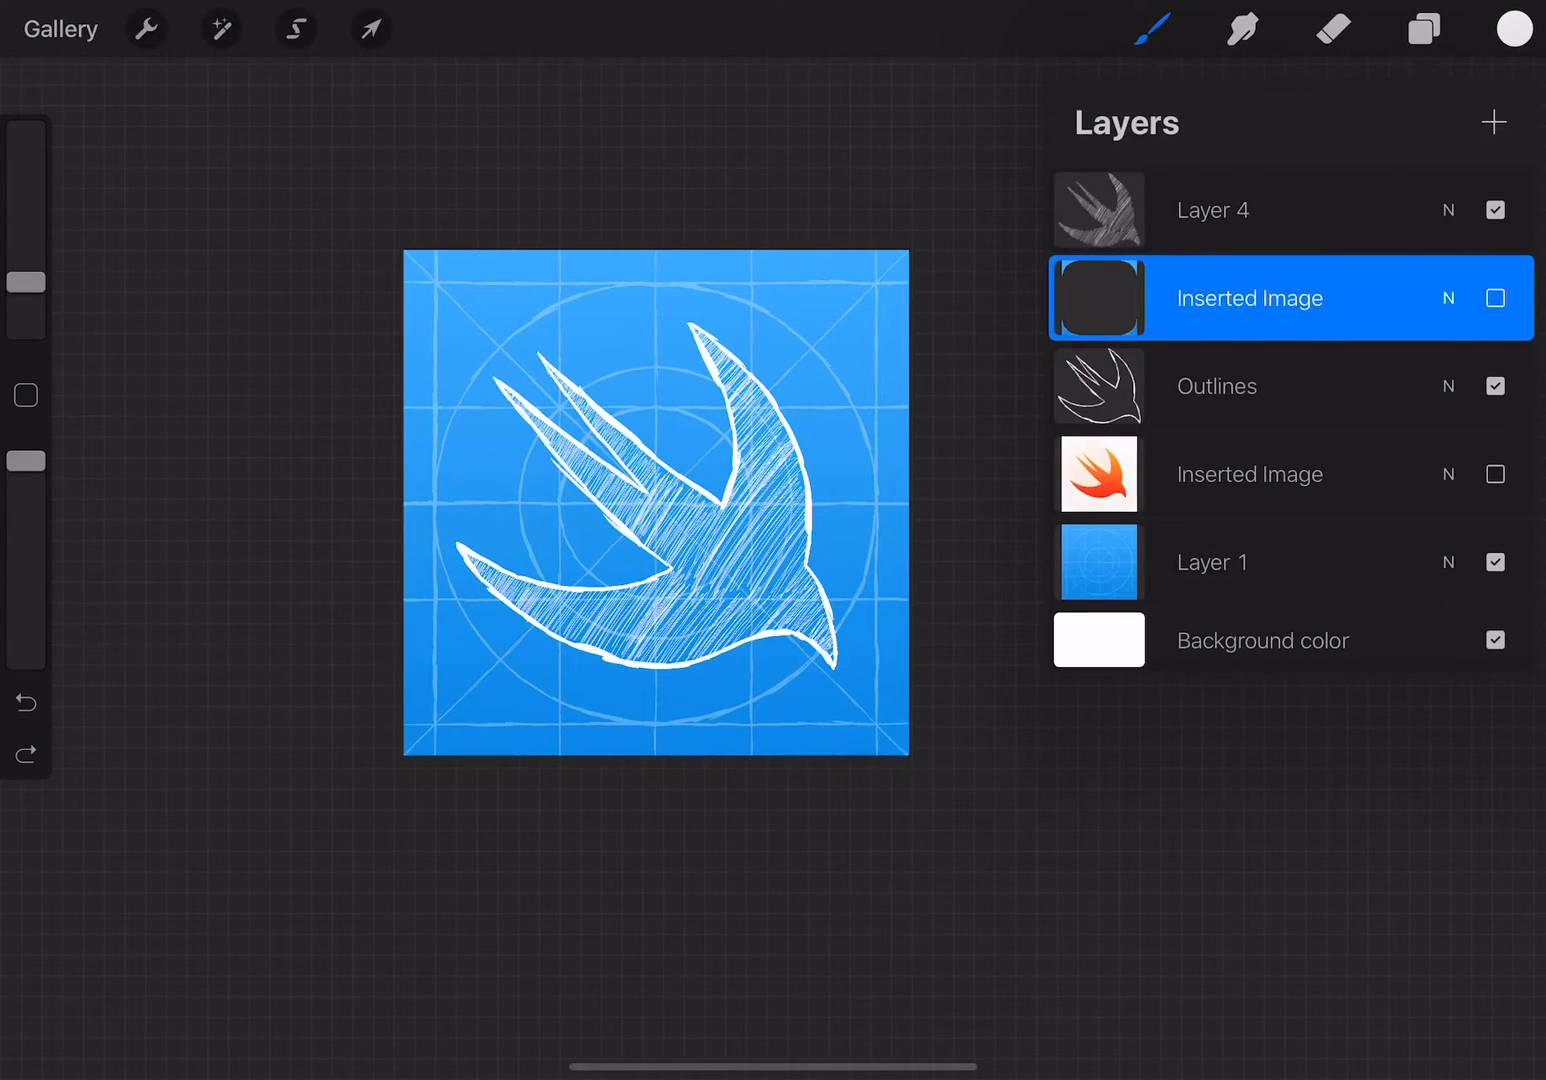
click(1496, 296)
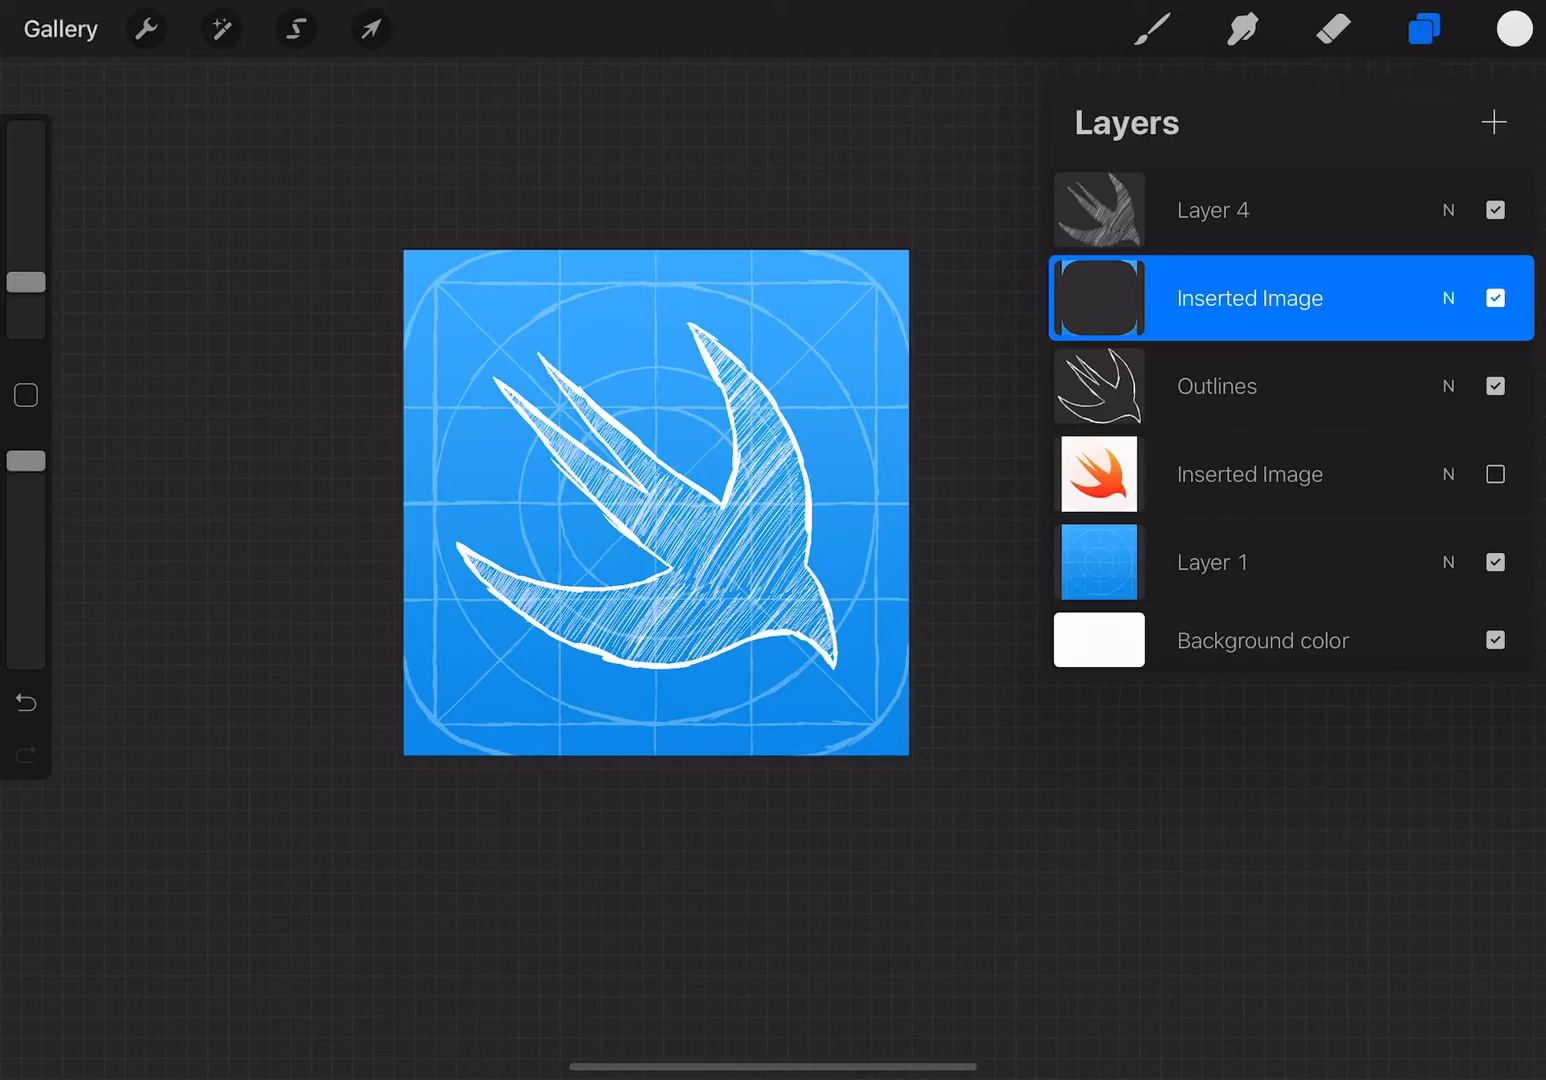
click(60, 28)
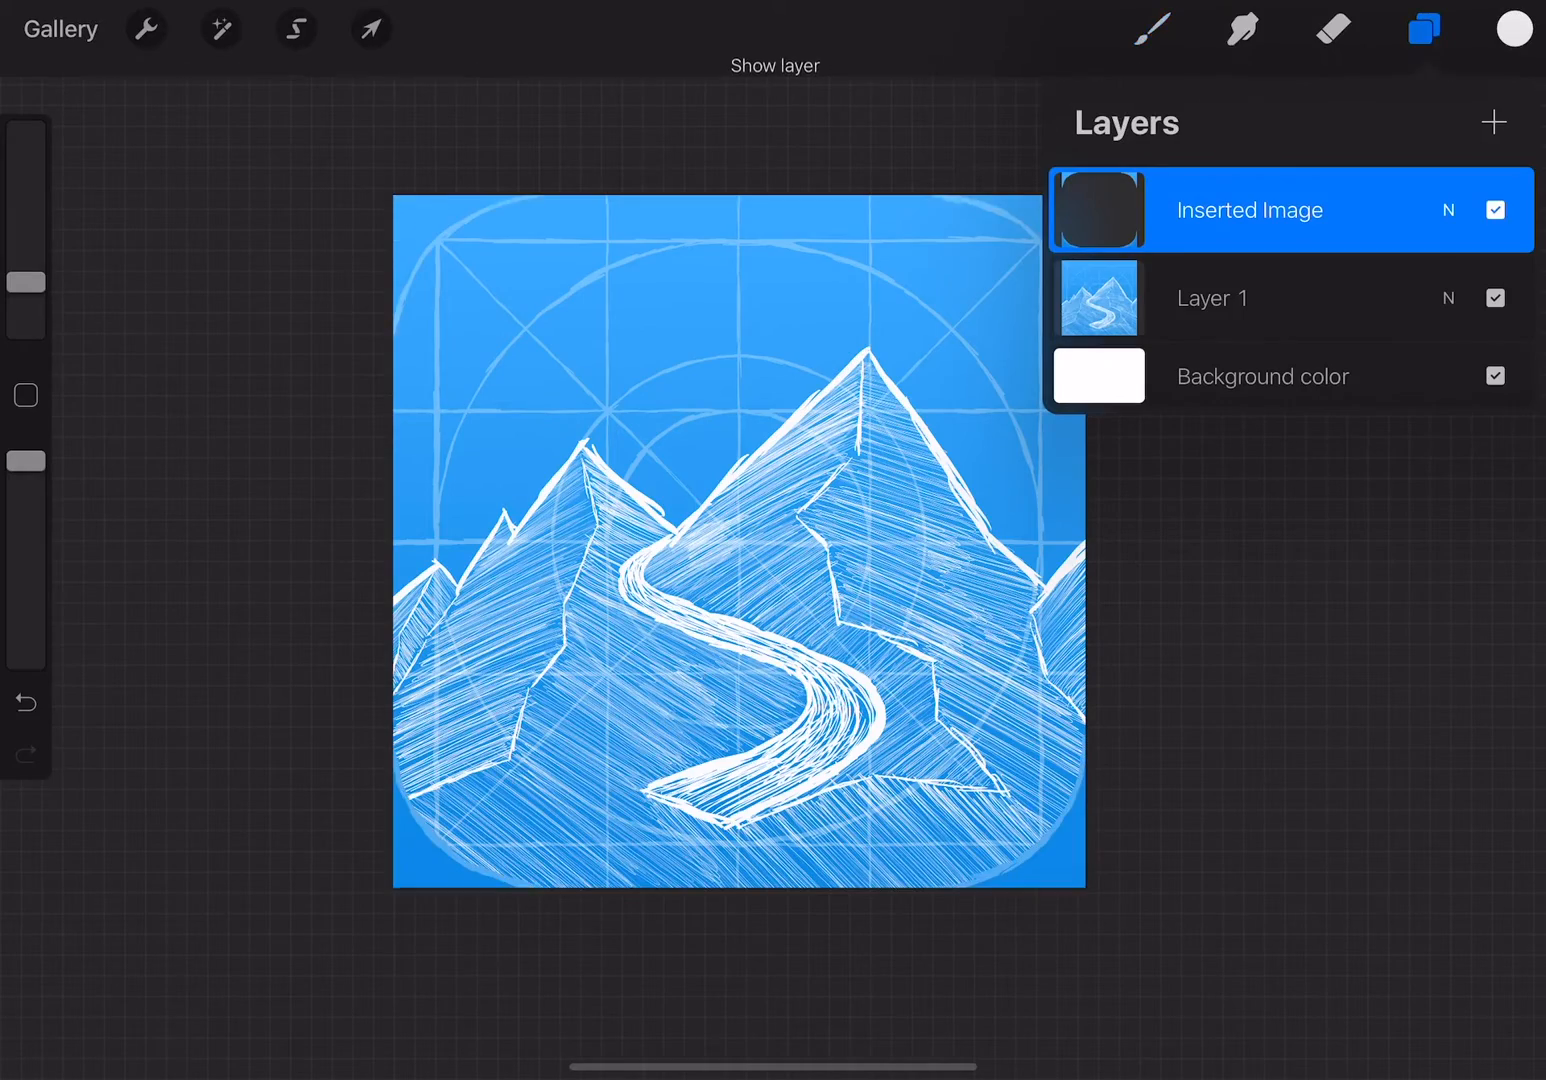
click(1422, 28)
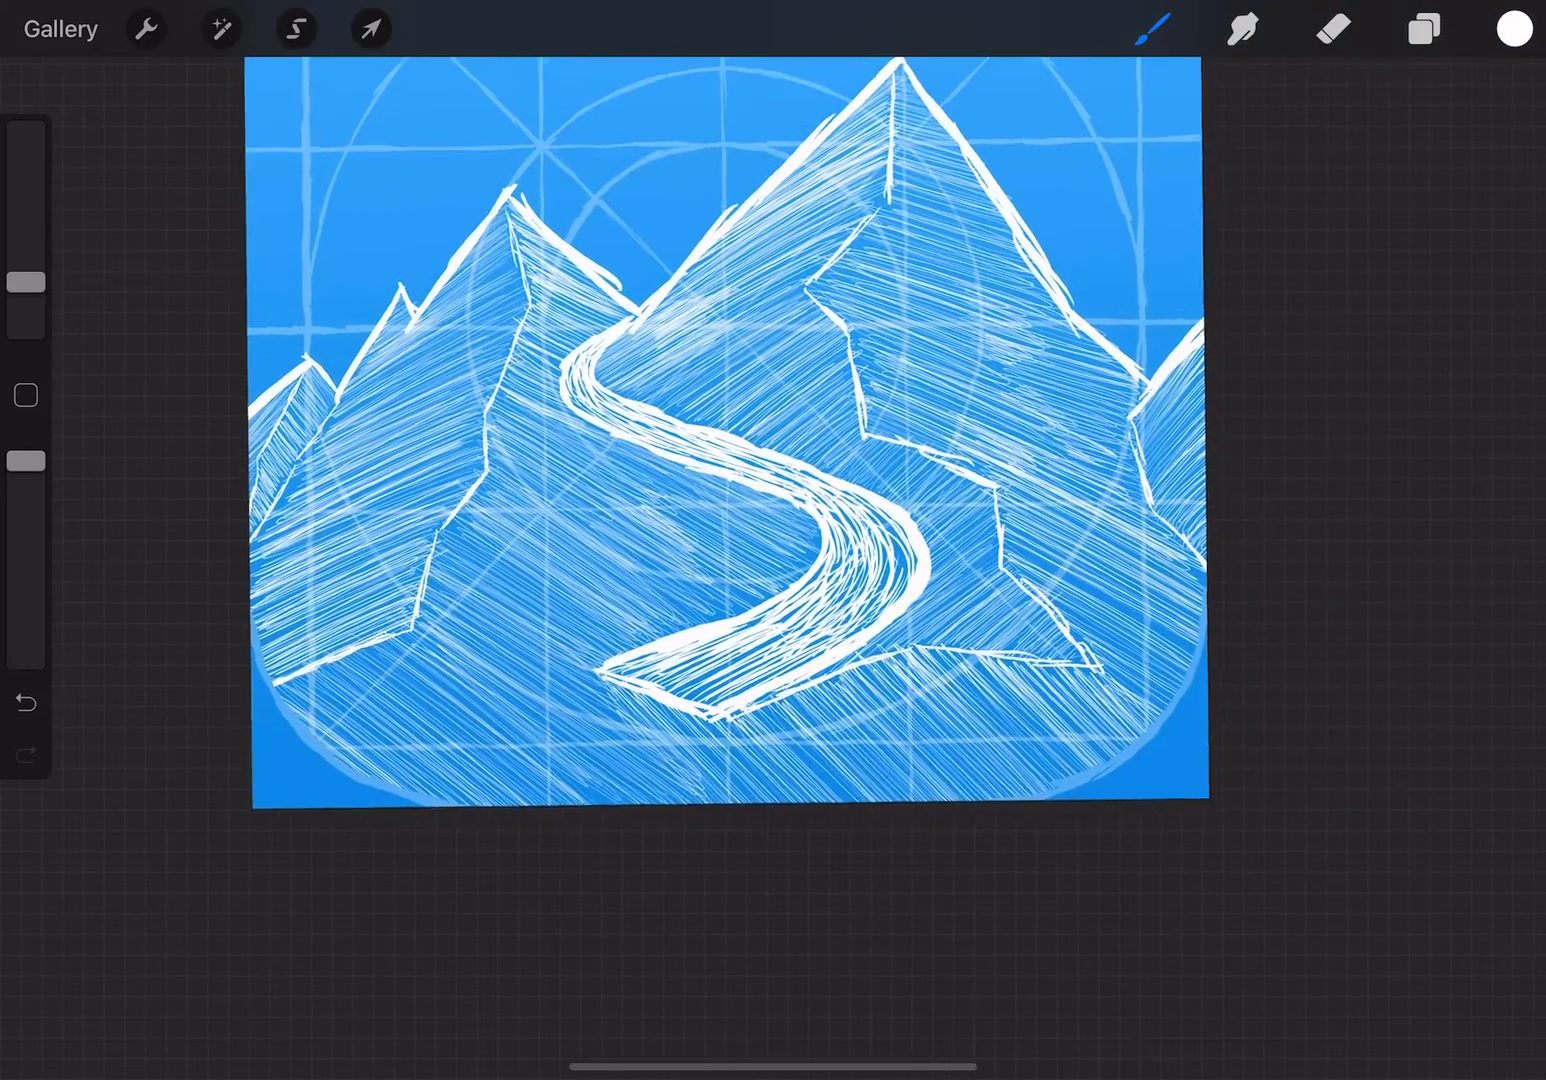
click(1422, 28)
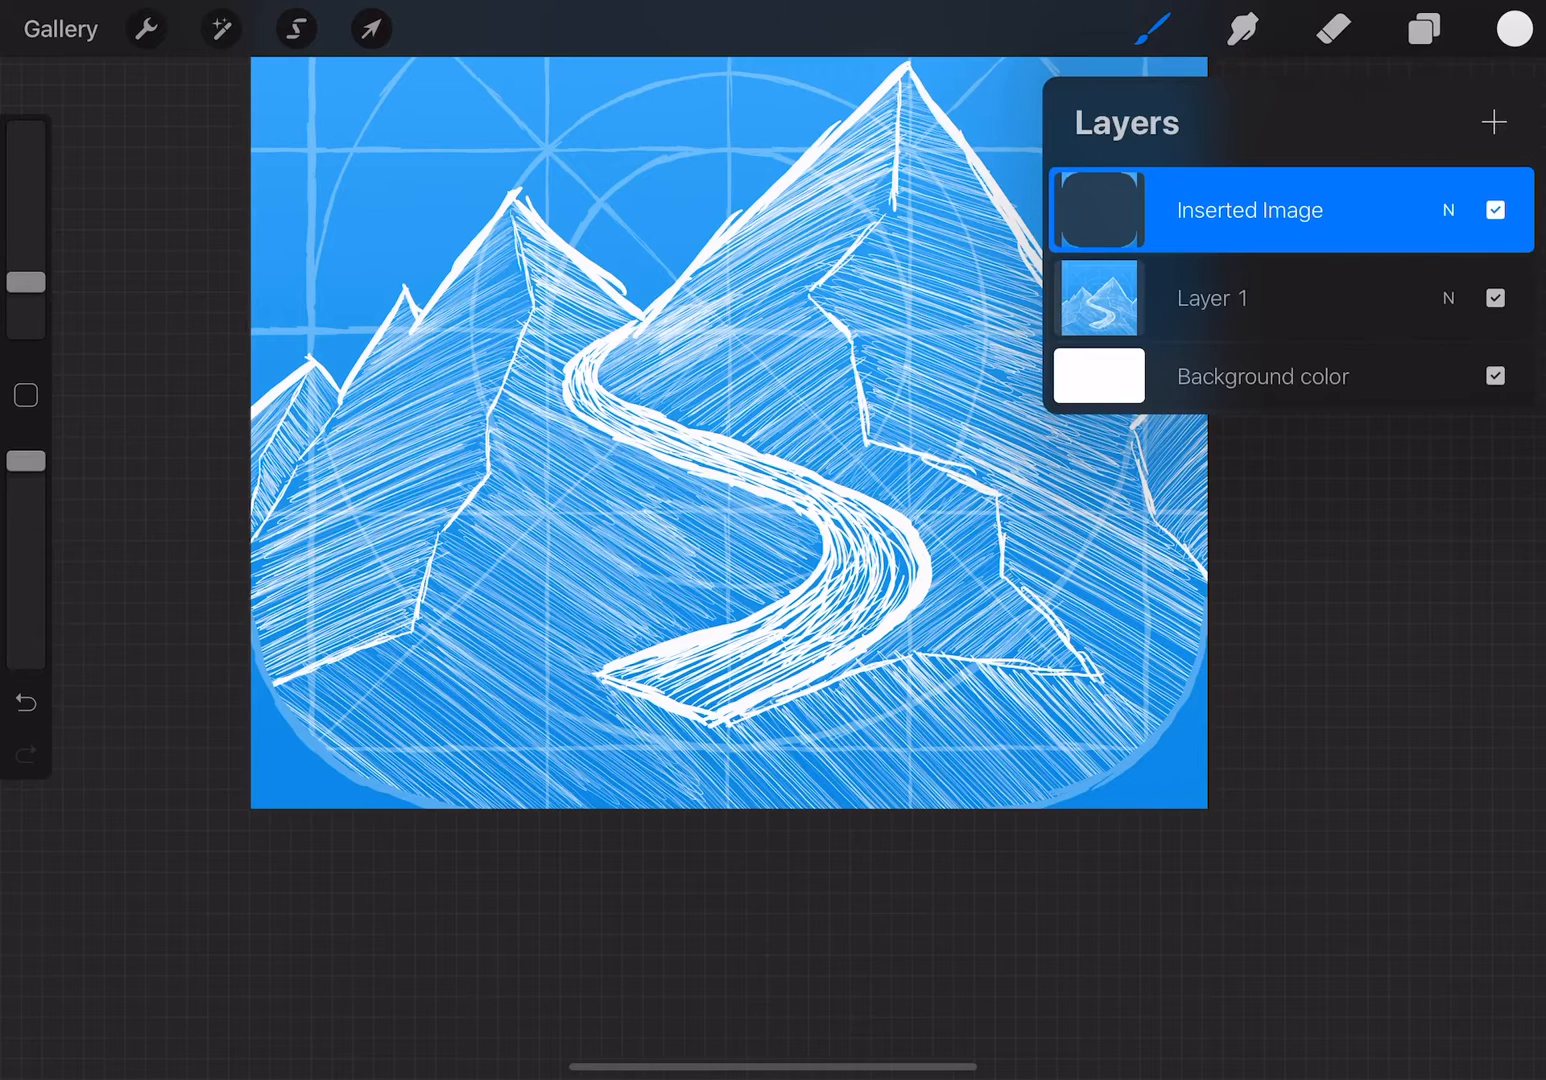
click(1422, 28)
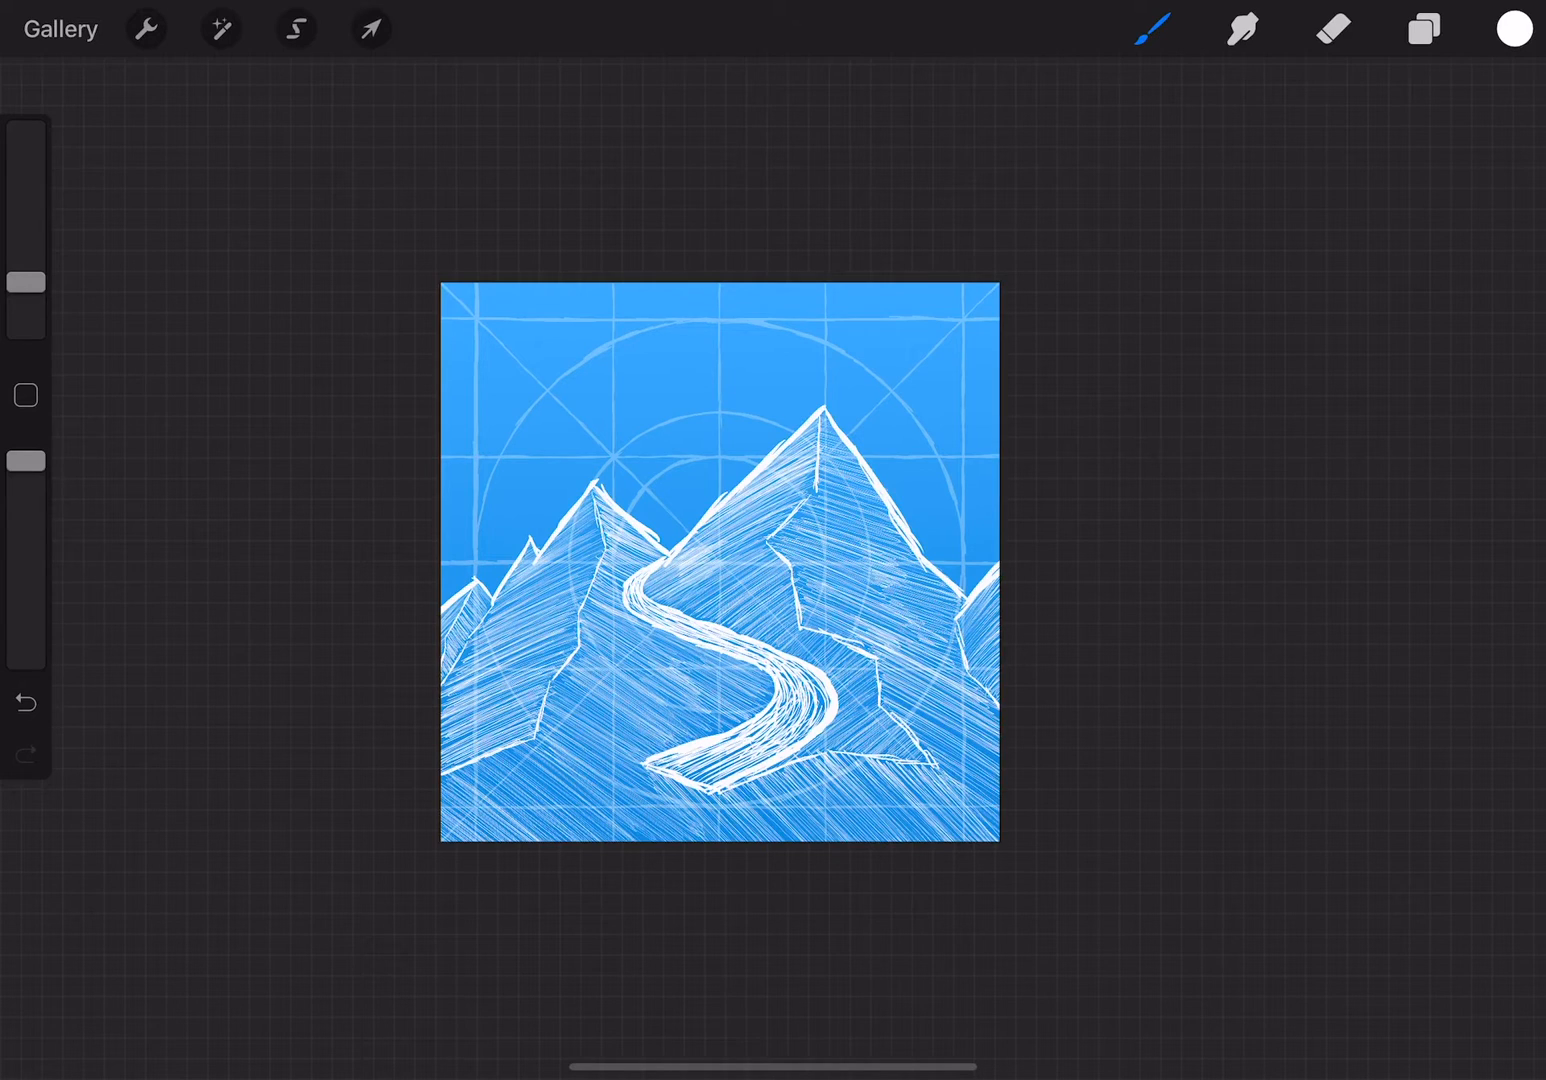
click(1422, 28)
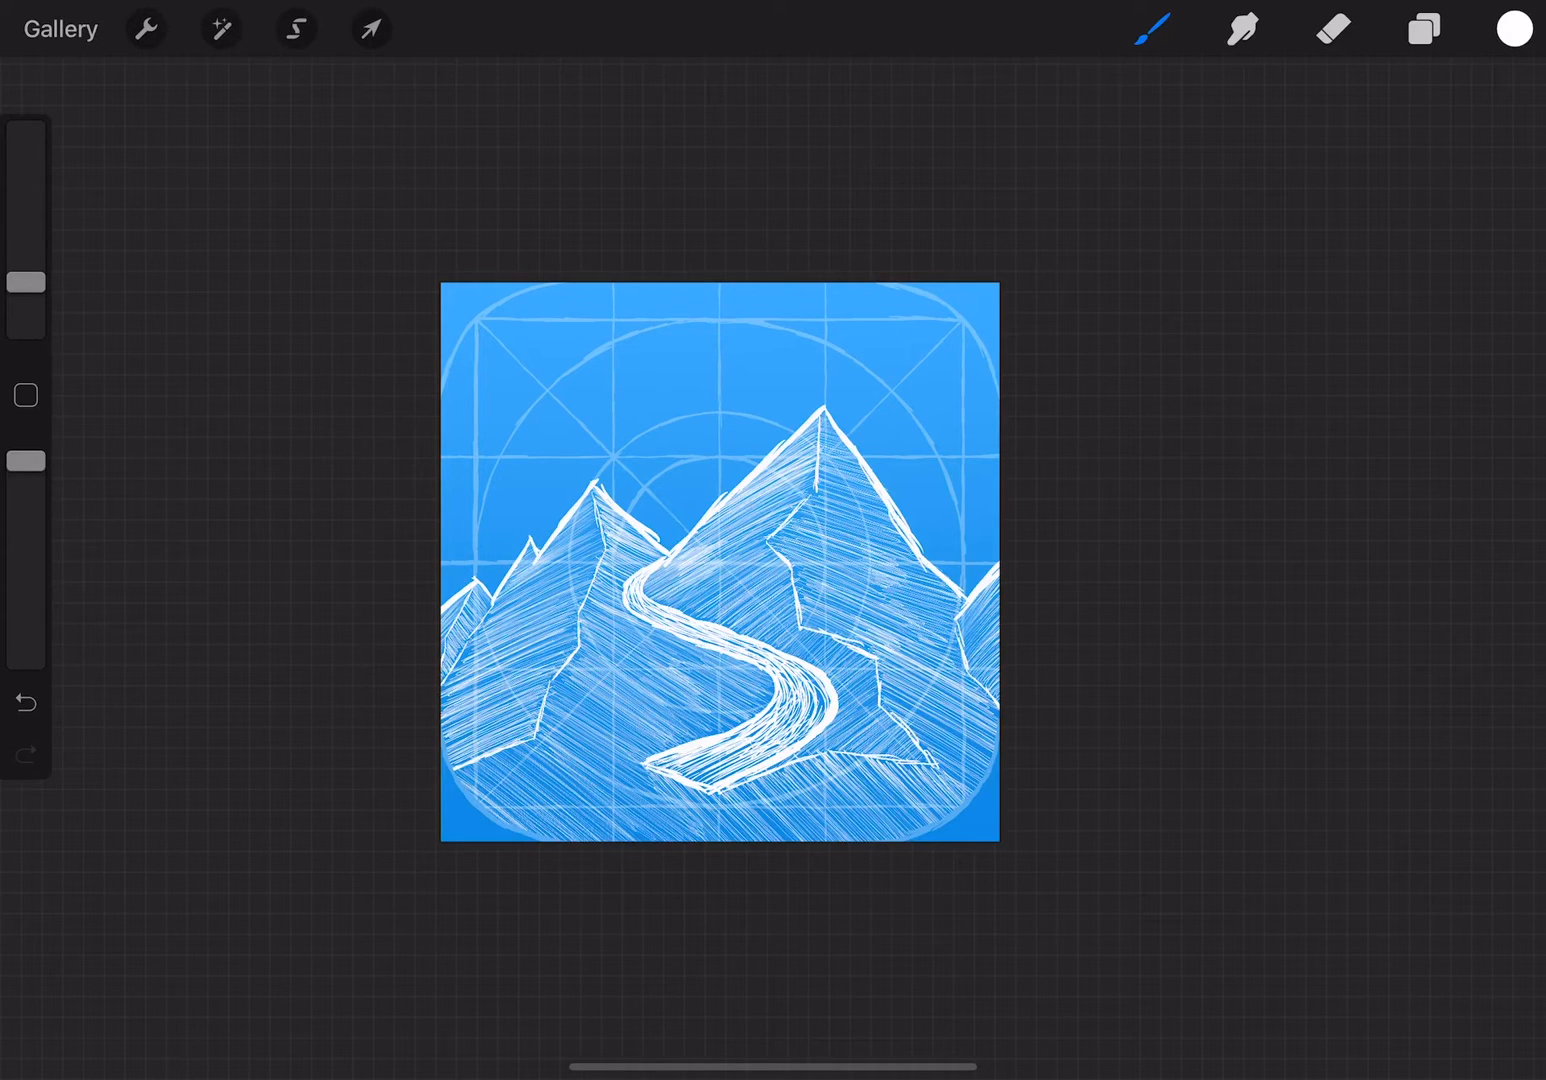
click(1424, 28)
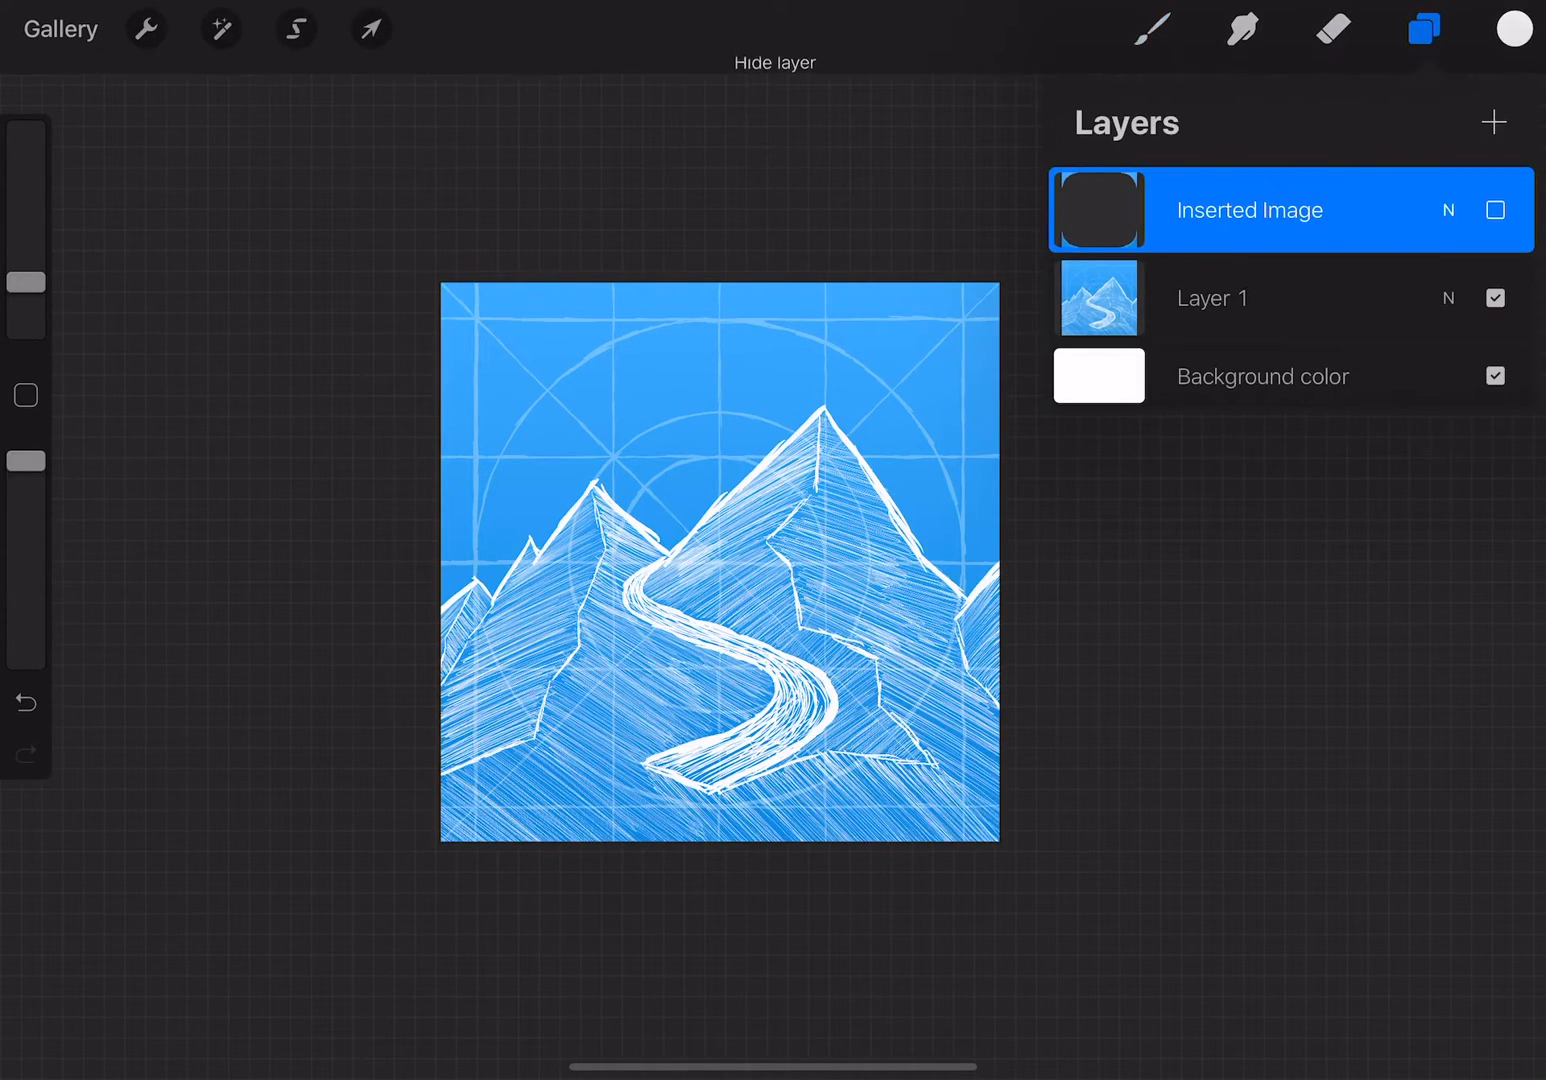
click(1424, 28)
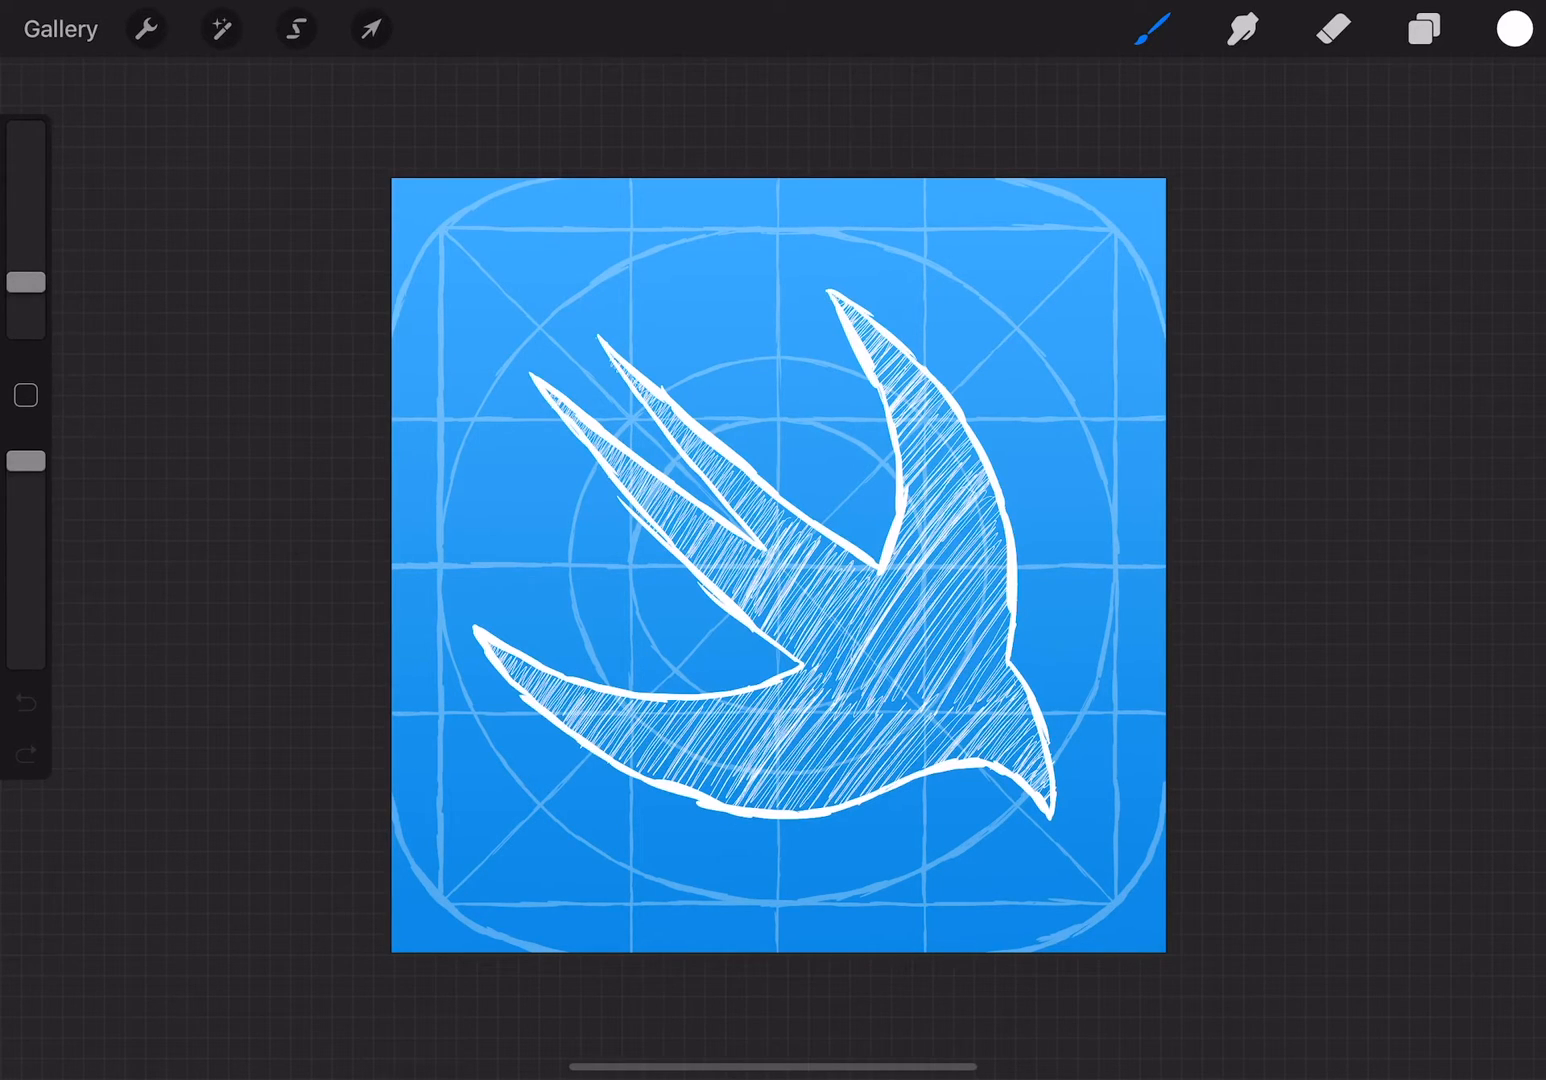
click(60, 28)
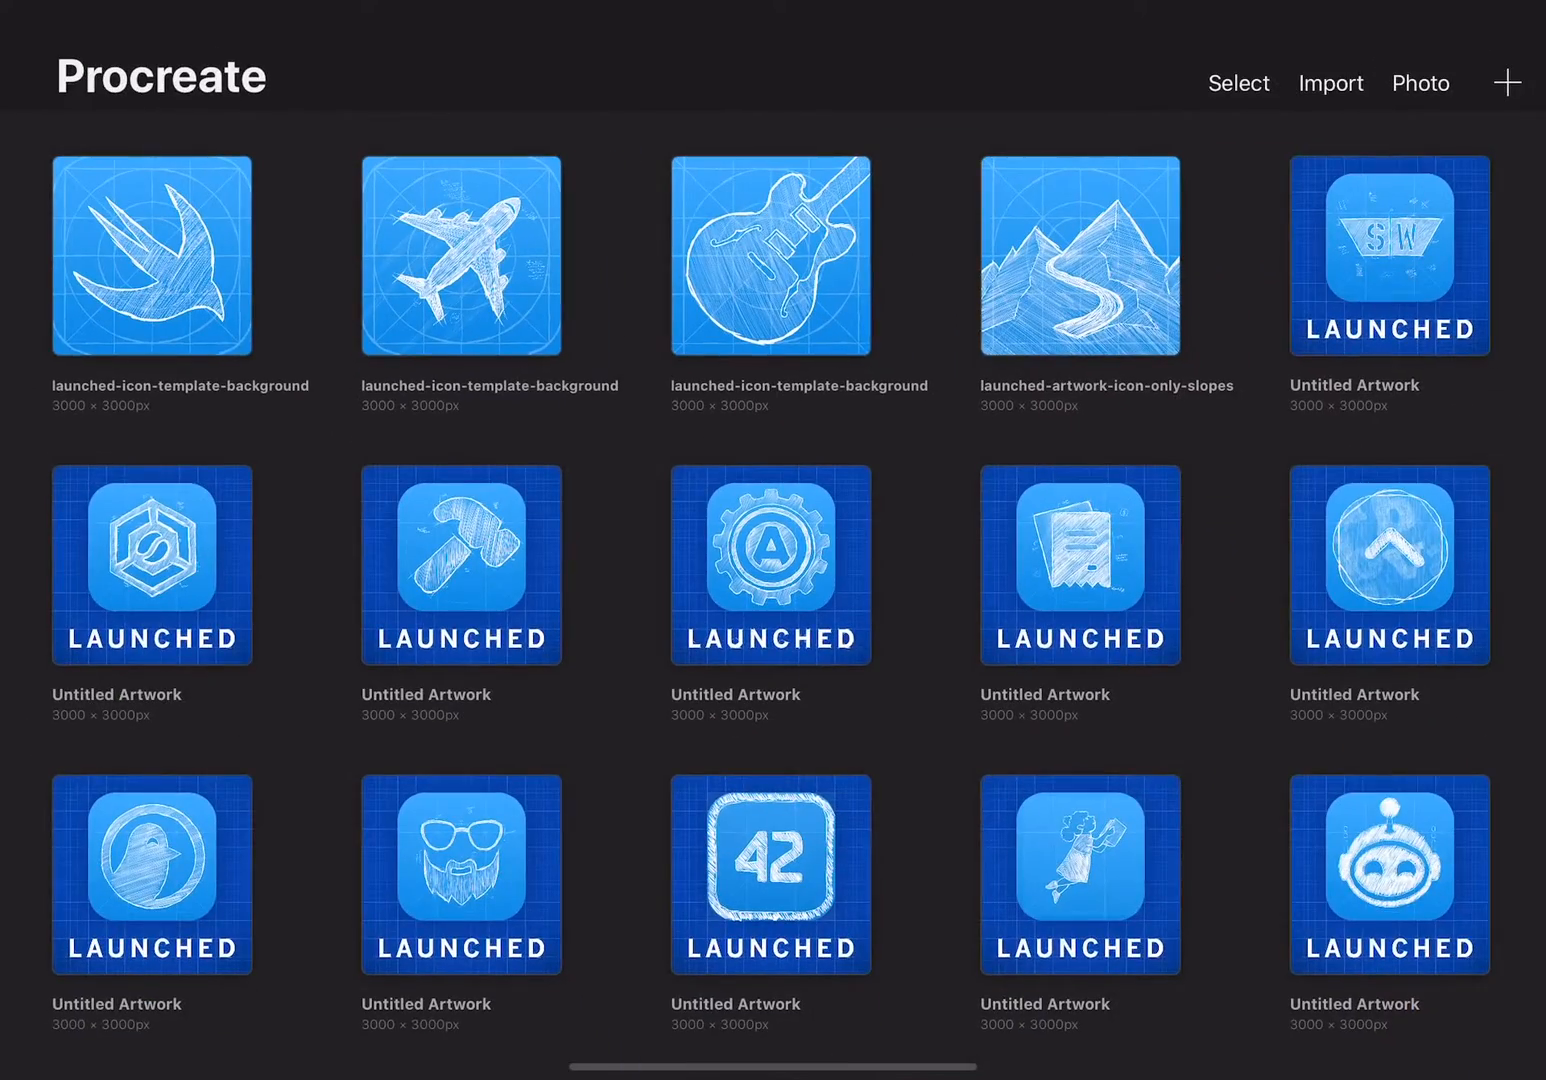
Reopen the hatched bird artwork and add empty Layer 6 above Outlines
click(160, 256)
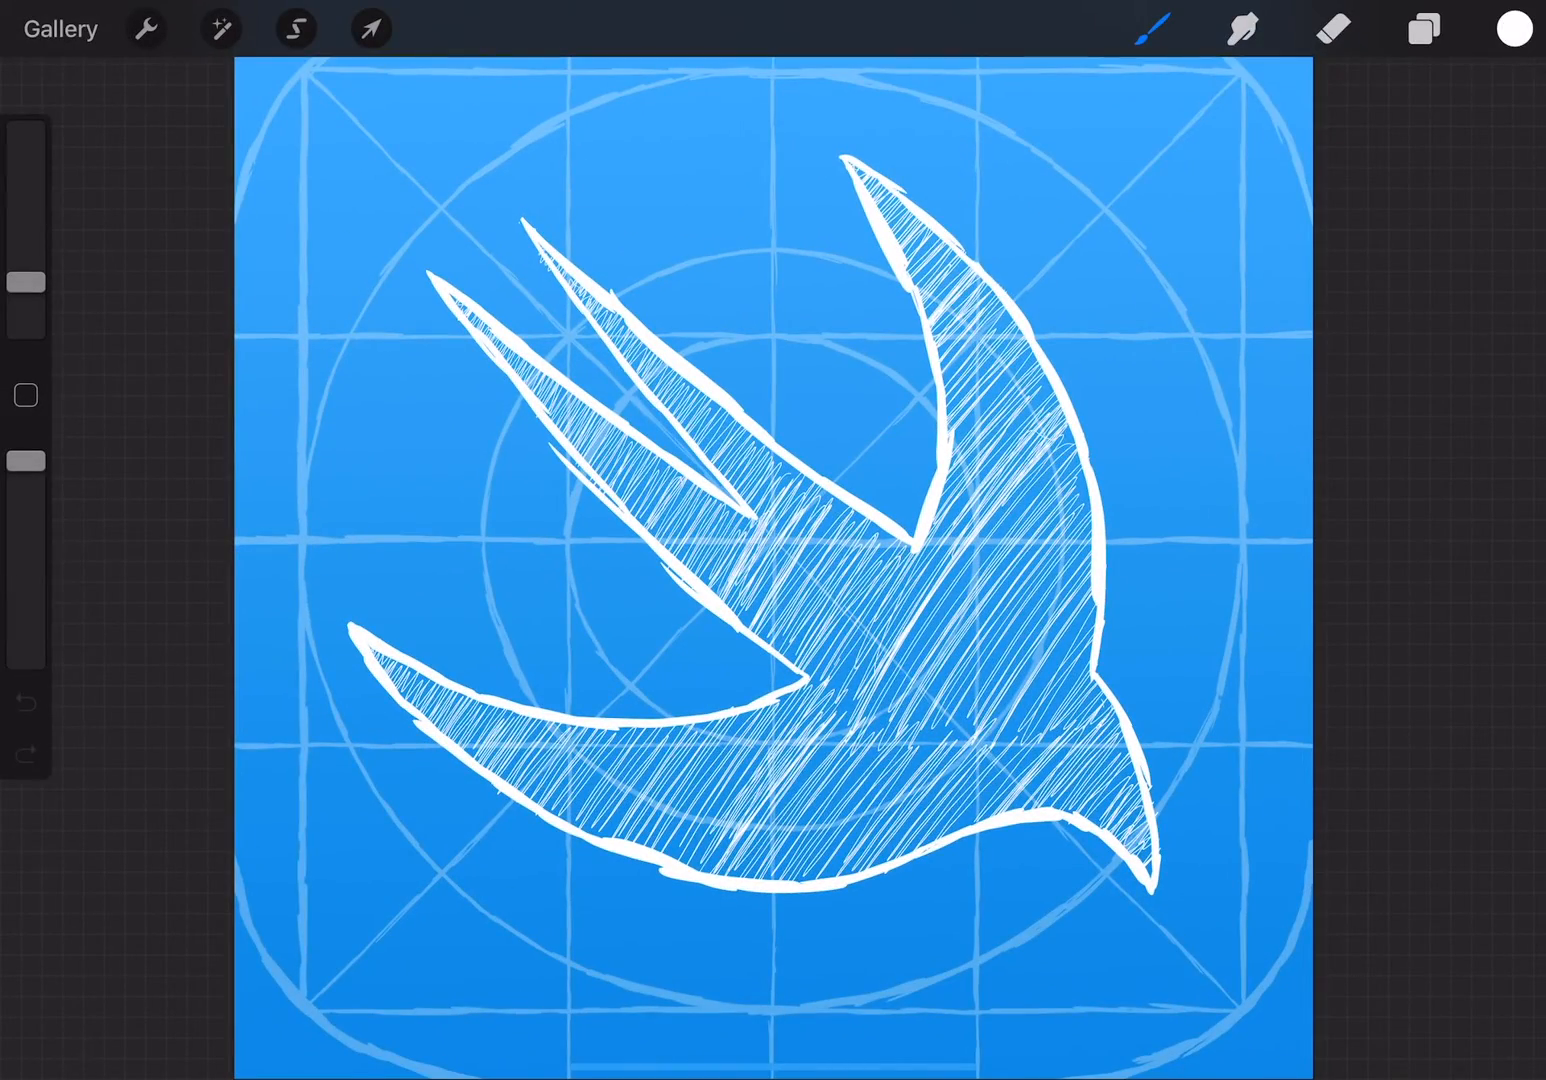
click(1422, 28)
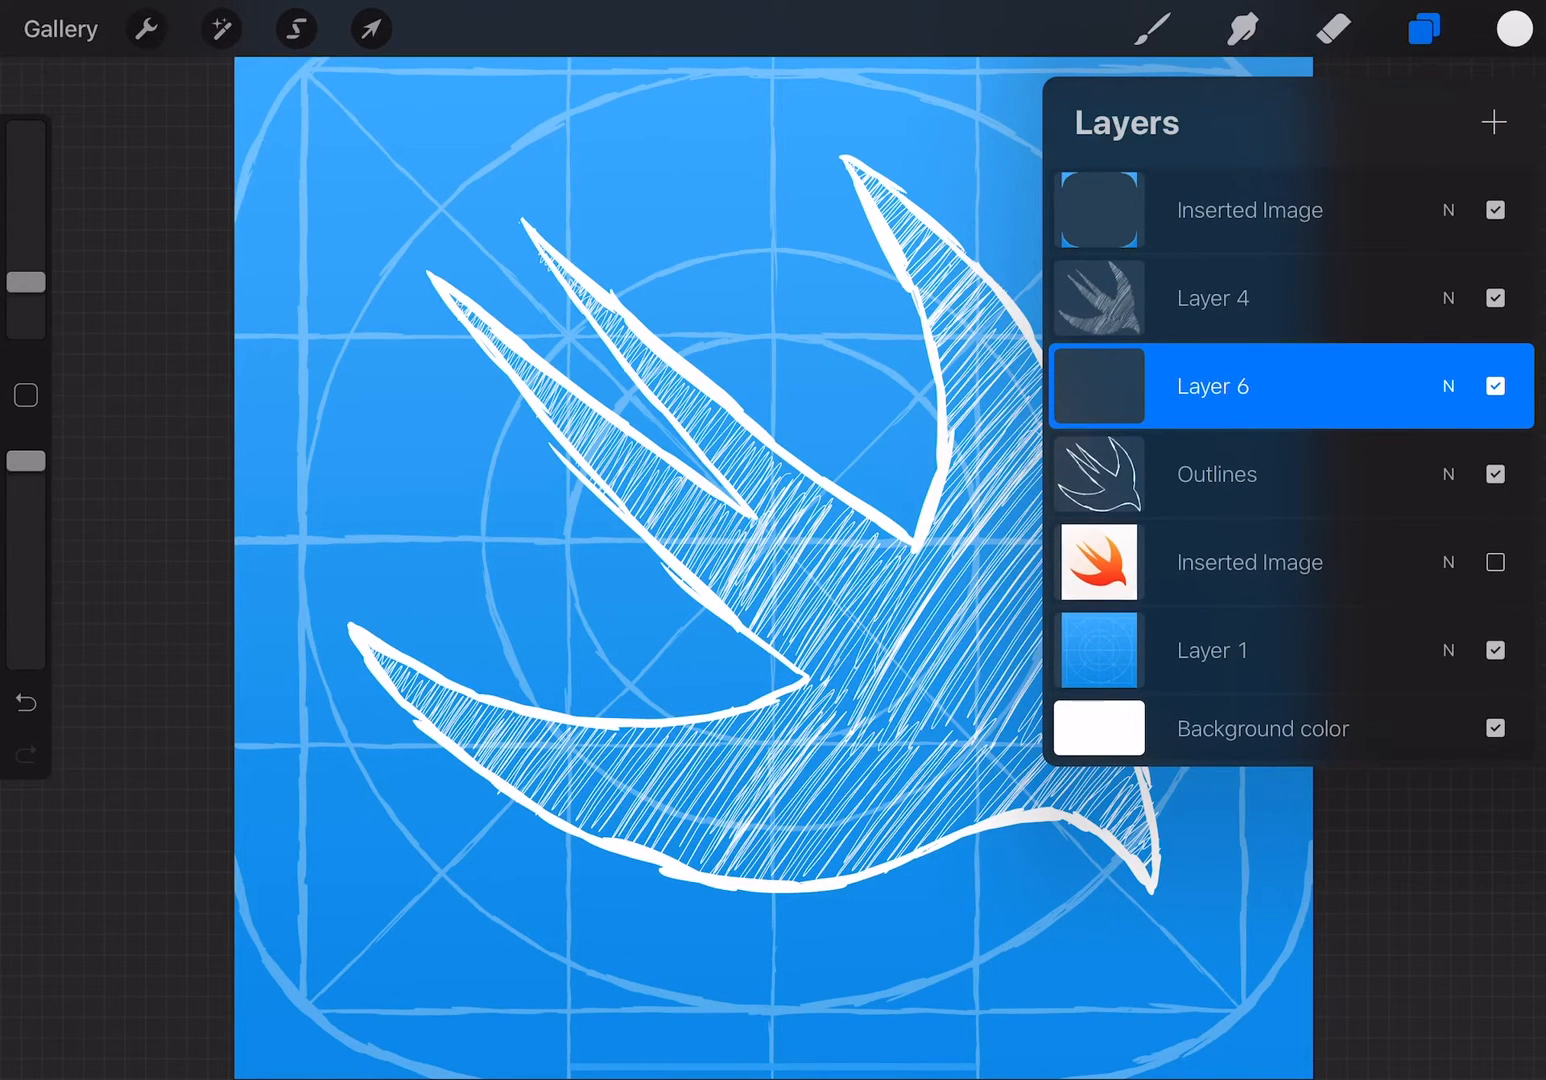
Scribble white hatch strokes inside the tail feathers and the wing tip outline
drag(1210, 386, 1210, 296)
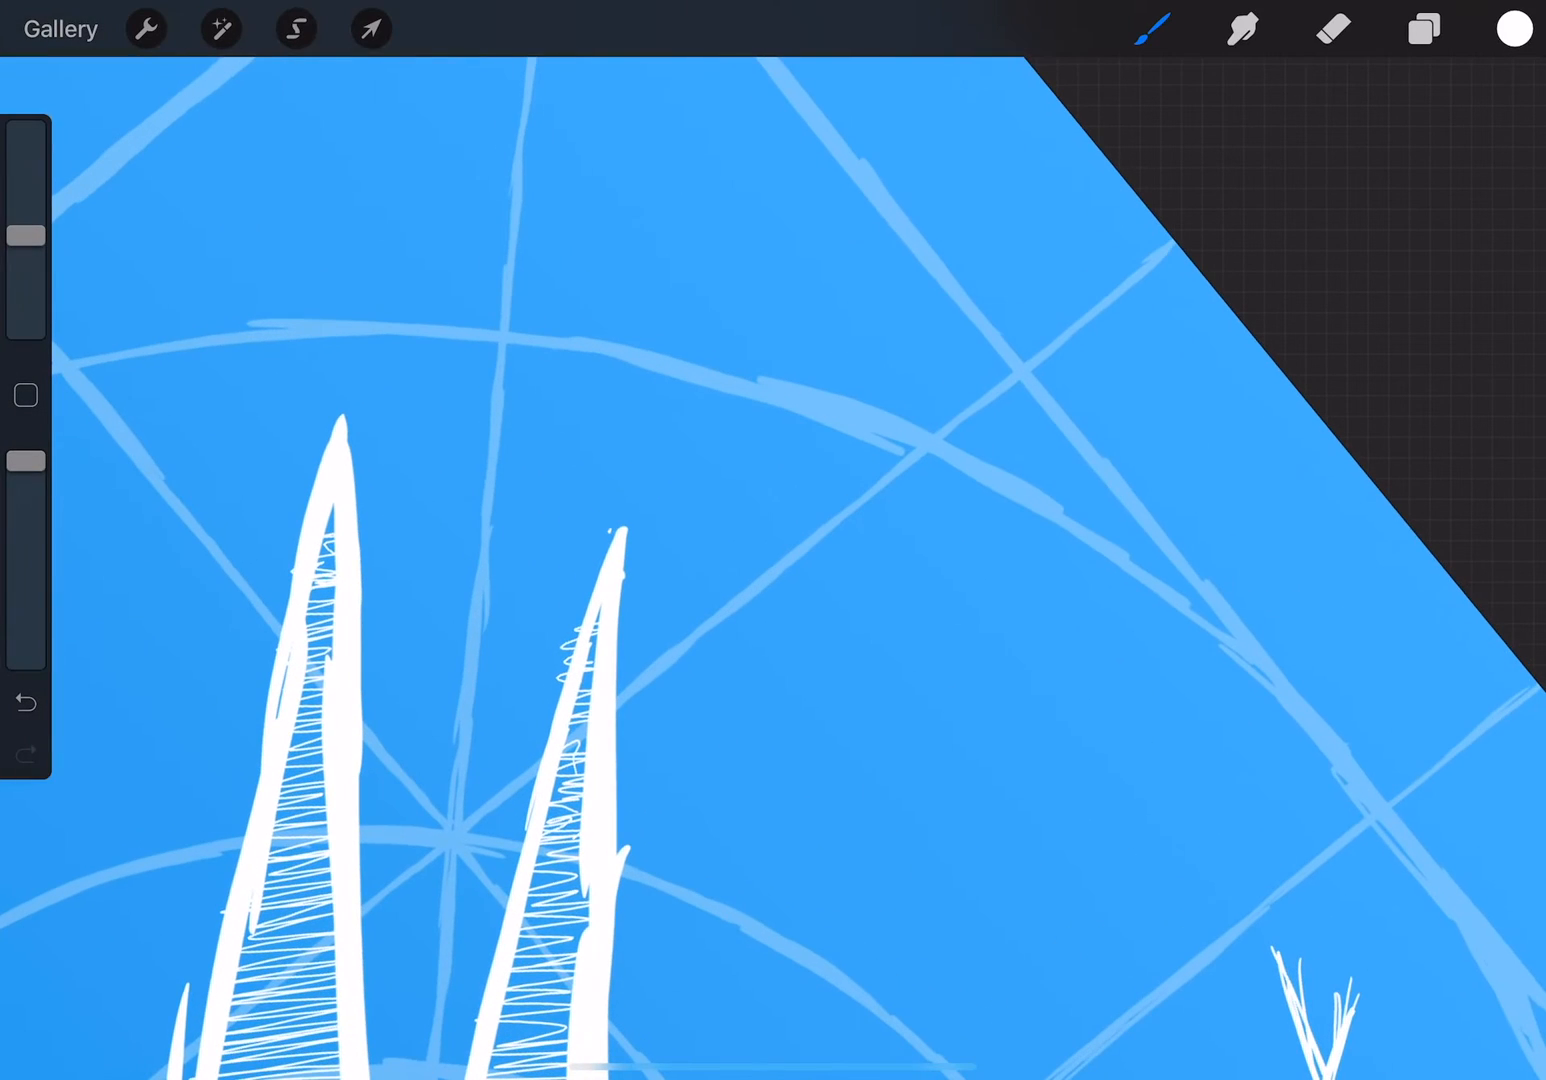
drag(616, 560, 684, 426)
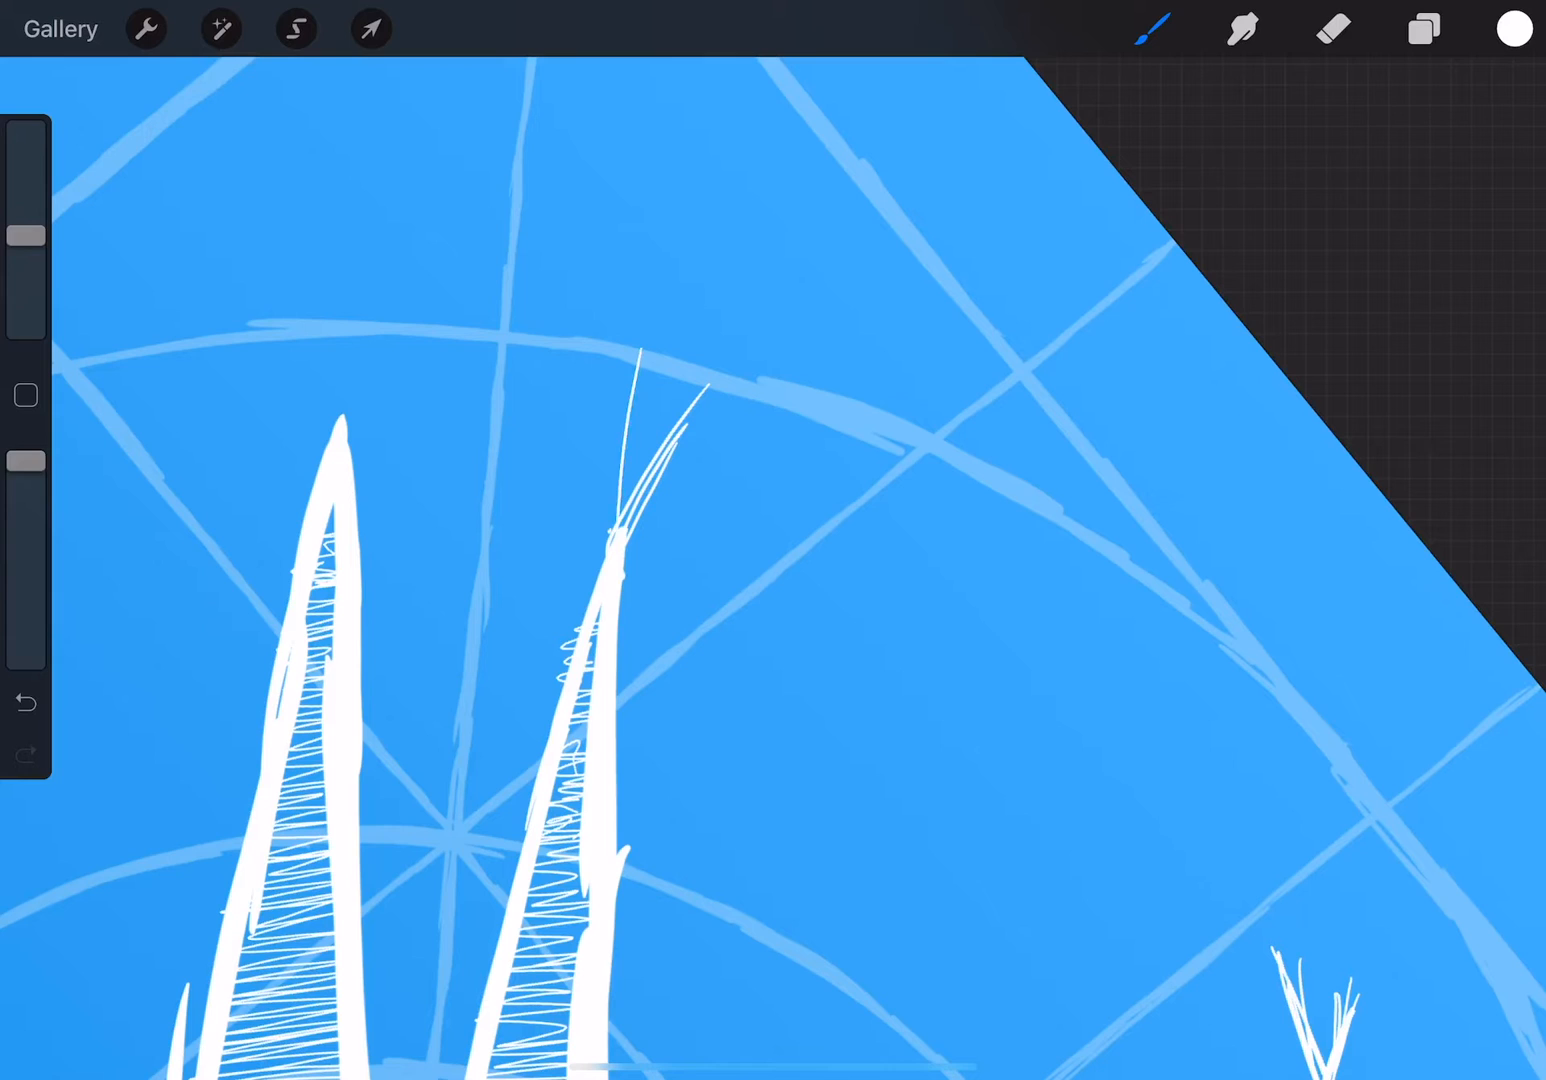
drag(330, 430, 300, 280)
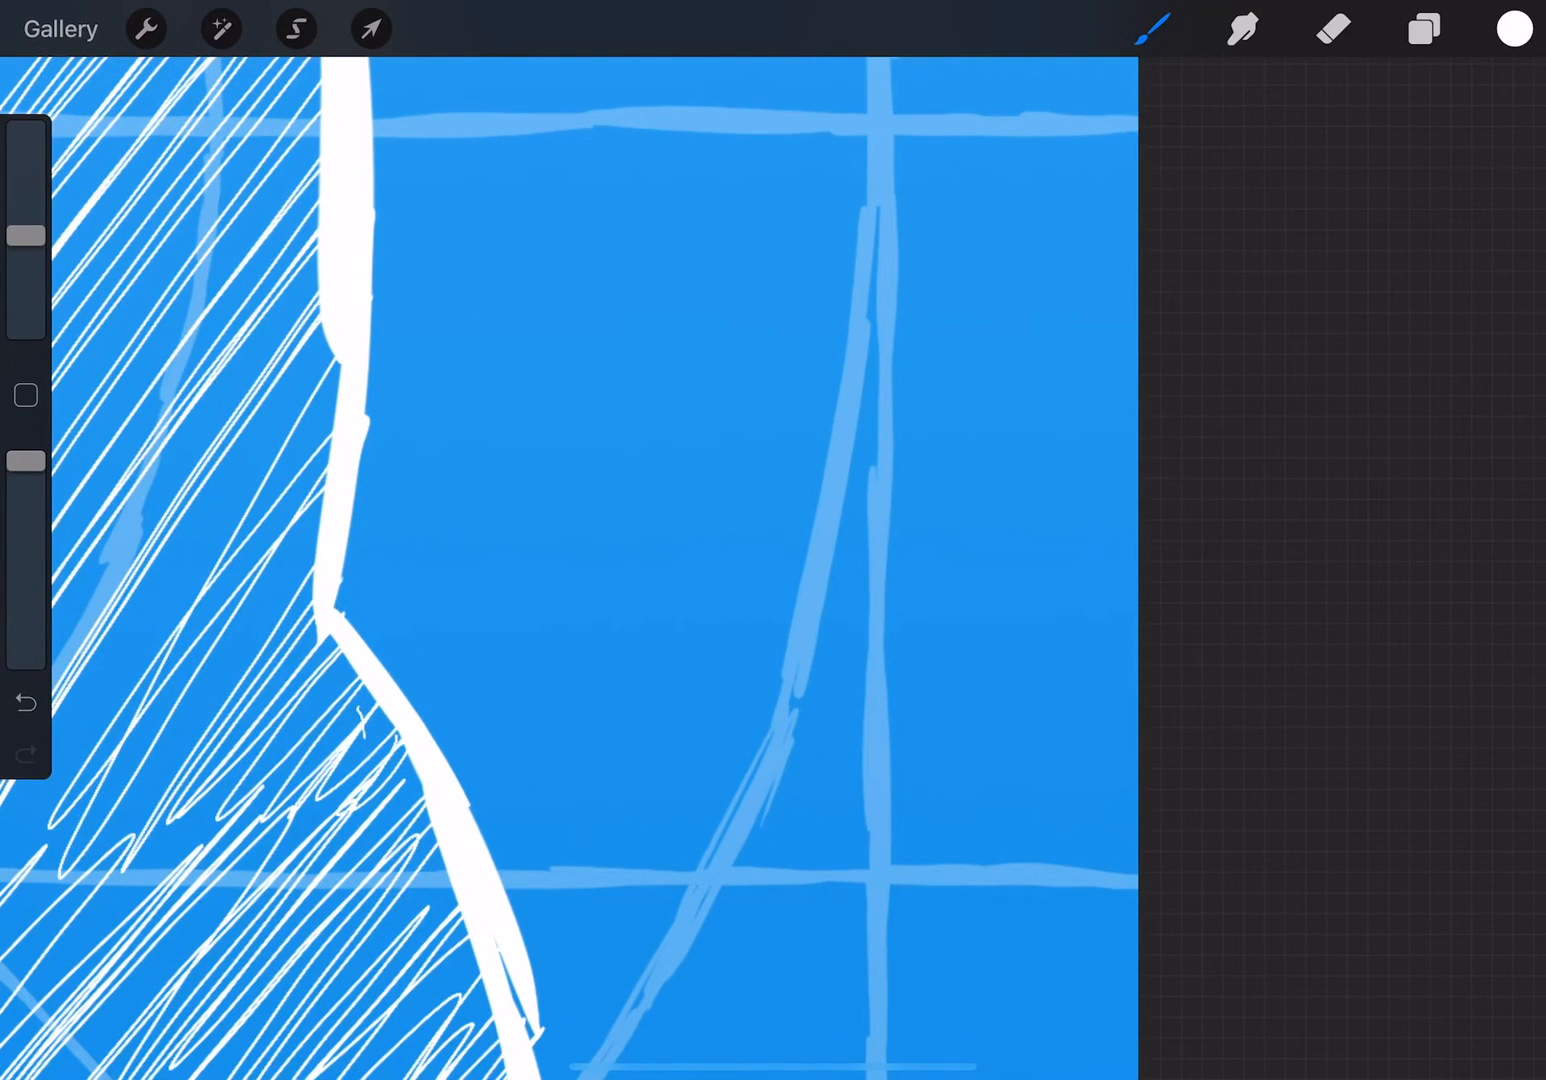
Handwrite a short note beside the tail outline and add more hatching inside the body
drag(384, 520, 404, 620)
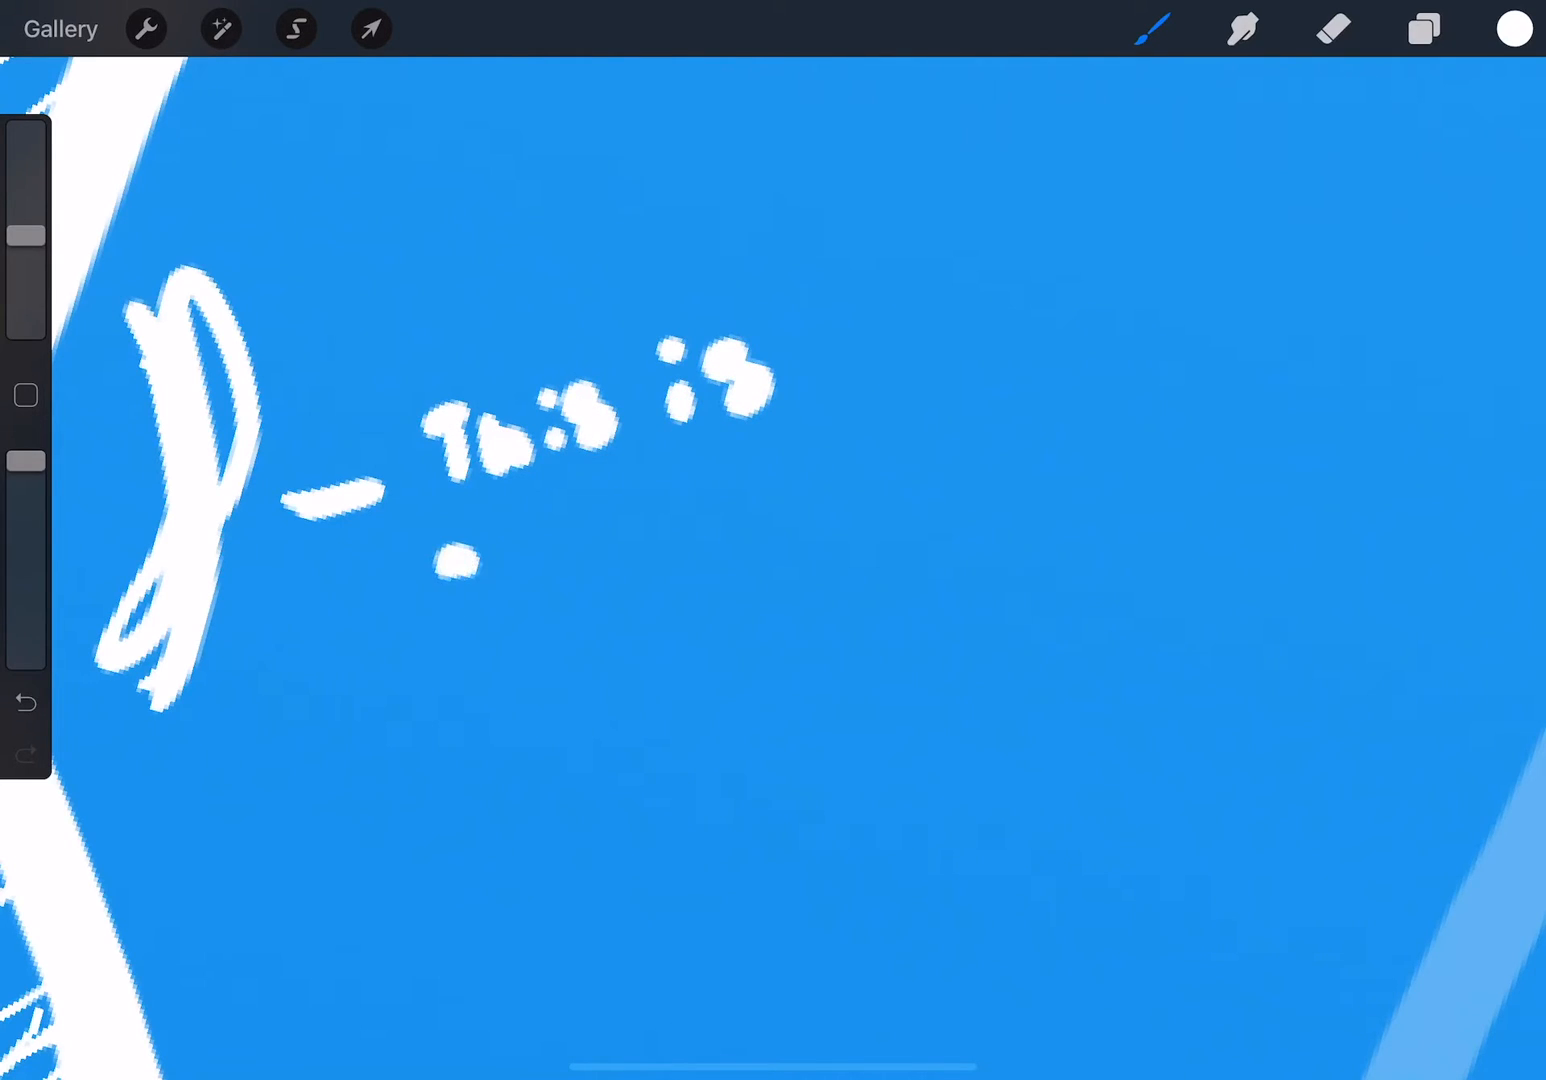
drag(460, 560, 740, 530)
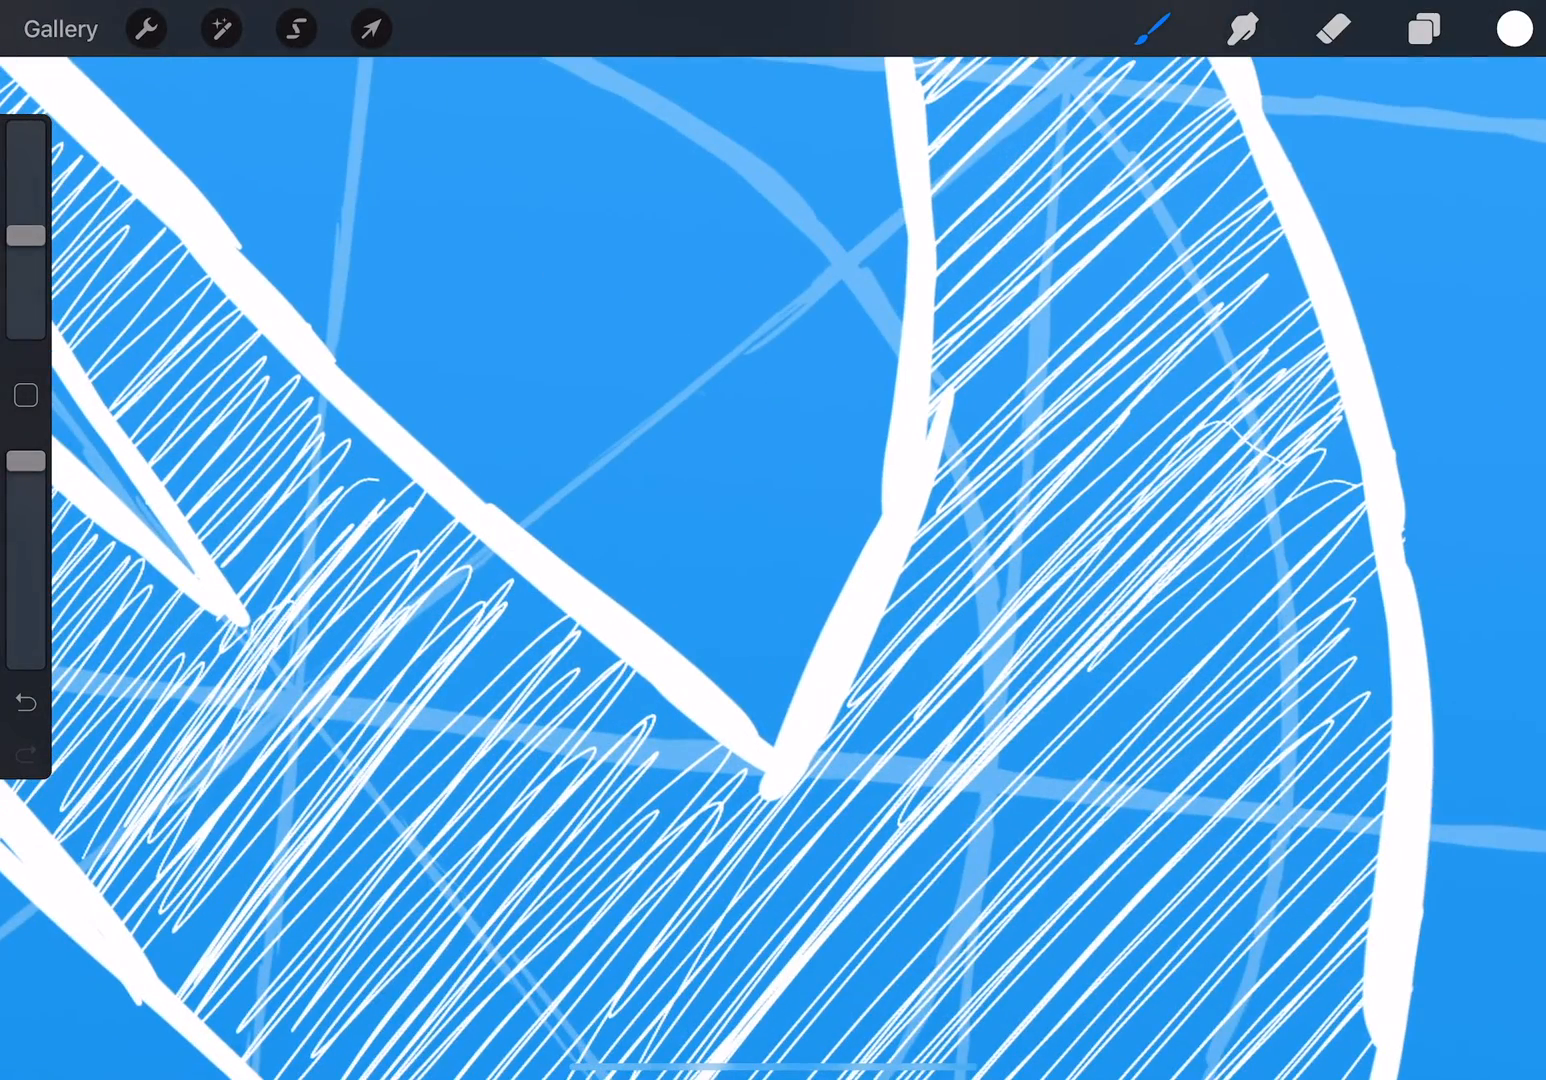
drag(730, 616, 816, 596)
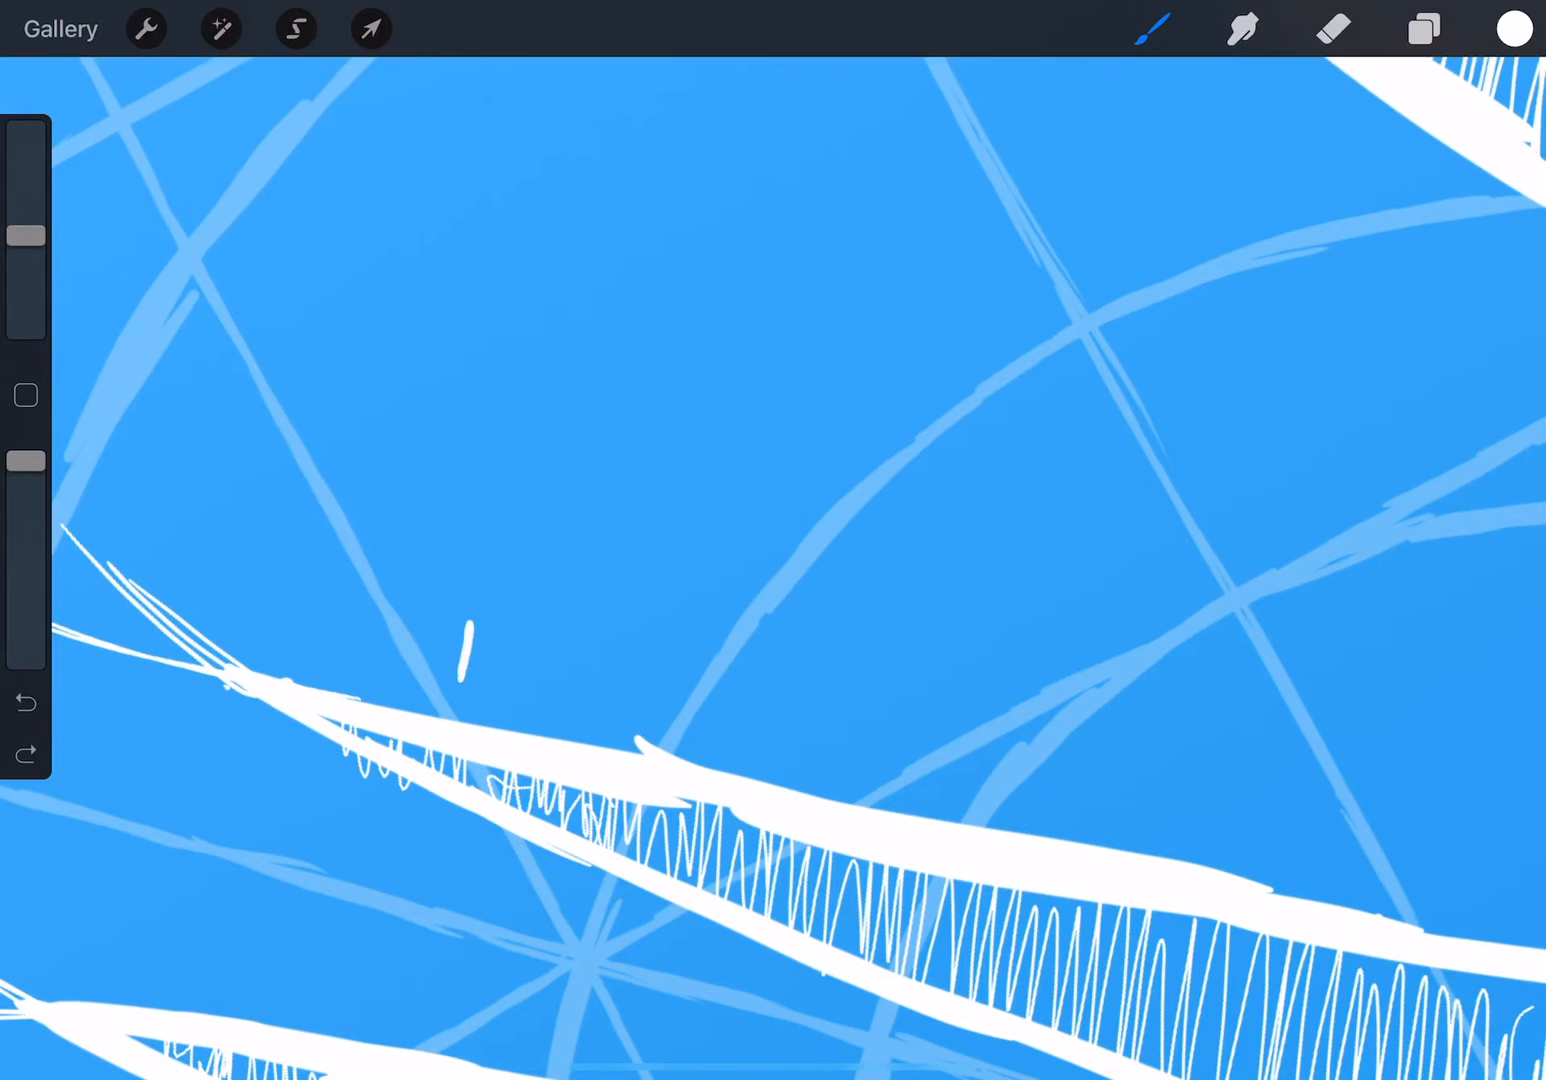
Draw a measurement bracket above the wing with a centre mark and a handwritten label
drag(464, 650, 670, 700)
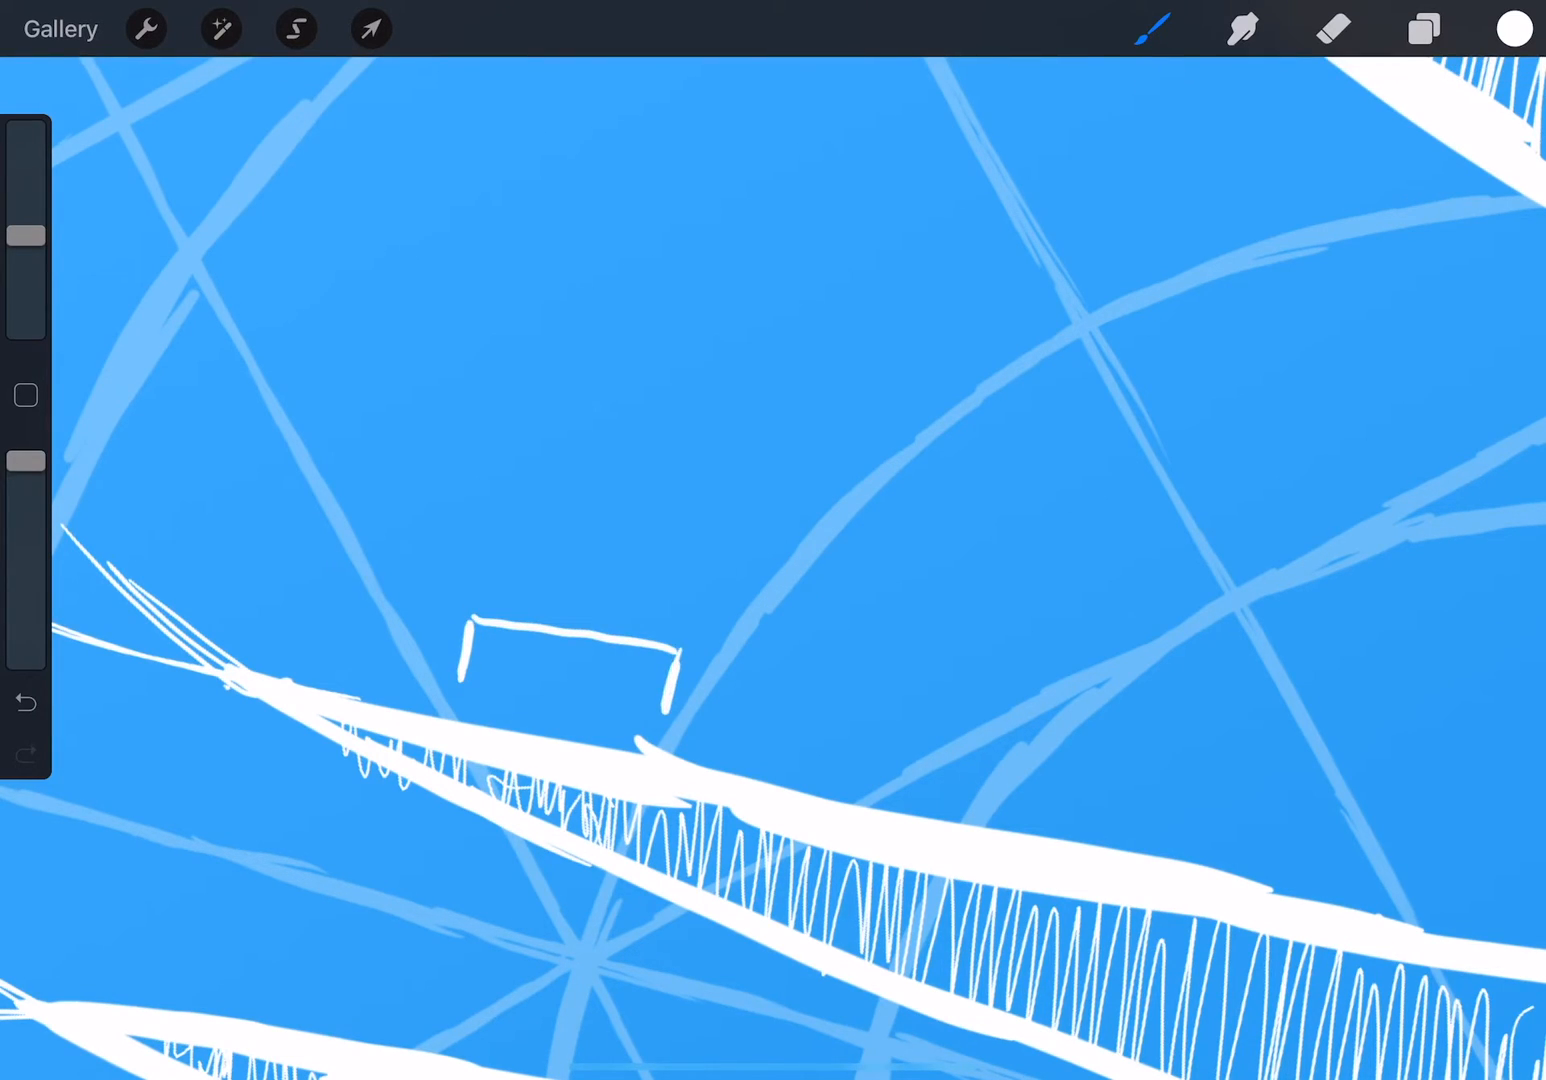
drag(572, 640, 572, 600)
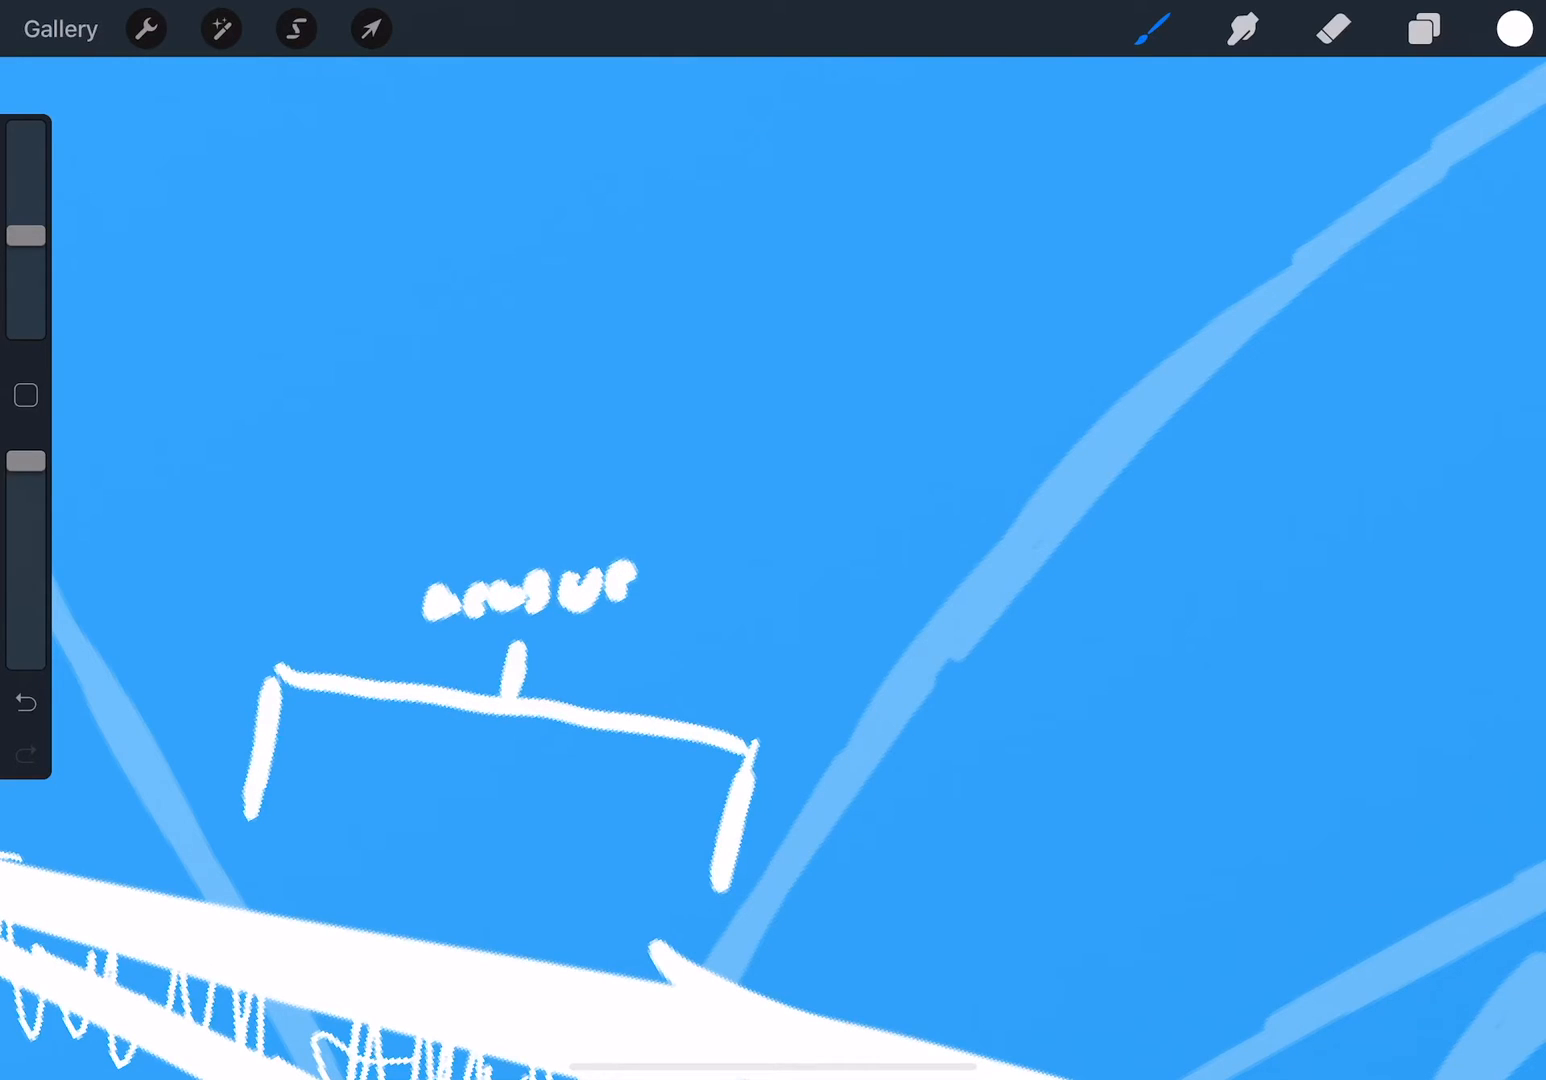
drag(630, 590, 790, 540)
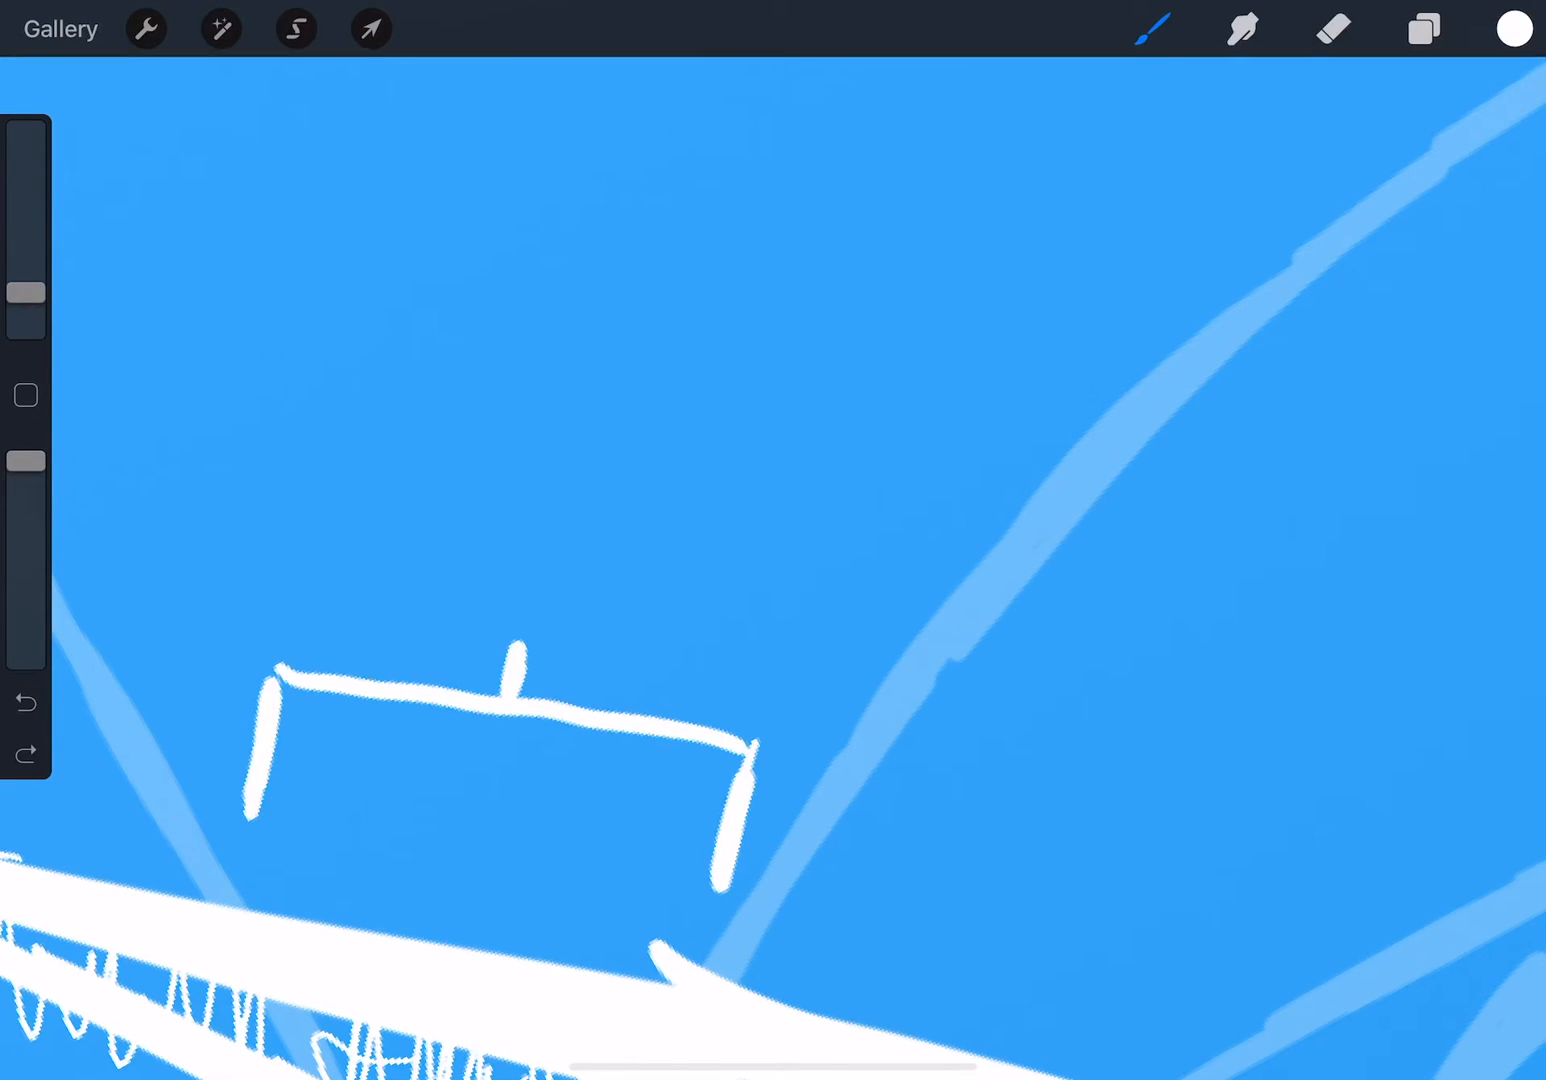
drag(400, 590, 560, 590)
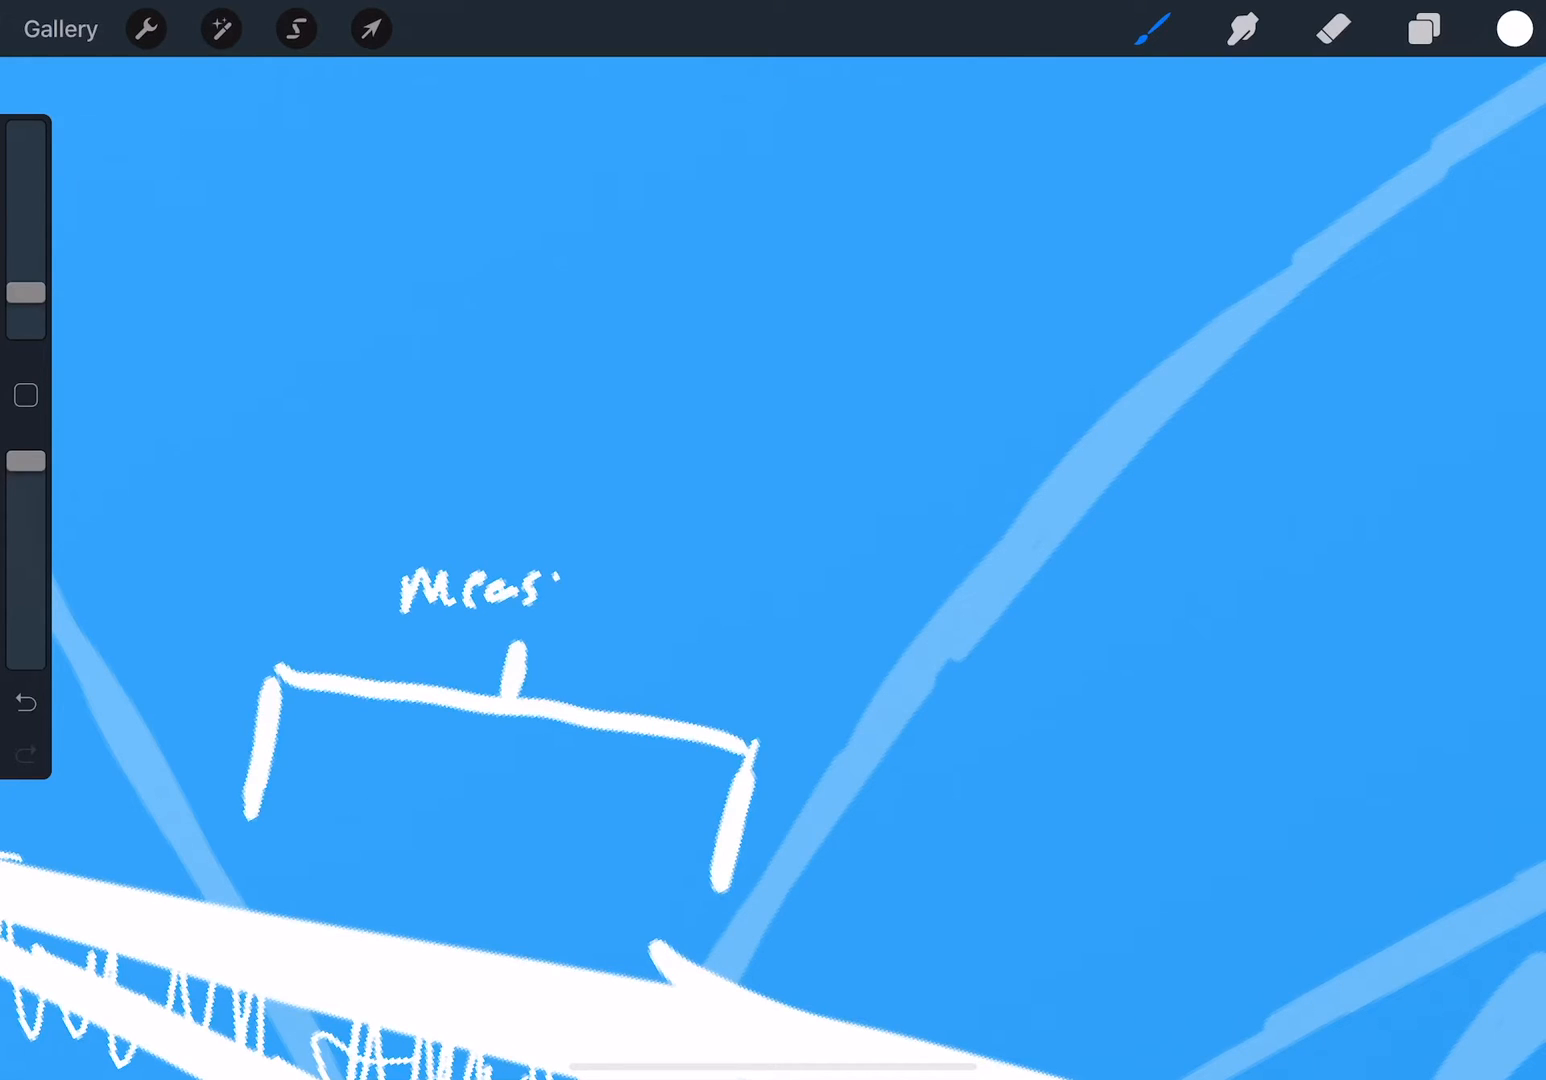
drag(560, 590, 780, 596)
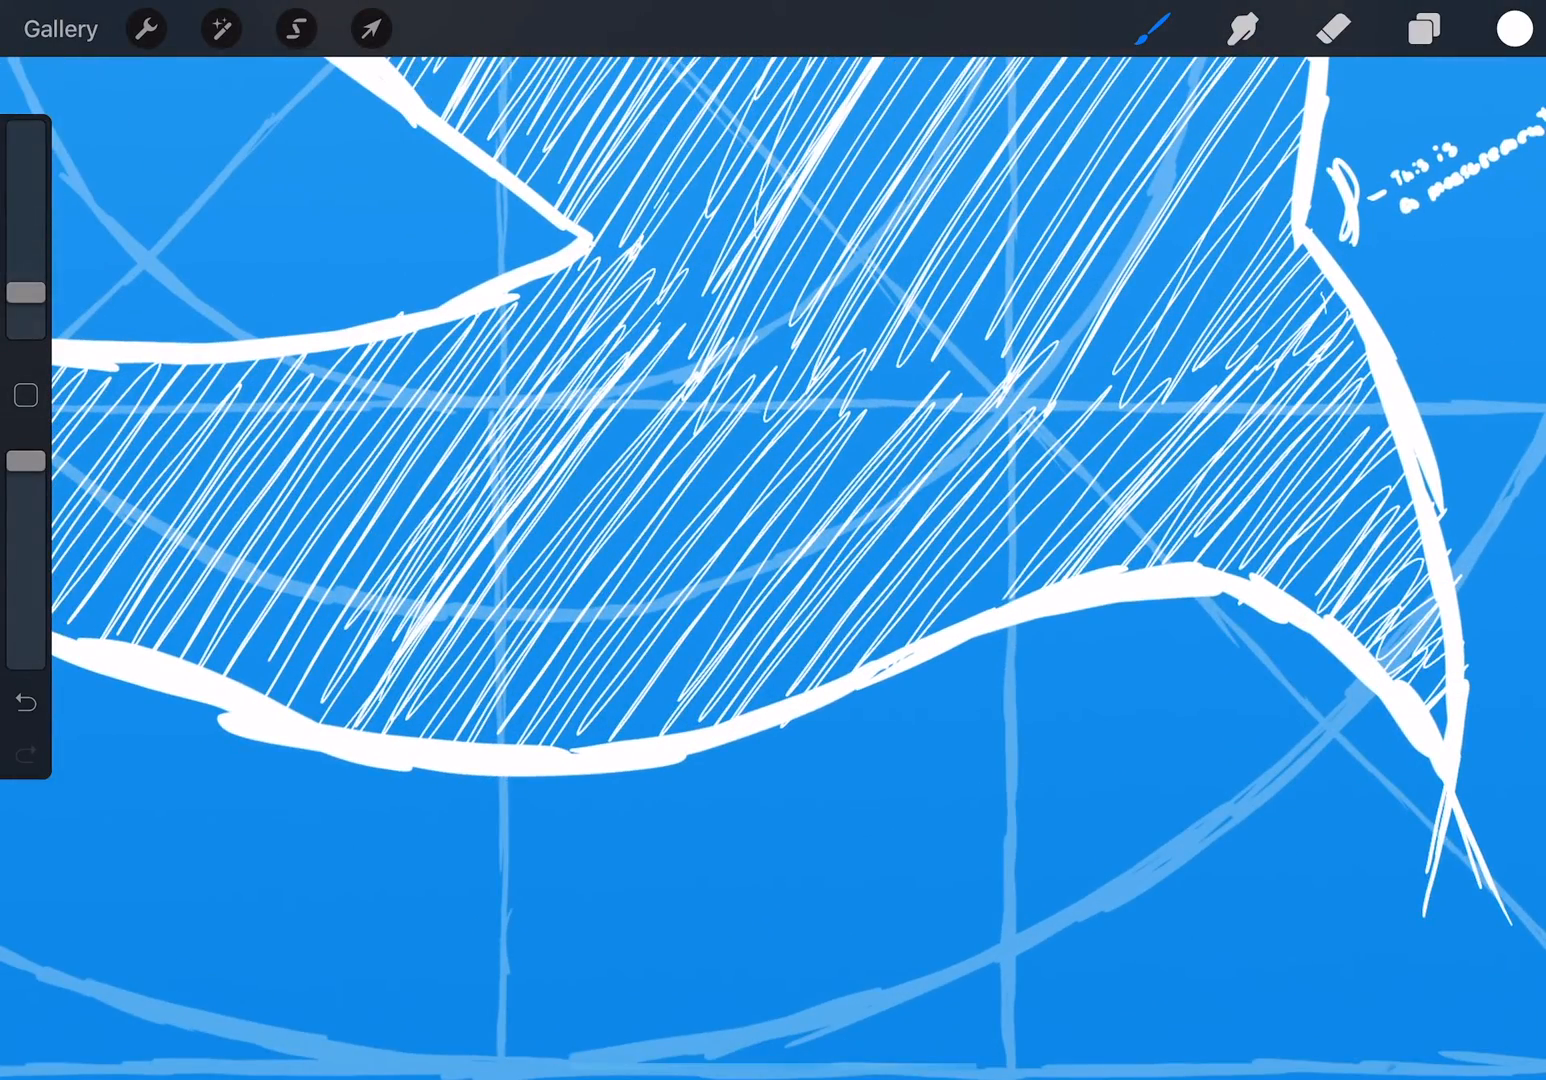
Add hatching along the bird's belly and draw an arrow pointing at the outline
drag(470, 810, 750, 760)
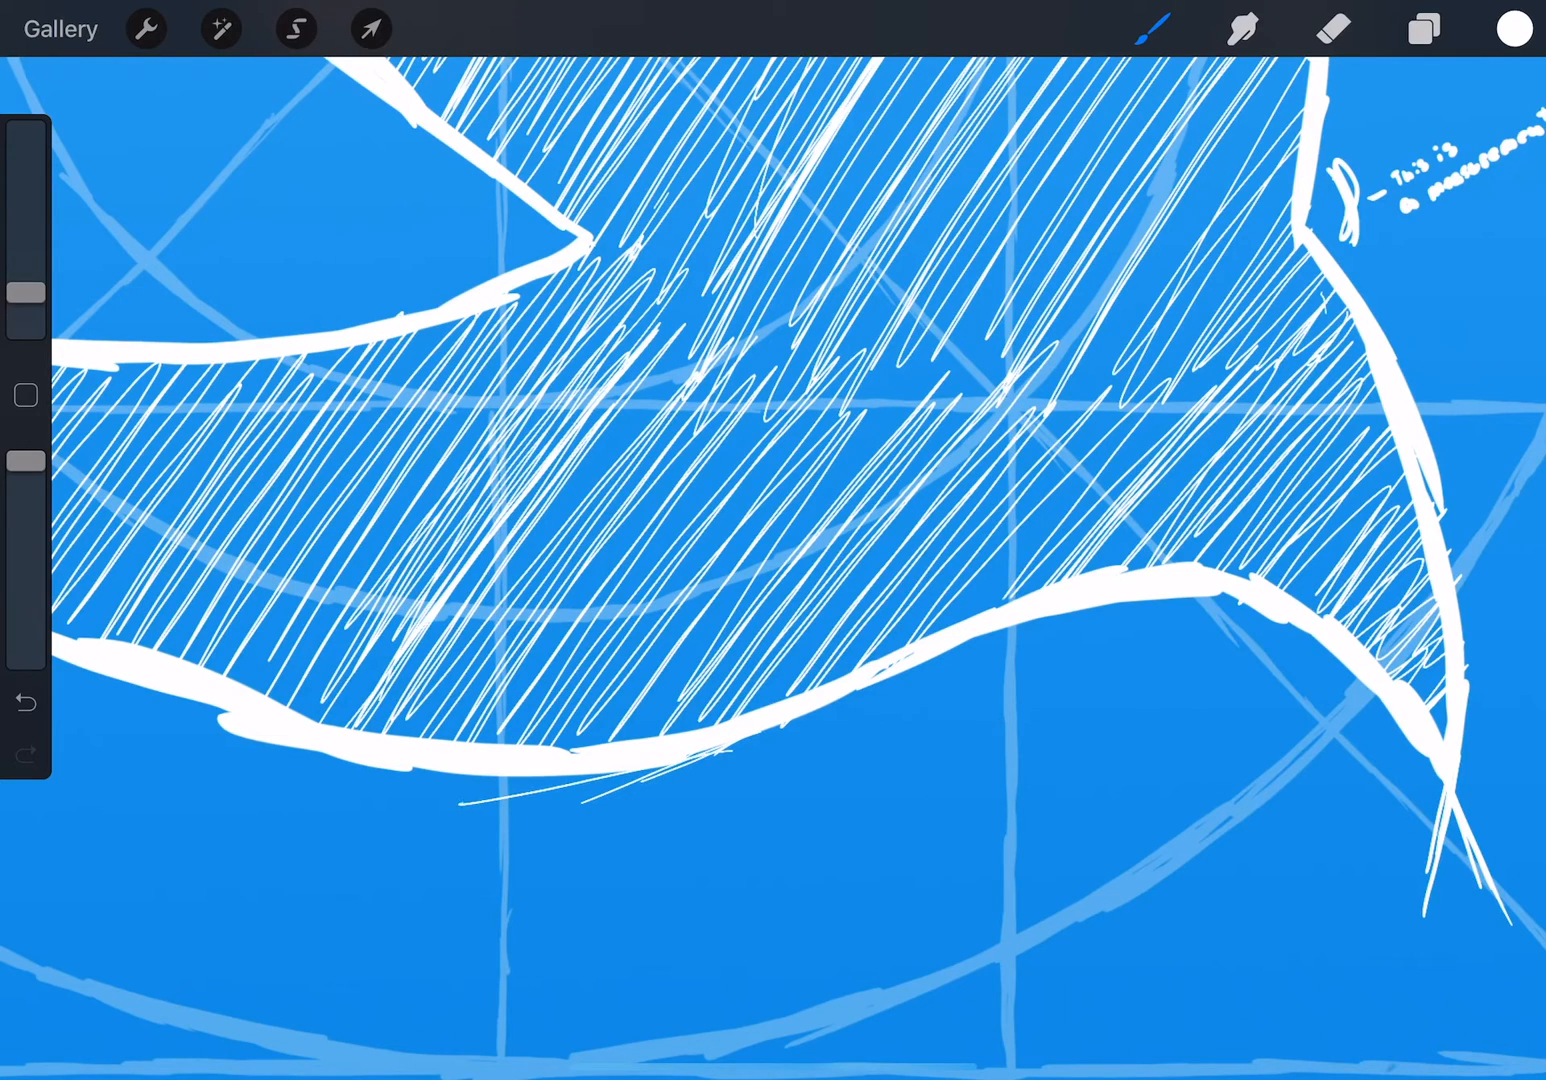
drag(660, 776, 420, 860)
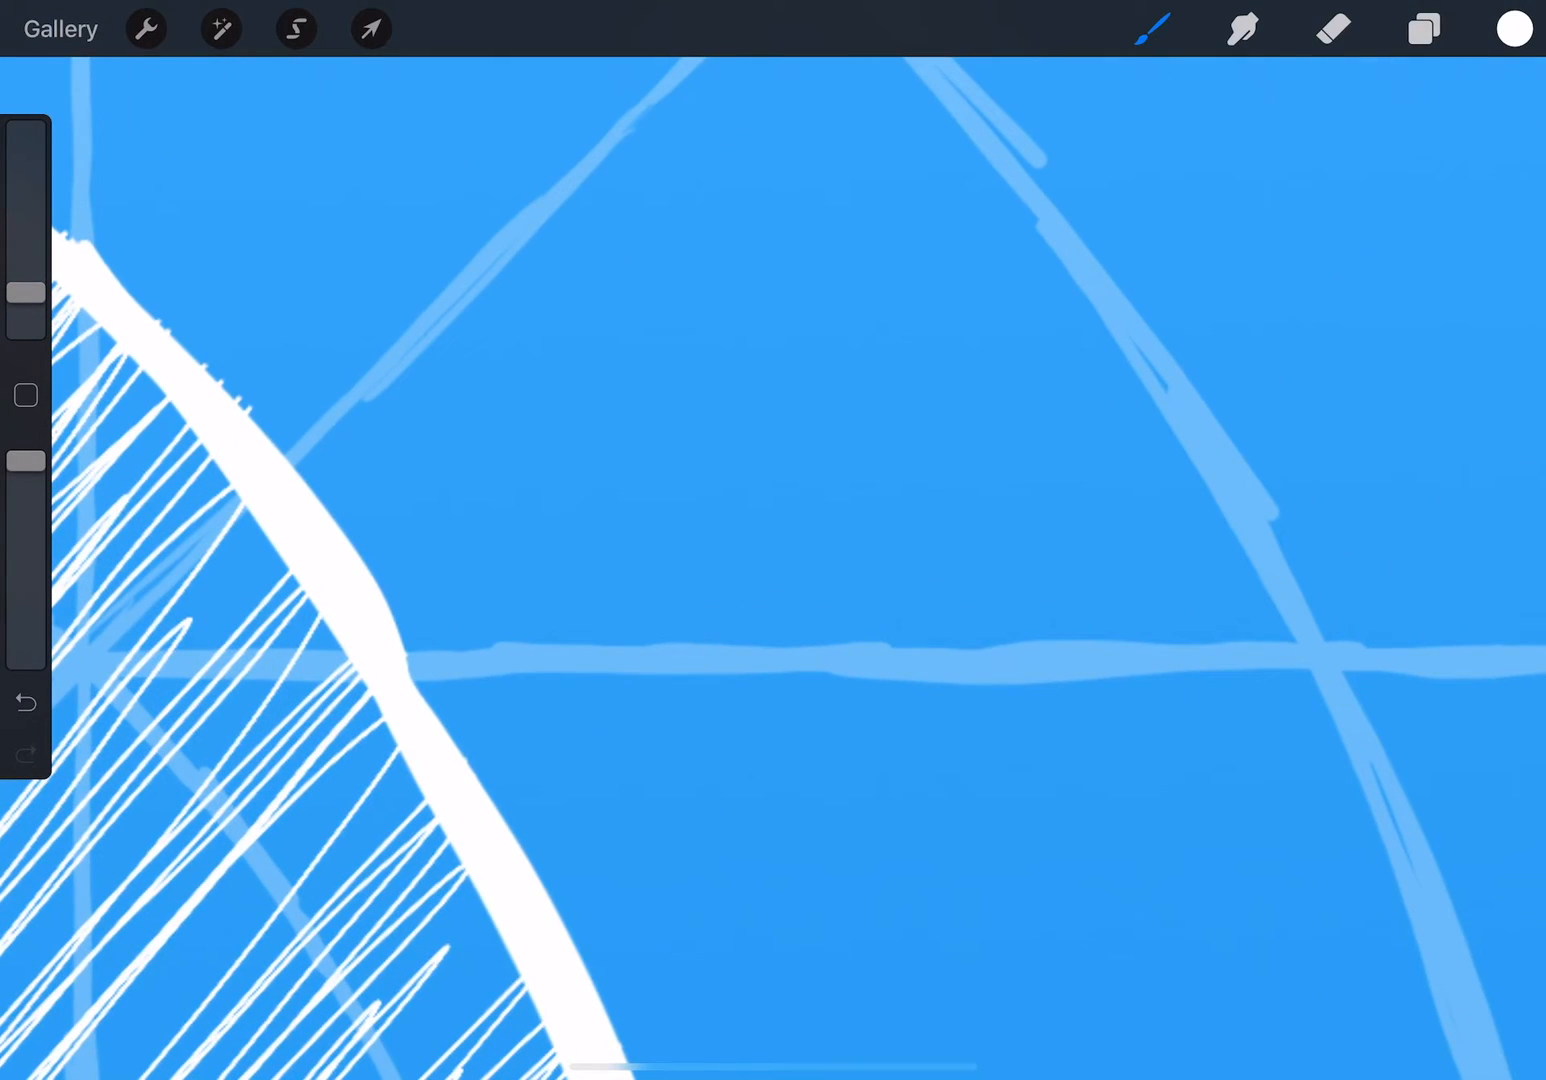
drag(624, 364, 430, 536)
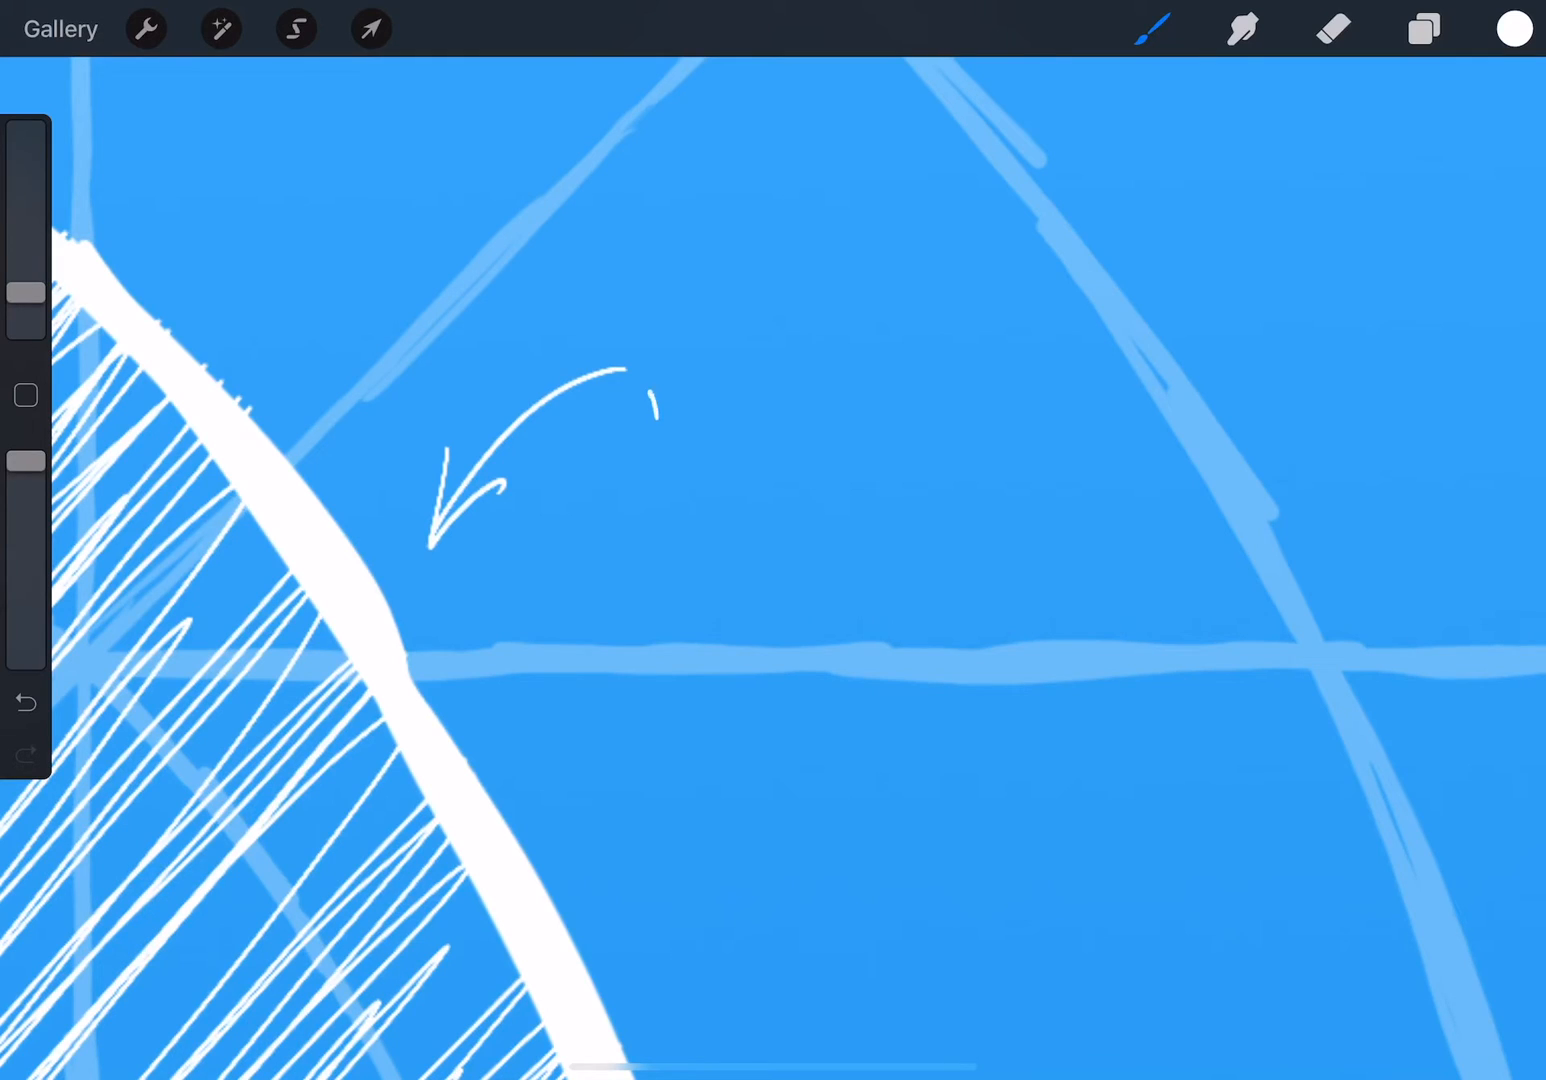
drag(644, 410, 784, 384)
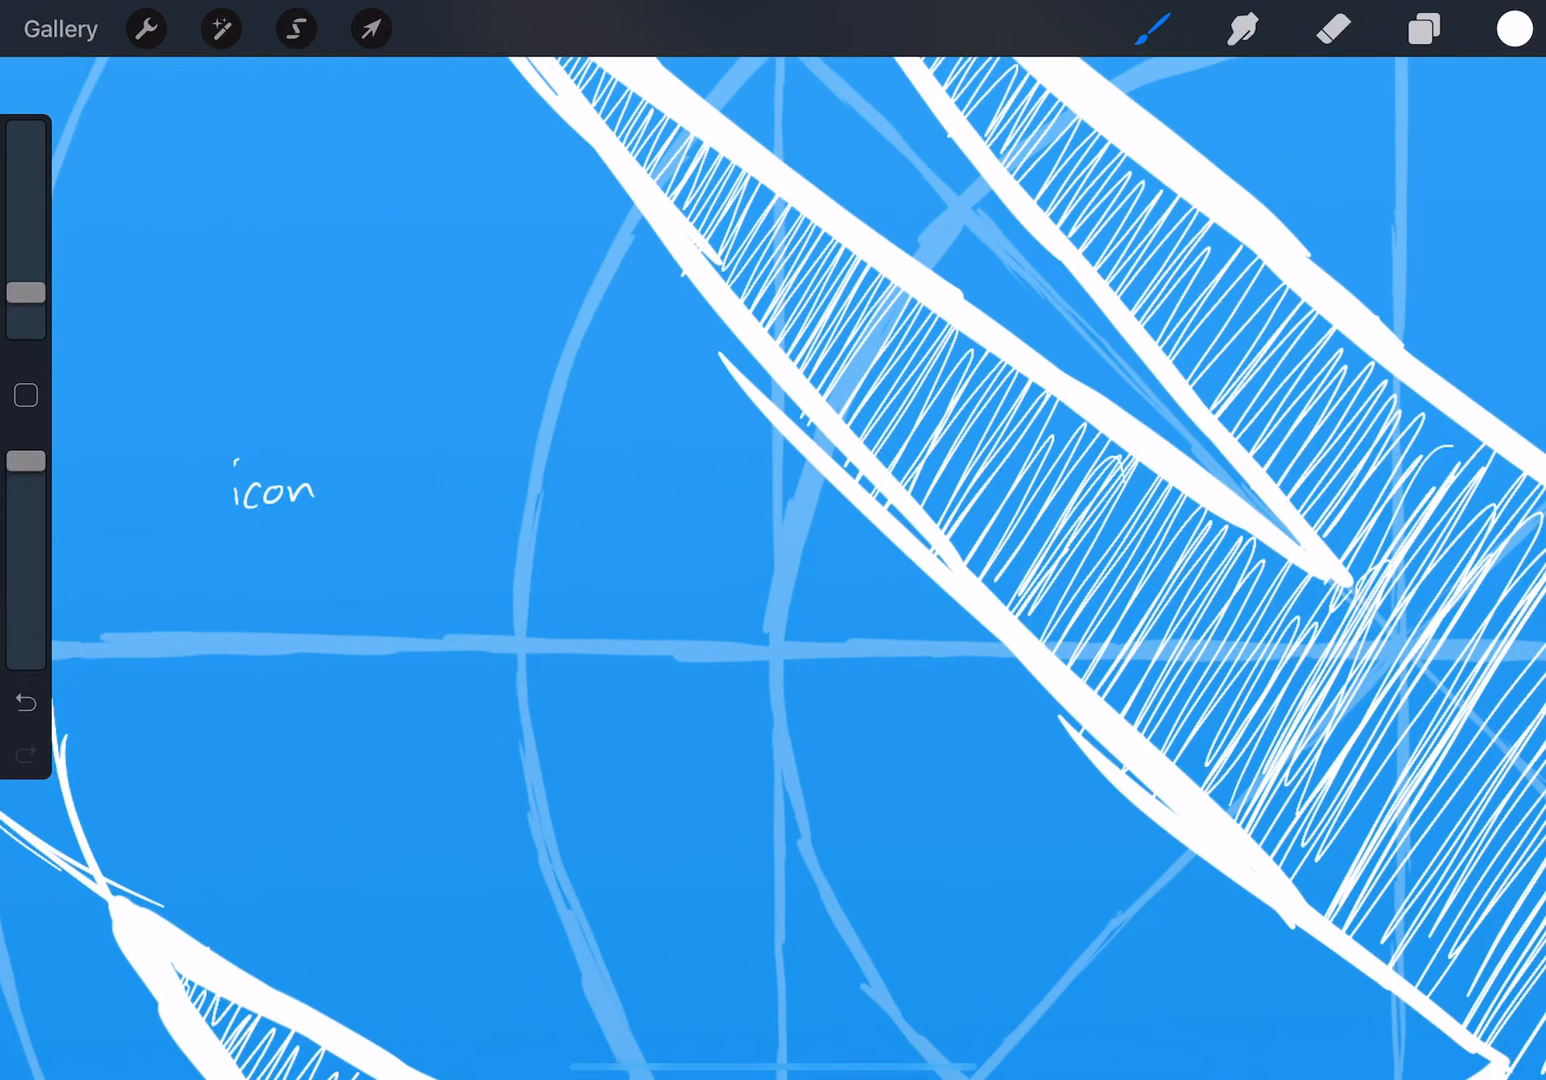
Write an underlined 'icon ideas' heading with bulleted entries 'bird' and 'train' beside the wings
drag(320, 480, 480, 510)
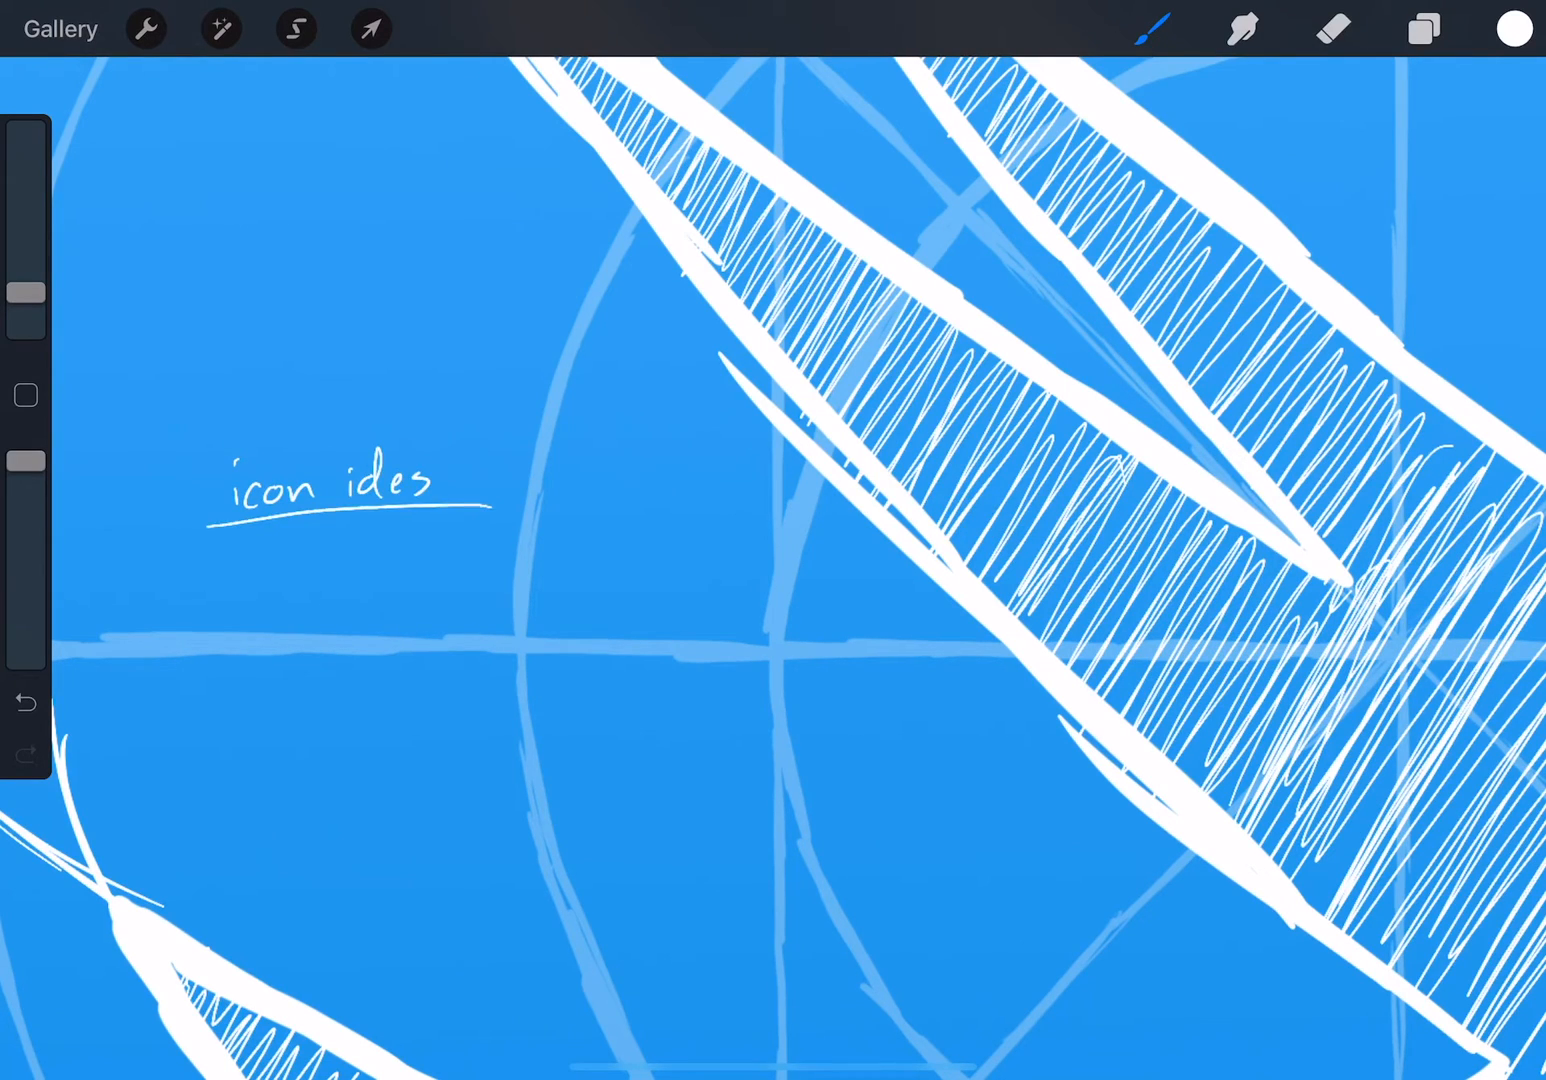
click(396, 484)
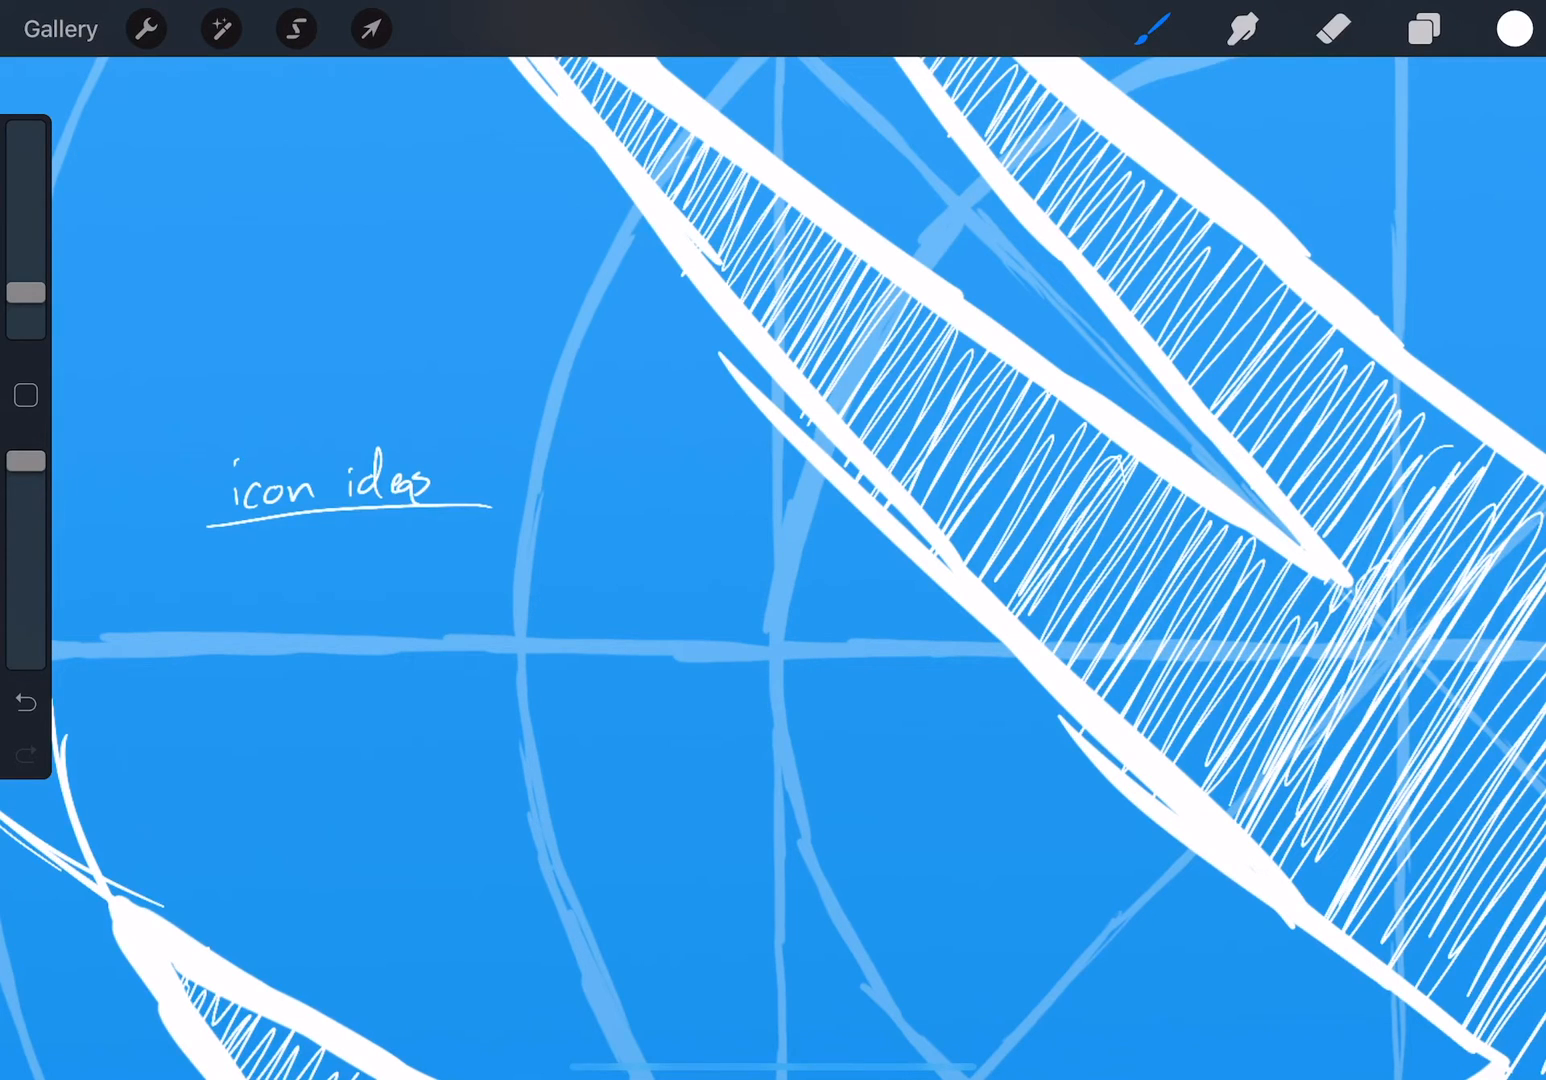
click(258, 556)
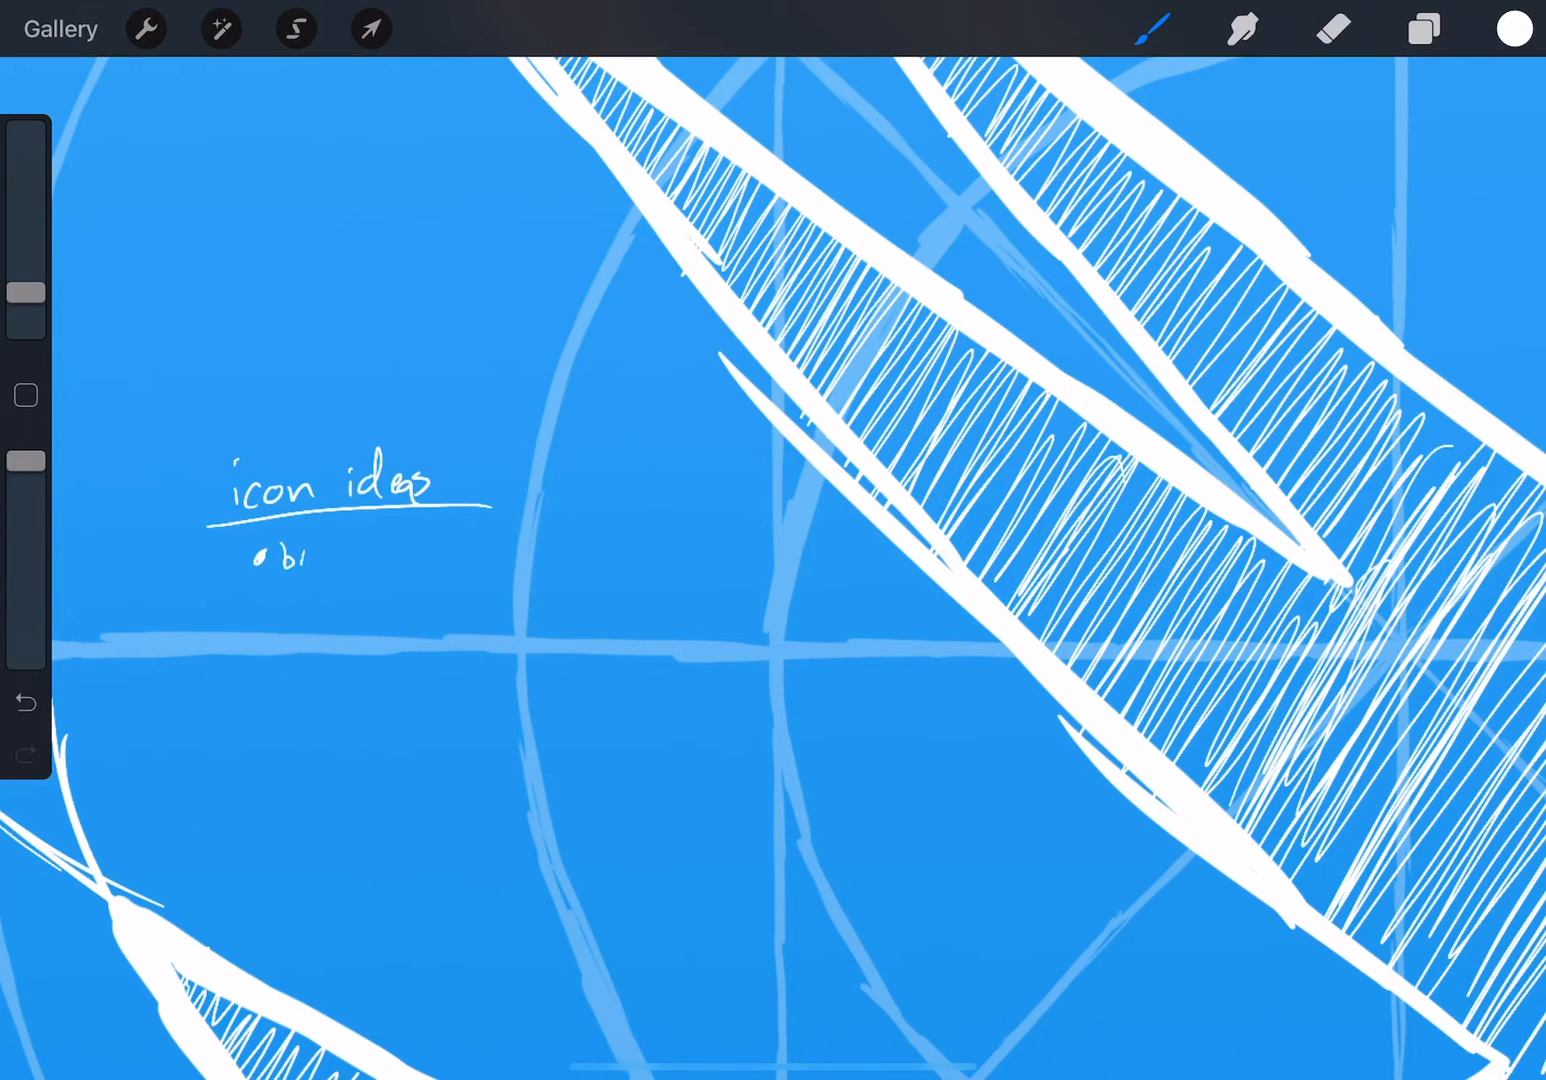
drag(280, 556, 350, 556)
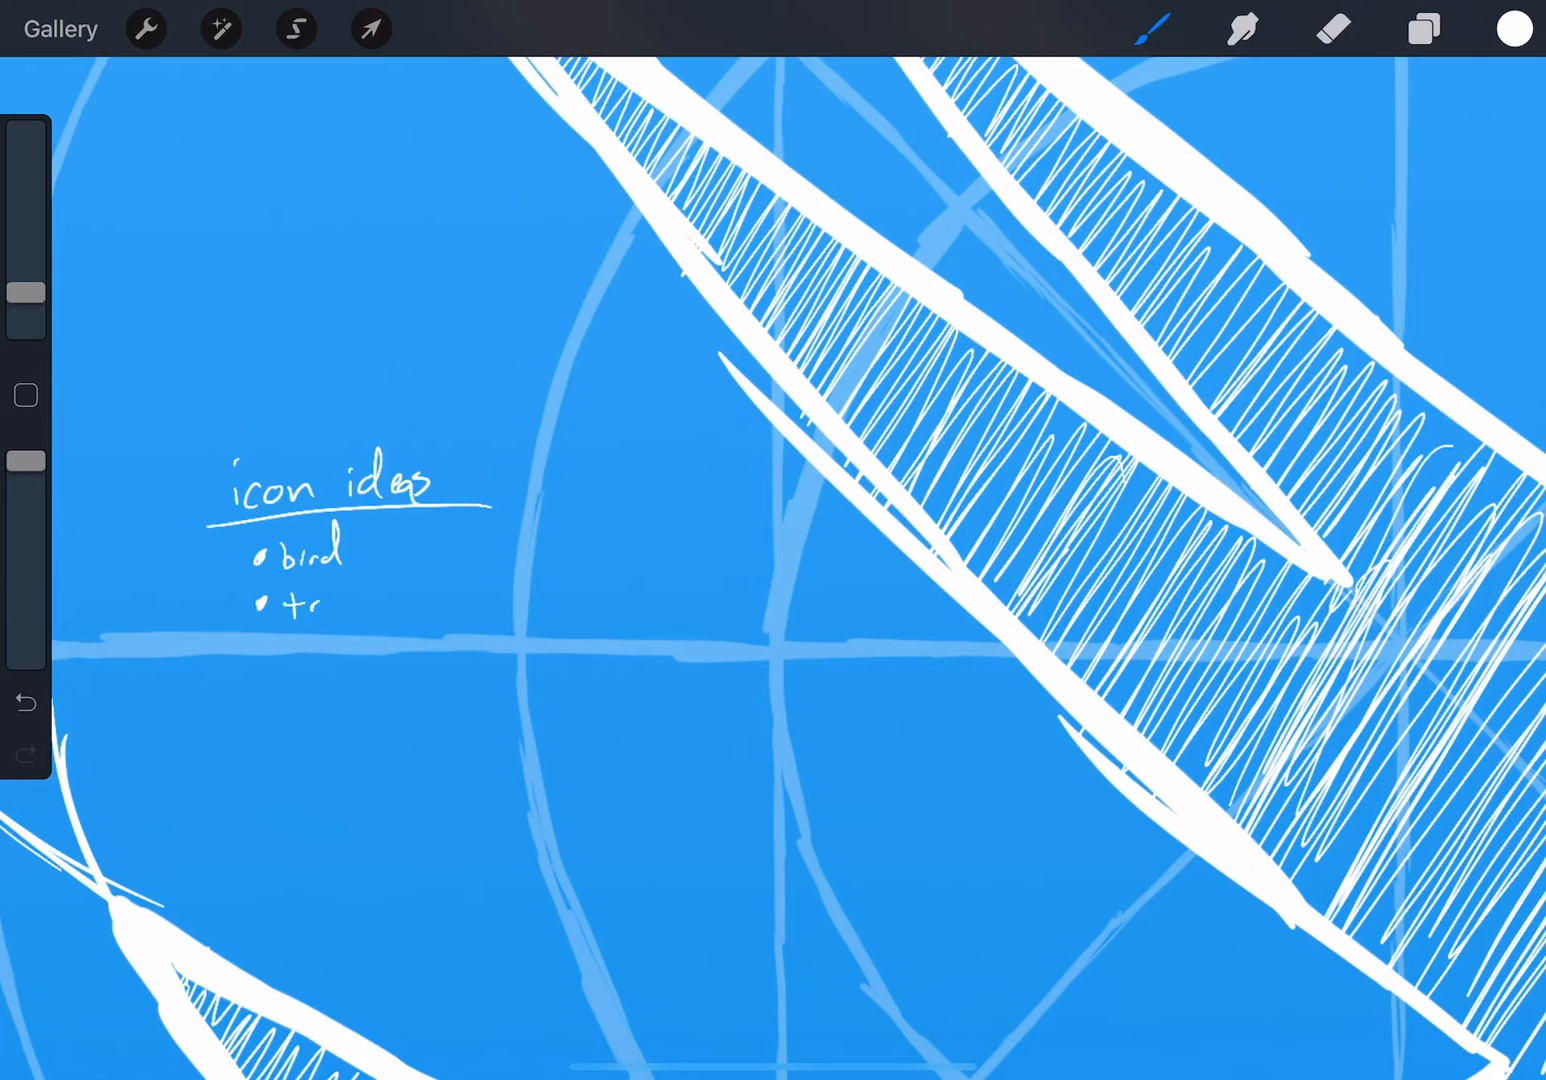
text(train)
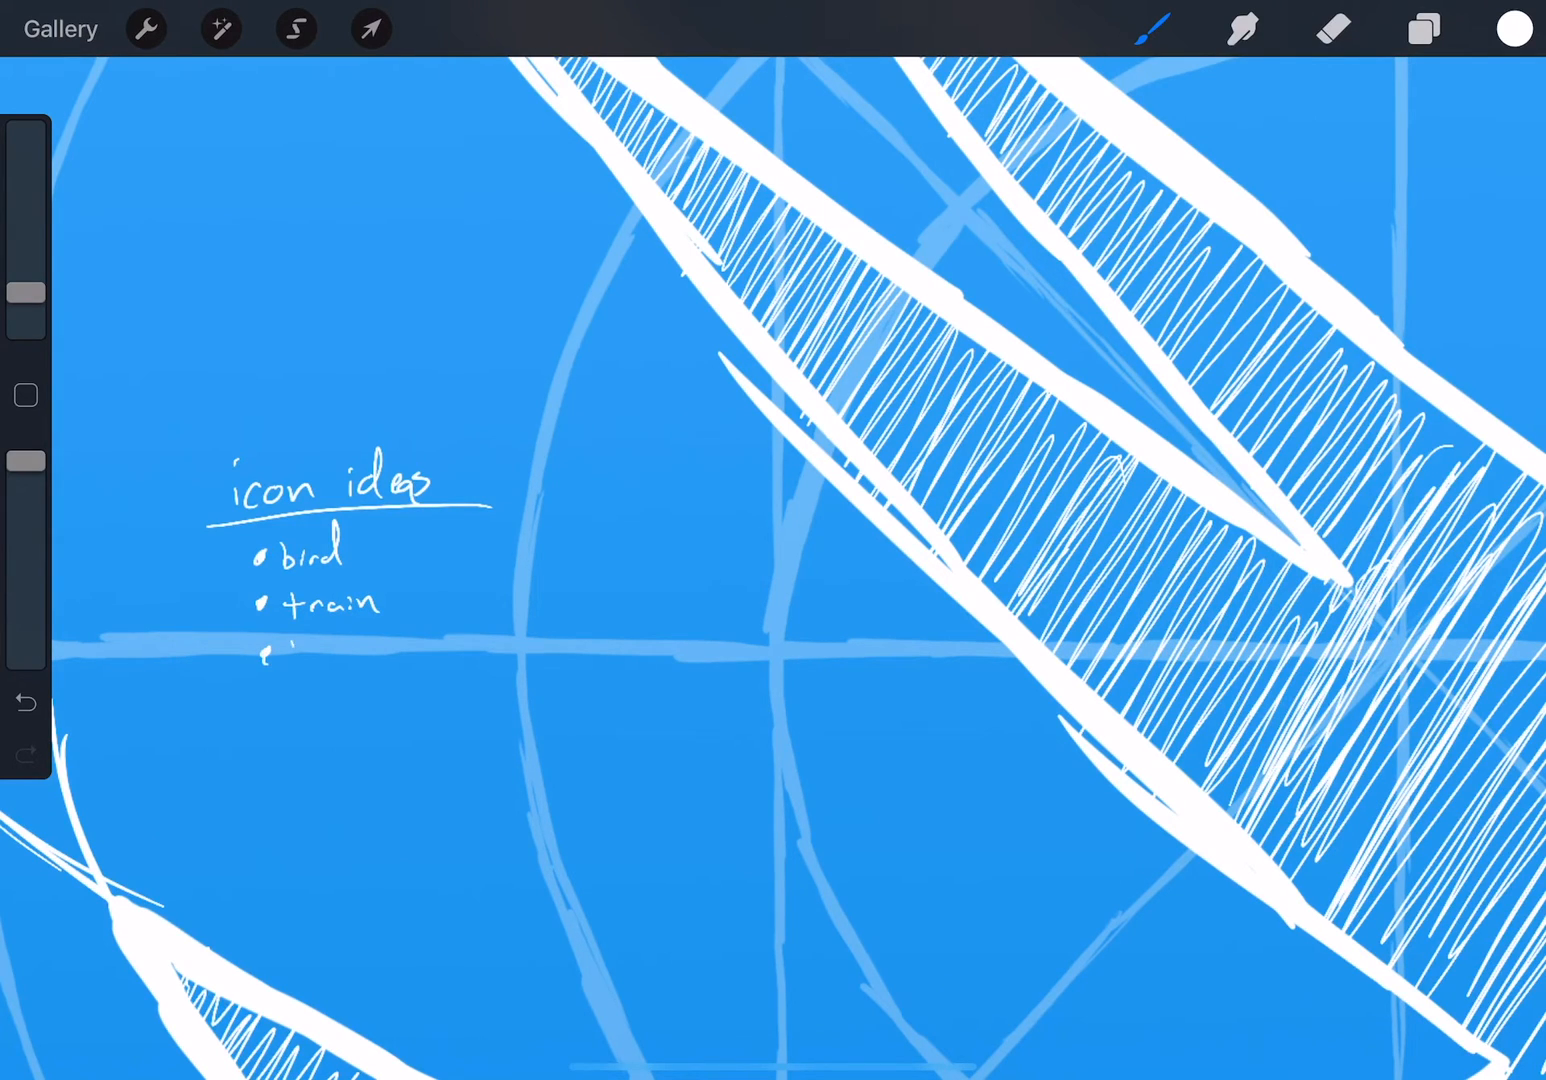
text(bullet)
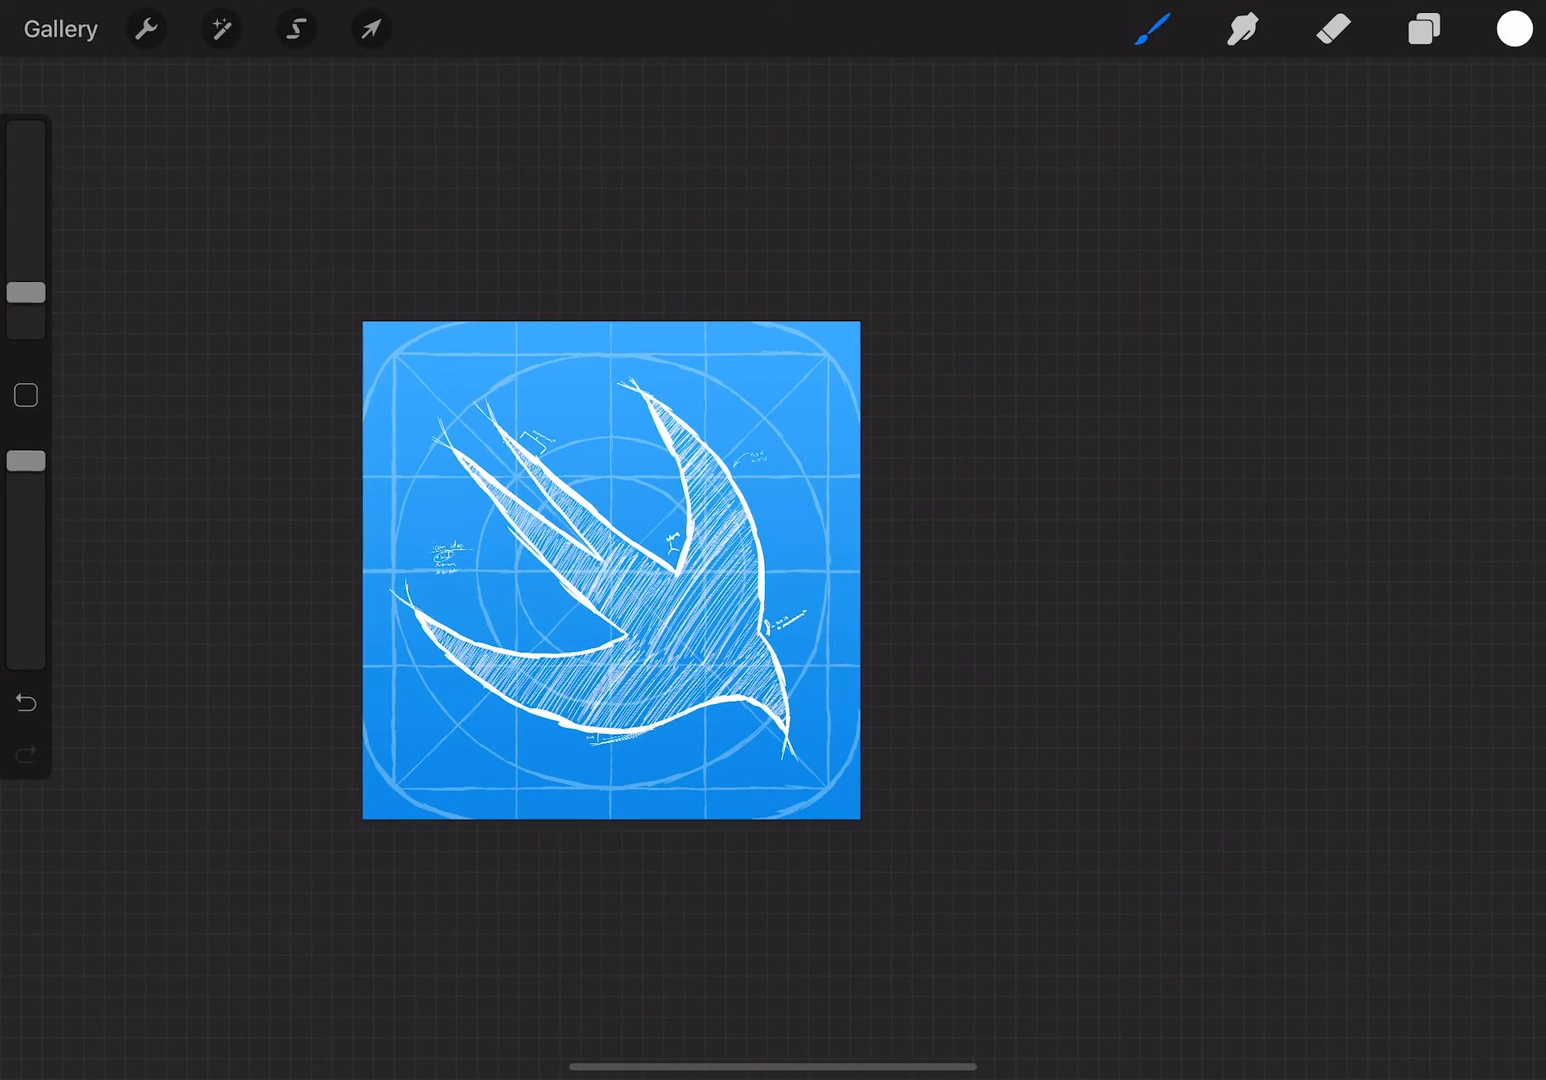
Browse other Launched icon artworks from the gallery and open the airplane blueprint canvas
click(60, 28)
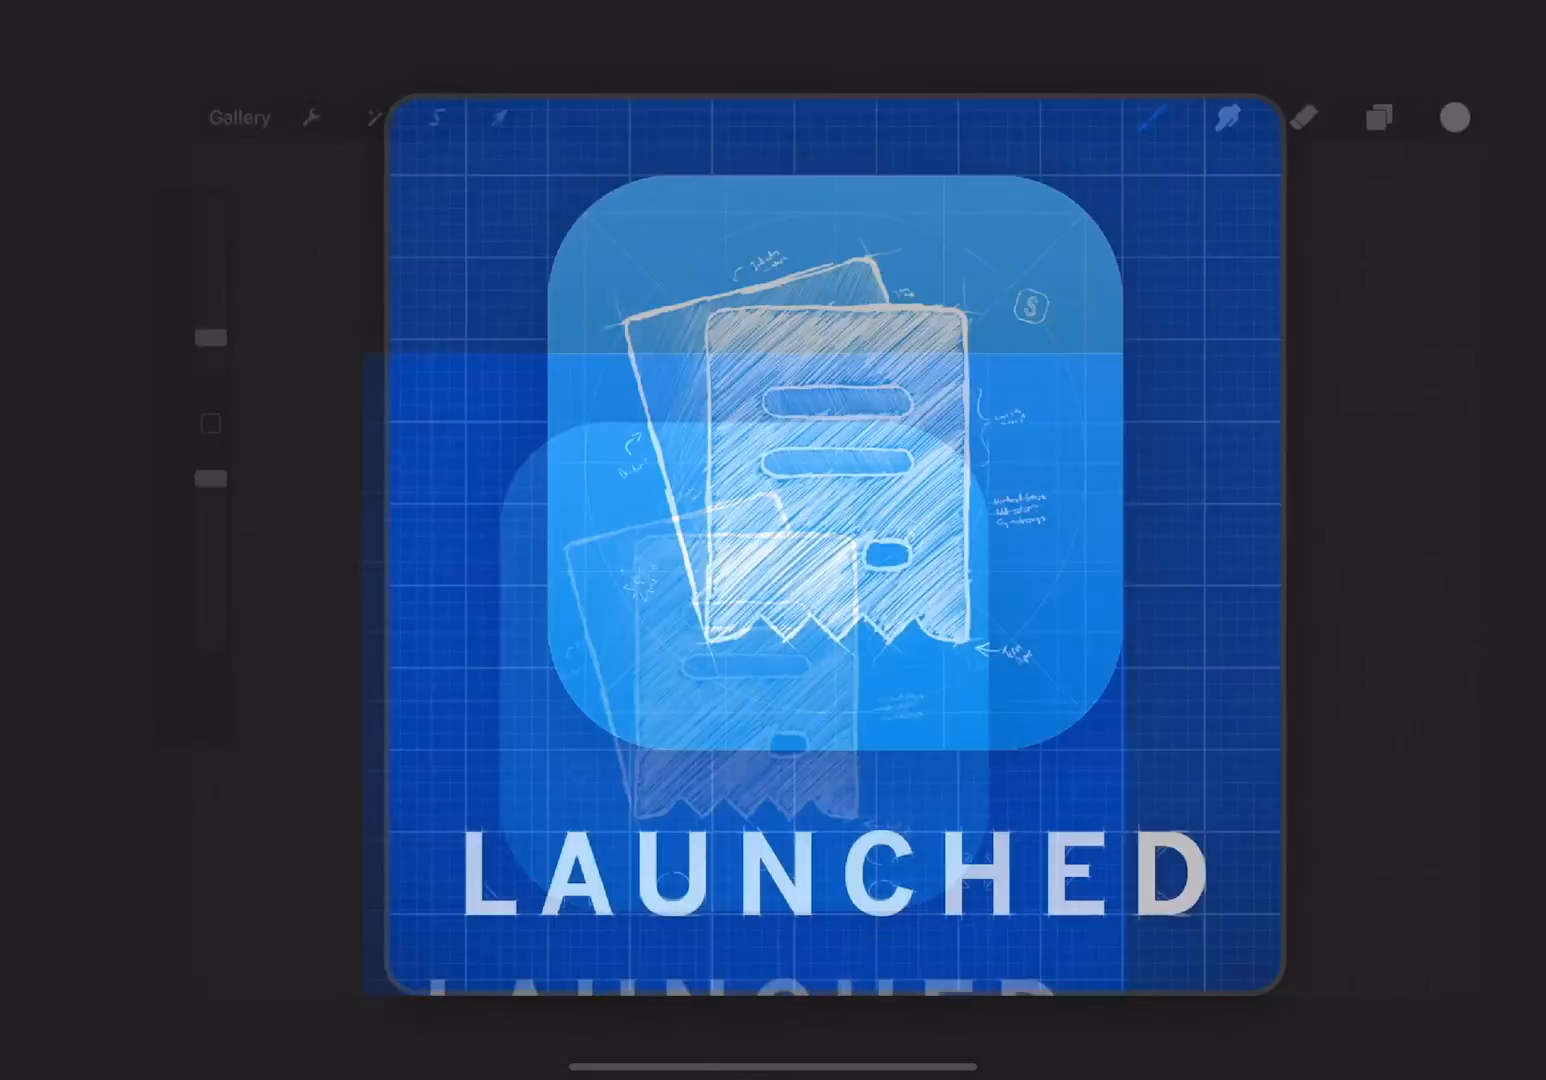
click(240, 116)
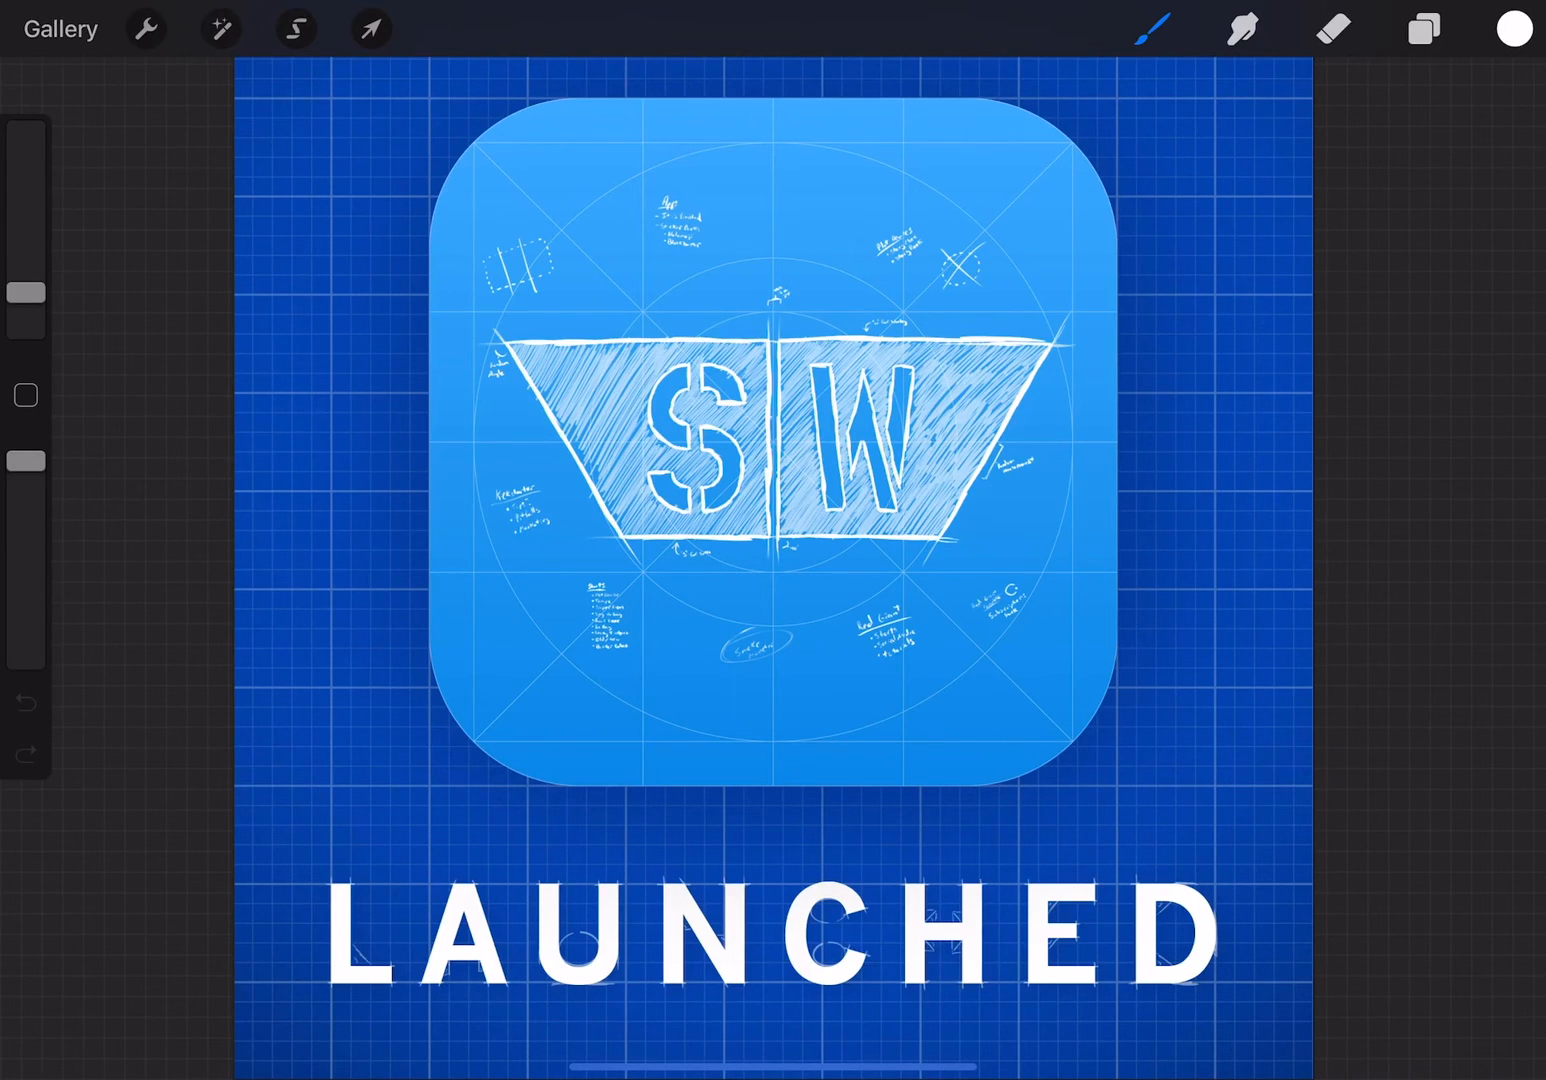
click(60, 28)
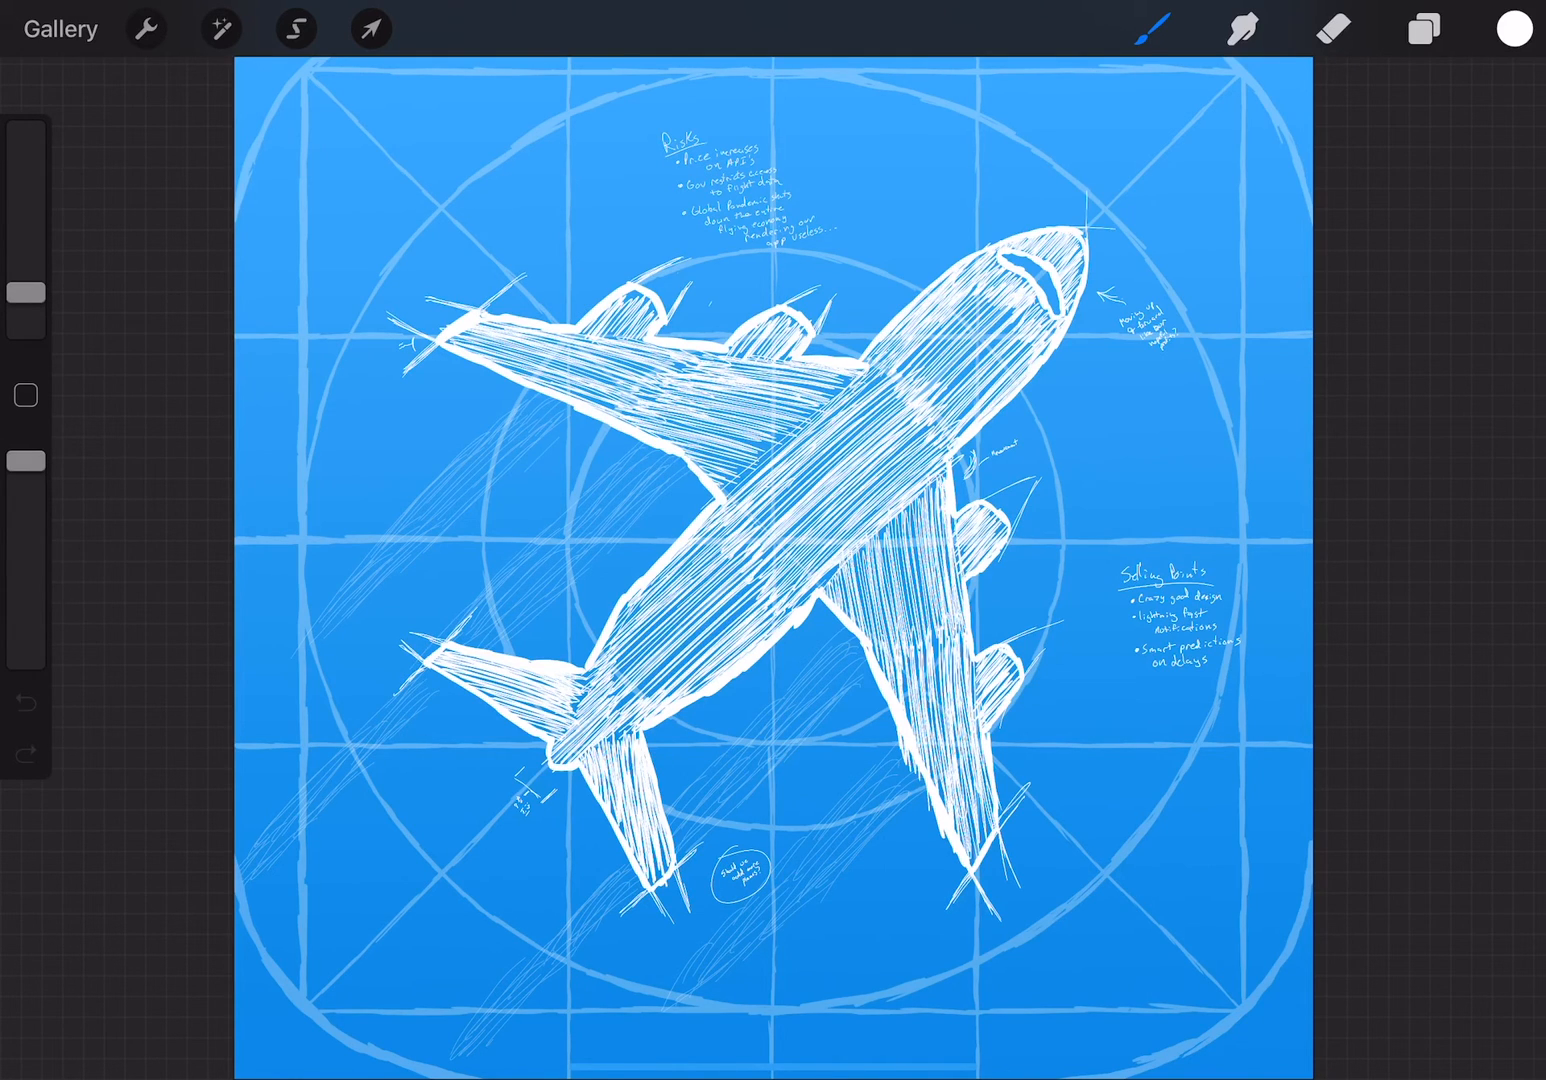
Bring the Inserted Image reference layer to the top so the black airplane icon covers the sketch
click(1424, 28)
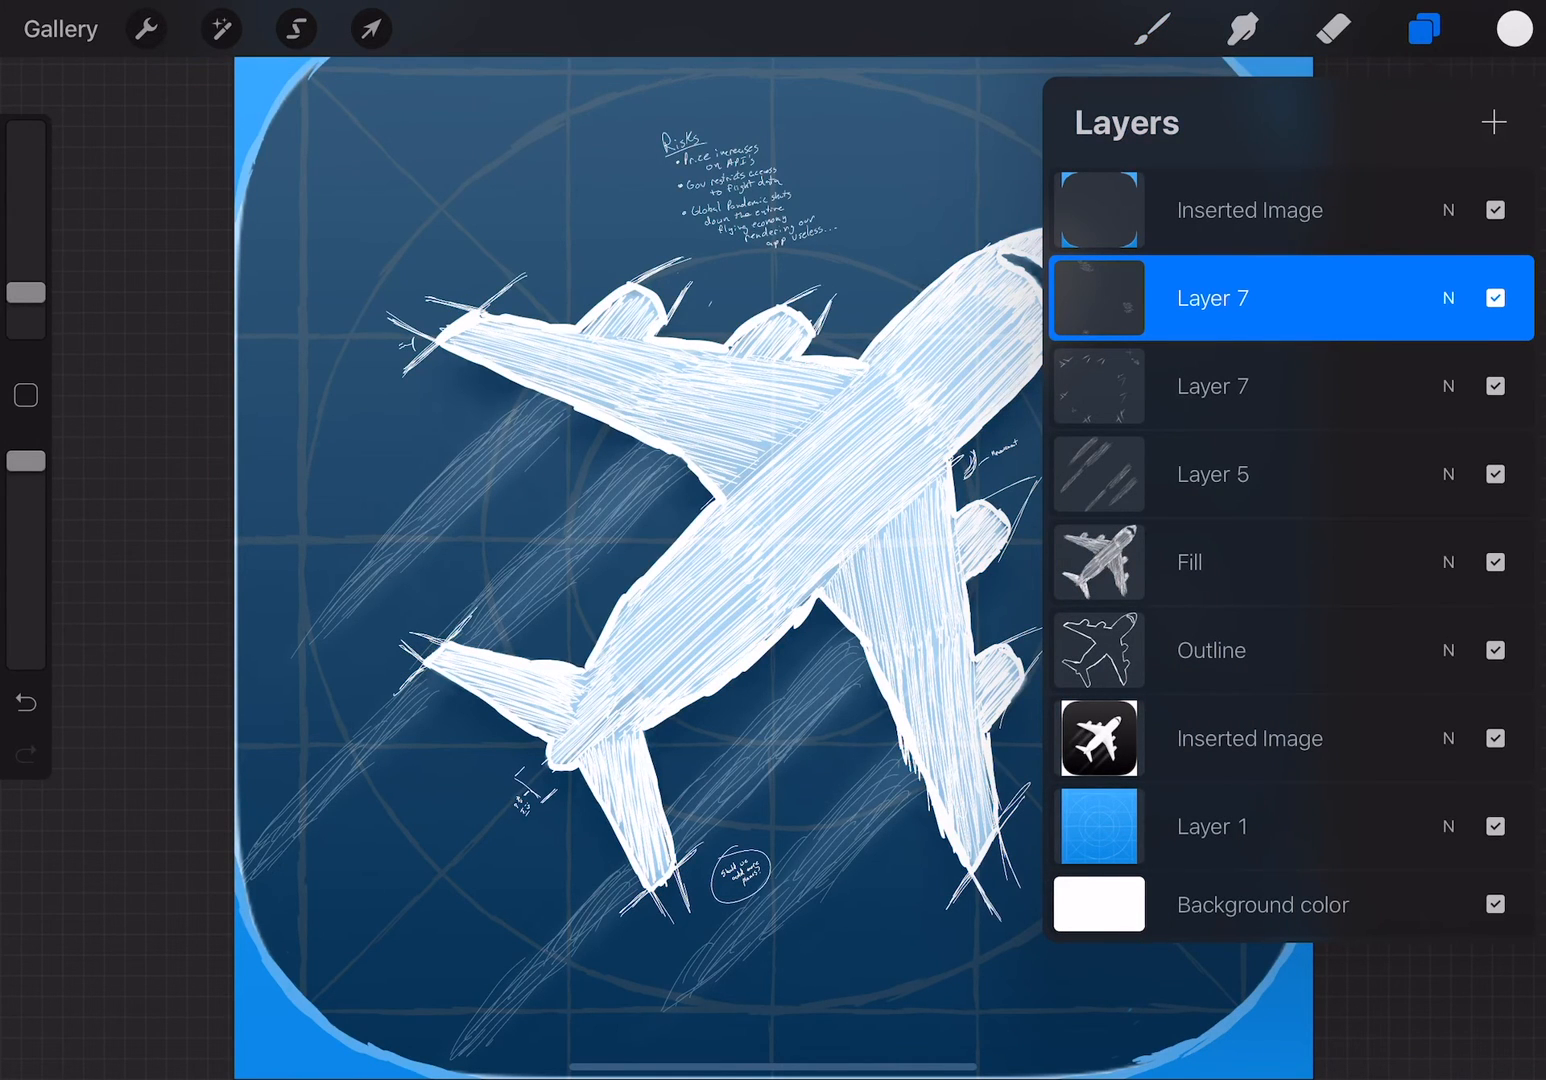
click(220, 28)
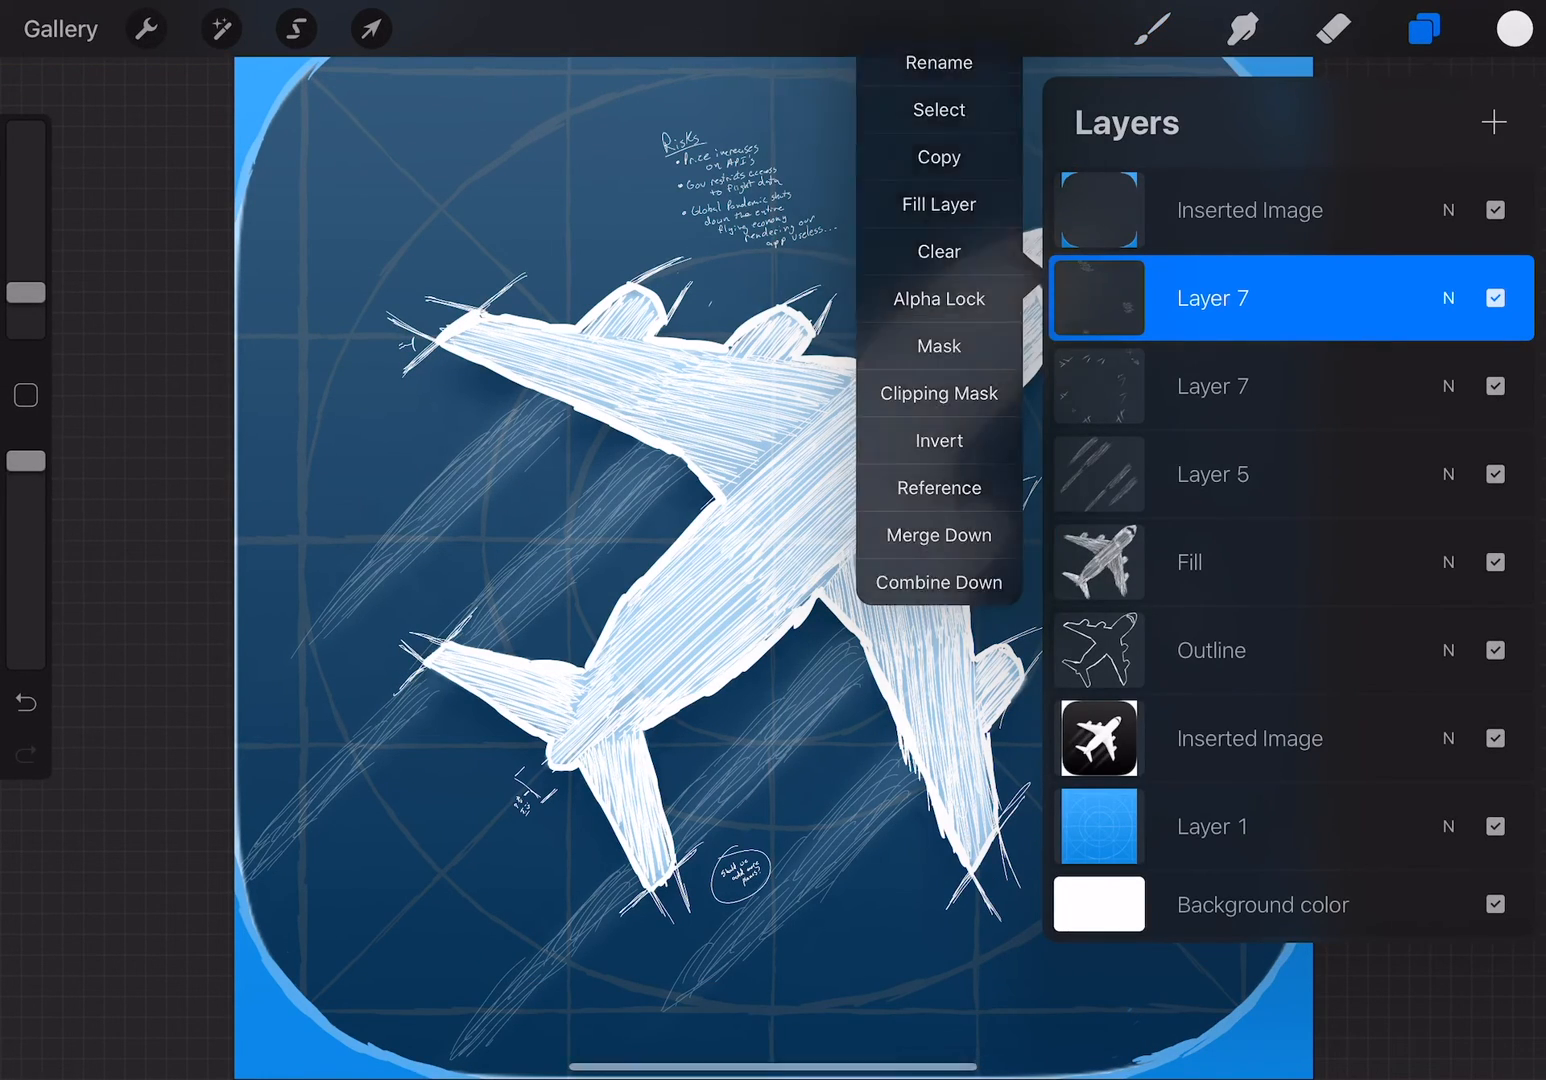
click(220, 28)
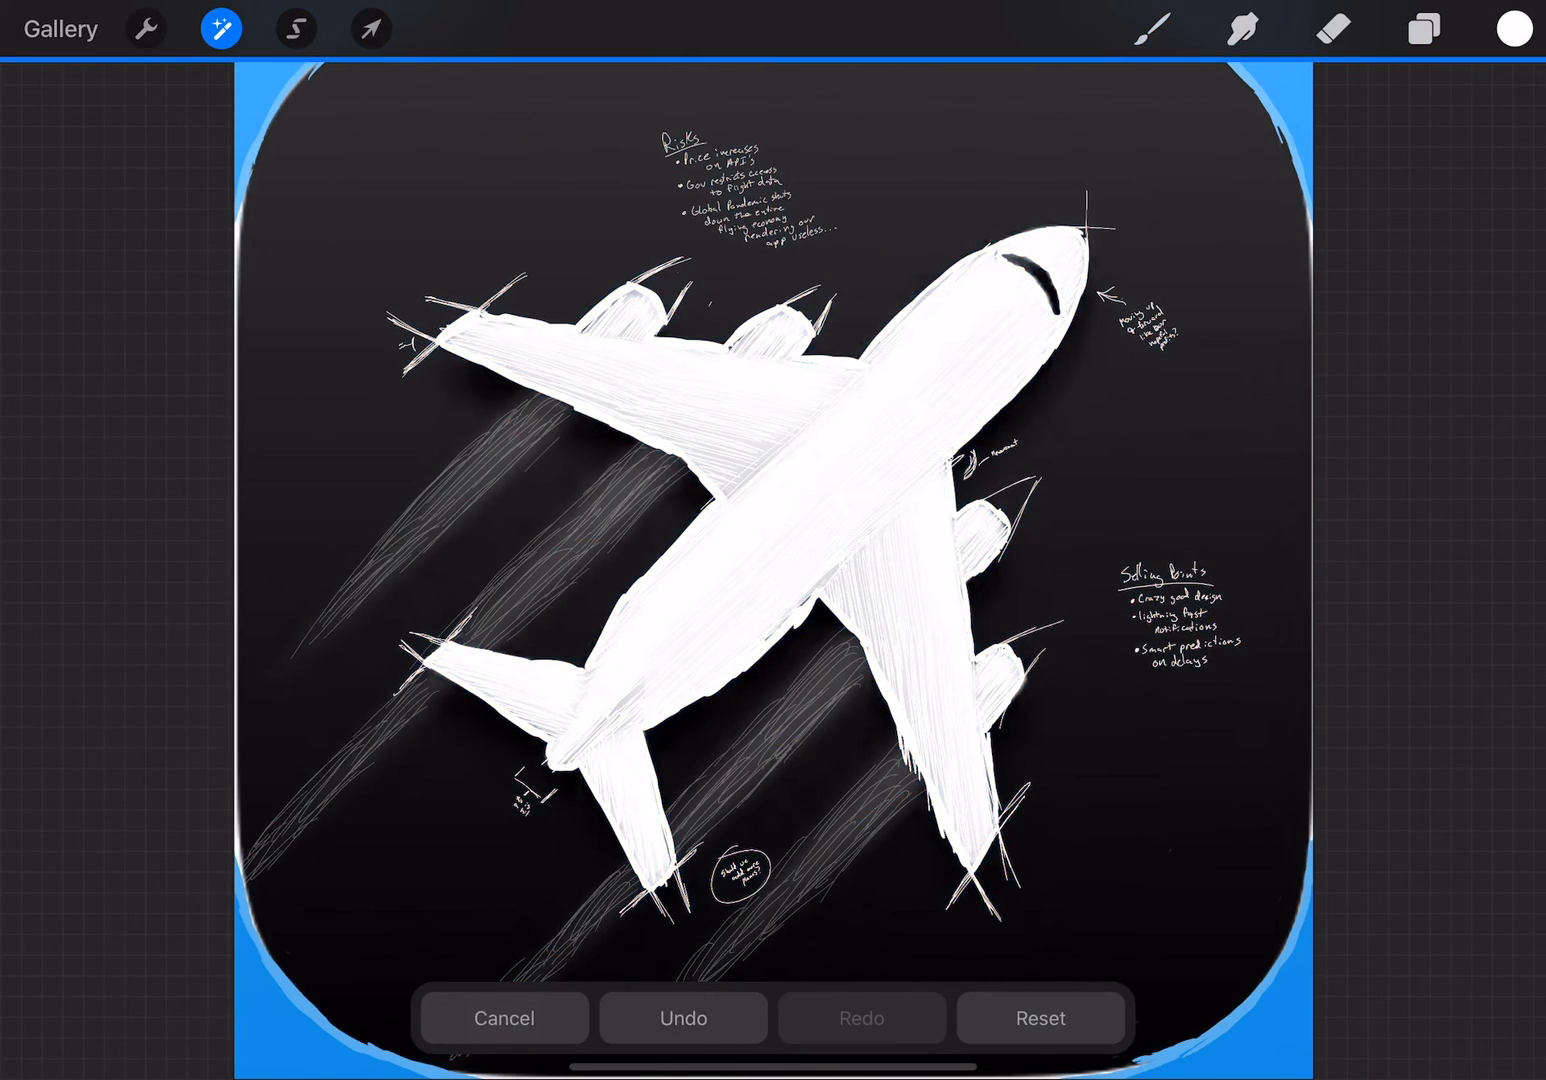
click(1422, 28)
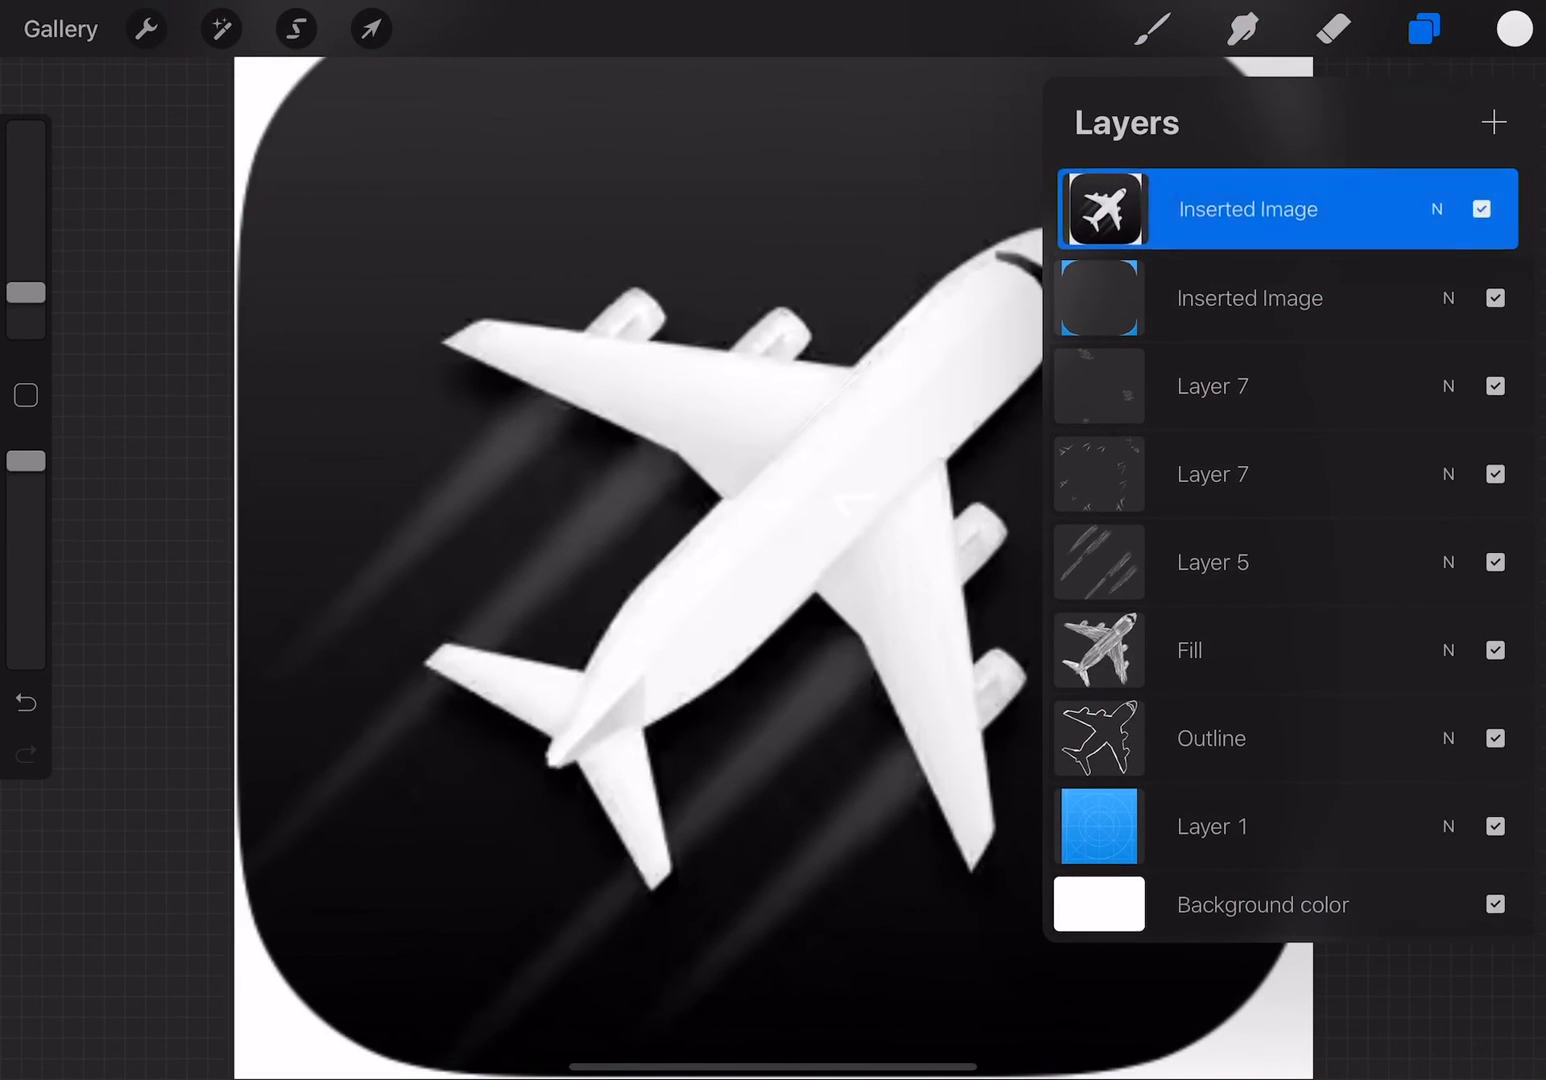
click(1424, 28)
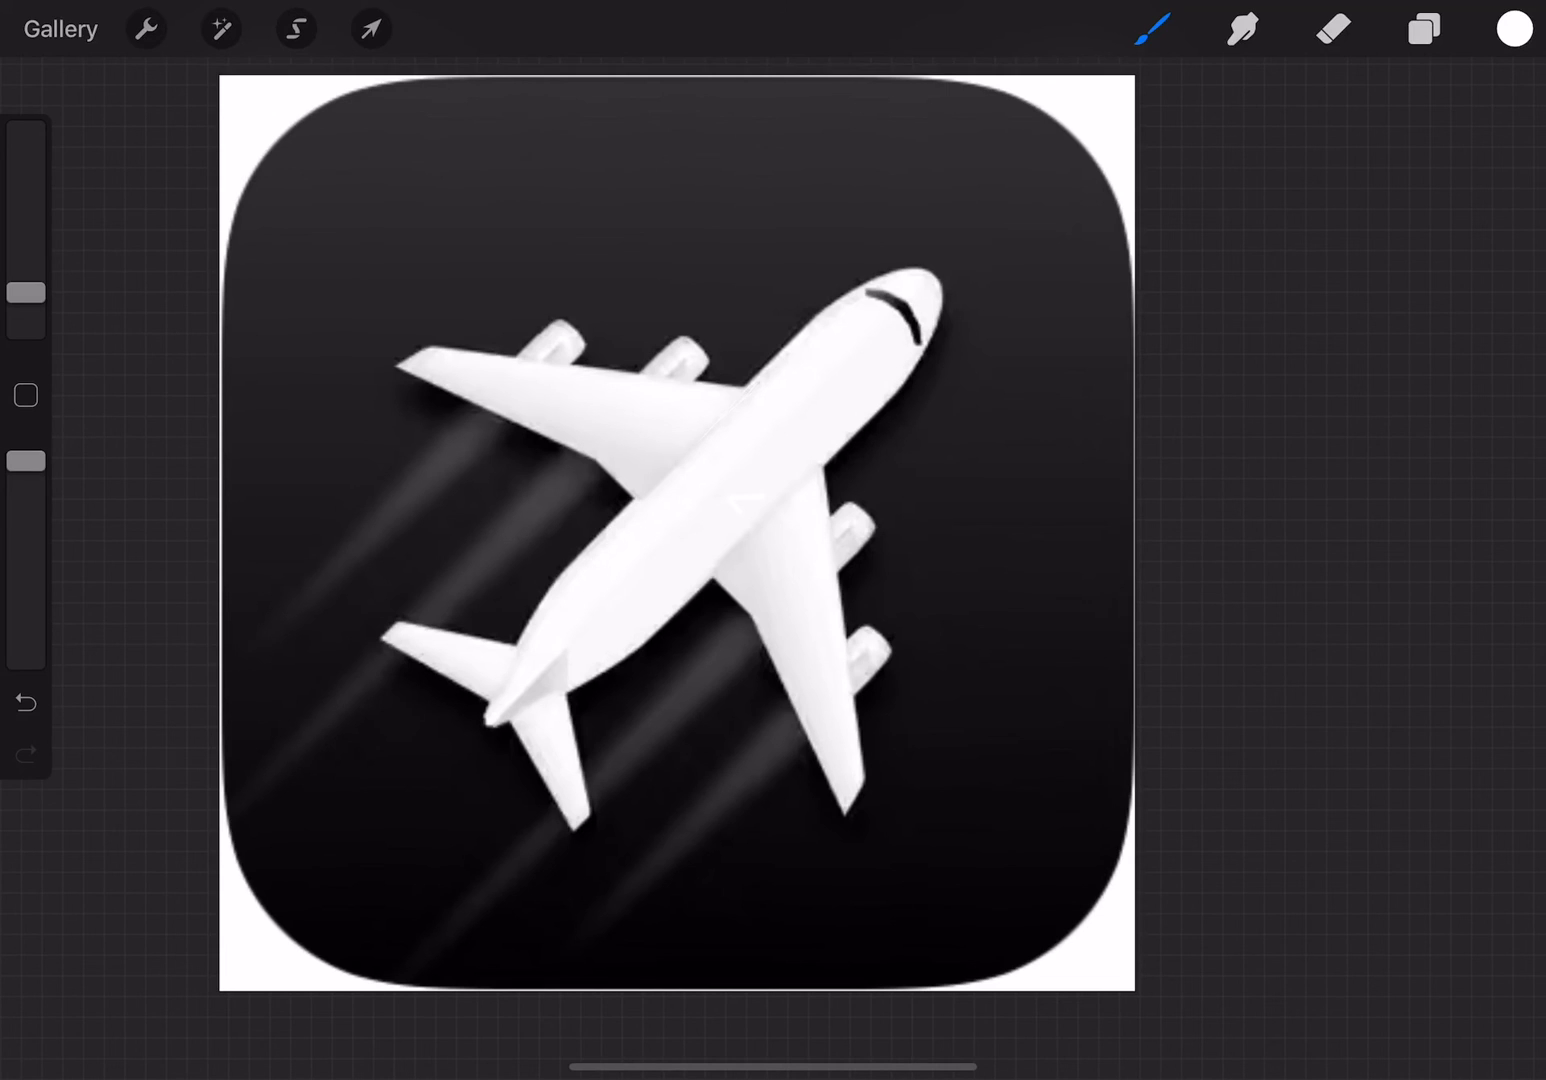
Hide the black reference icon layer and return to the gallery of blueprint artworks
click(1420, 28)
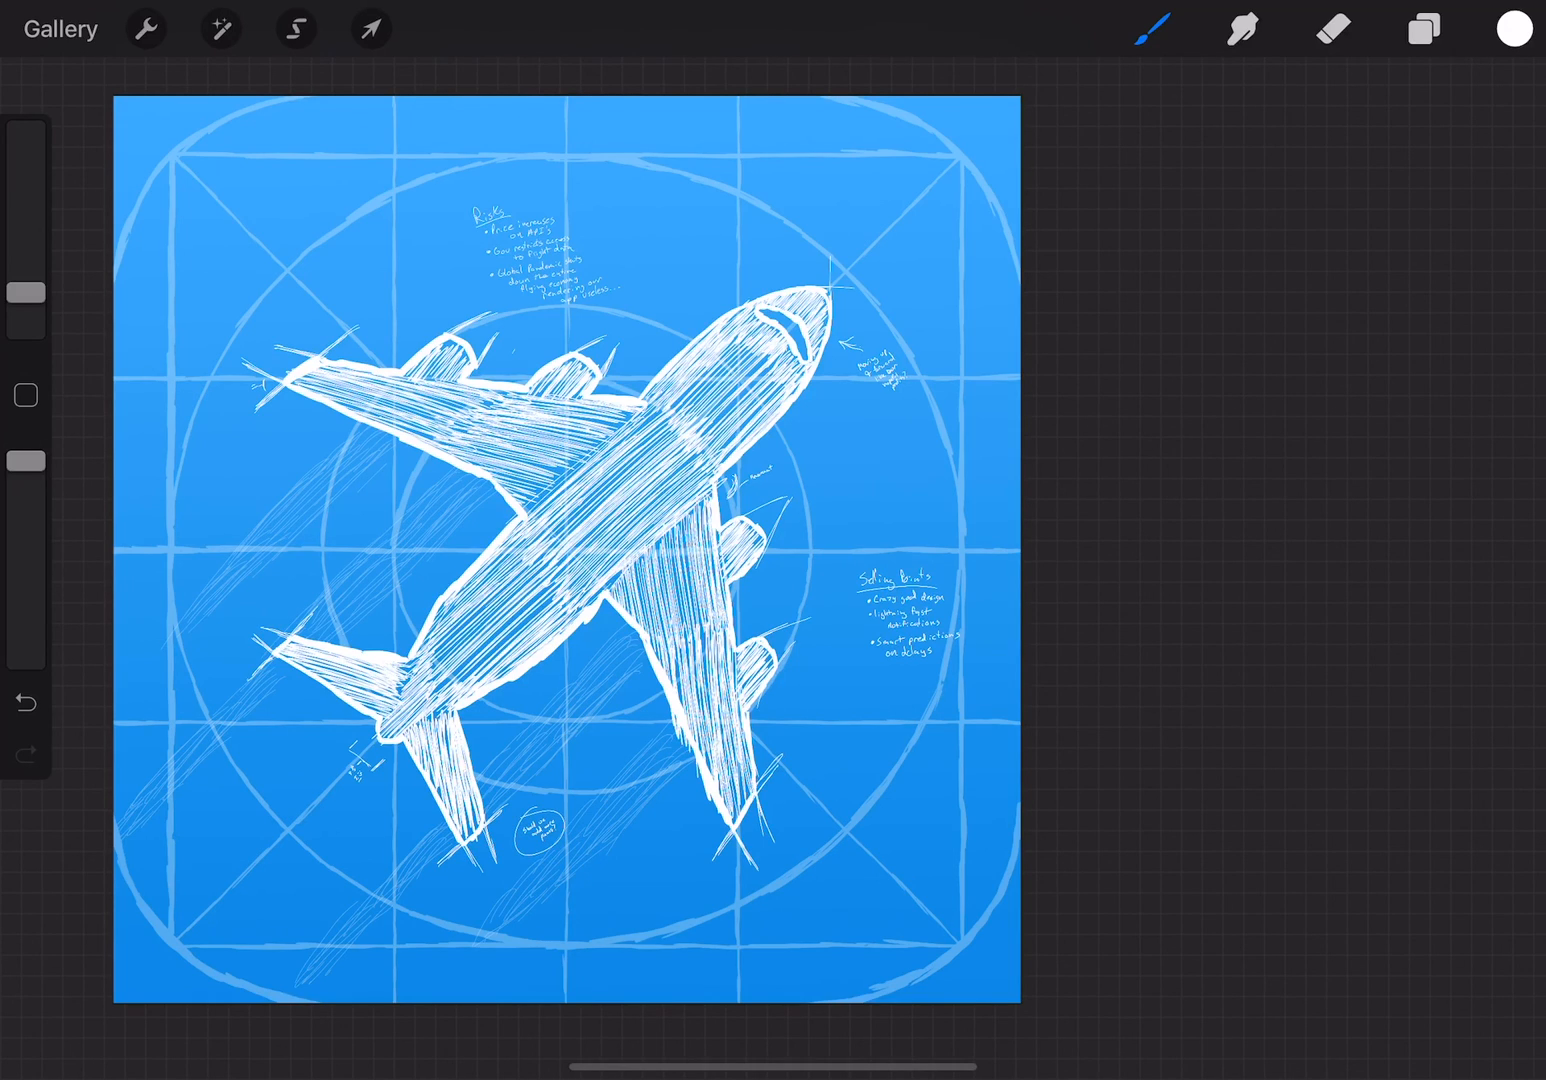
click(60, 28)
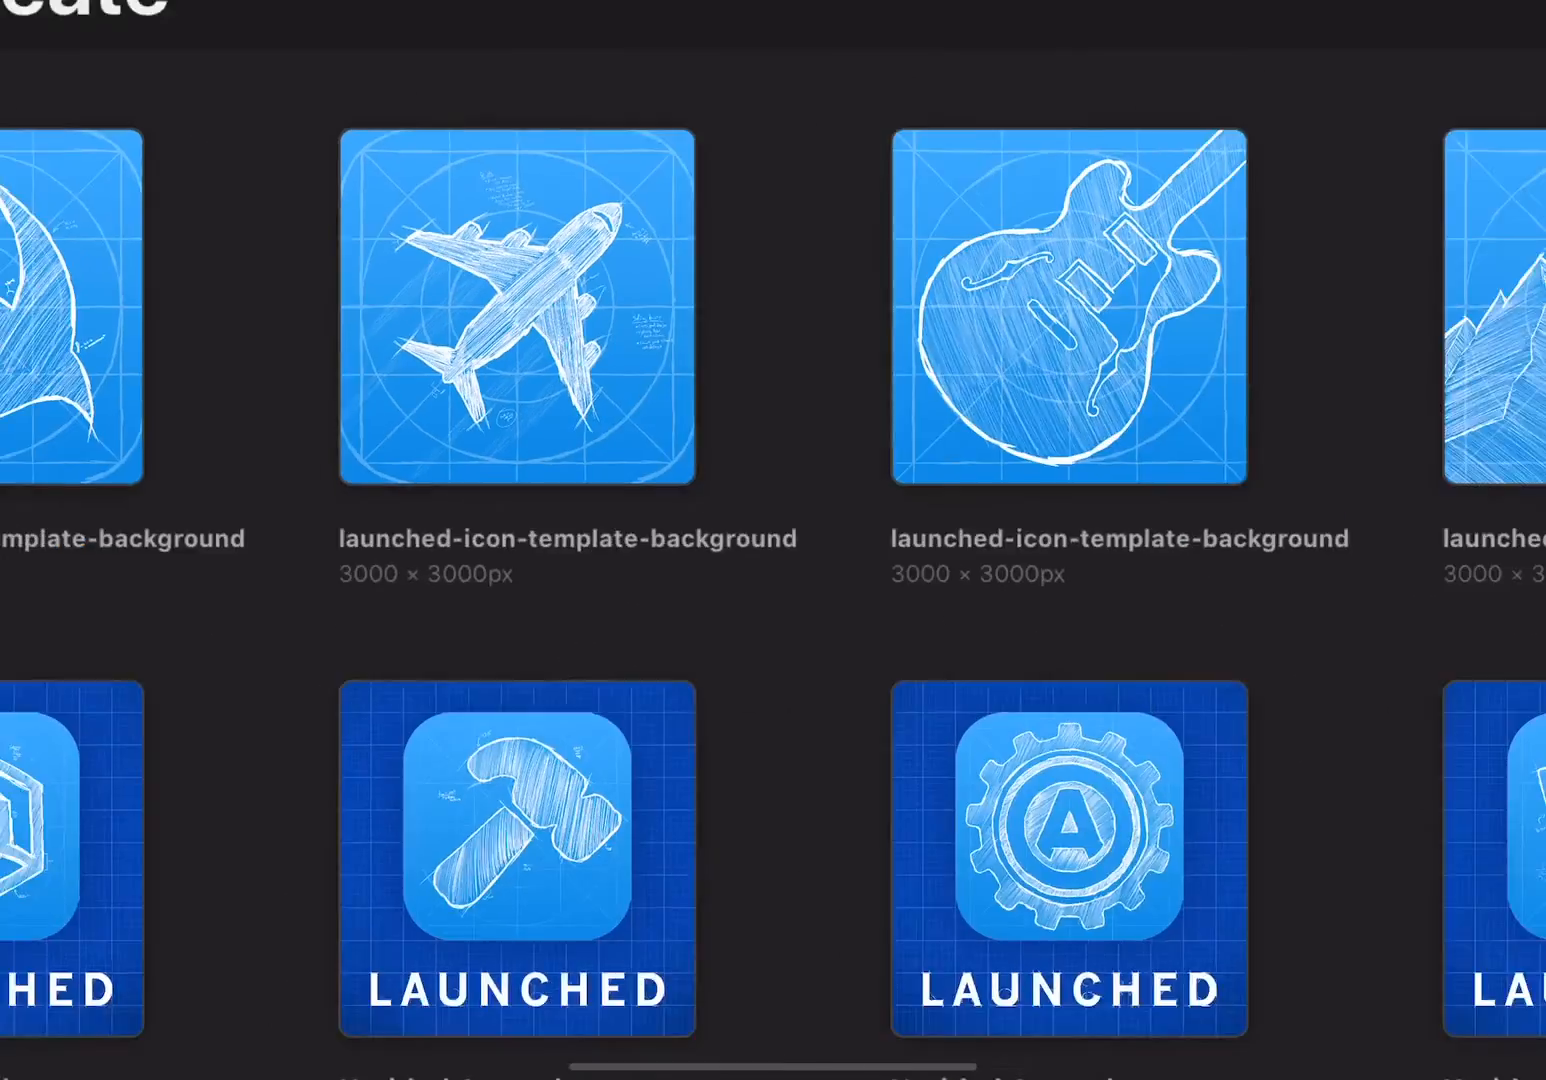